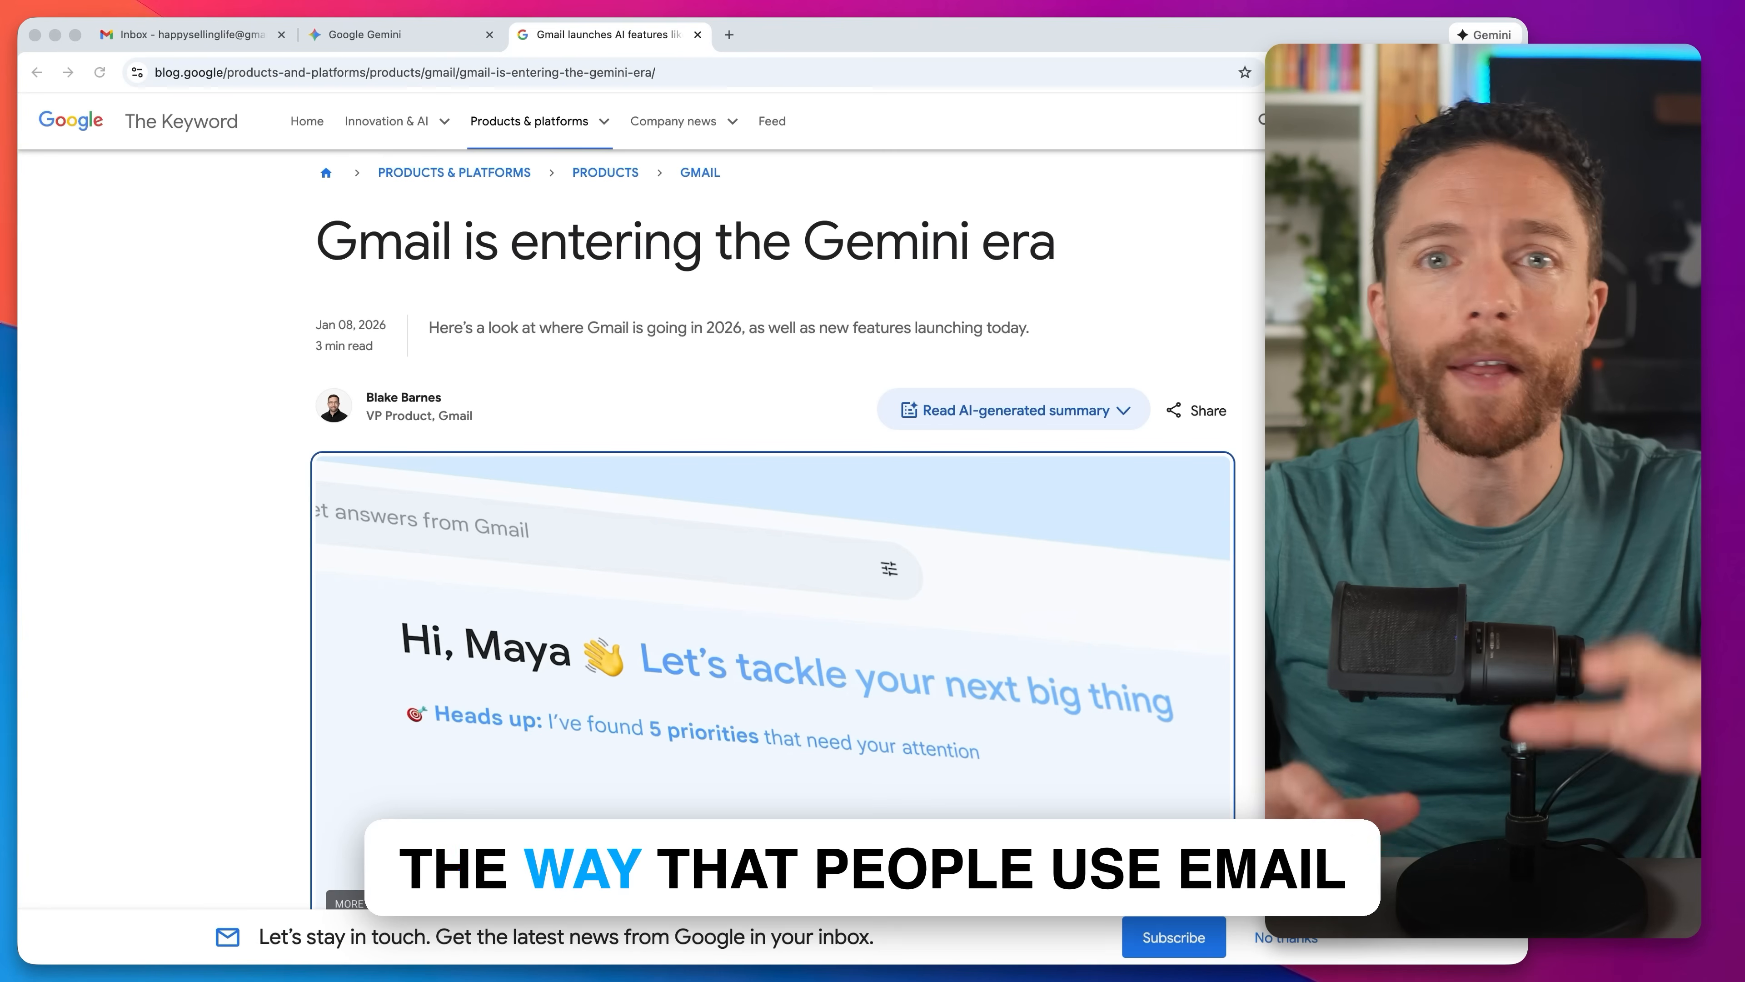
Show the three-email Gmail inbox with the Gemini side panel open
scroll("down", 3)
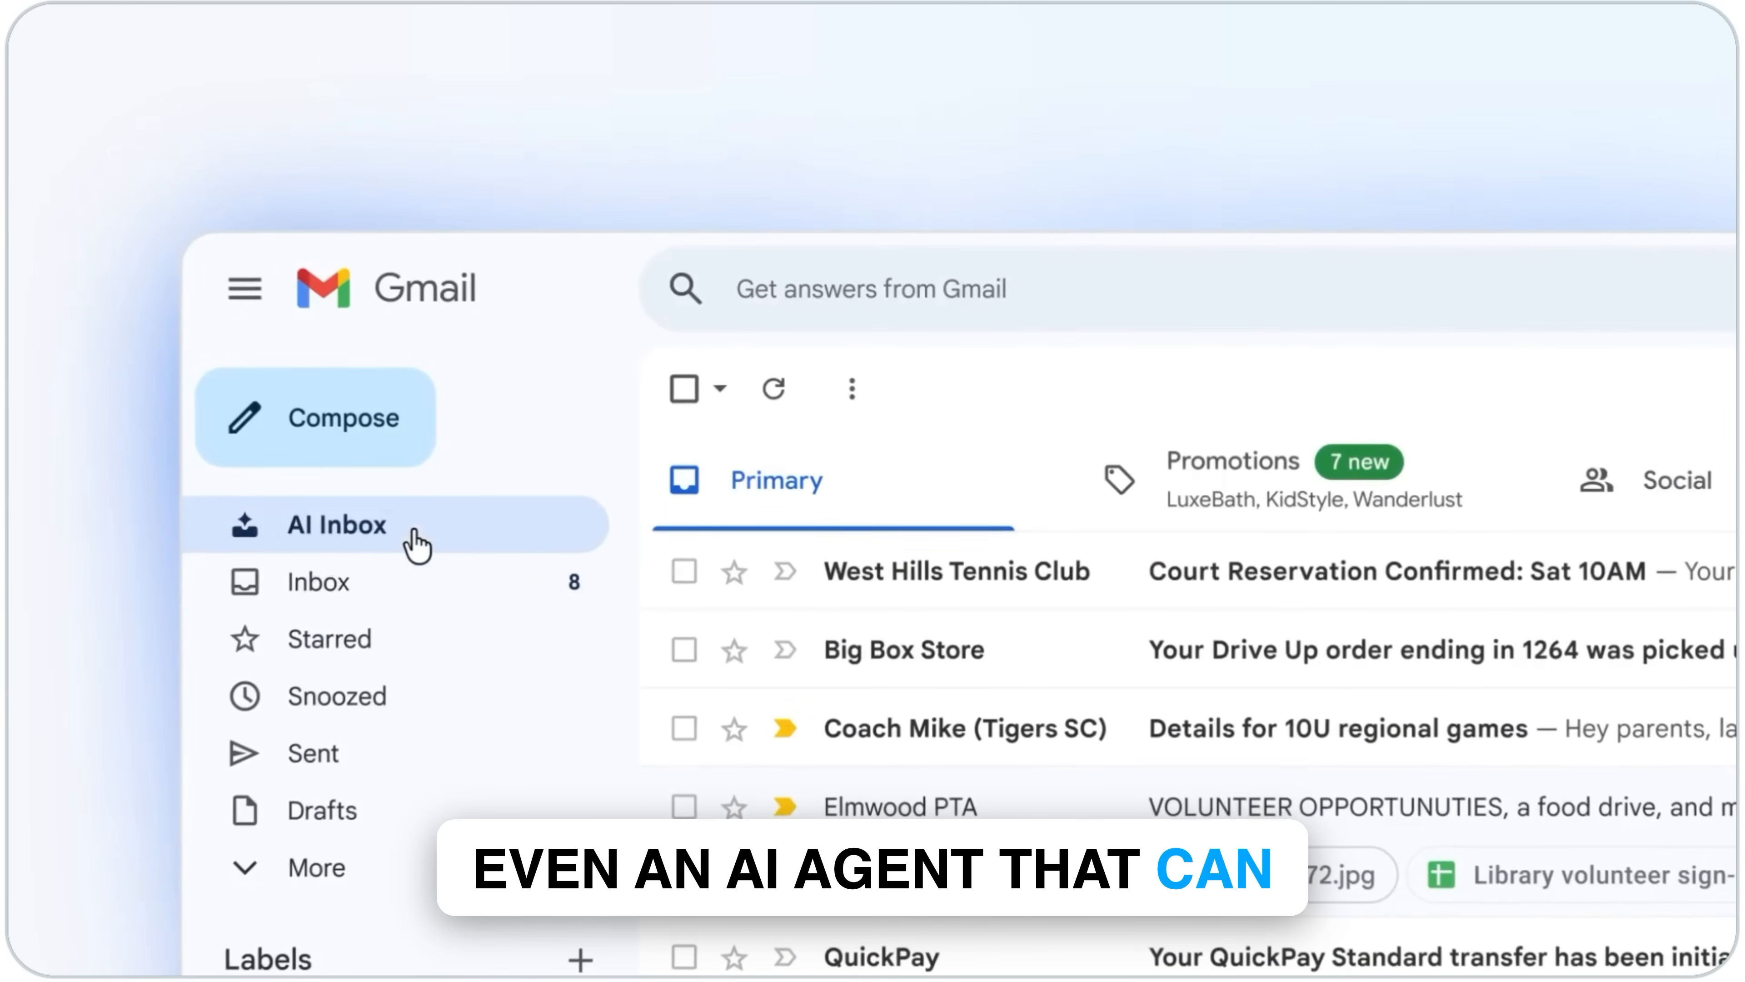
left_click(333, 525)
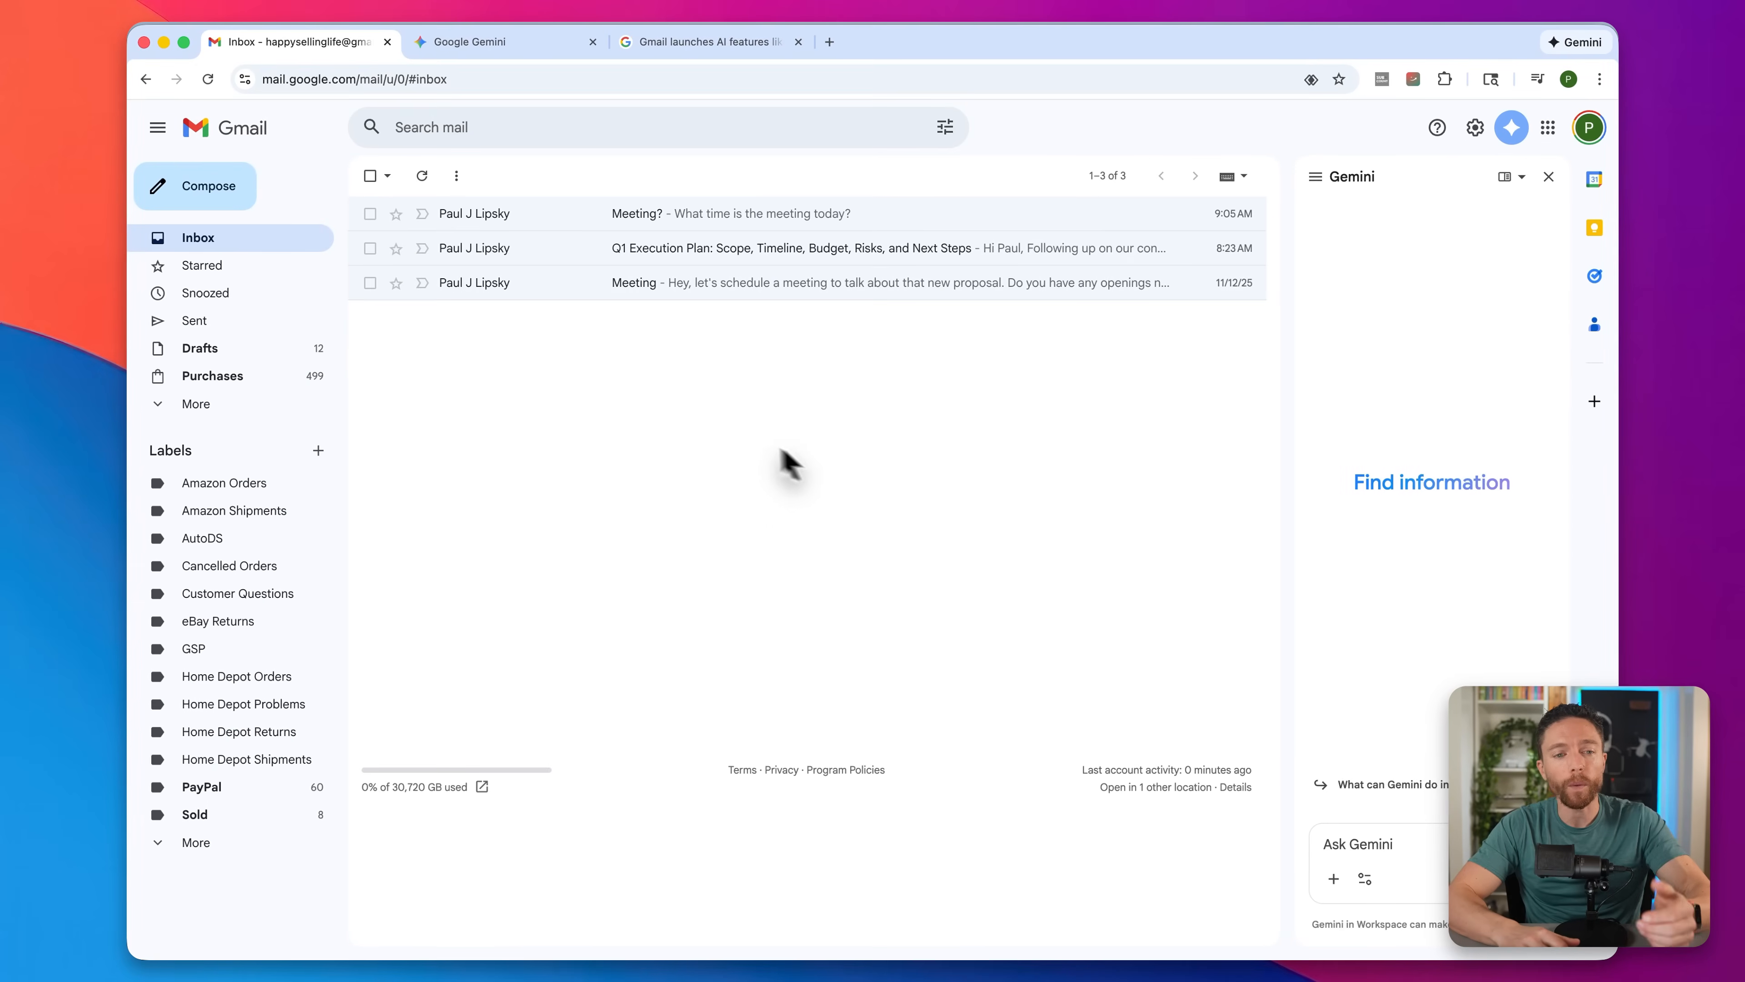
Generate a two-point AI Overview of the Q1 Execution Plan email and scroll through it
left_click(778, 248)
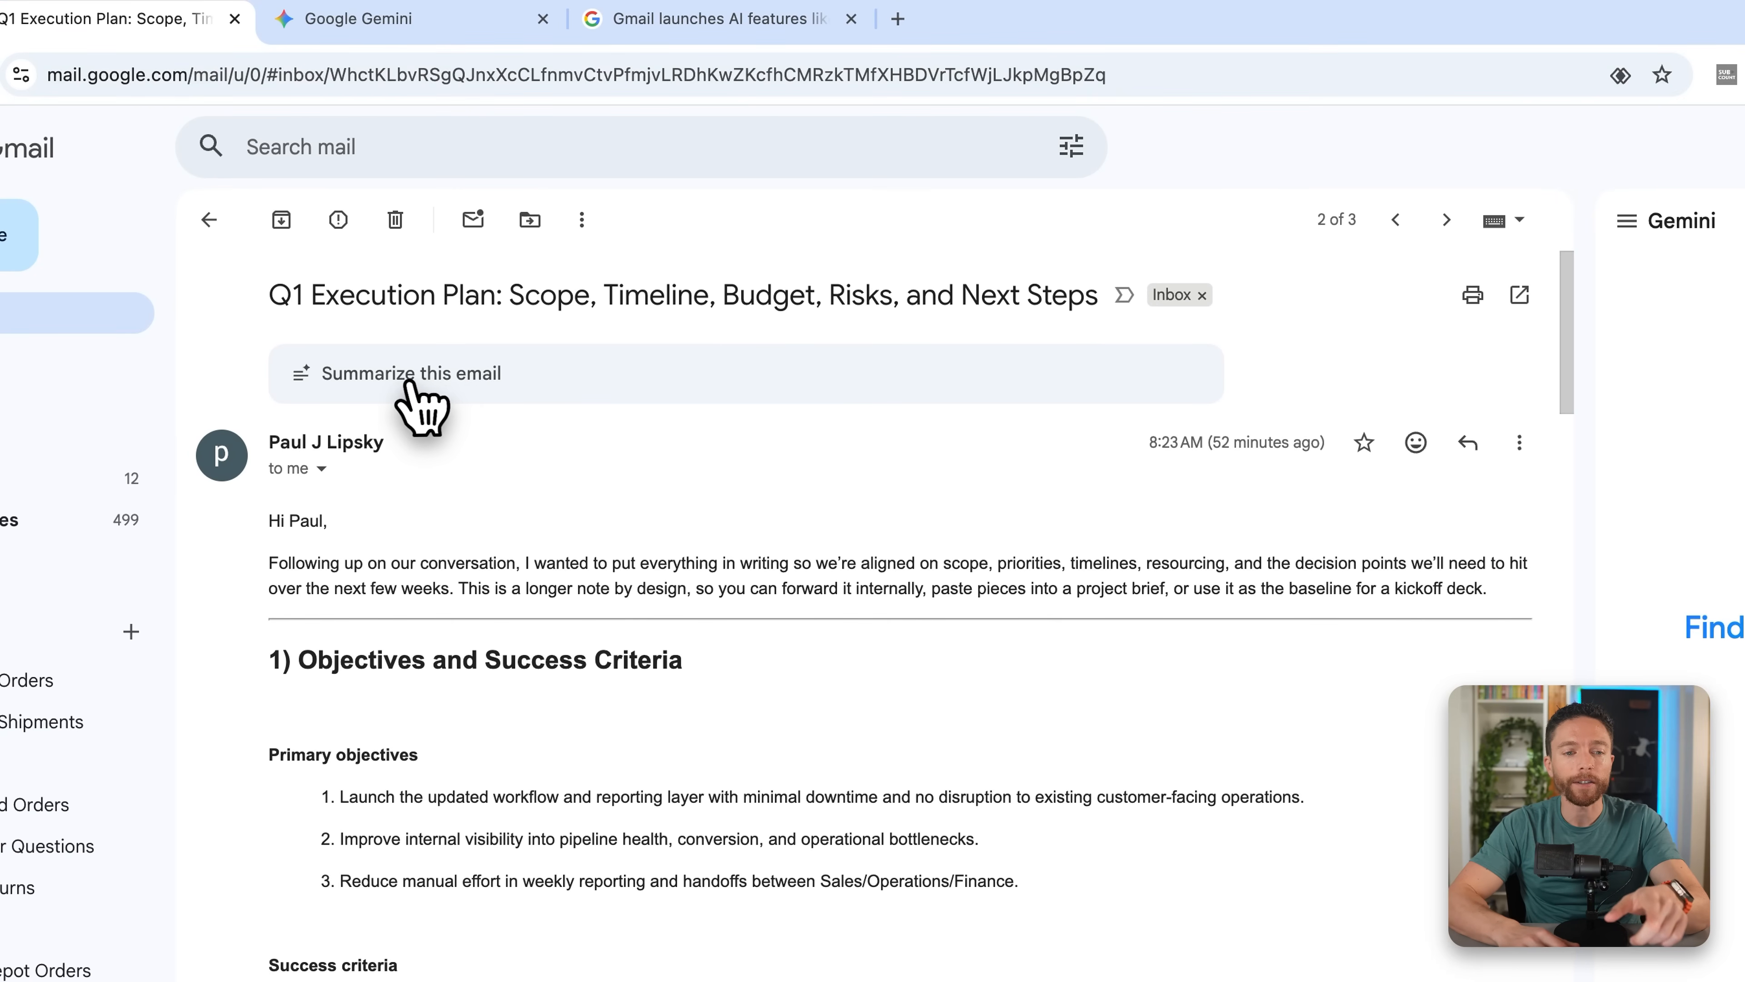
mouse_move(532, 410)
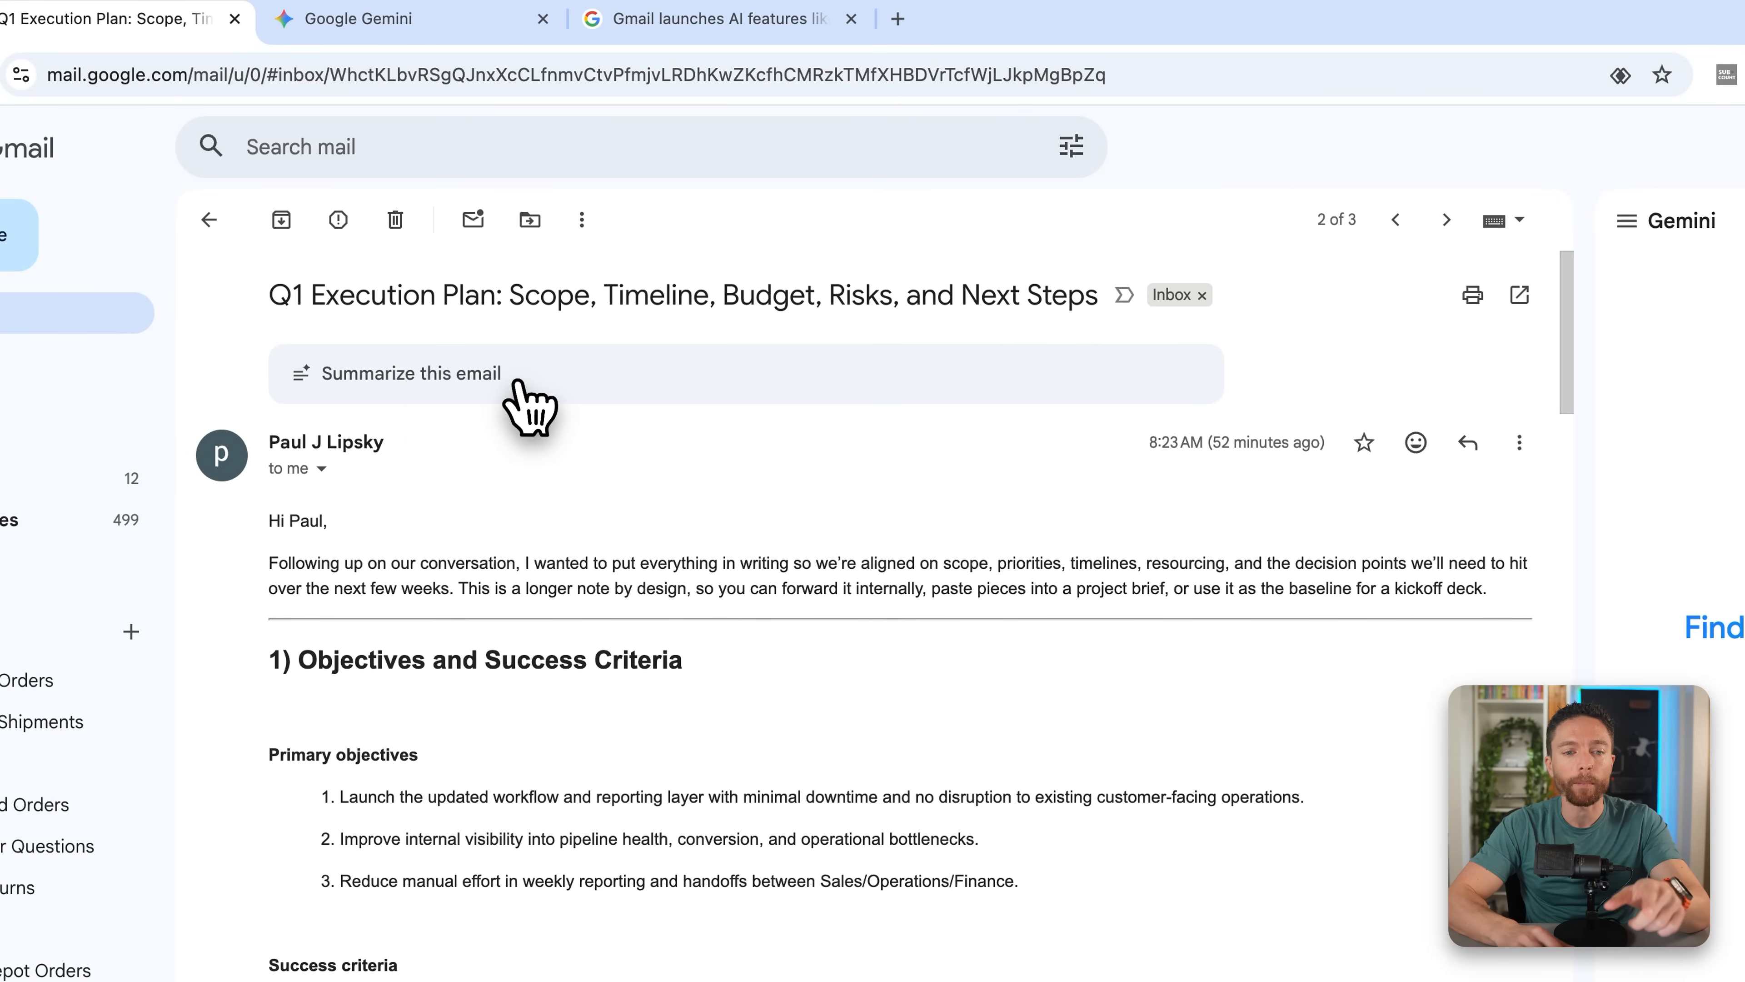
mouse_move(544, 407)
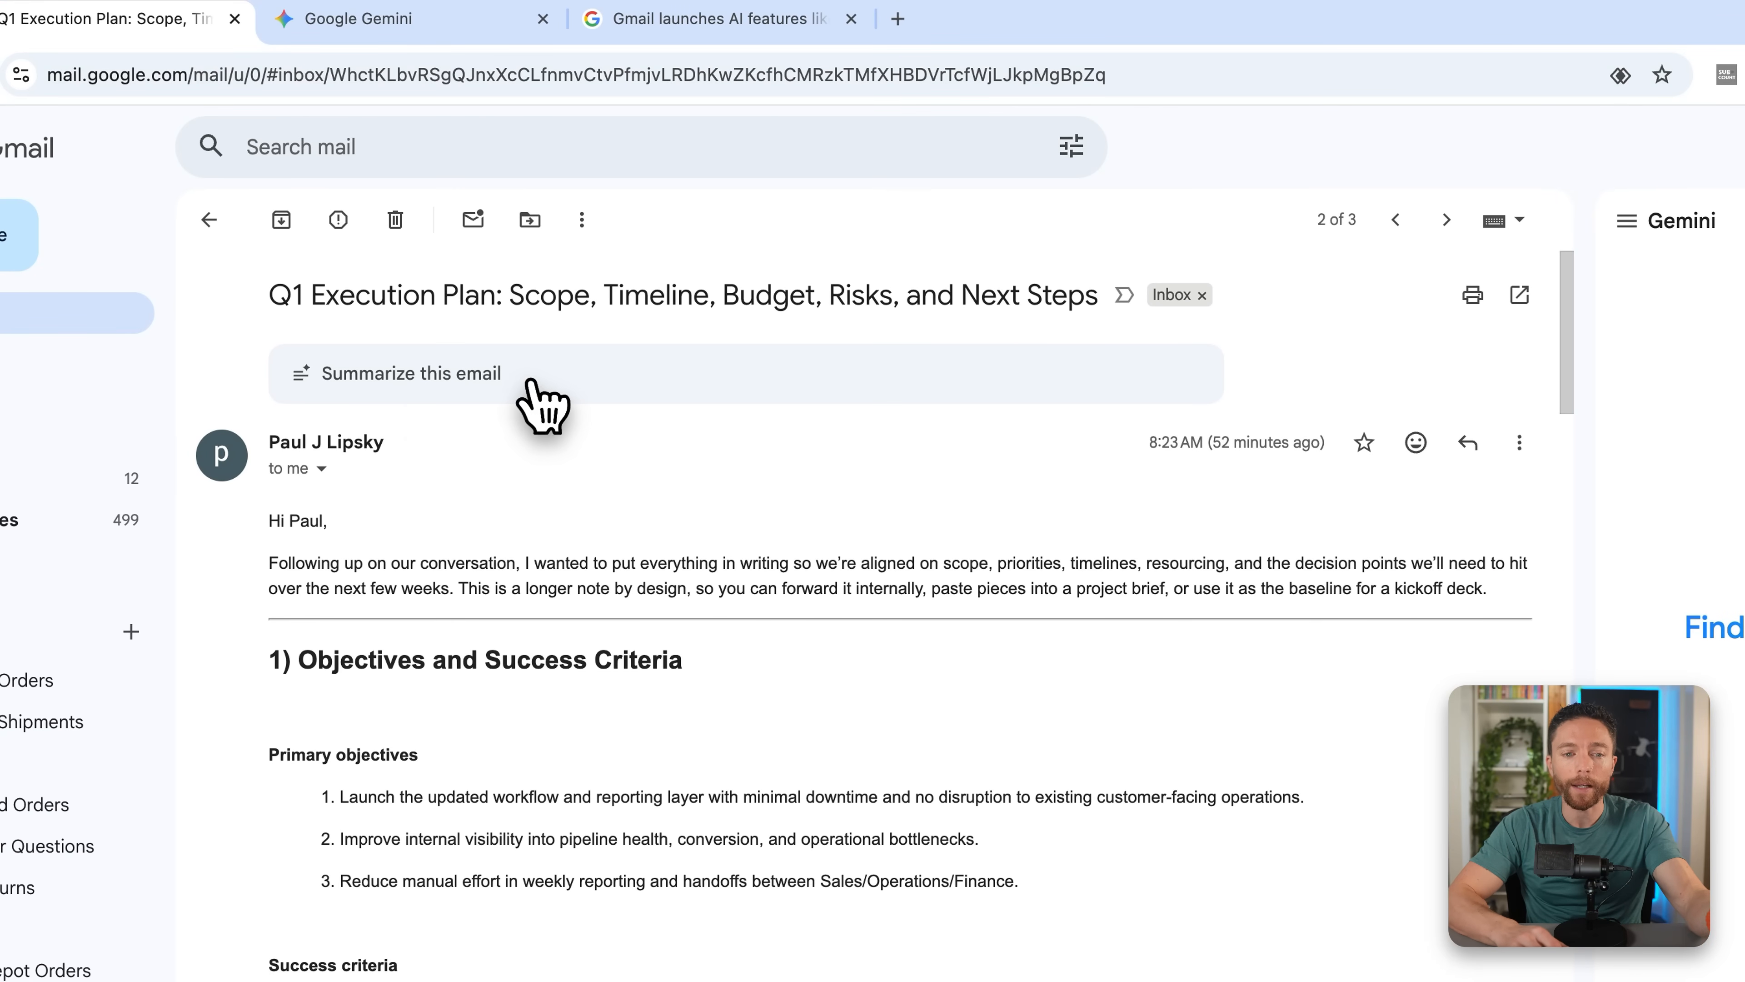
left_click(407, 373)
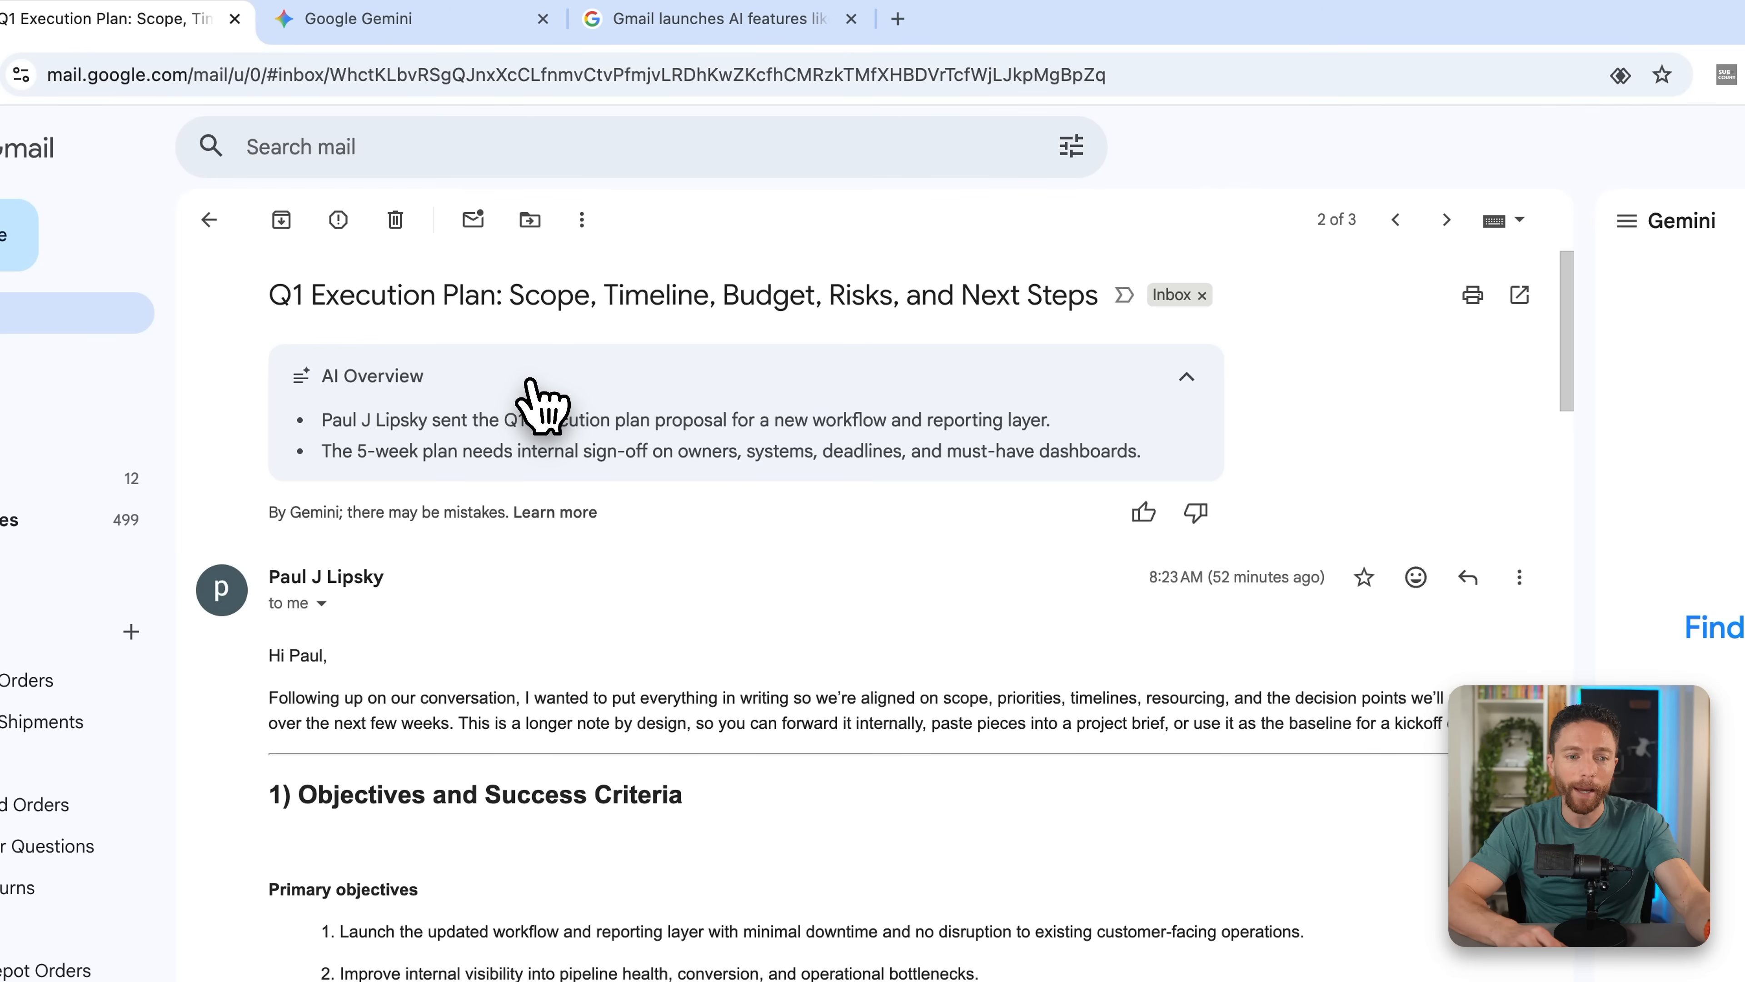
mouse_move(567, 495)
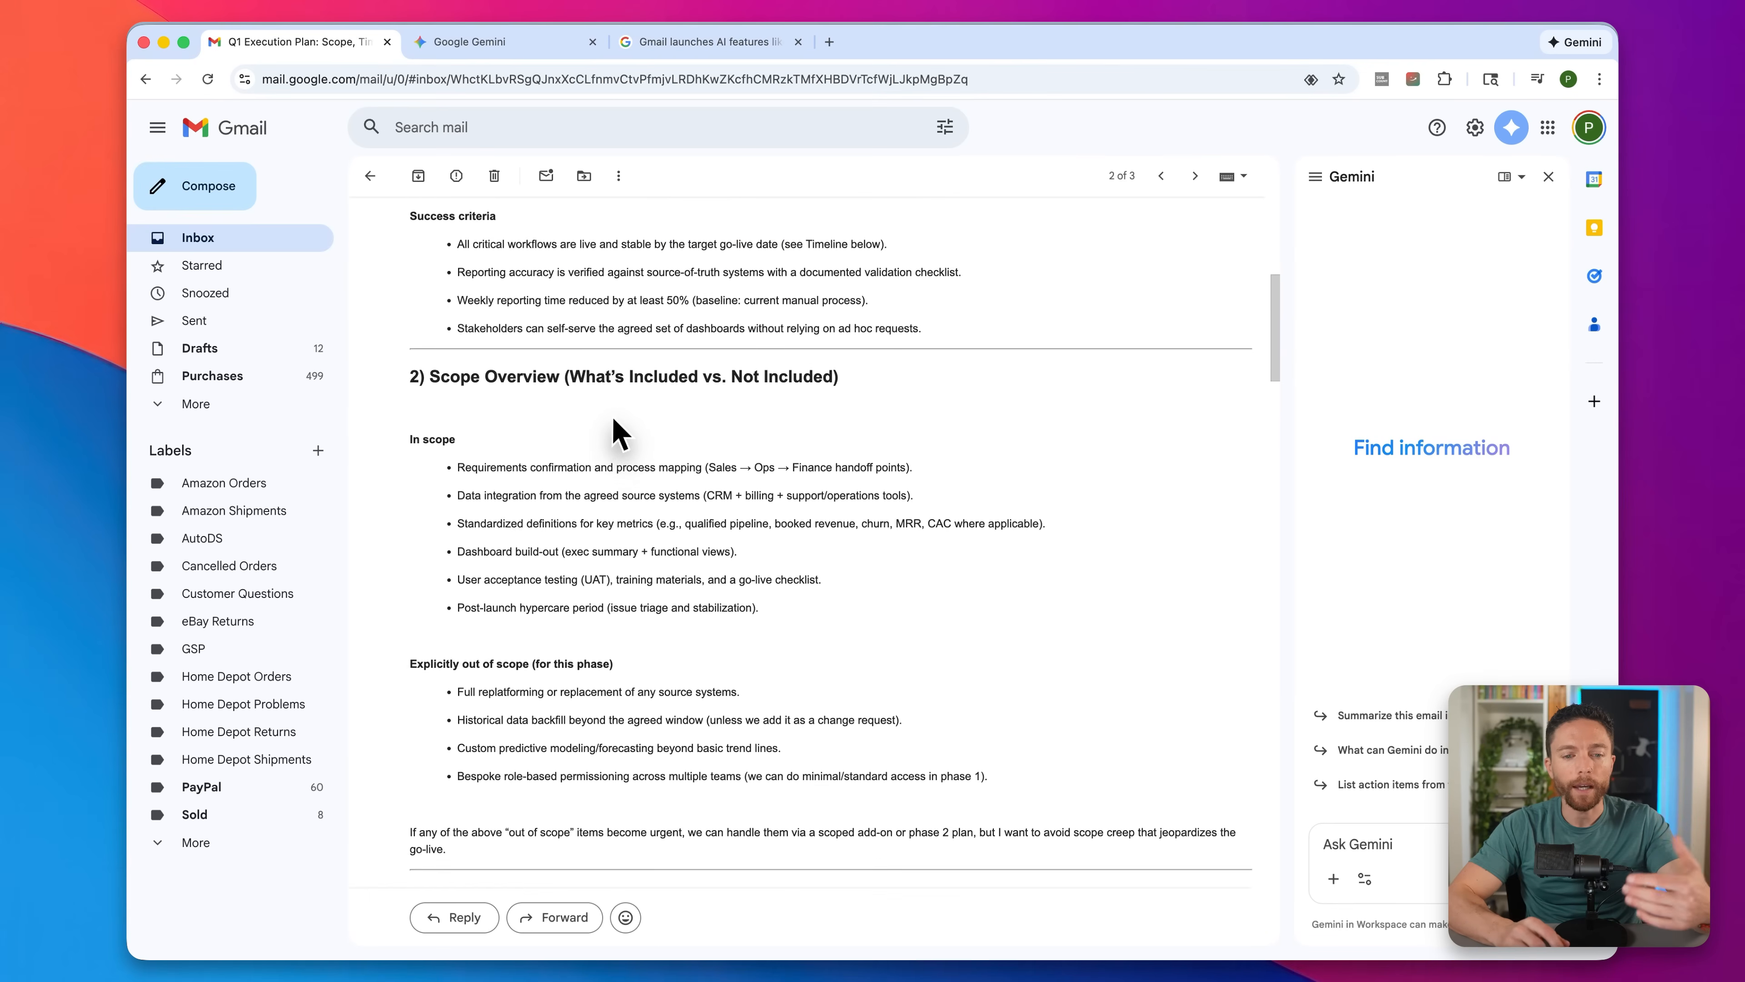
scroll("down", 3)
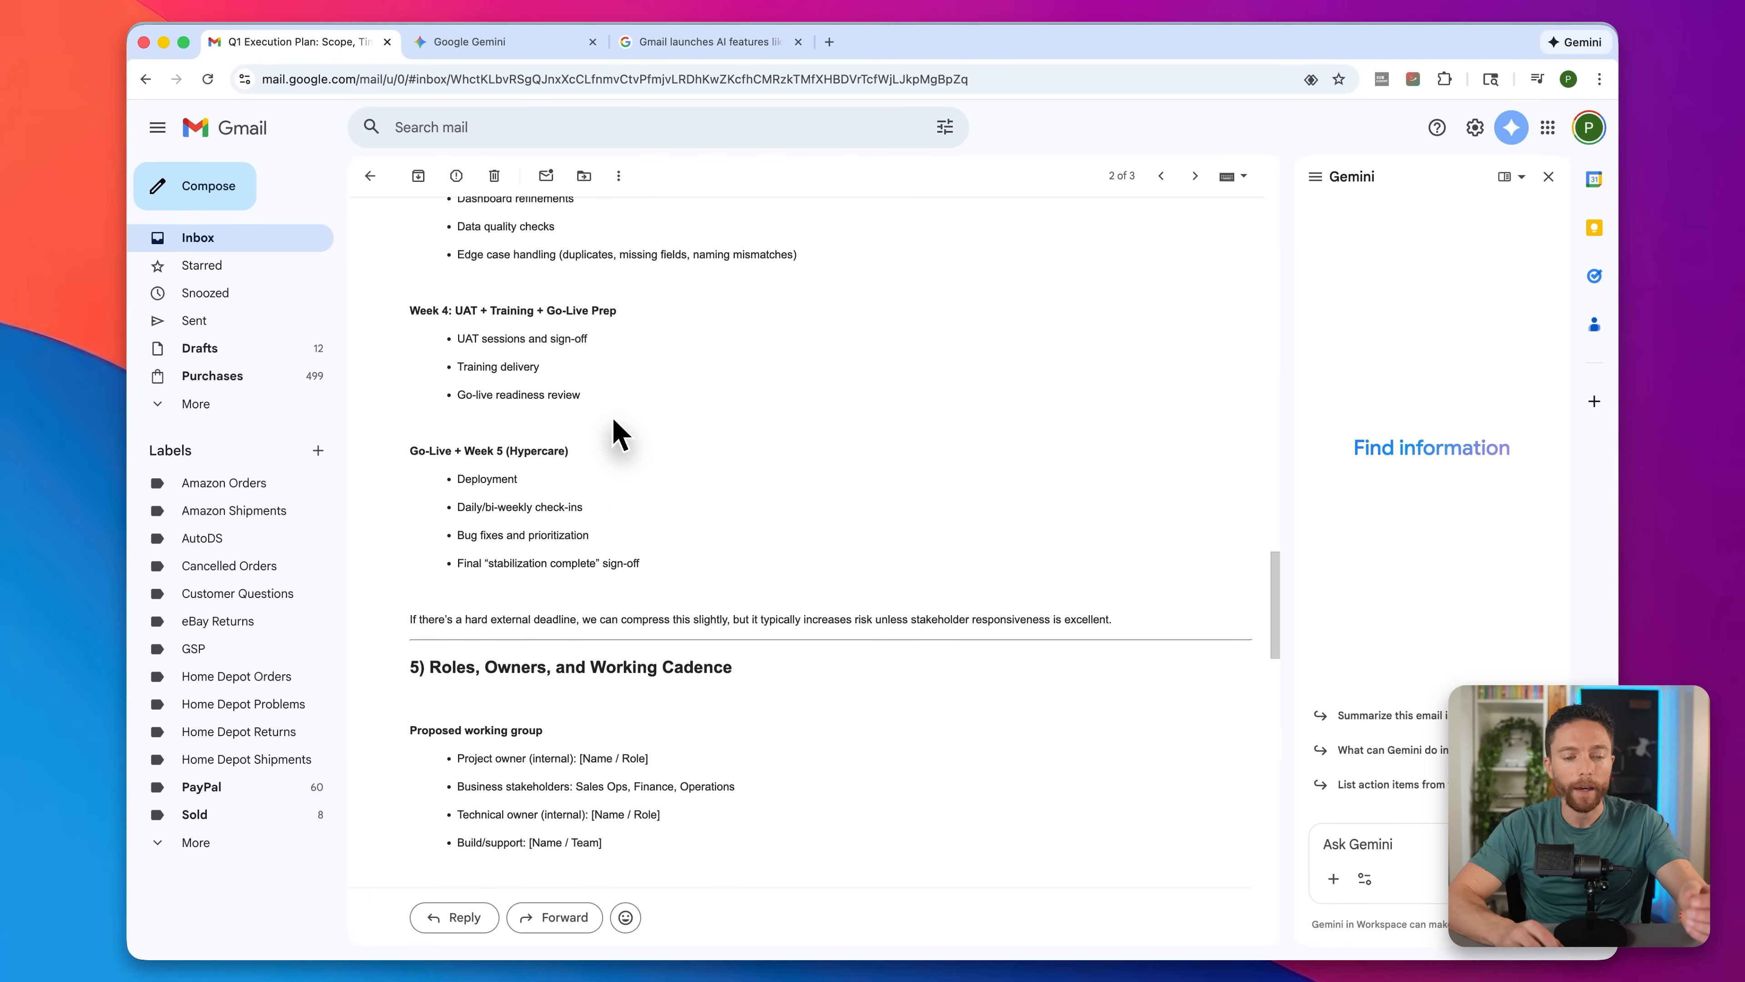
scroll("down", 3)
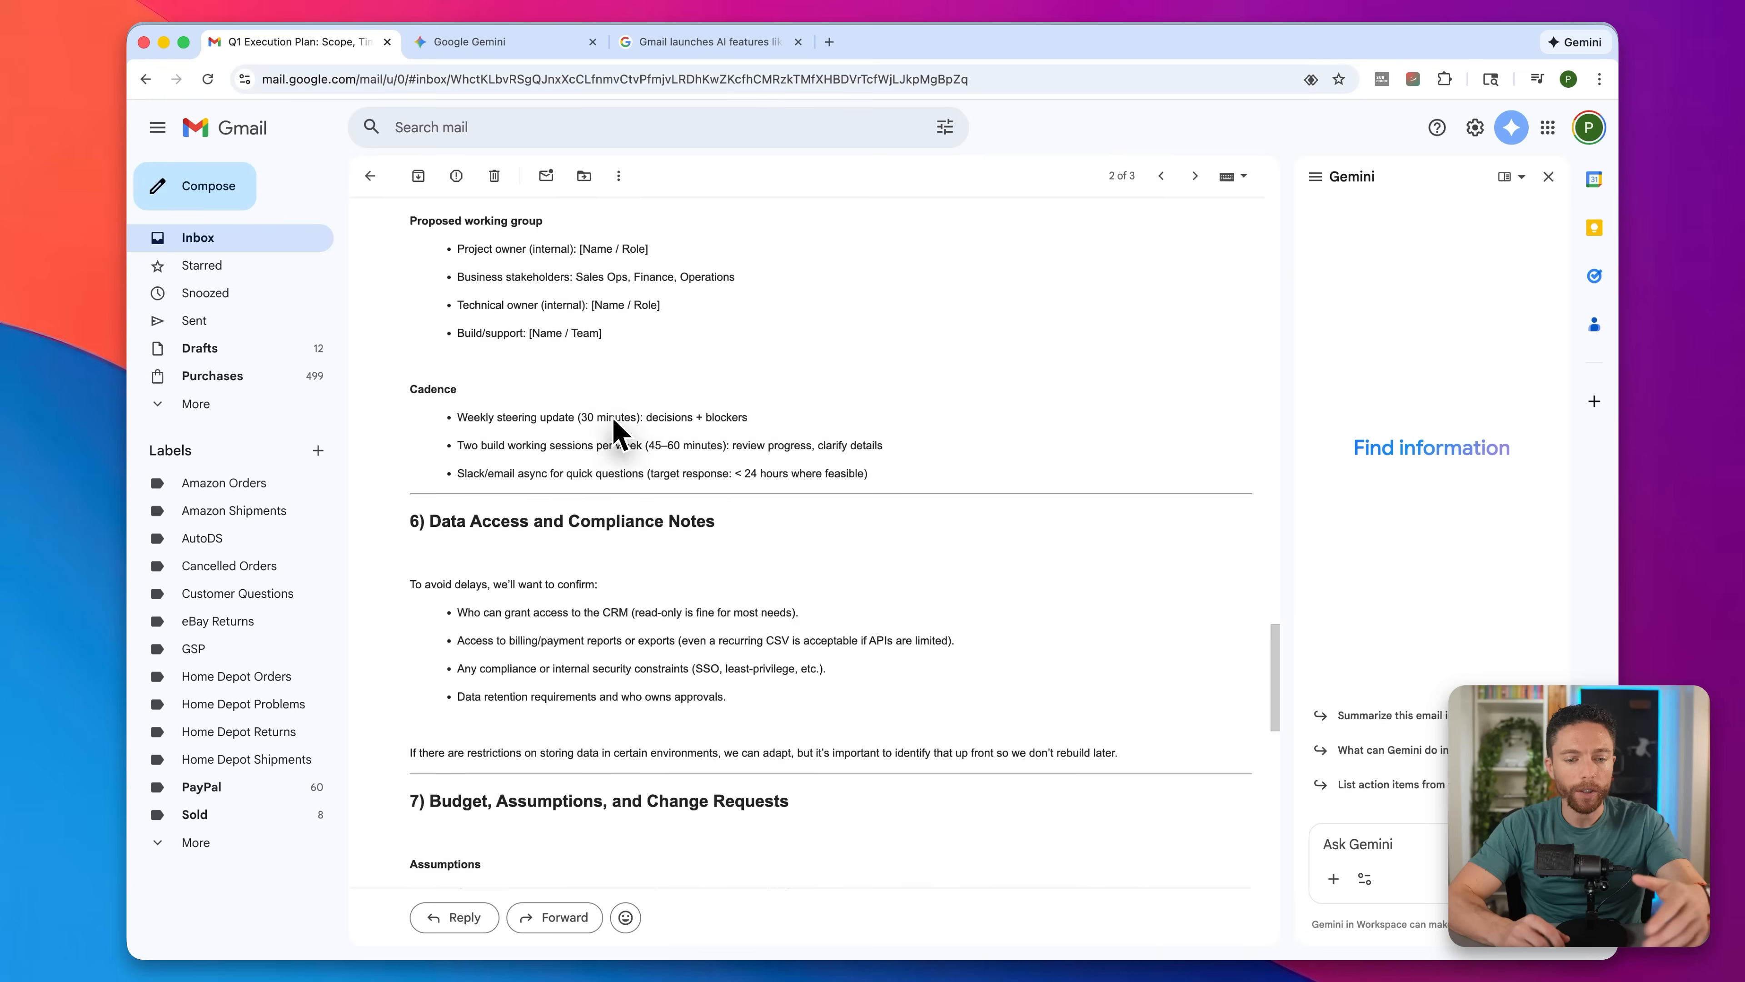
scroll("up", 3)
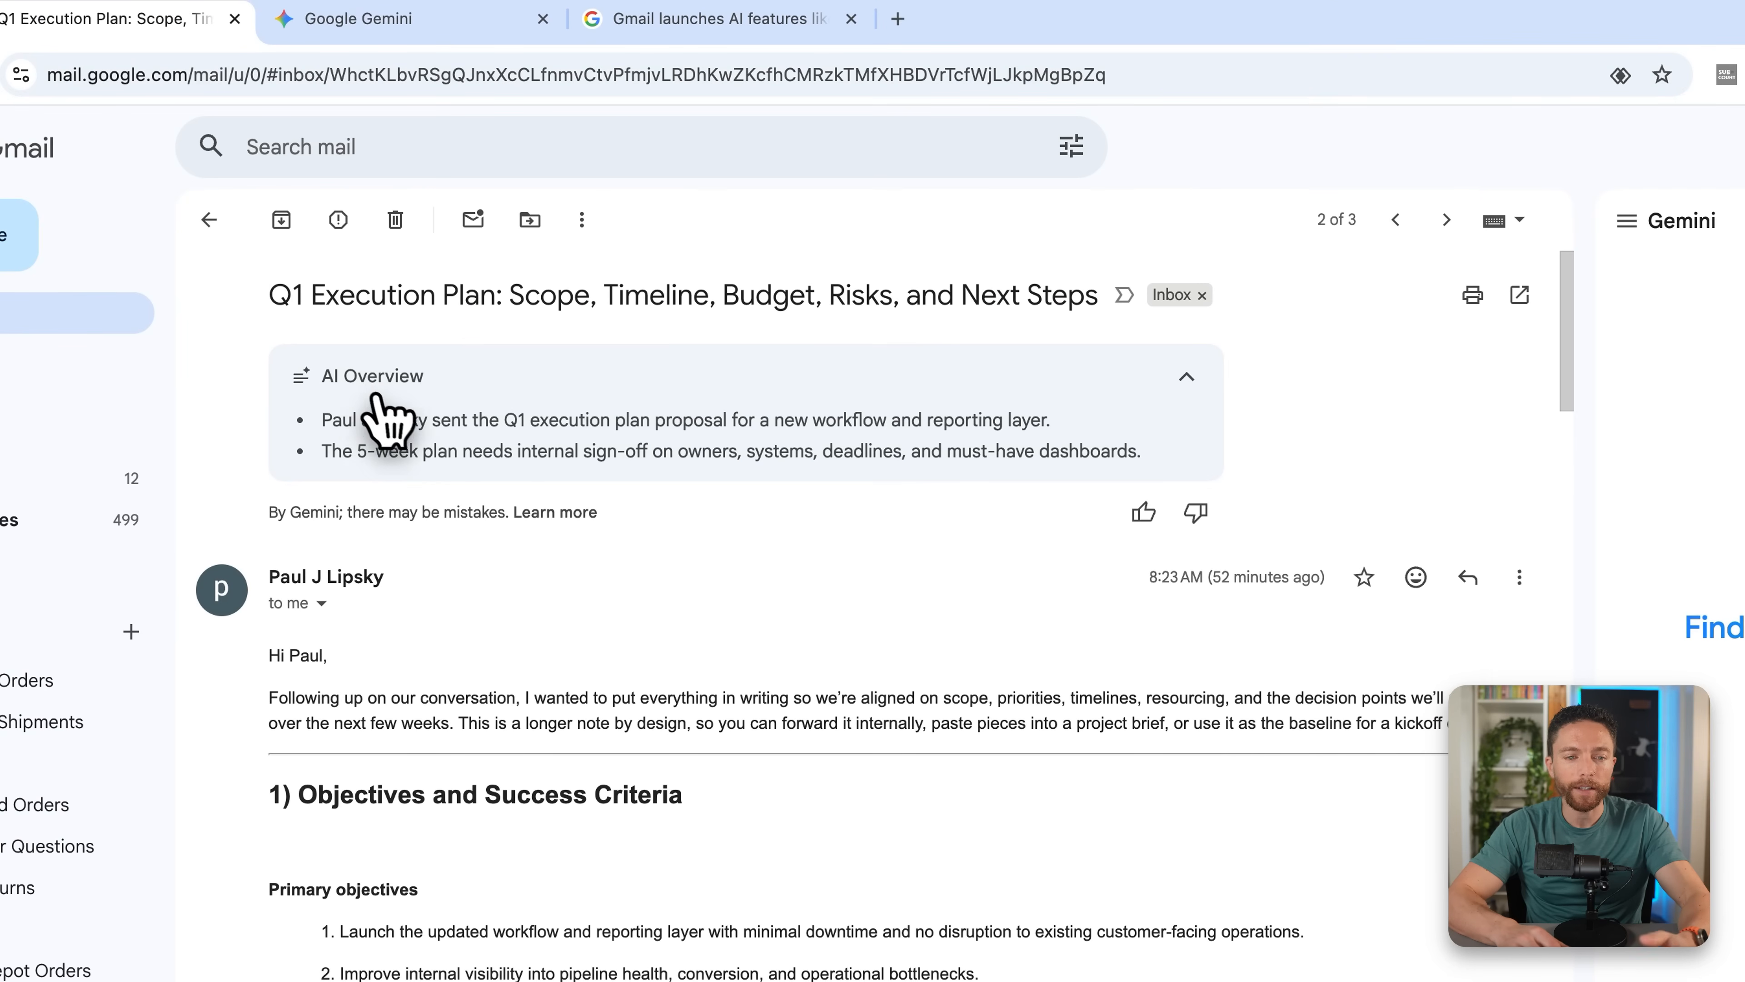
mouse_move(545, 462)
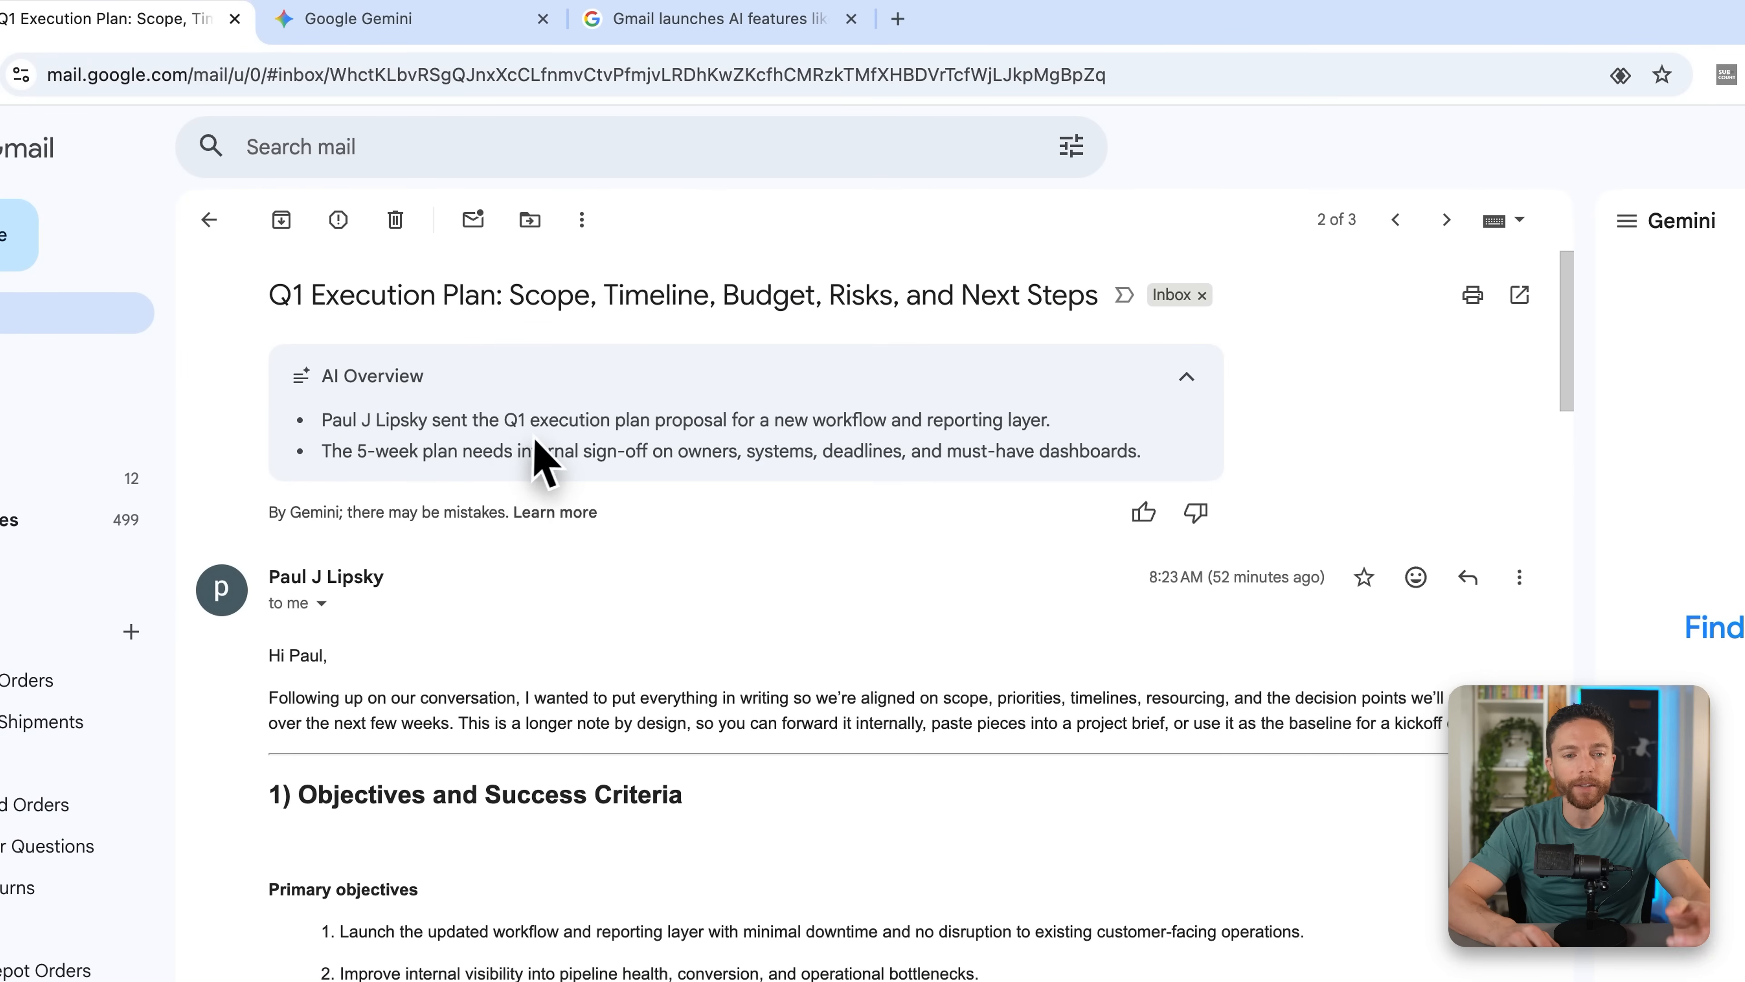
mouse_move(657, 451)
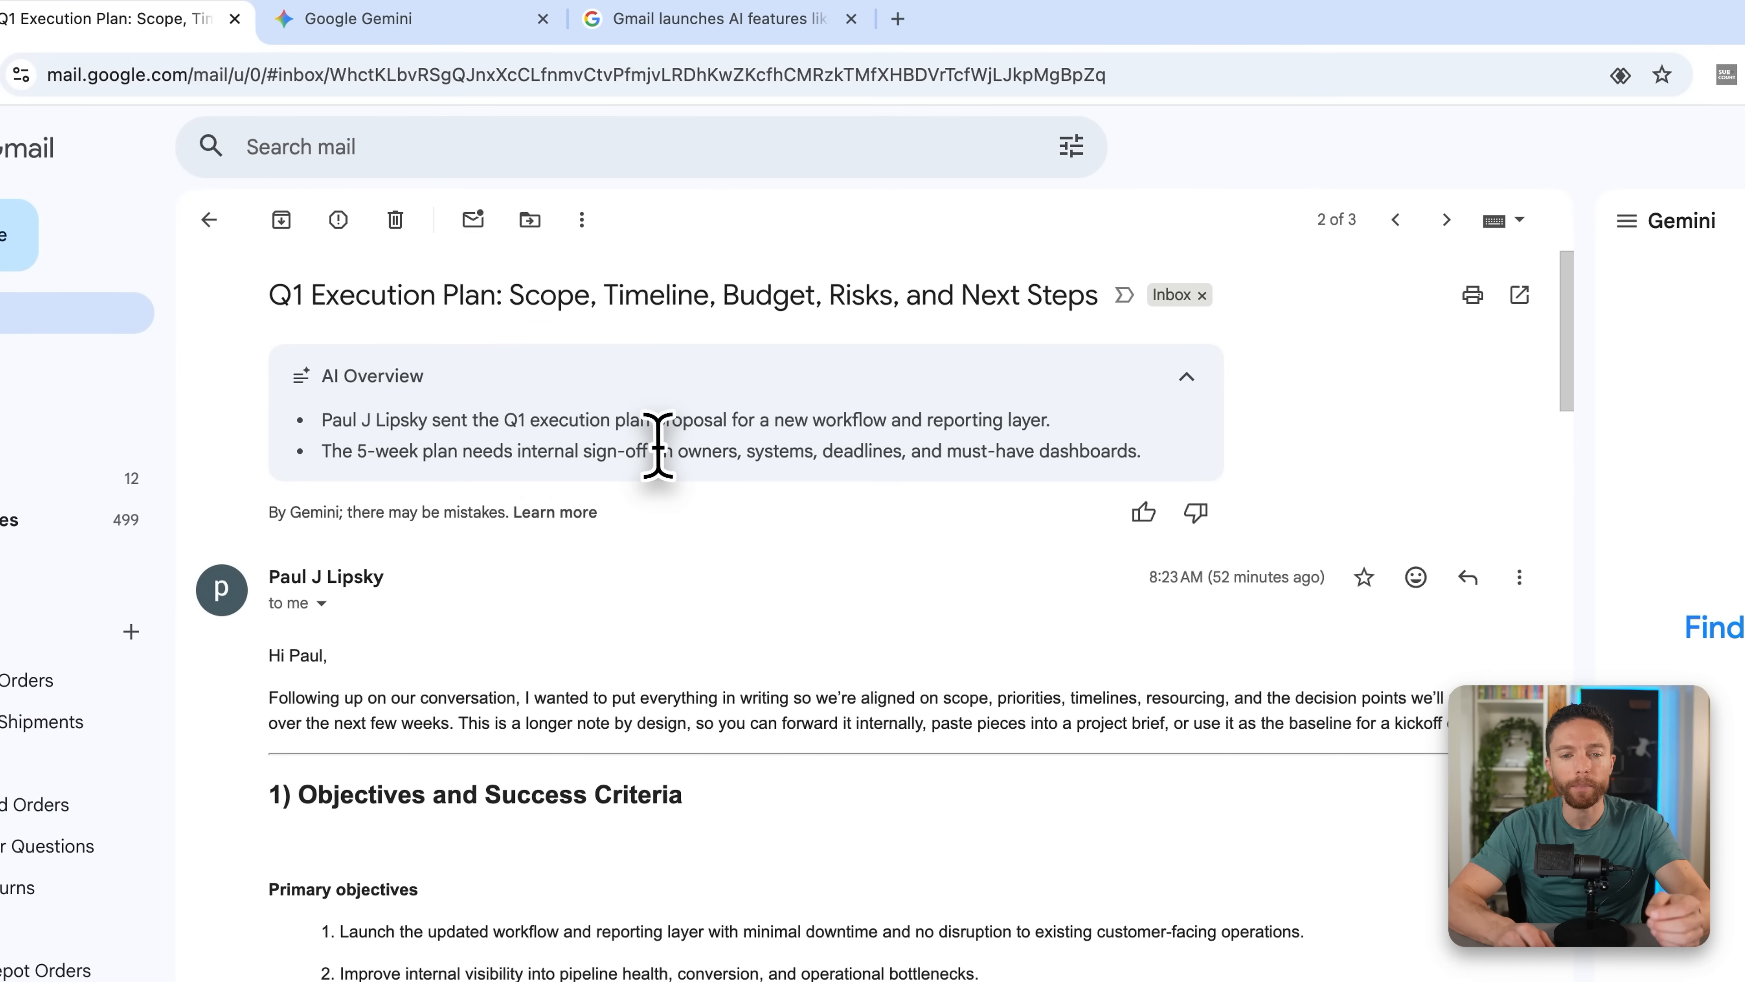
mouse_move(824, 445)
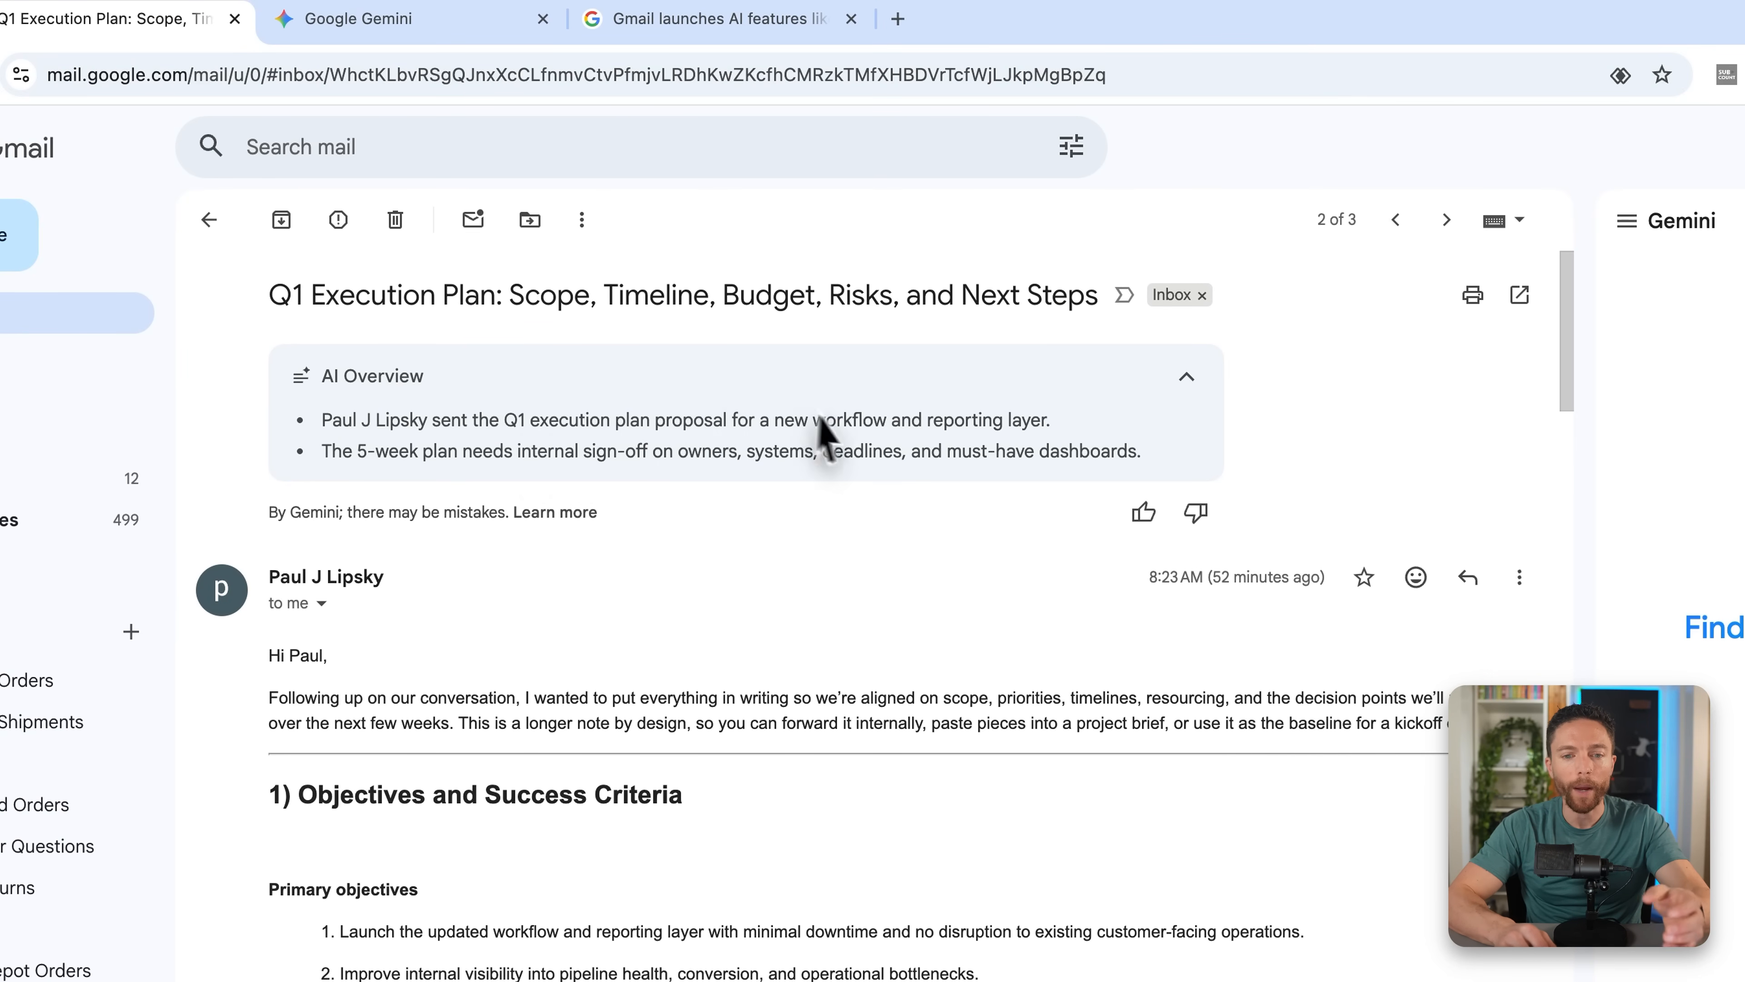
mouse_move(547, 495)
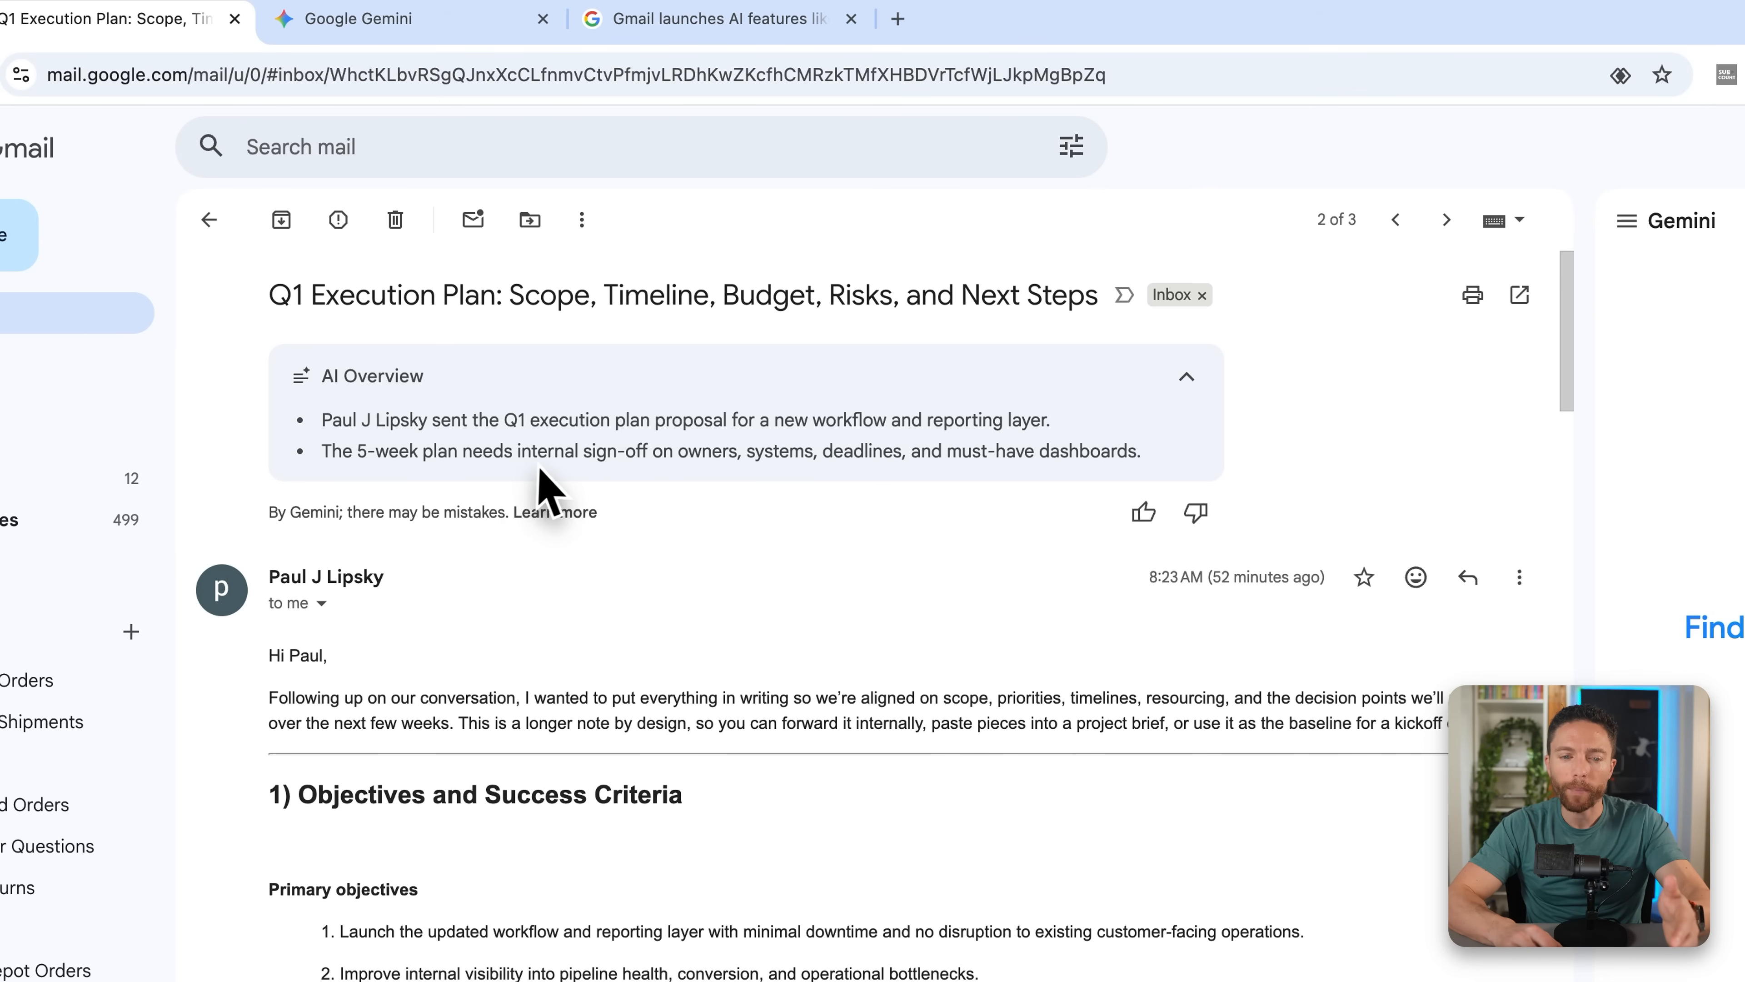
mouse_move(764, 495)
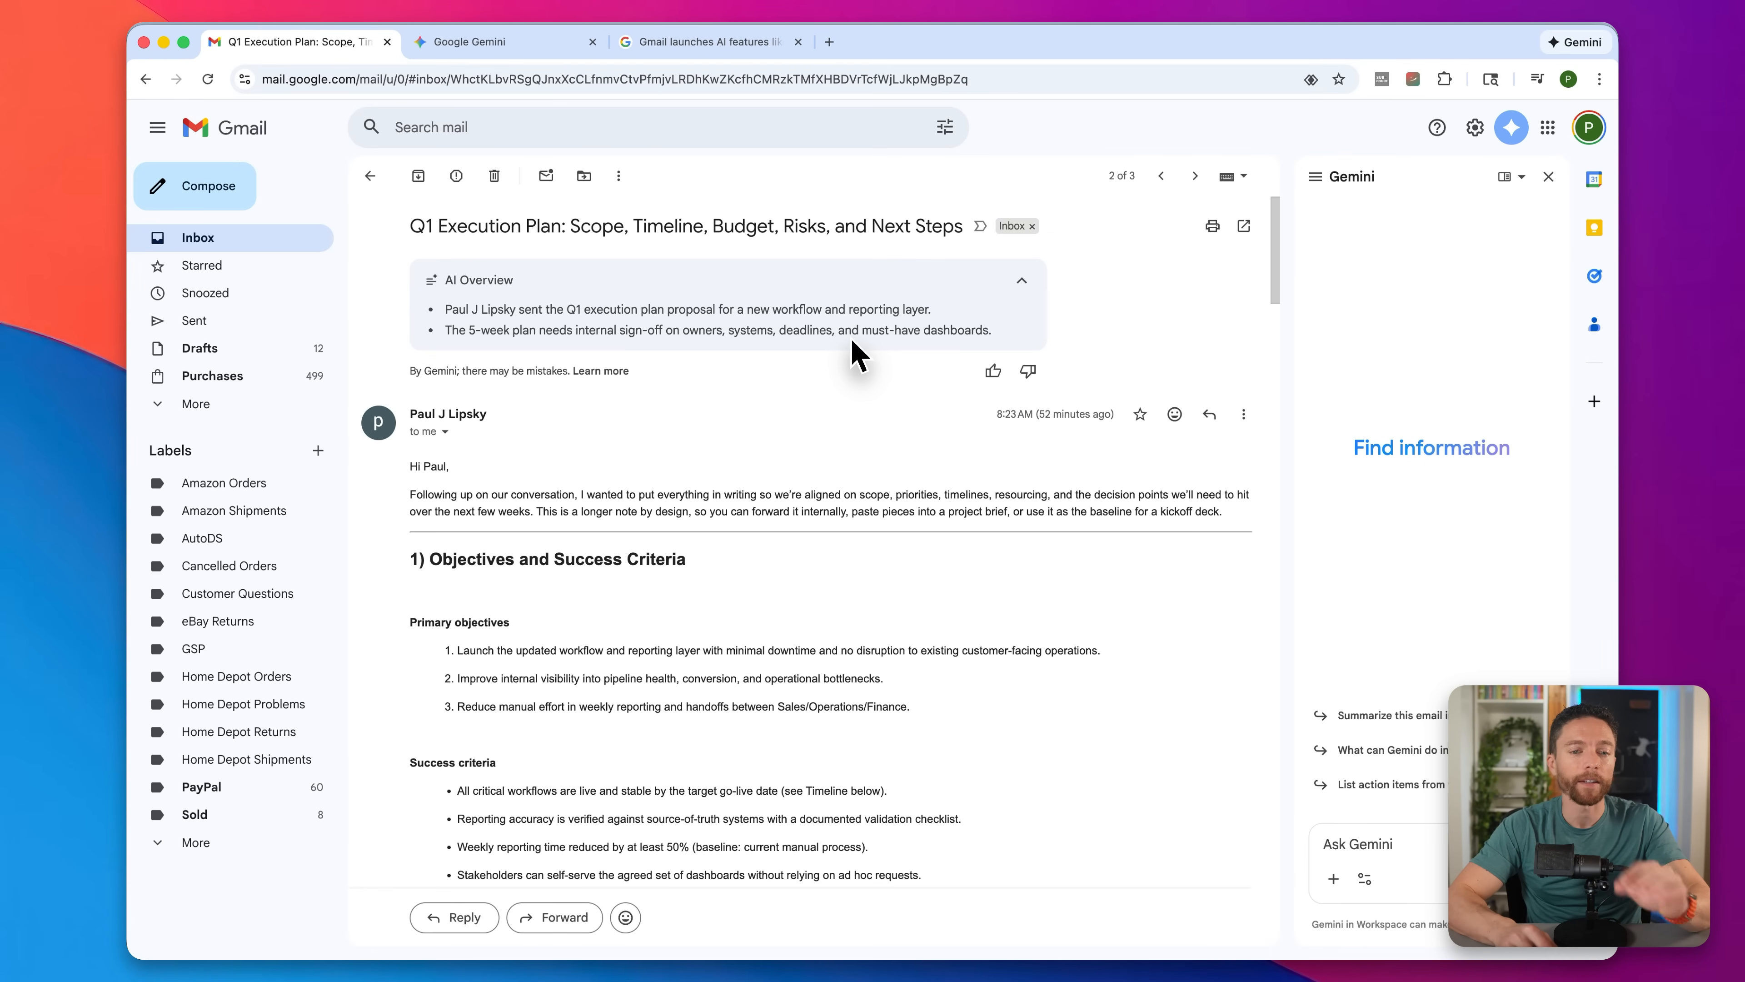
mouse_move(274, 257)
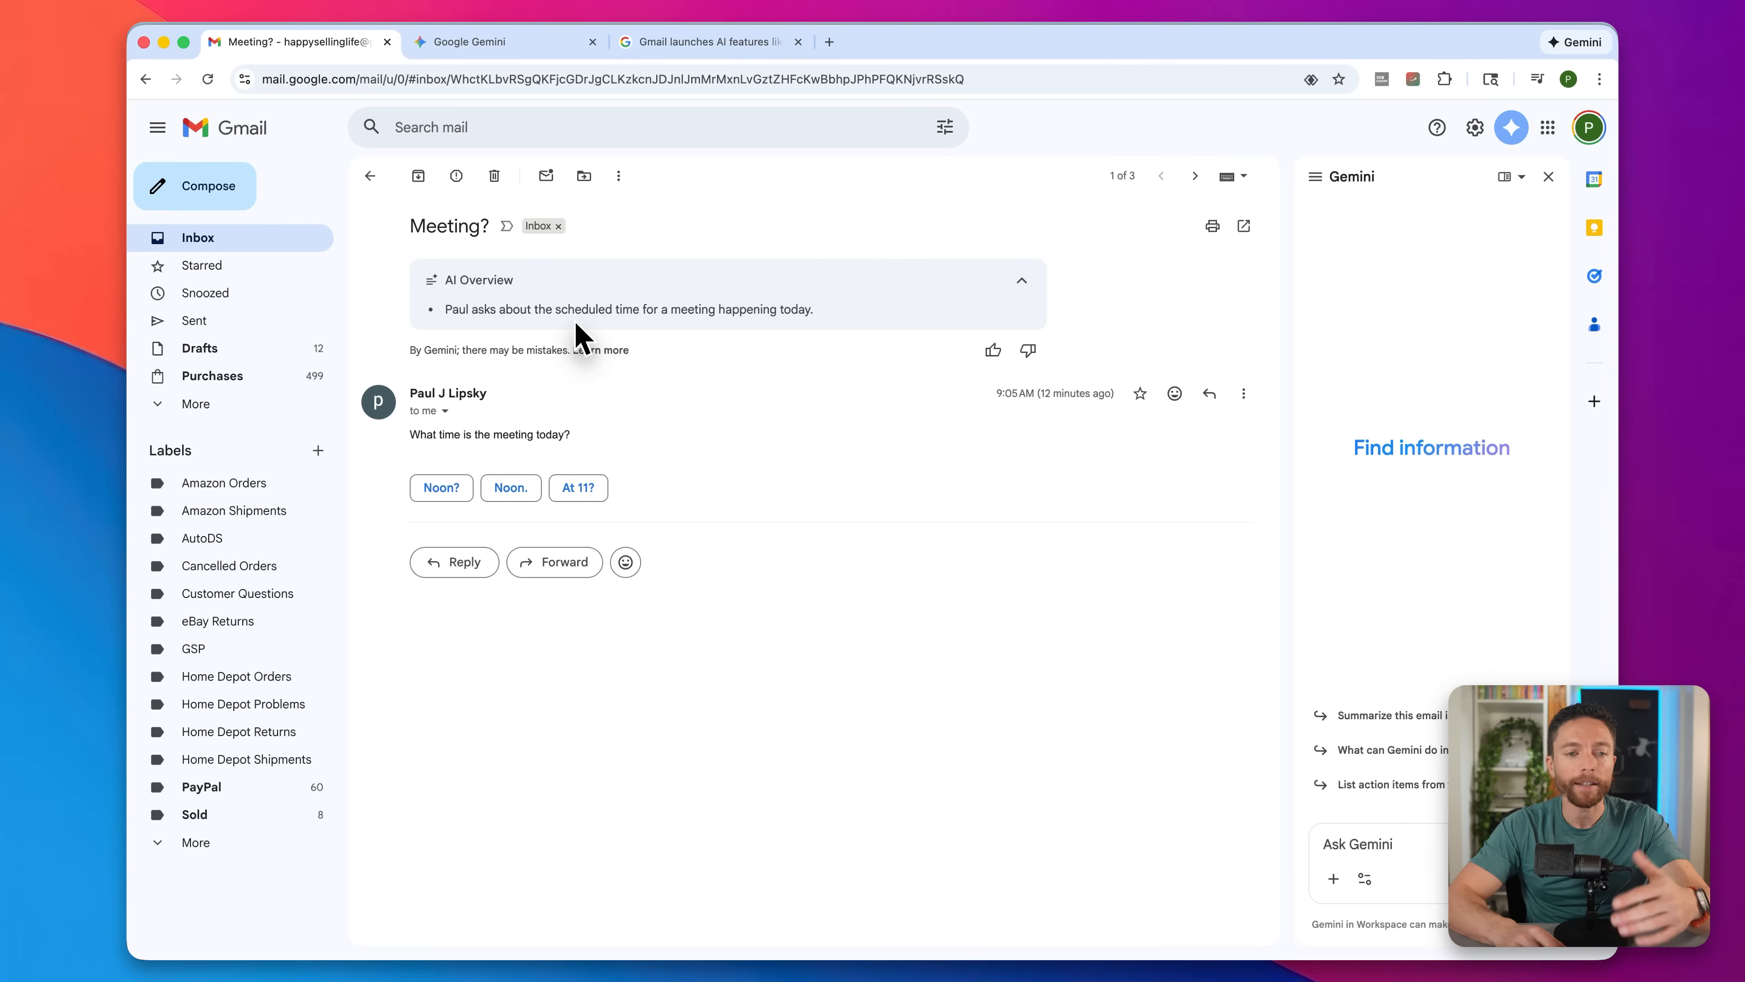
mouse_move(590, 412)
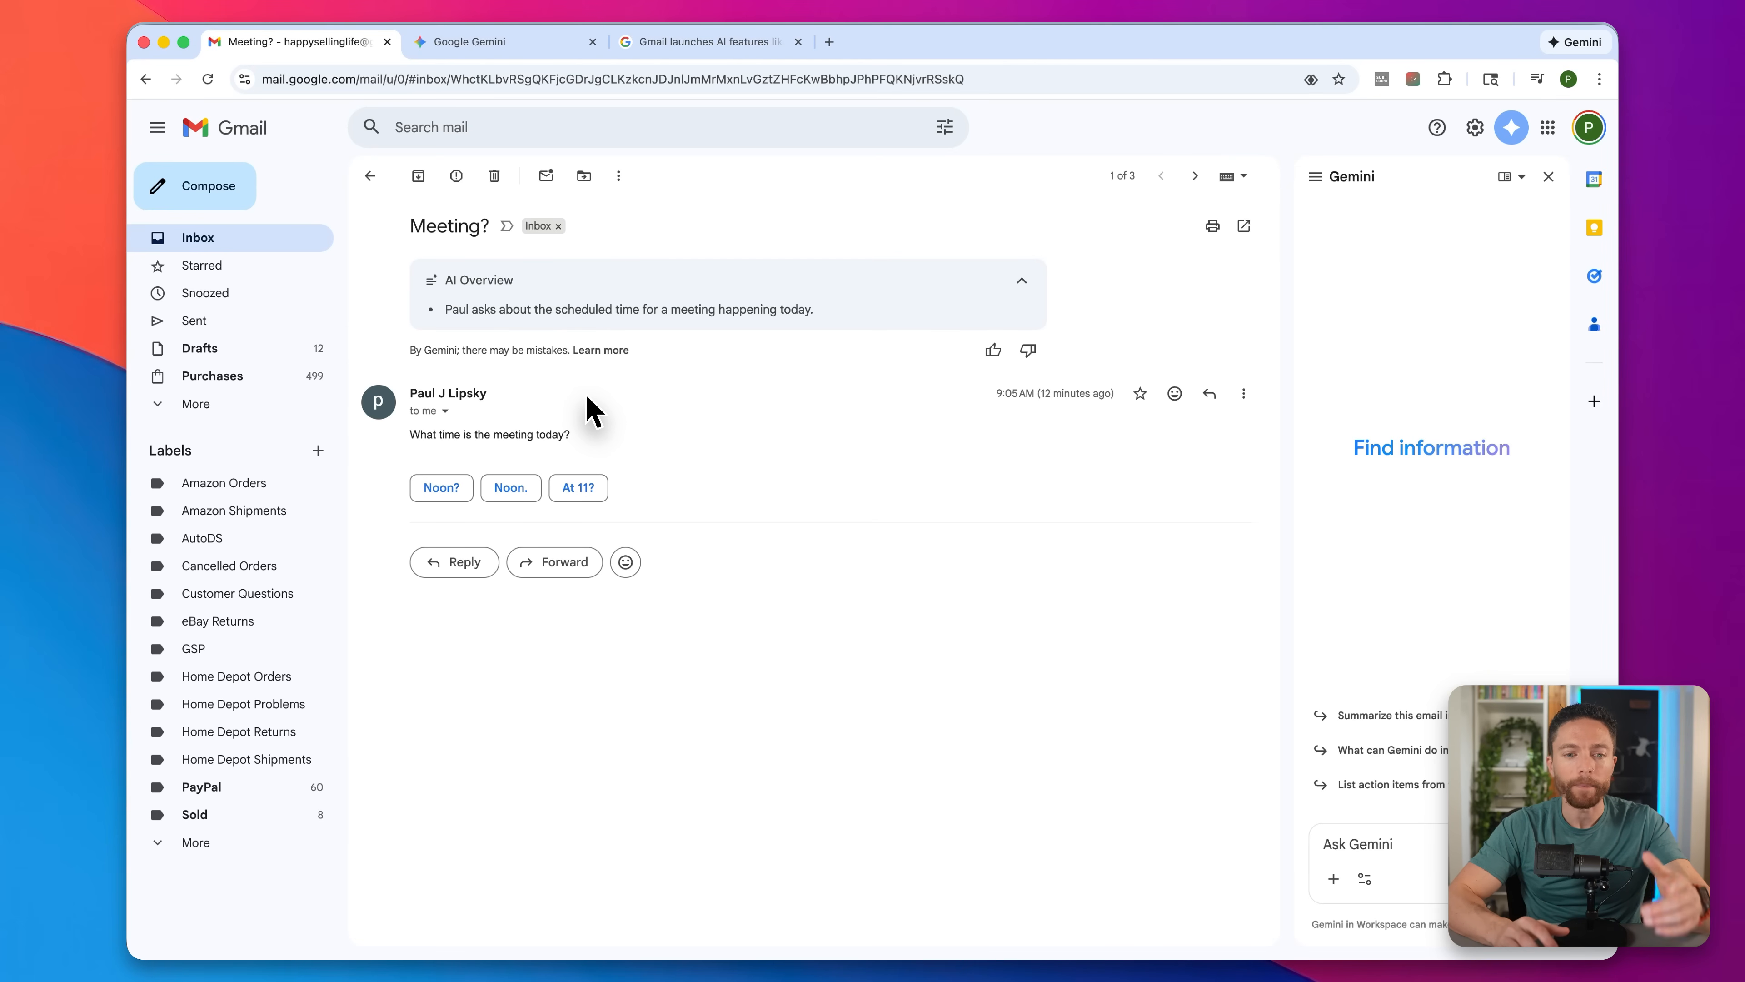
mouse_move(294, 244)
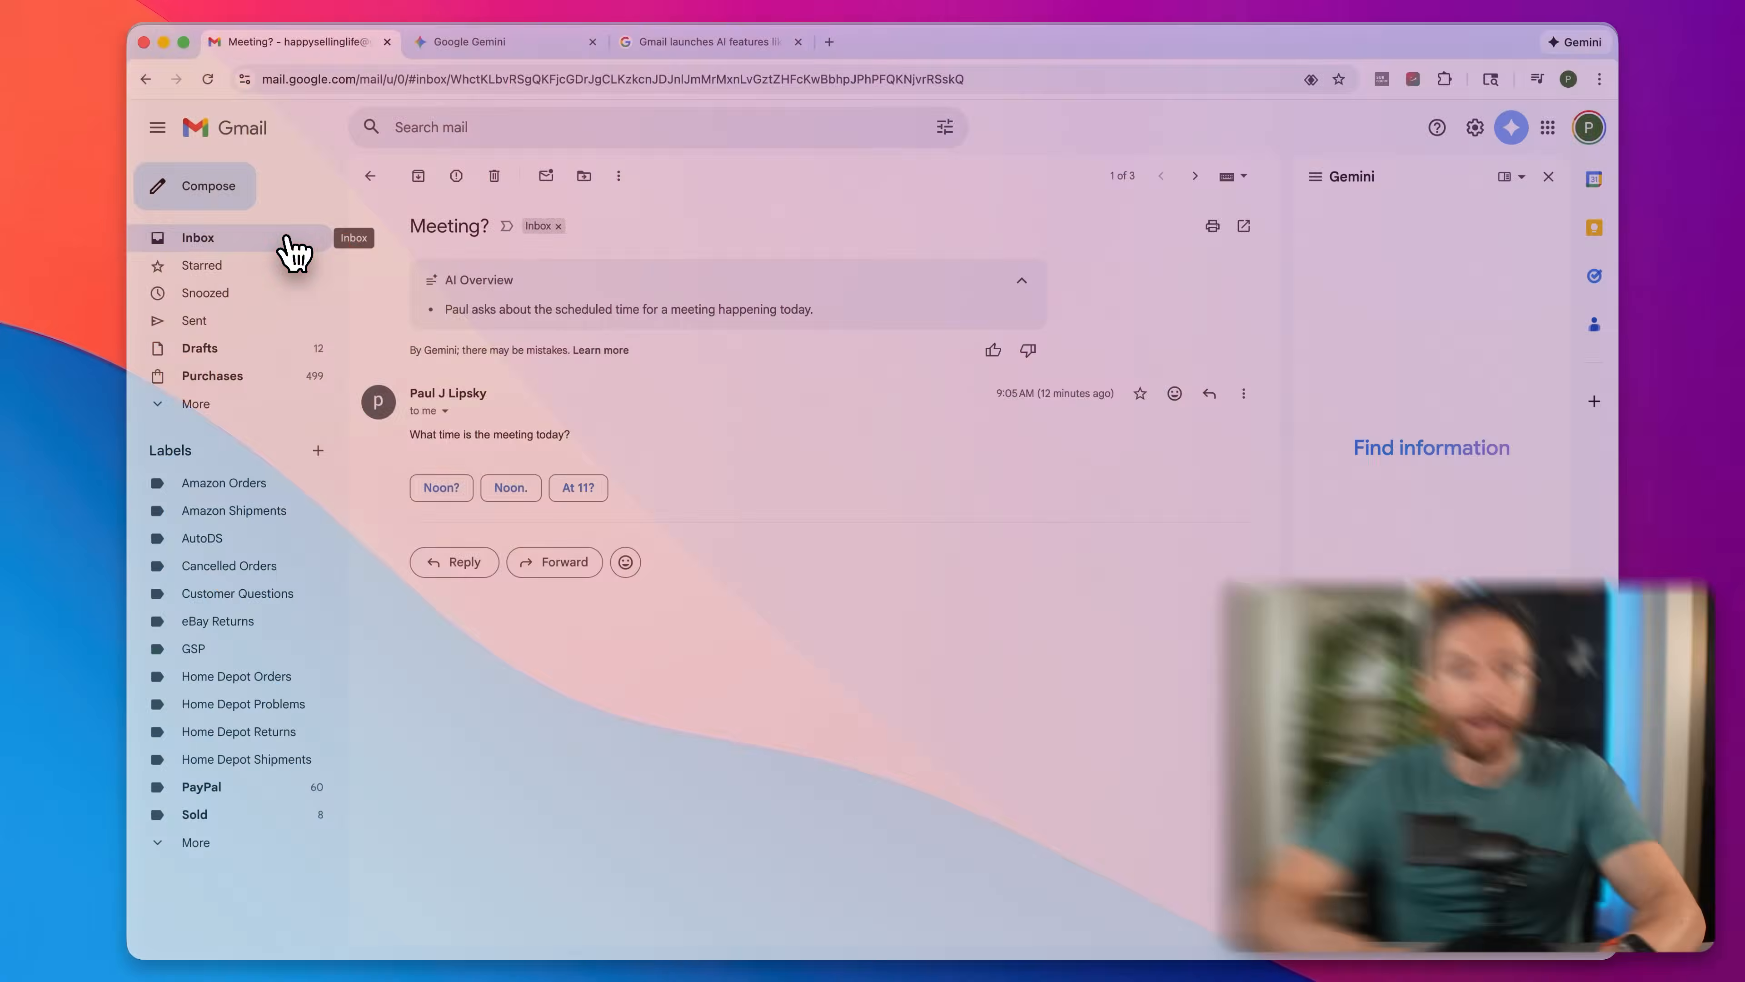
Reopen the Q1 Execution Plan email with its AI Overview showing
left_click(1194, 176)
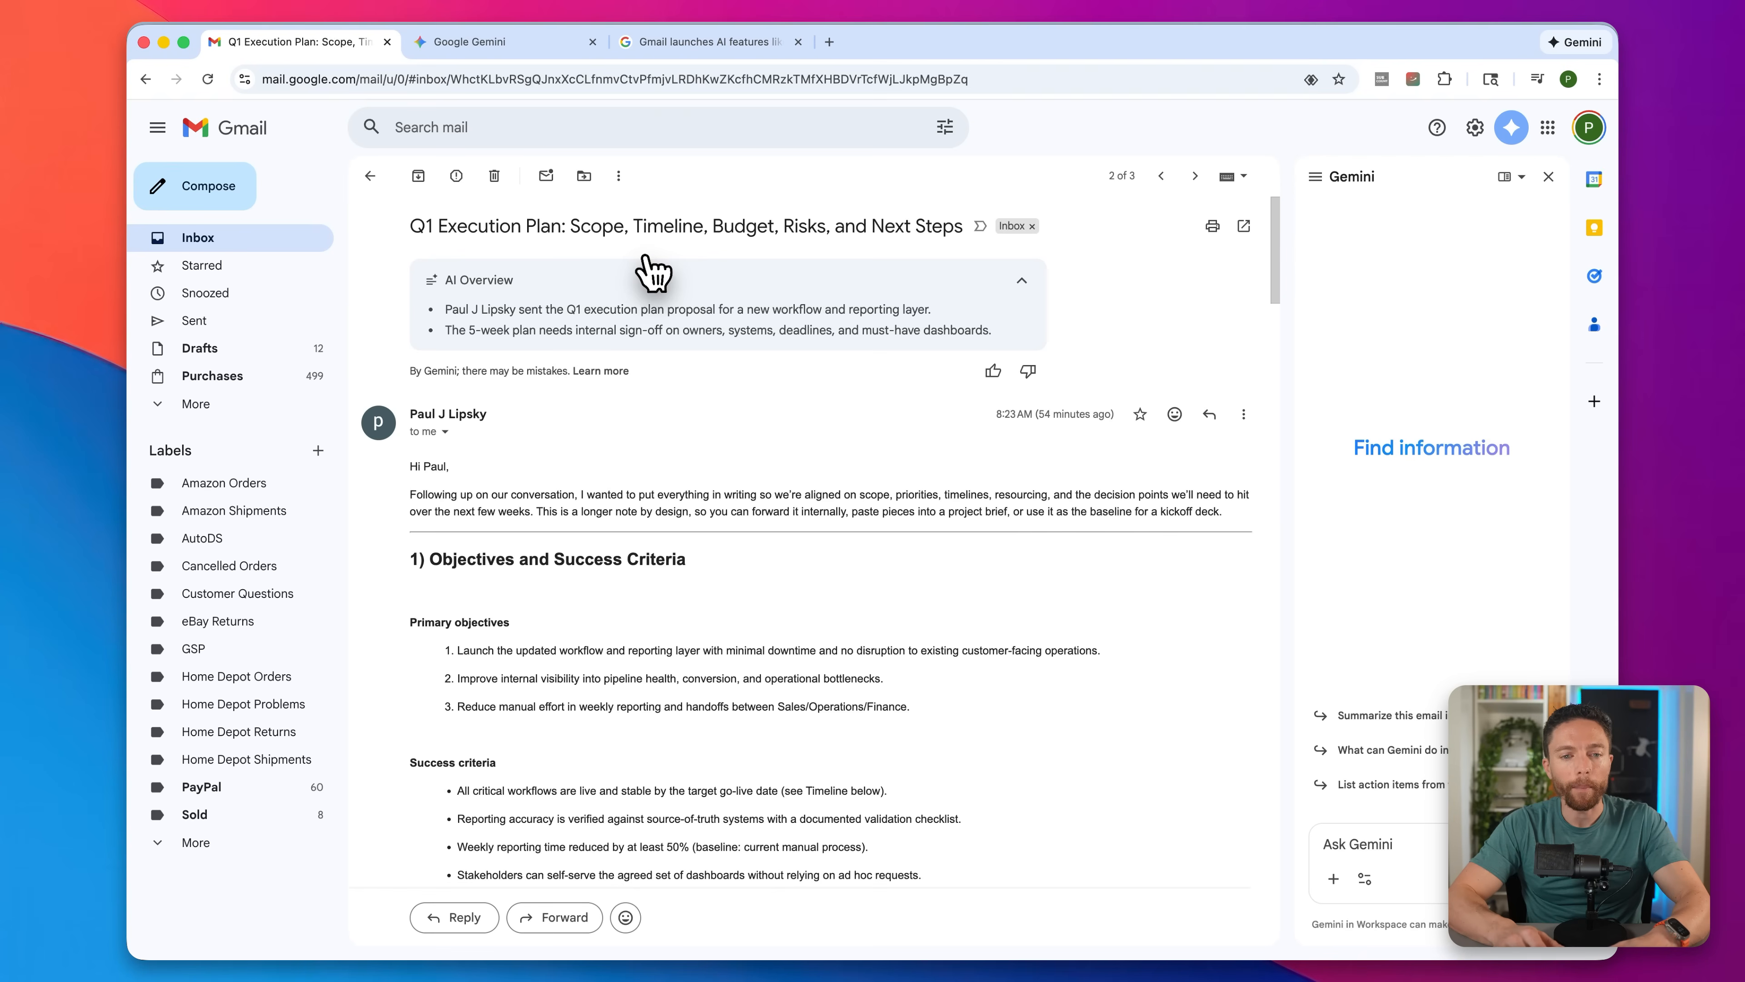
mouse_move(607, 317)
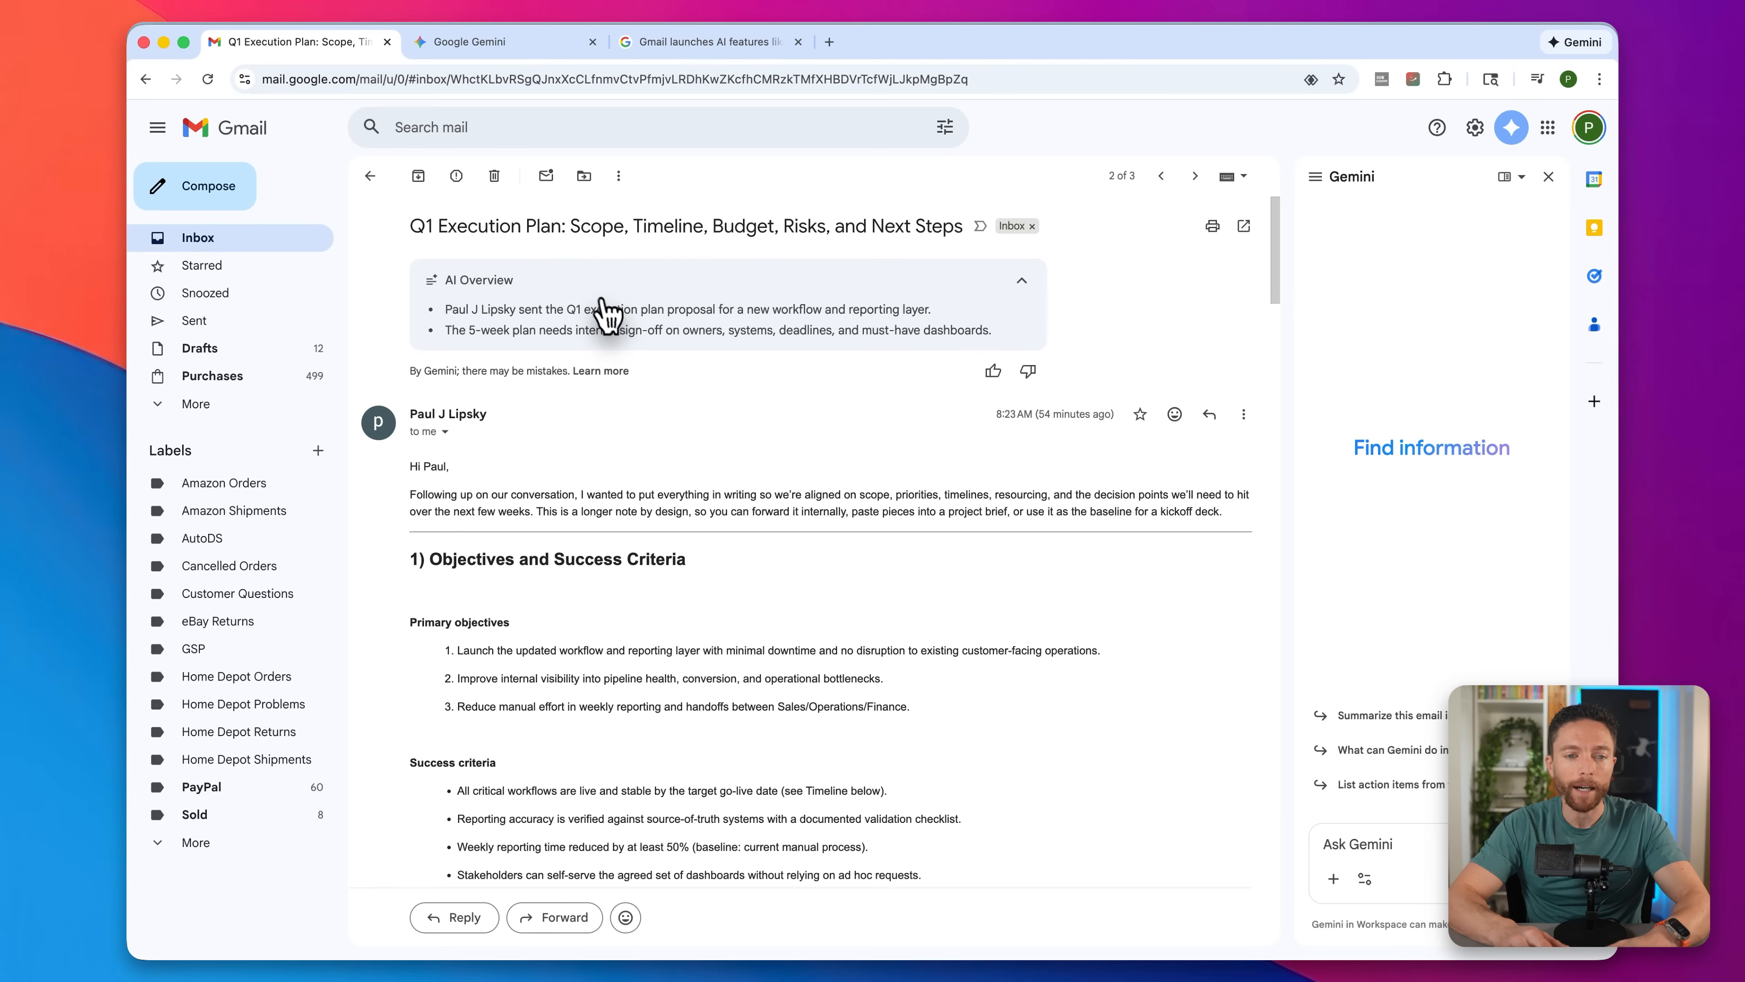
mouse_move(614, 330)
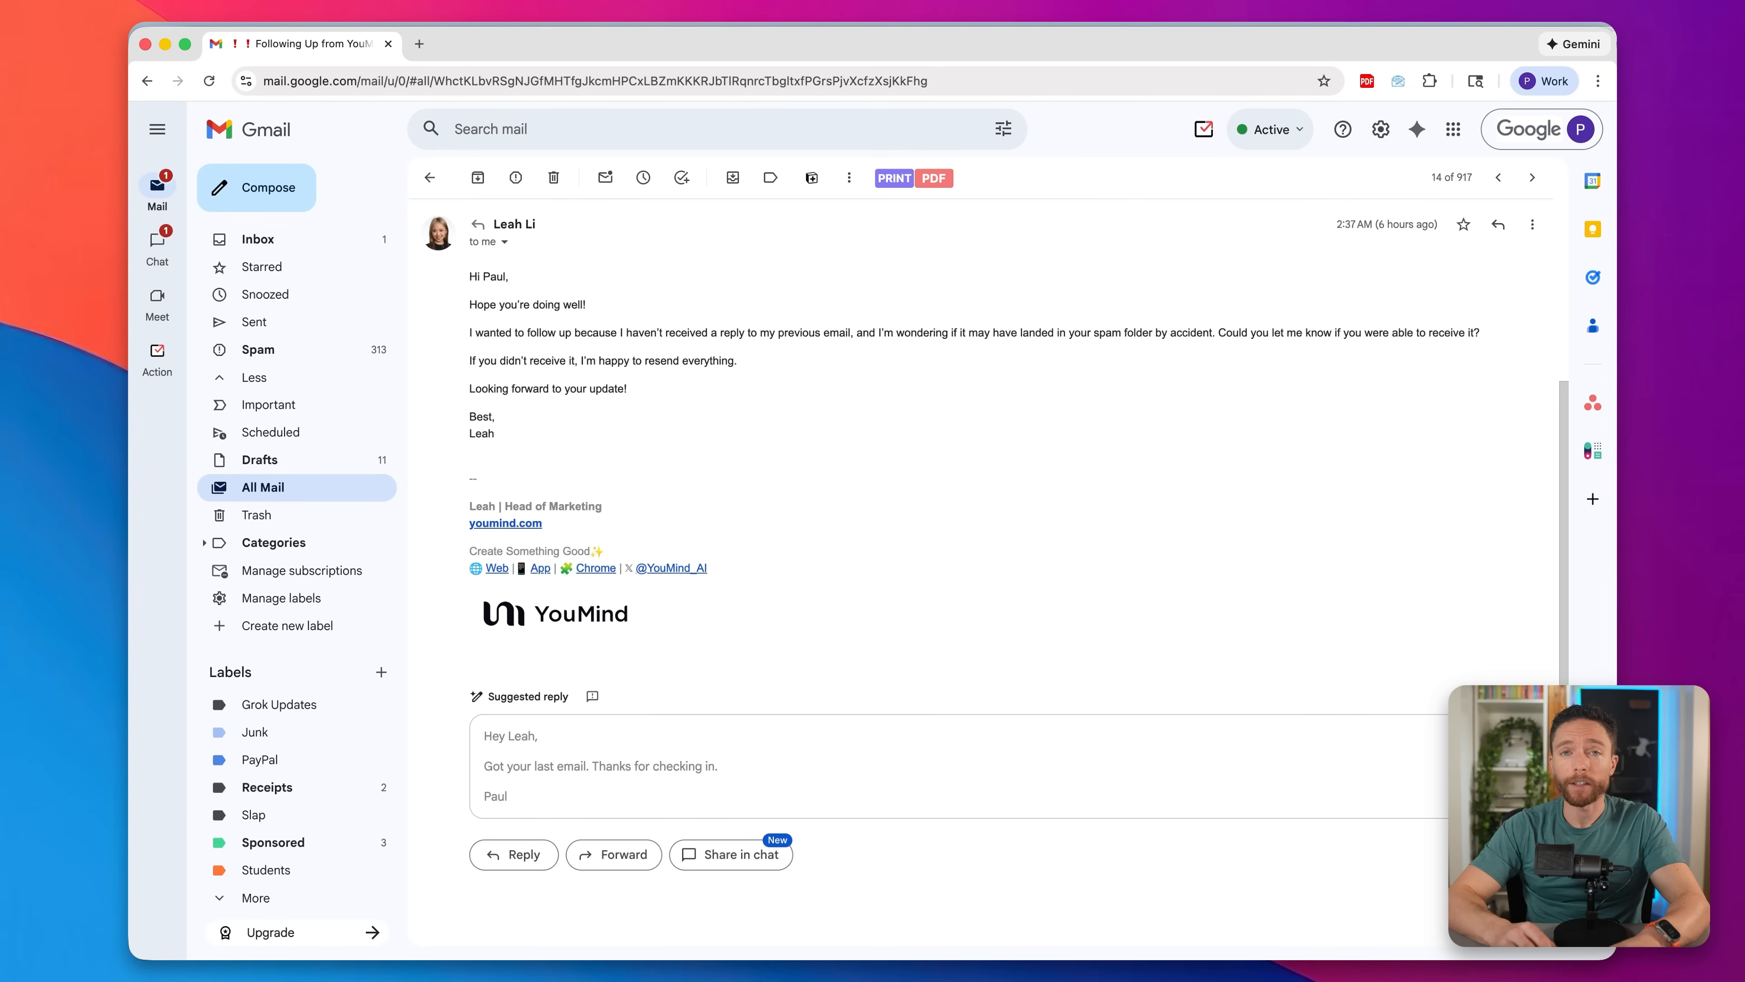
mouse_move(946, 612)
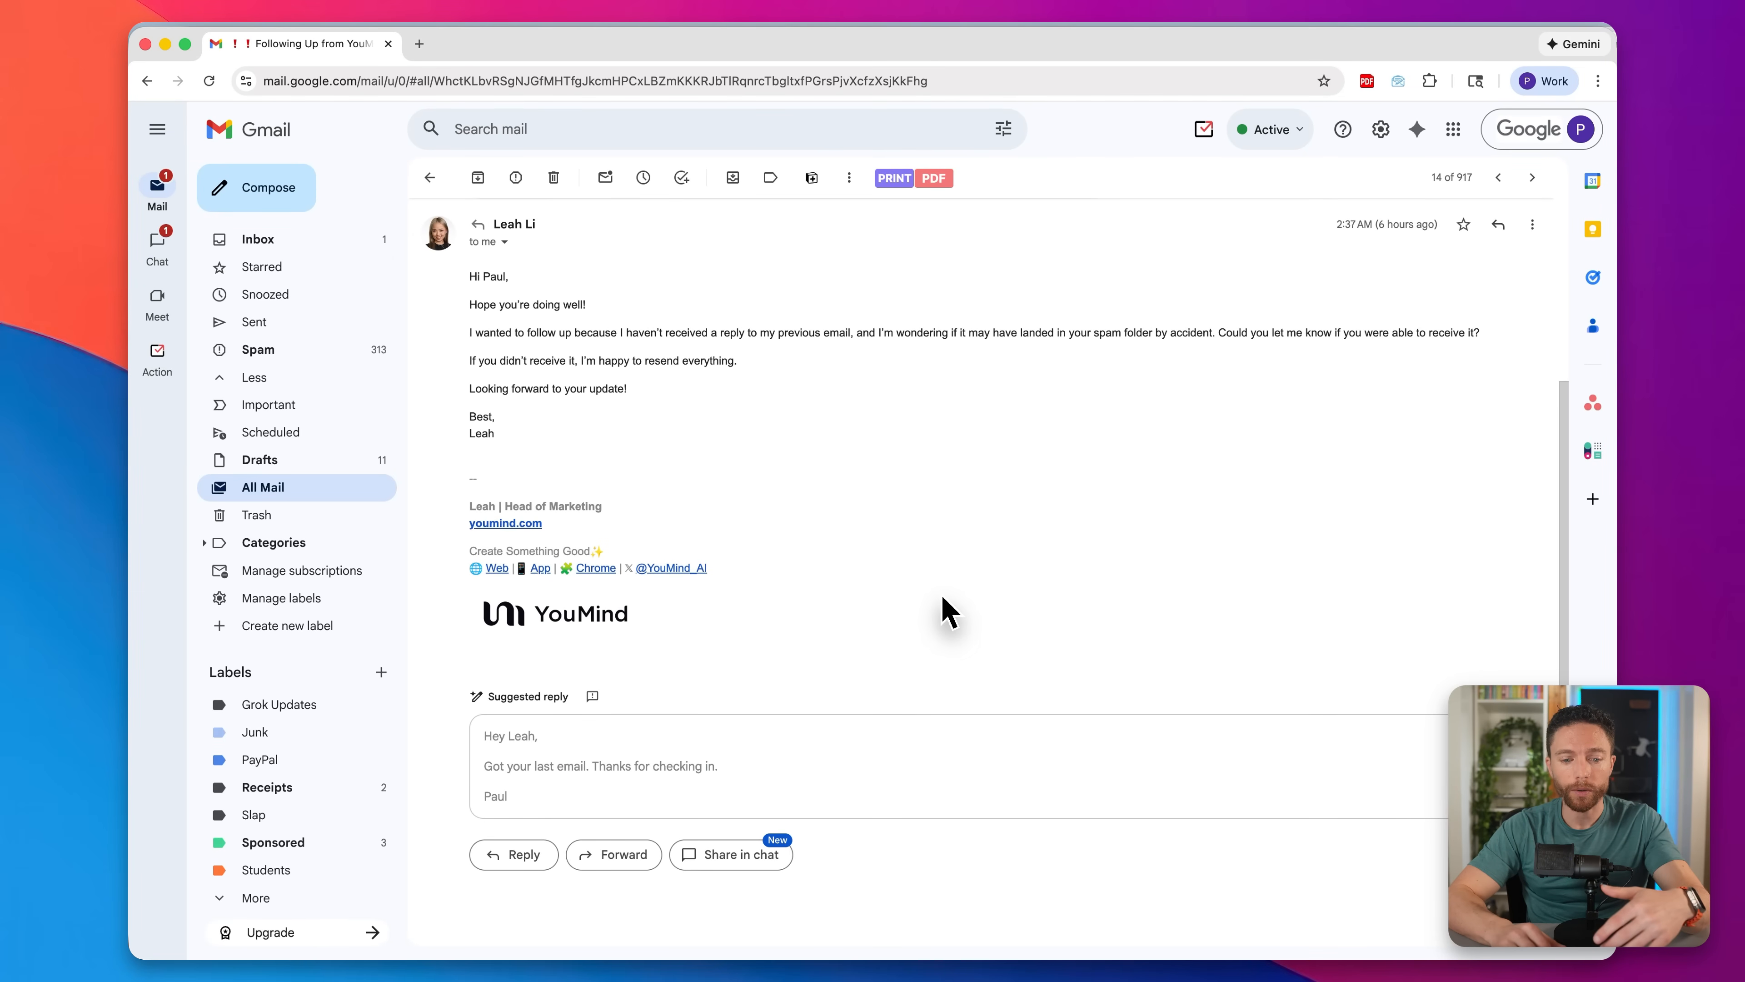
mouse_move(513, 853)
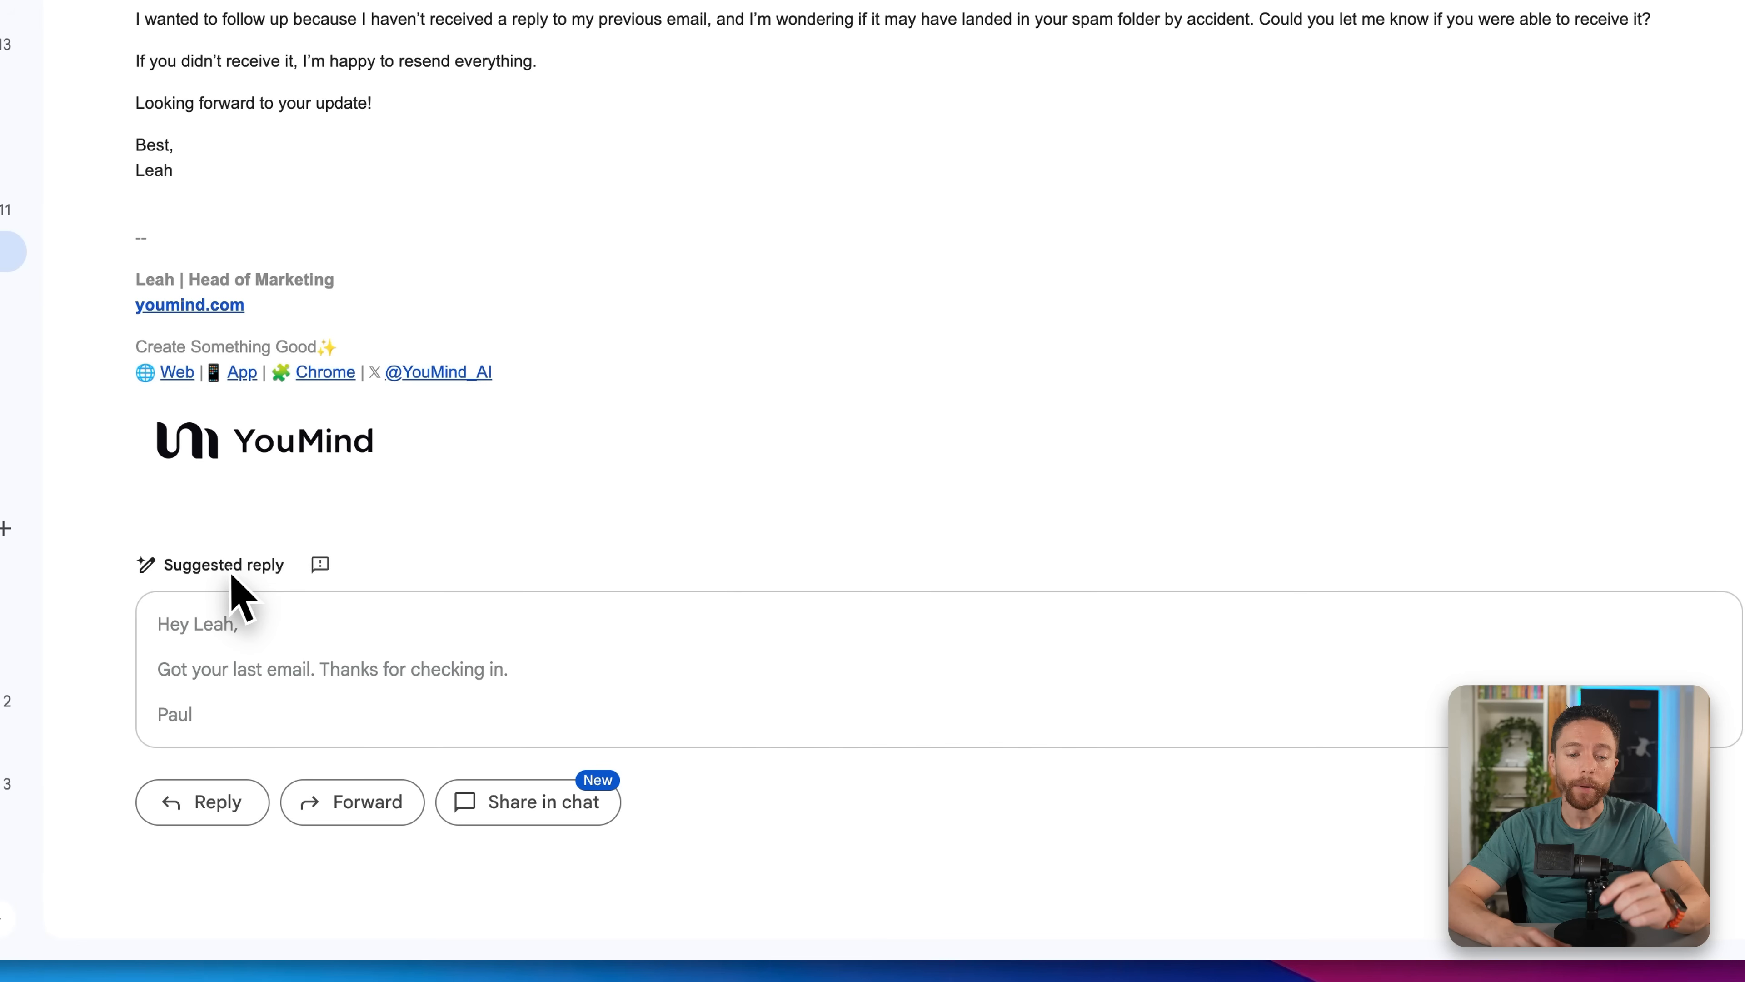
mouse_move(247, 601)
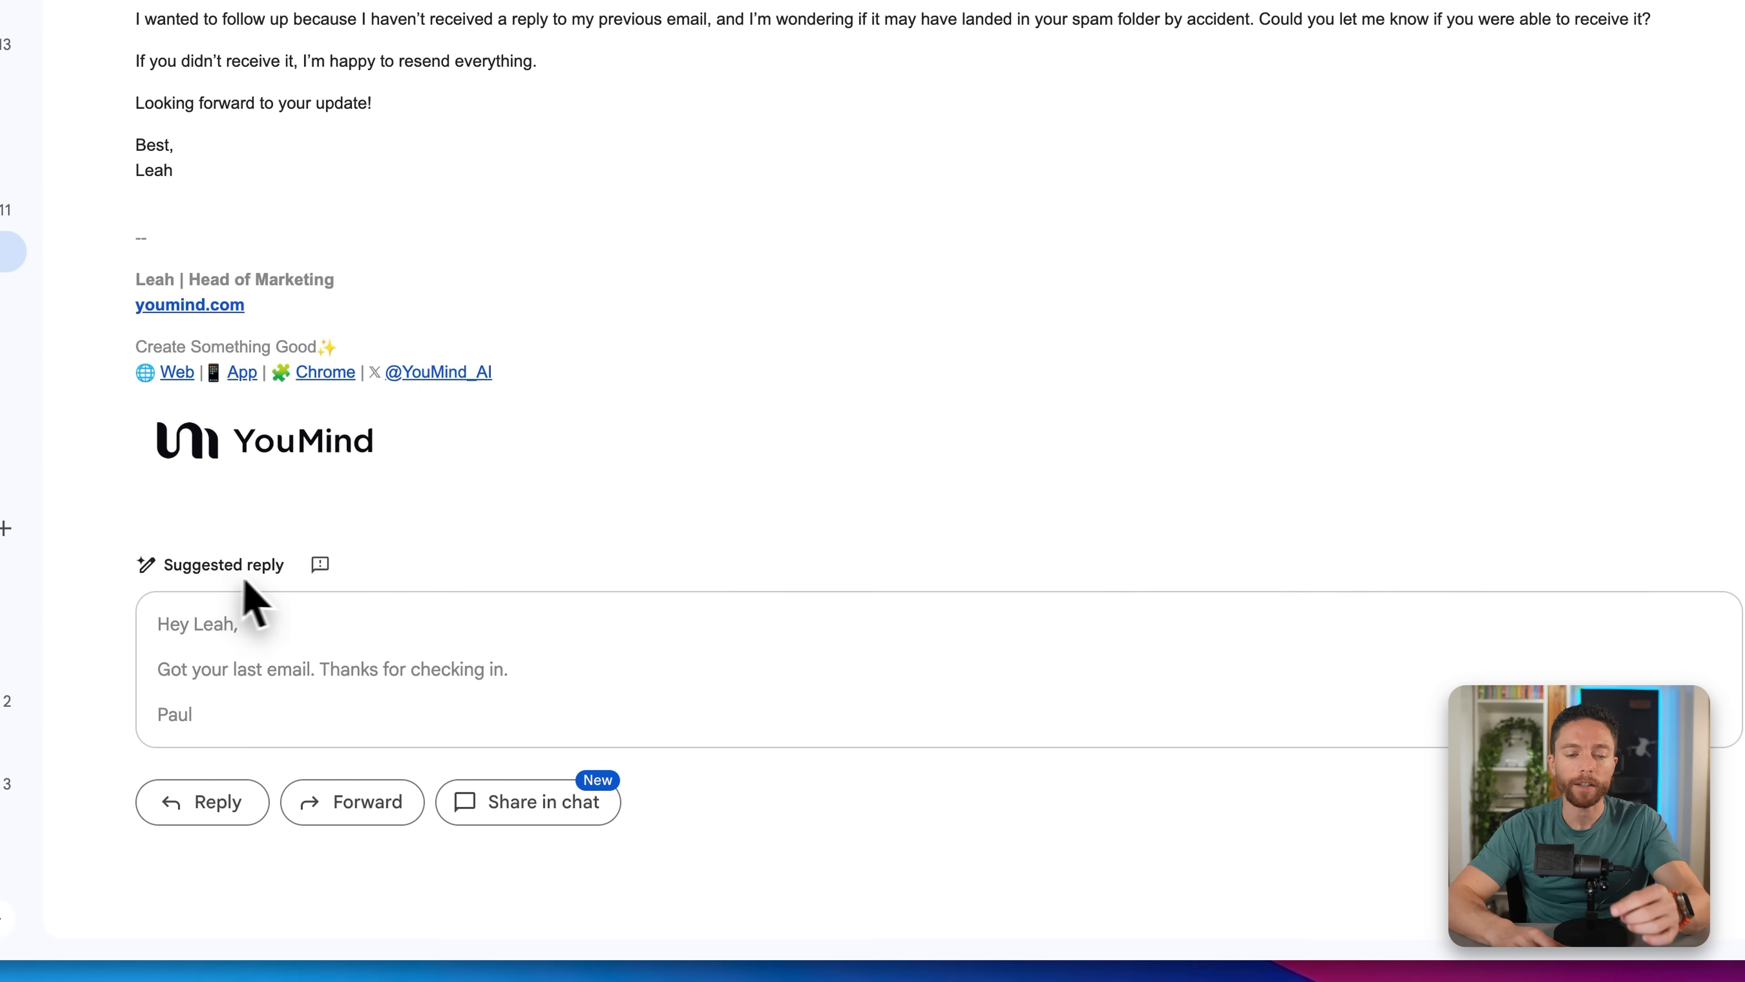
mouse_move(320, 565)
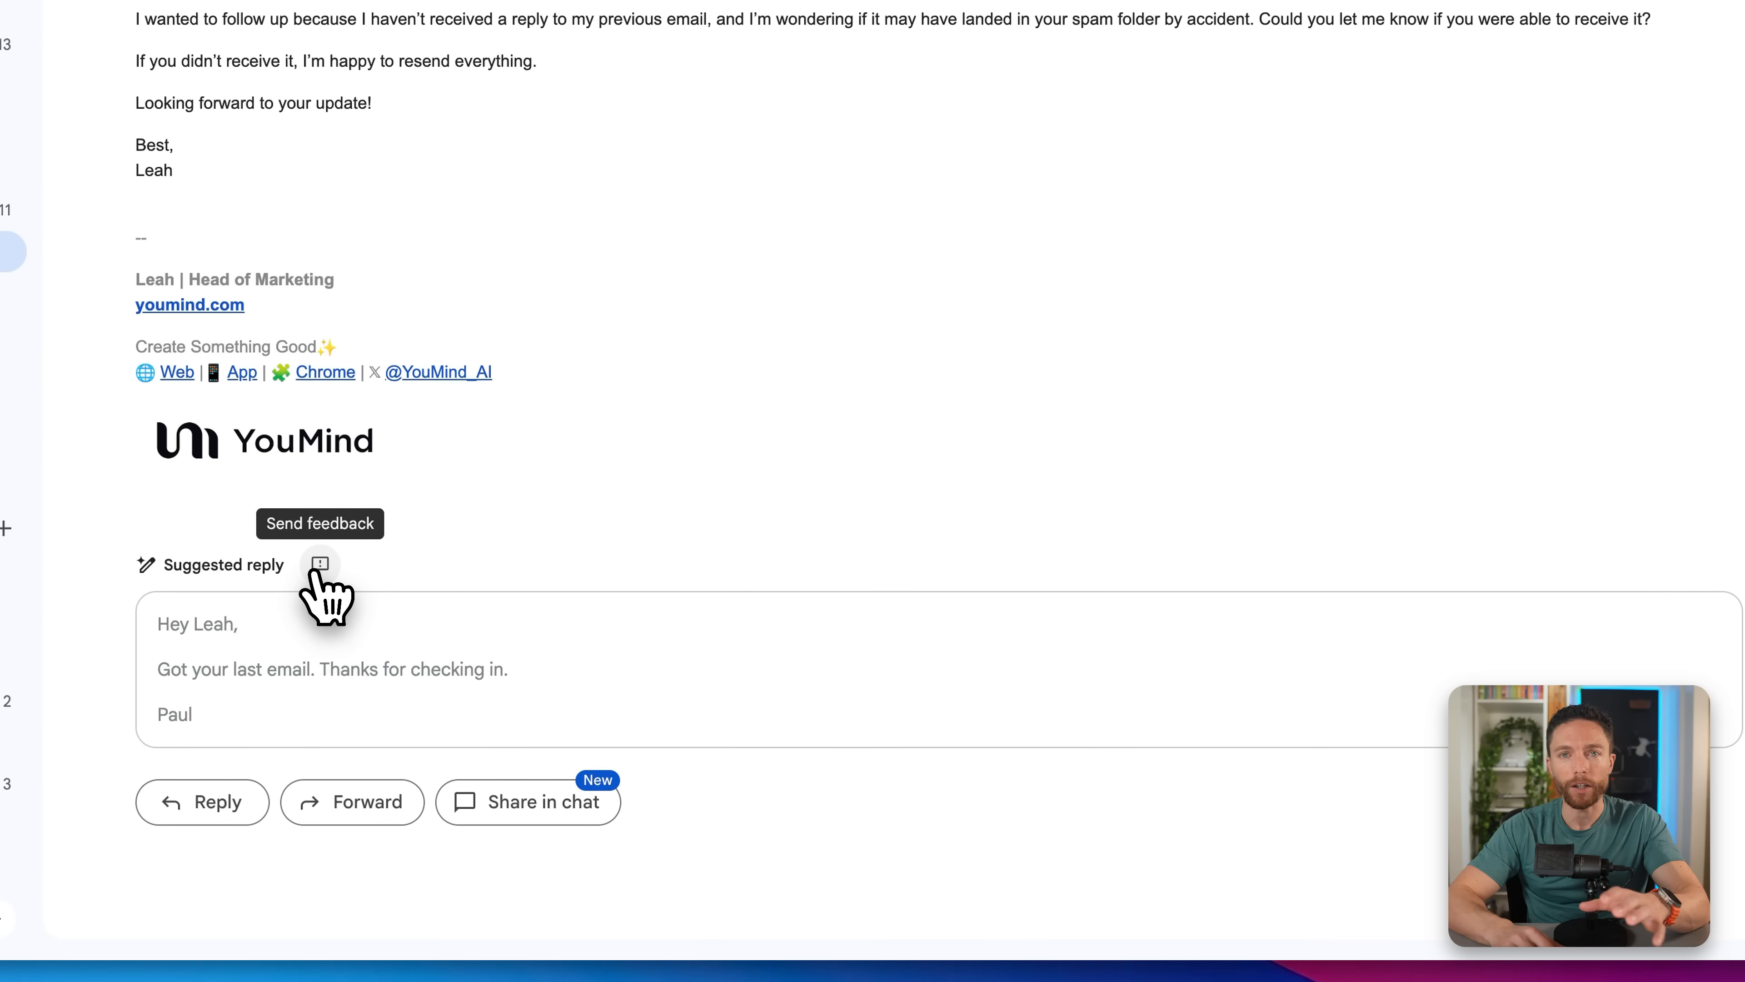
mouse_move(227, 679)
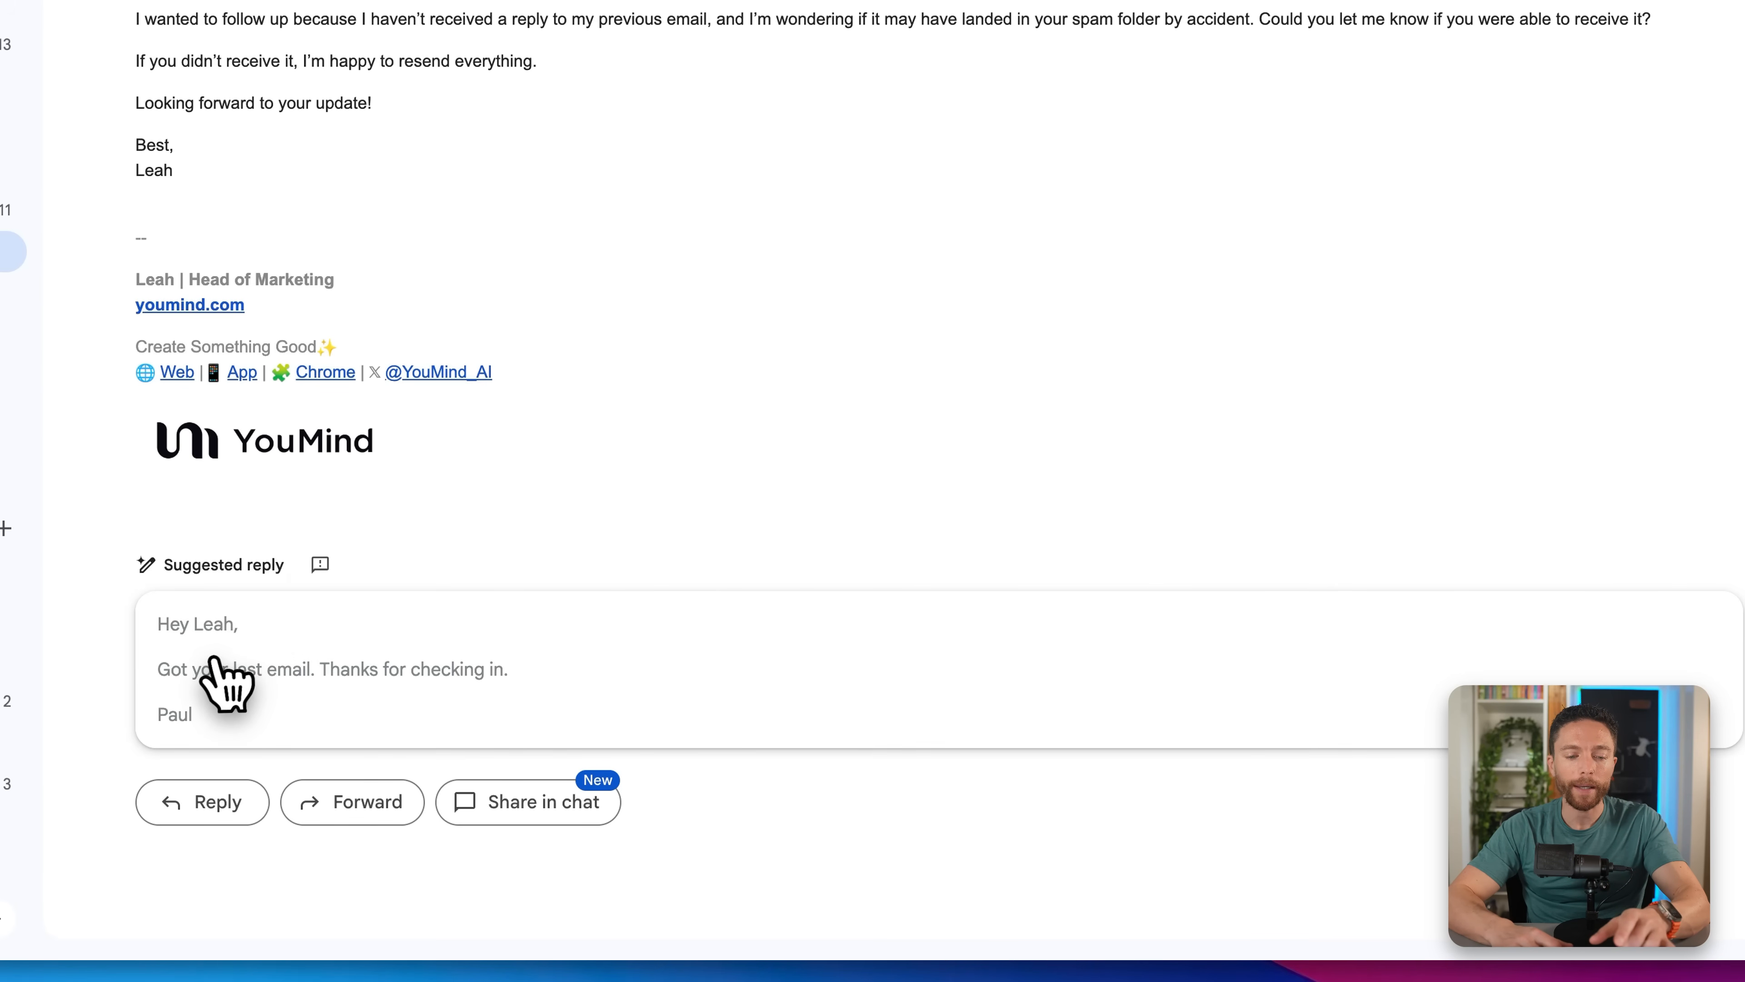
mouse_move(356, 684)
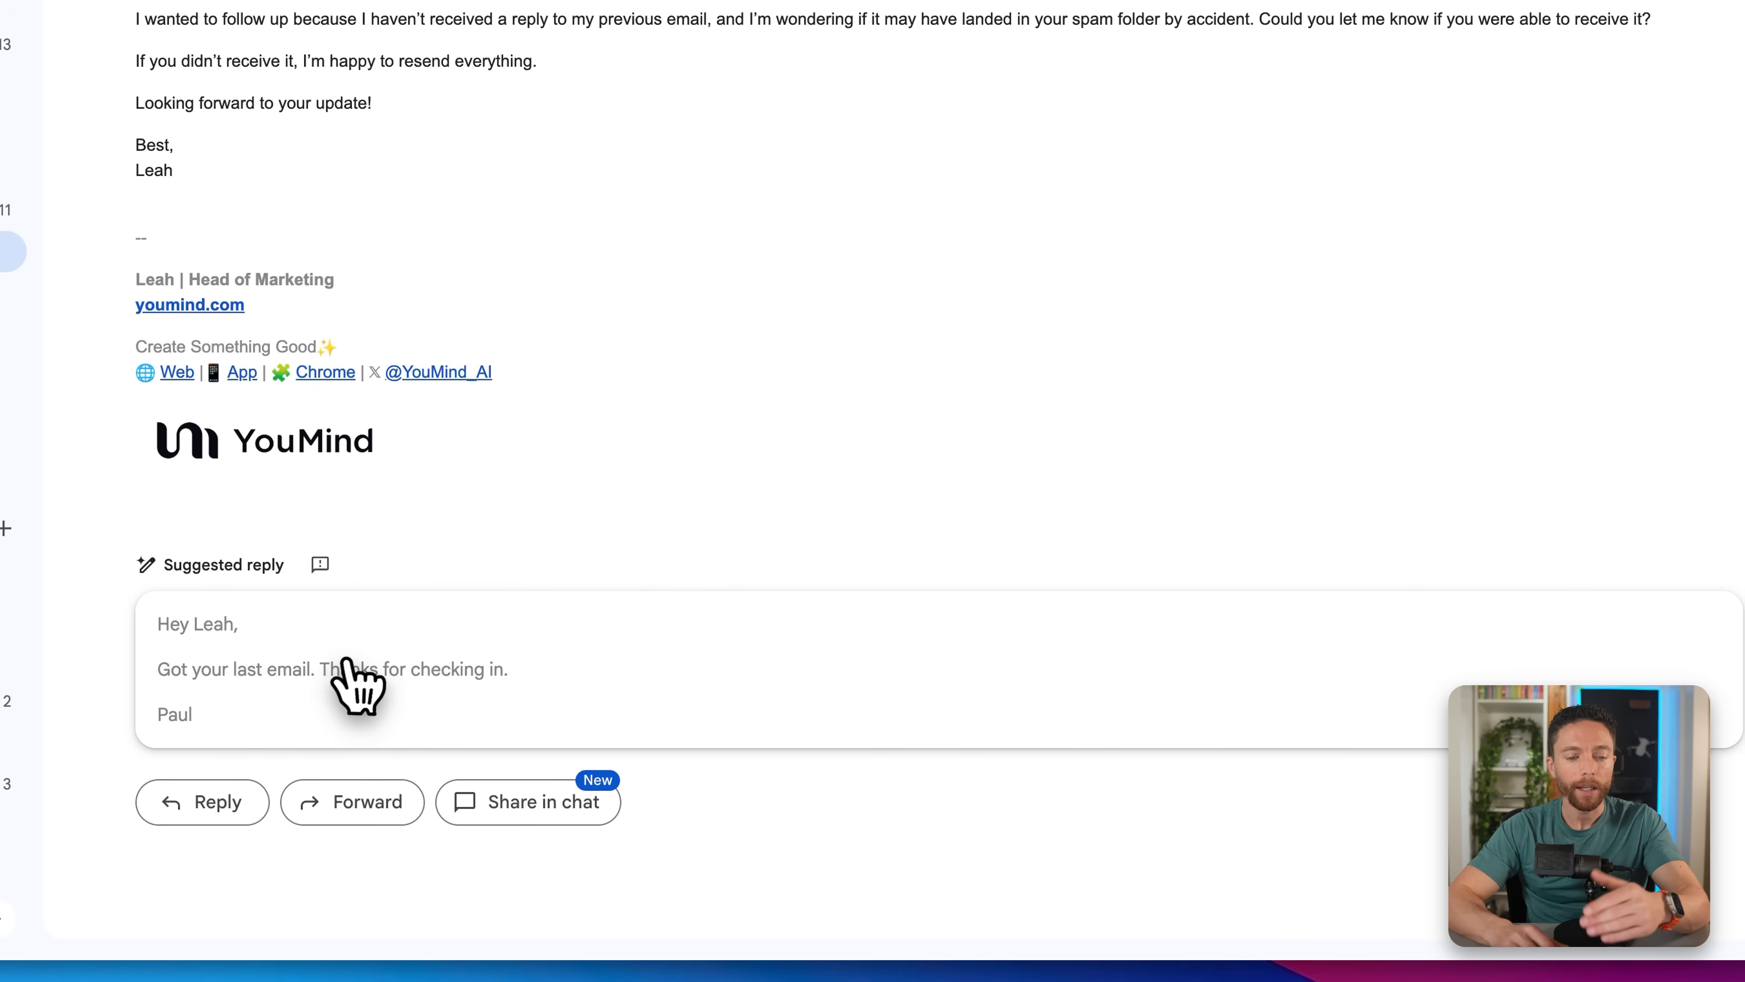
mouse_move(382, 663)
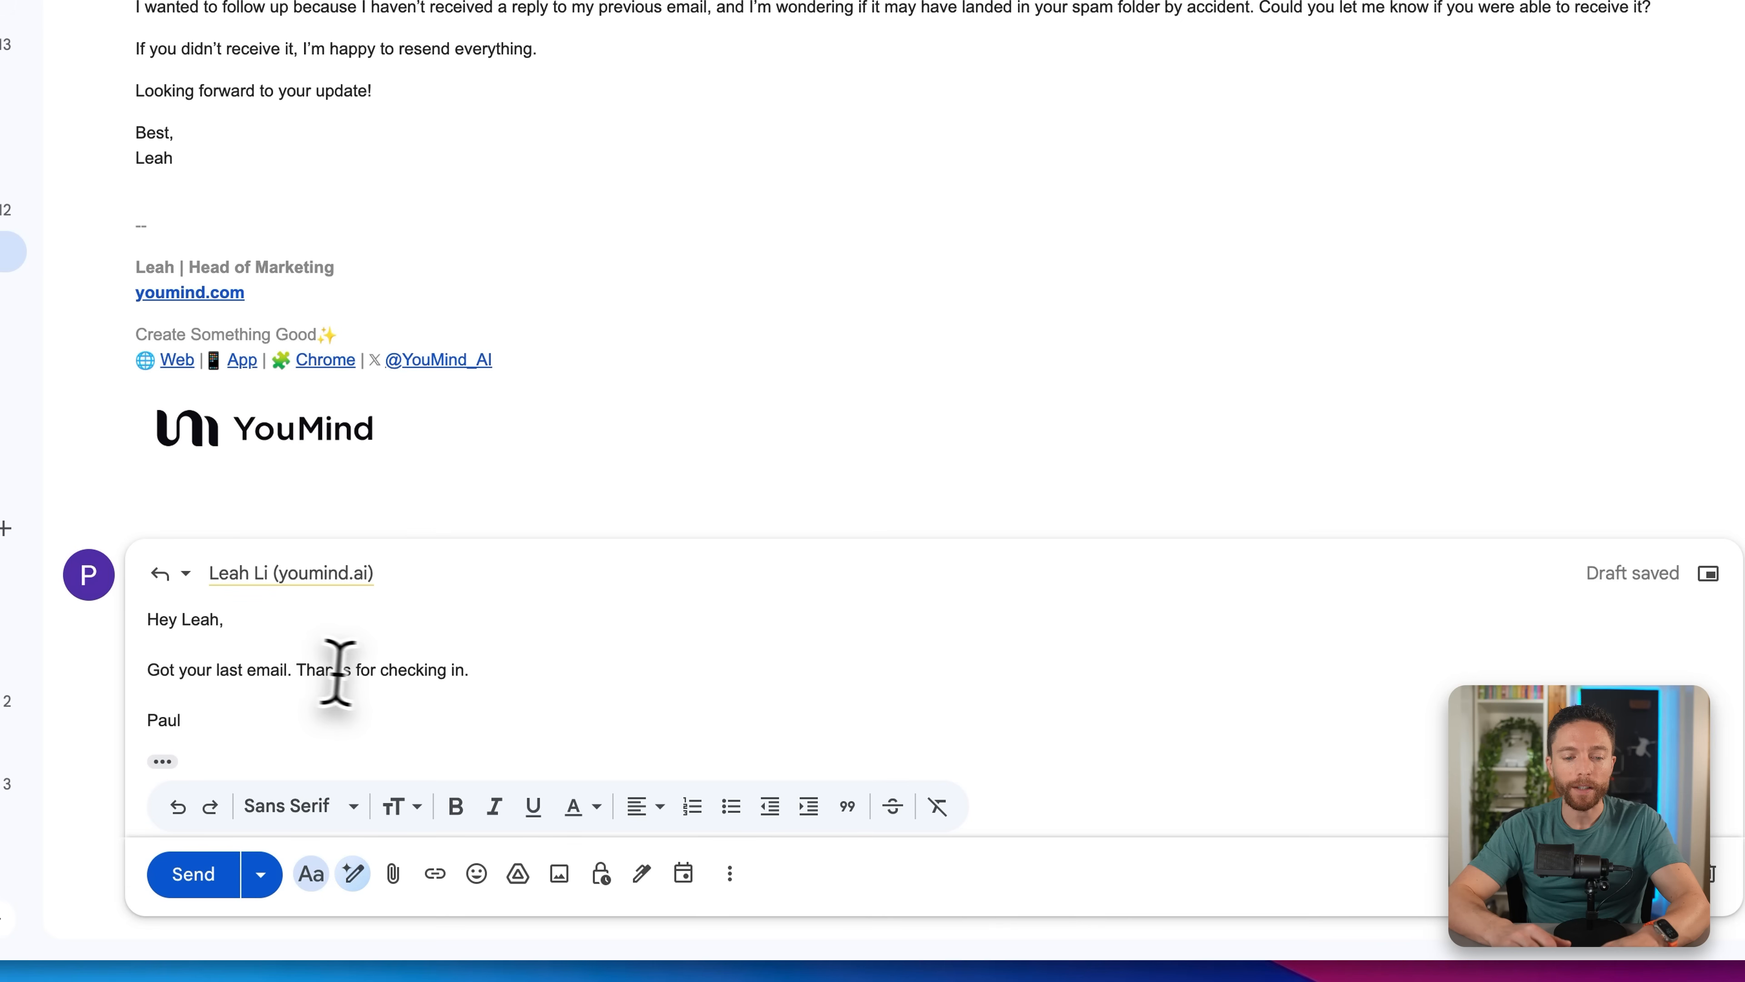
mouse_move(479, 669)
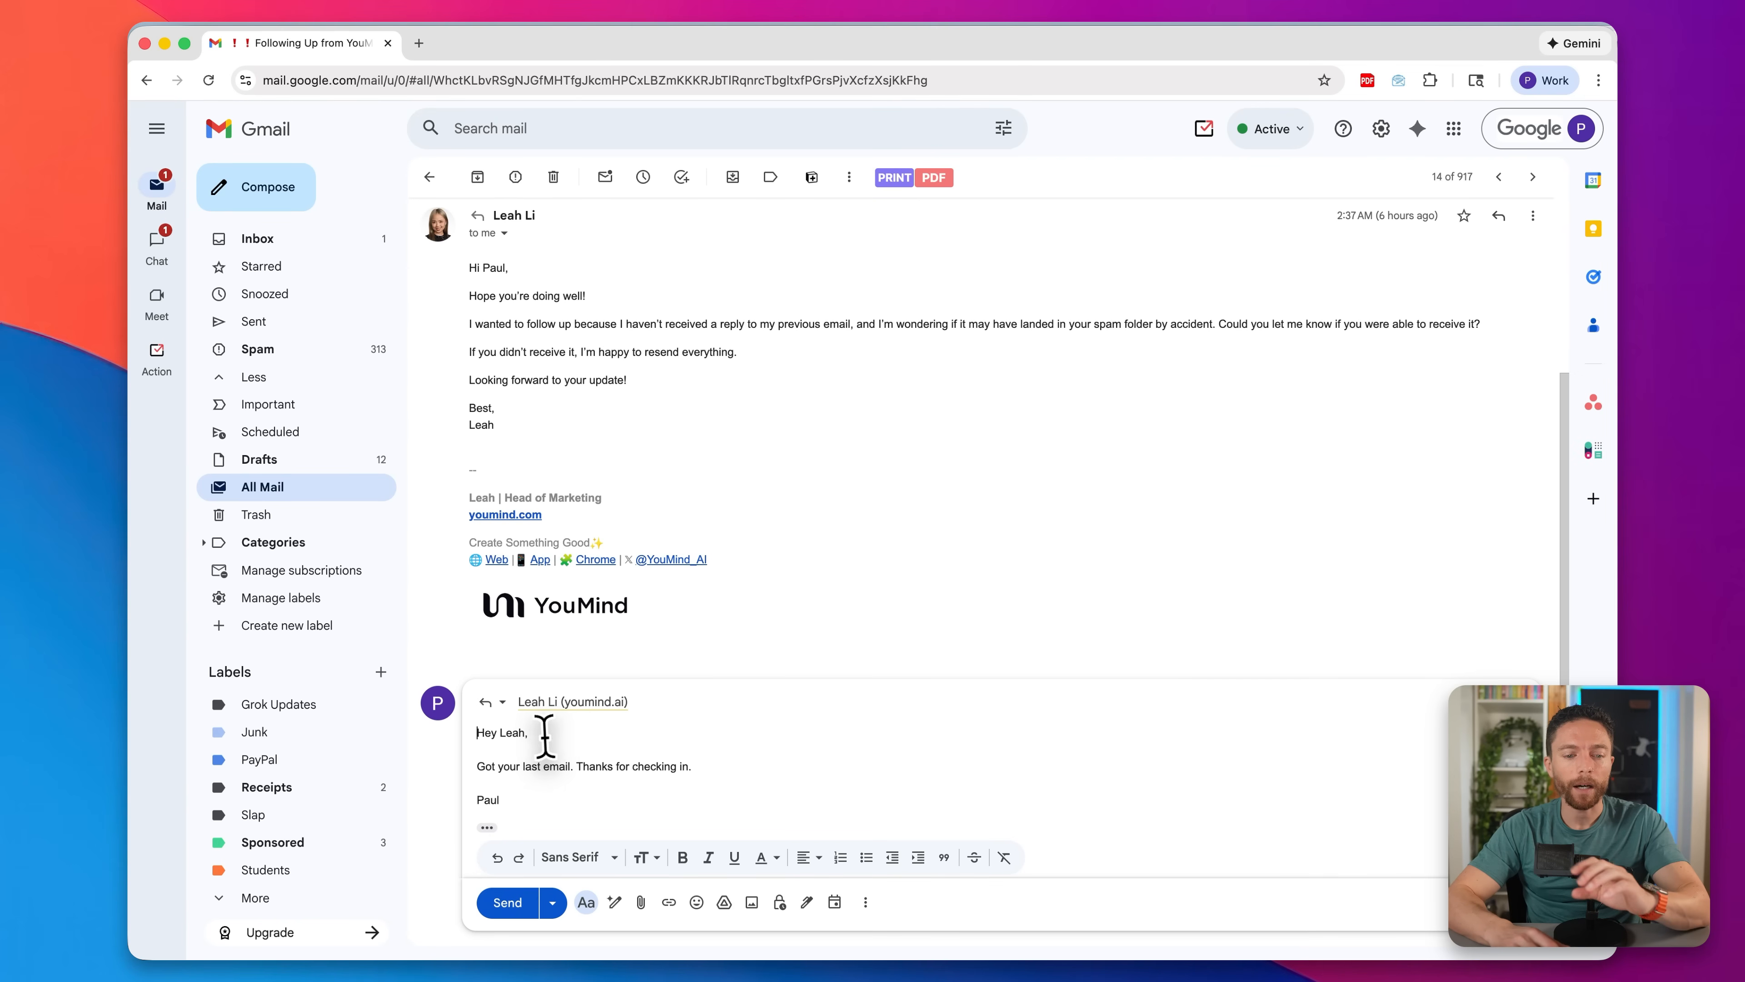
mouse_move(663, 696)
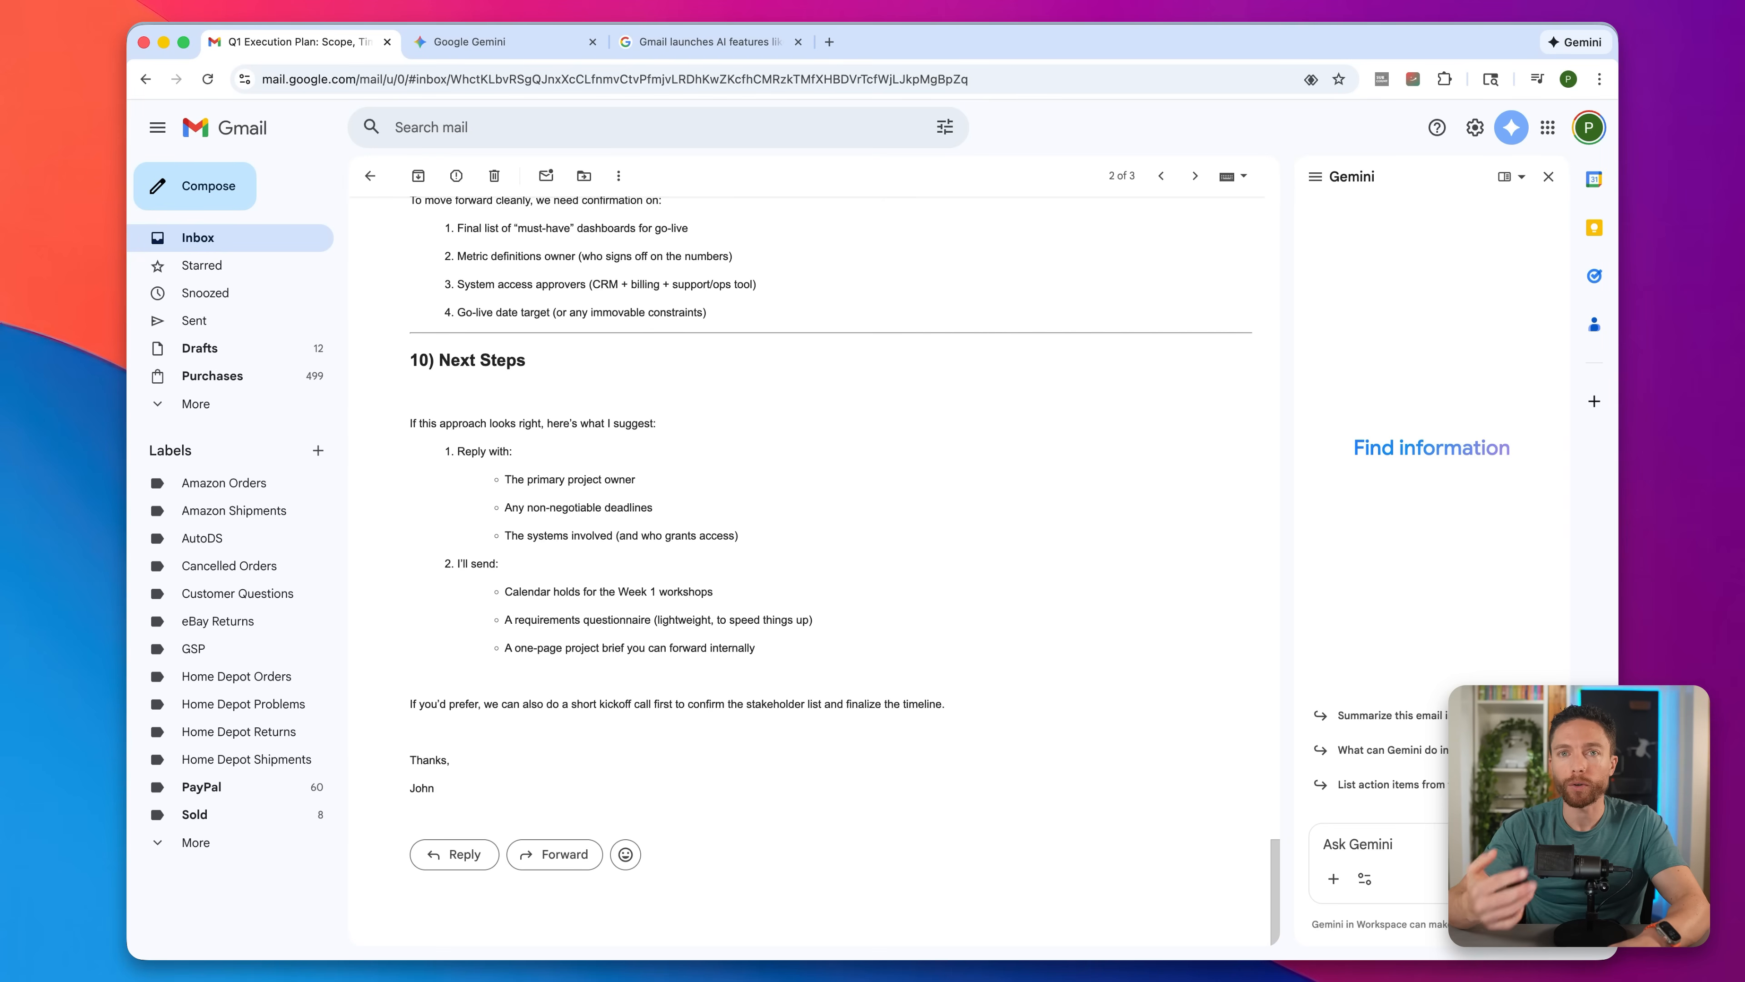
Draft a friendly Help me write reply agreeing with the plan and asking John to contact Carla
left_click(453, 854)
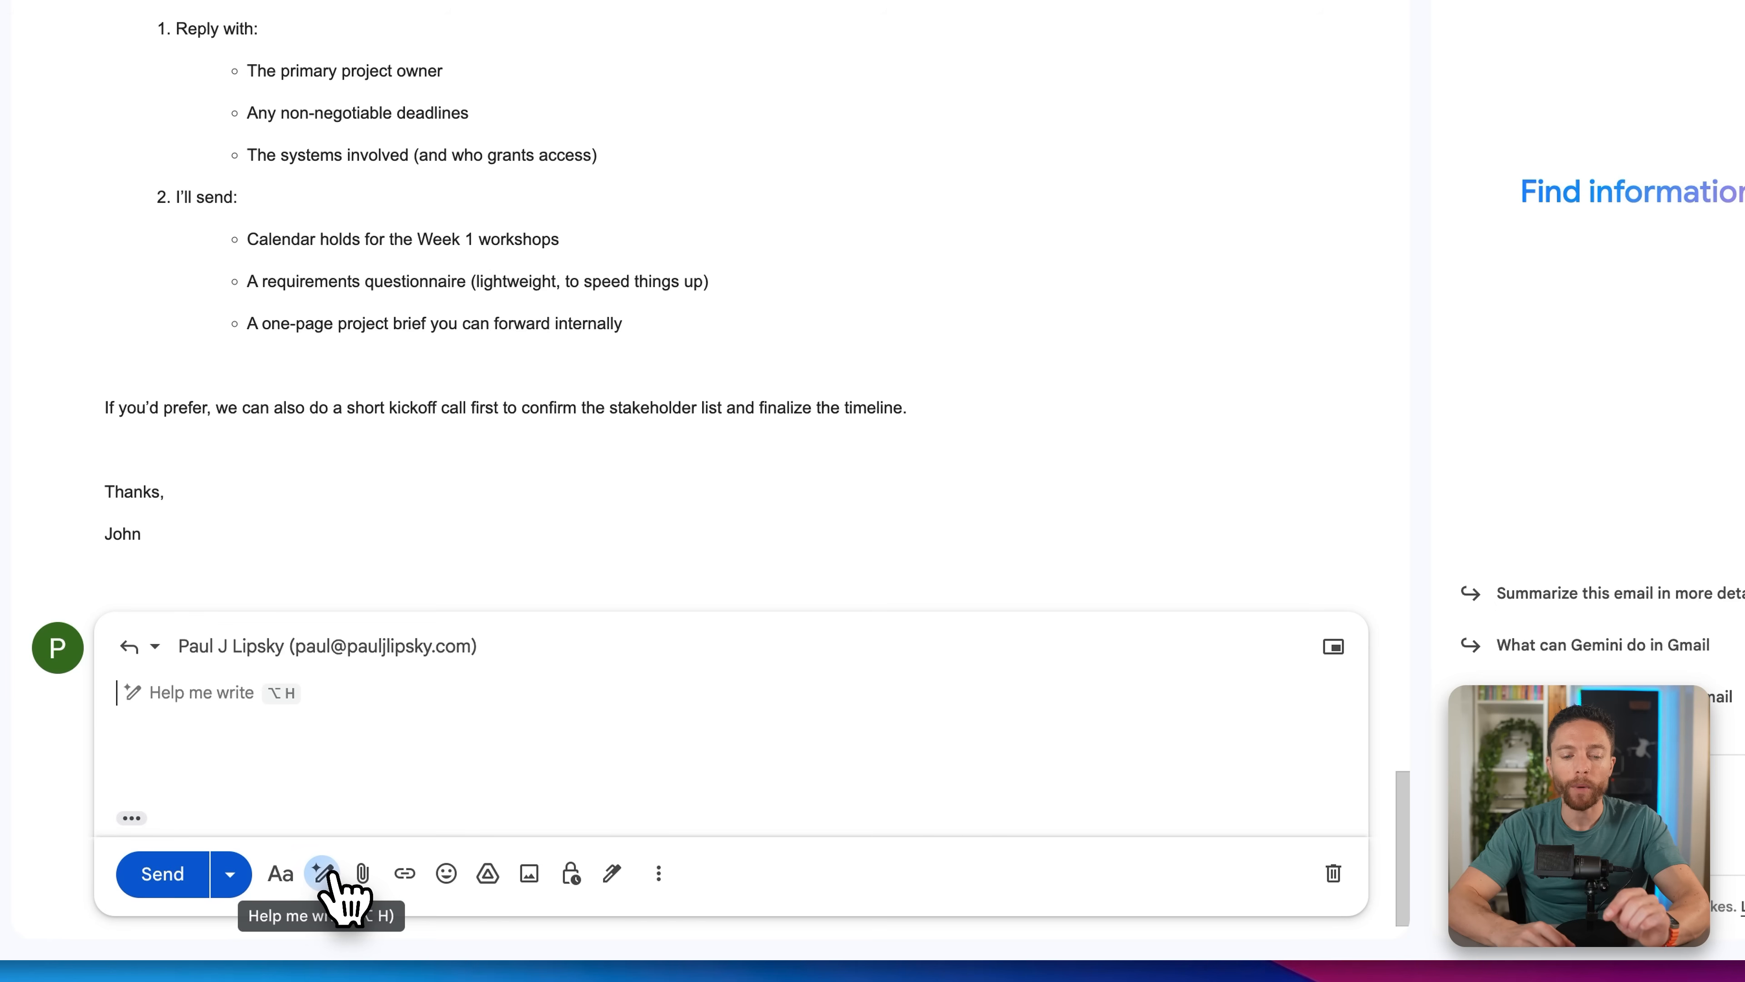
left_click(322, 872)
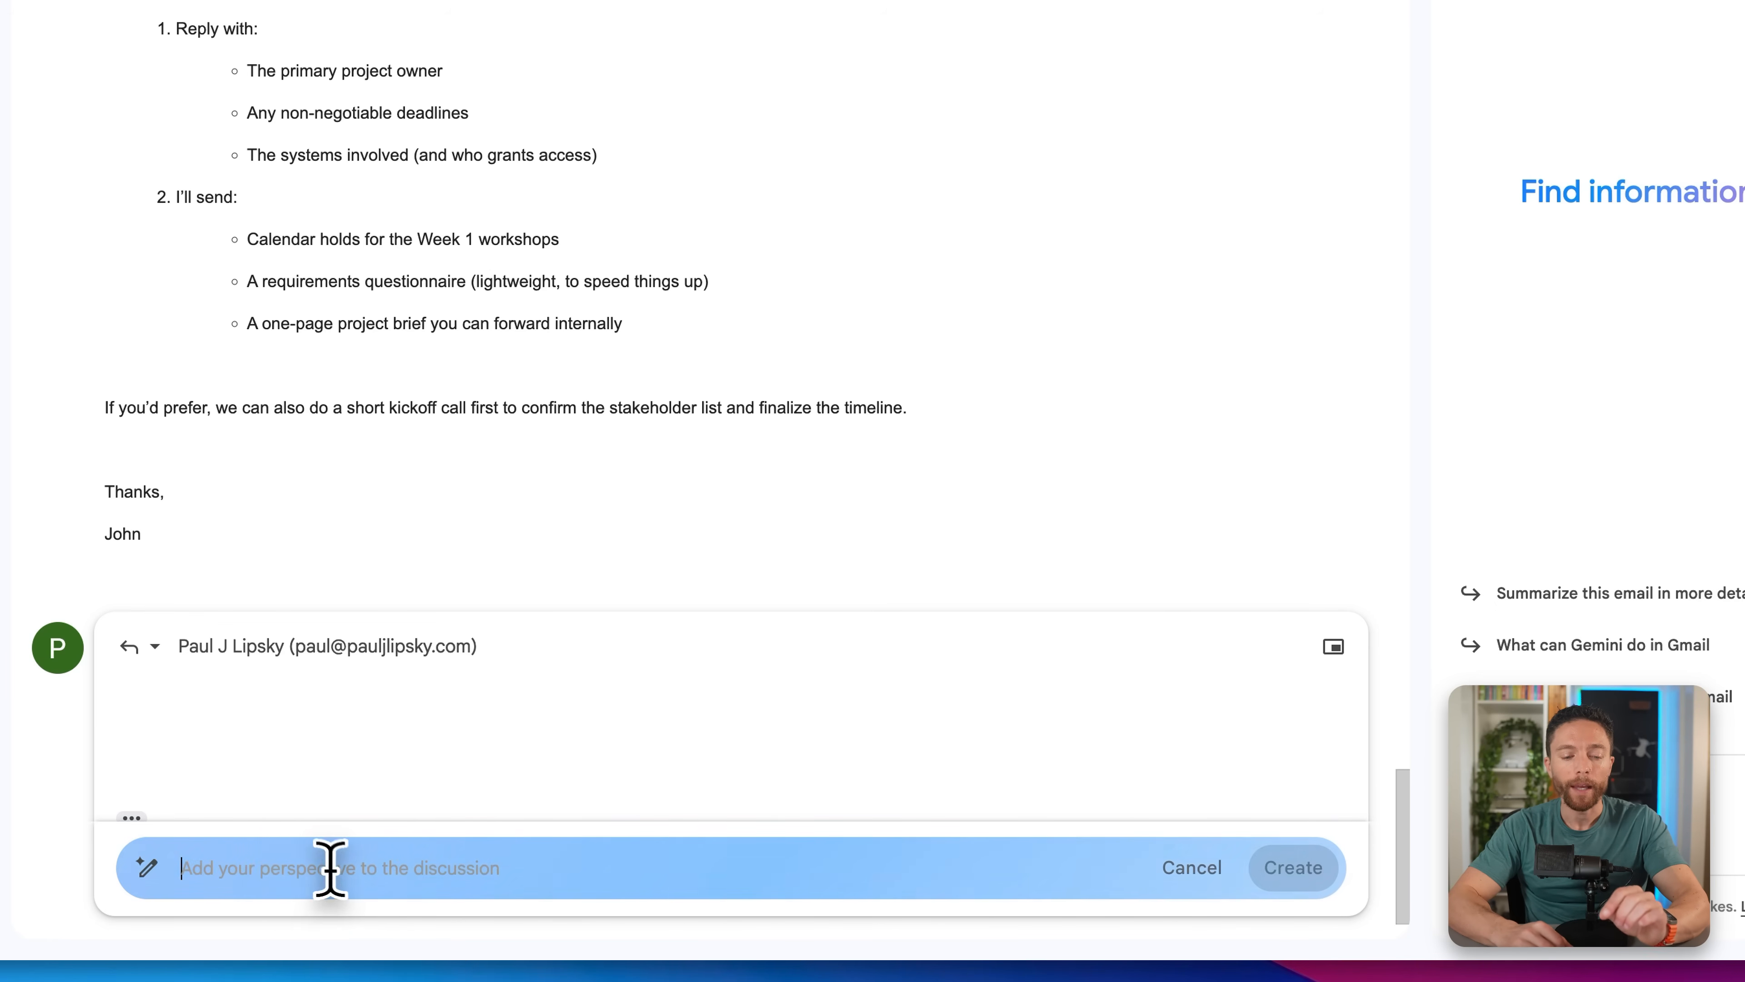
left_click(1292, 867)
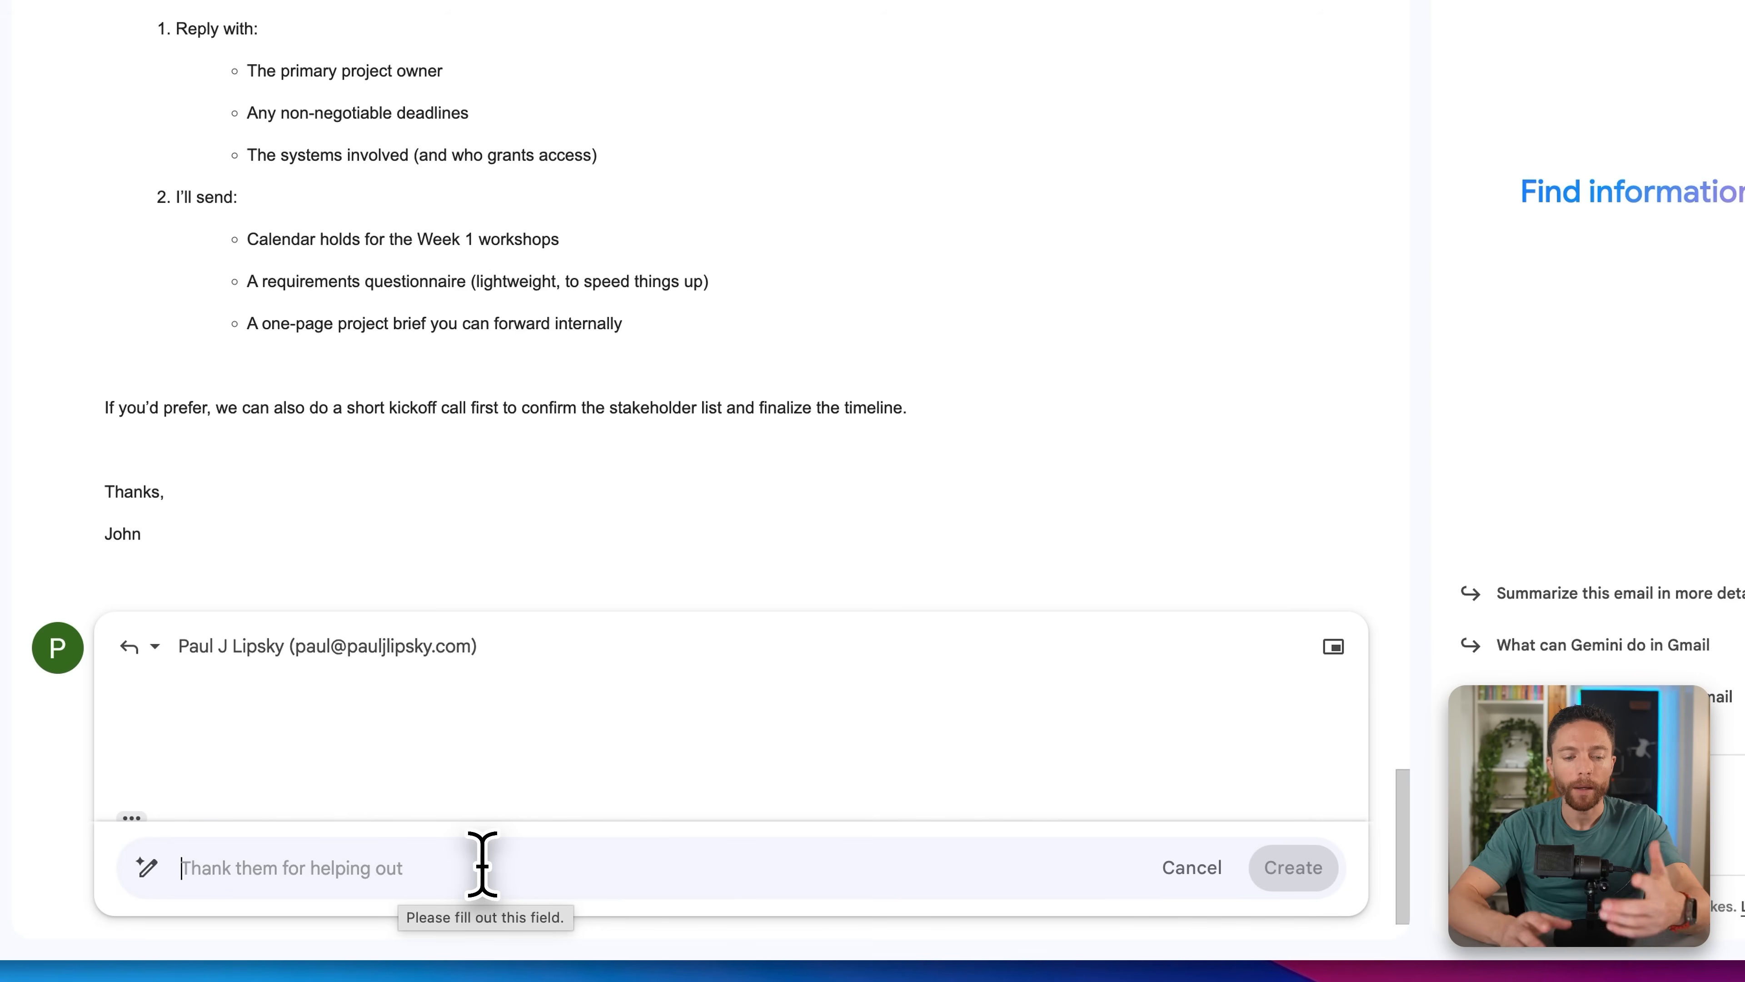
type("Draft a reply. Keep it friendly. That all sounds good. Can you reach out to Carla about contacting the owners? Let's touch base at the end of the day to see what still needs to be done.")
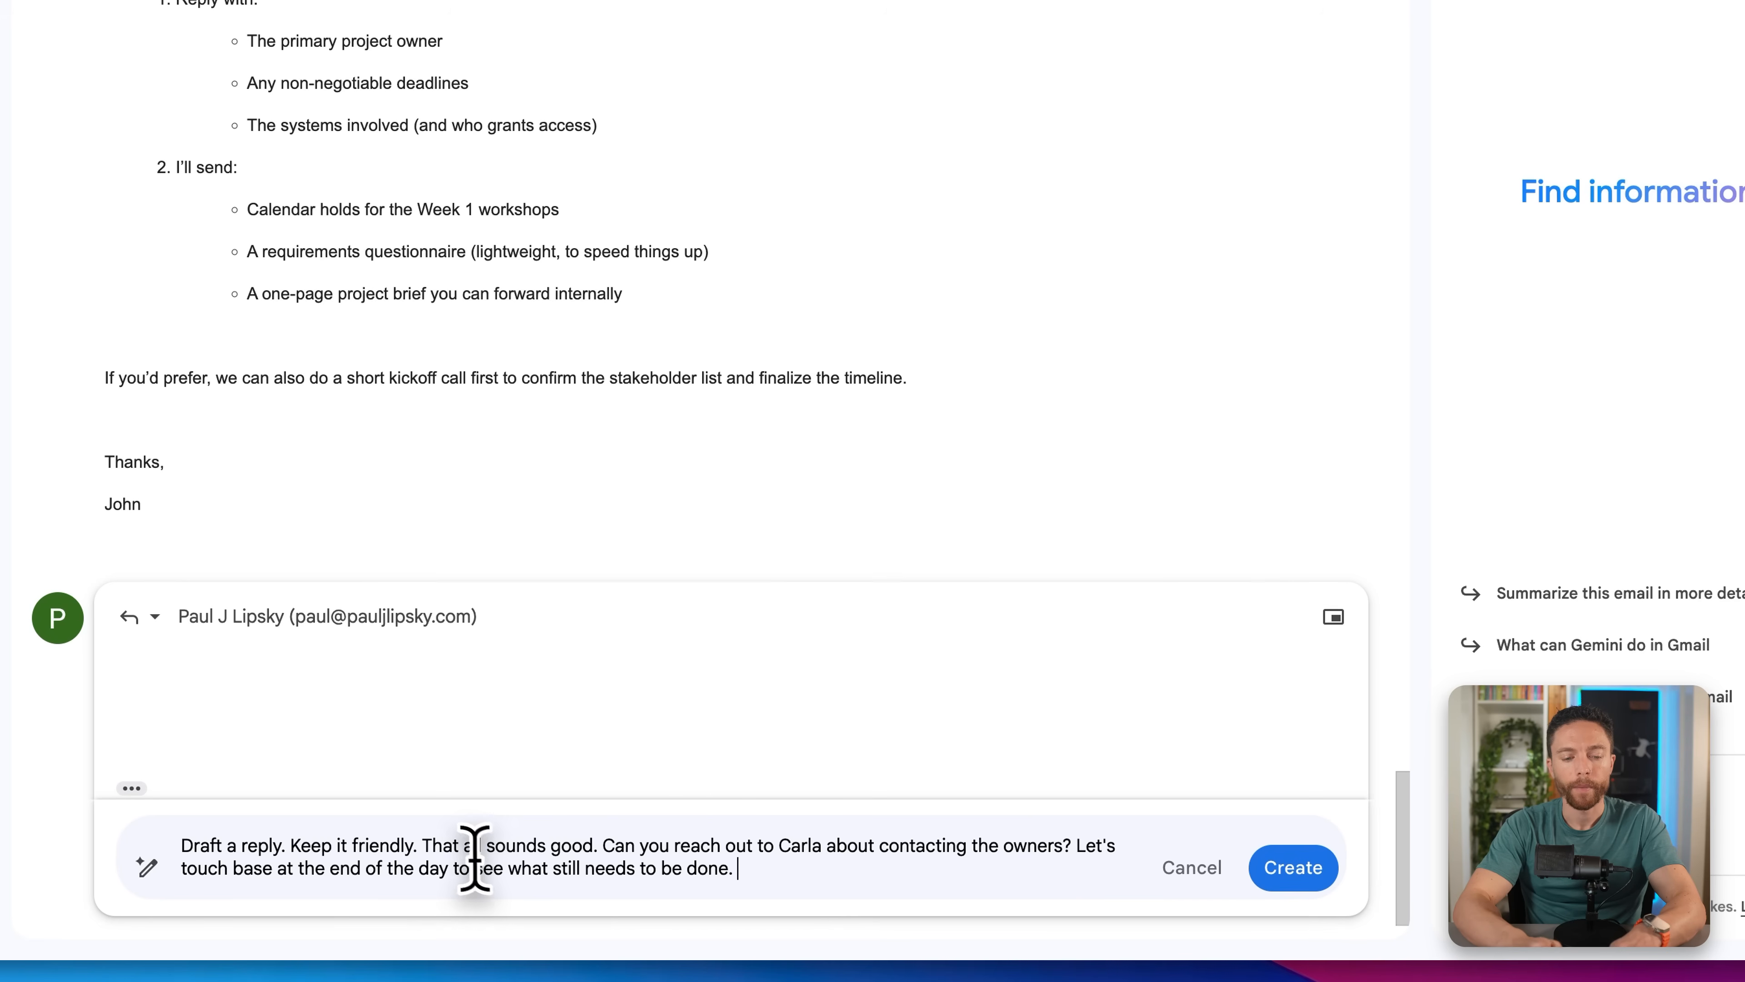
mouse_move(486, 868)
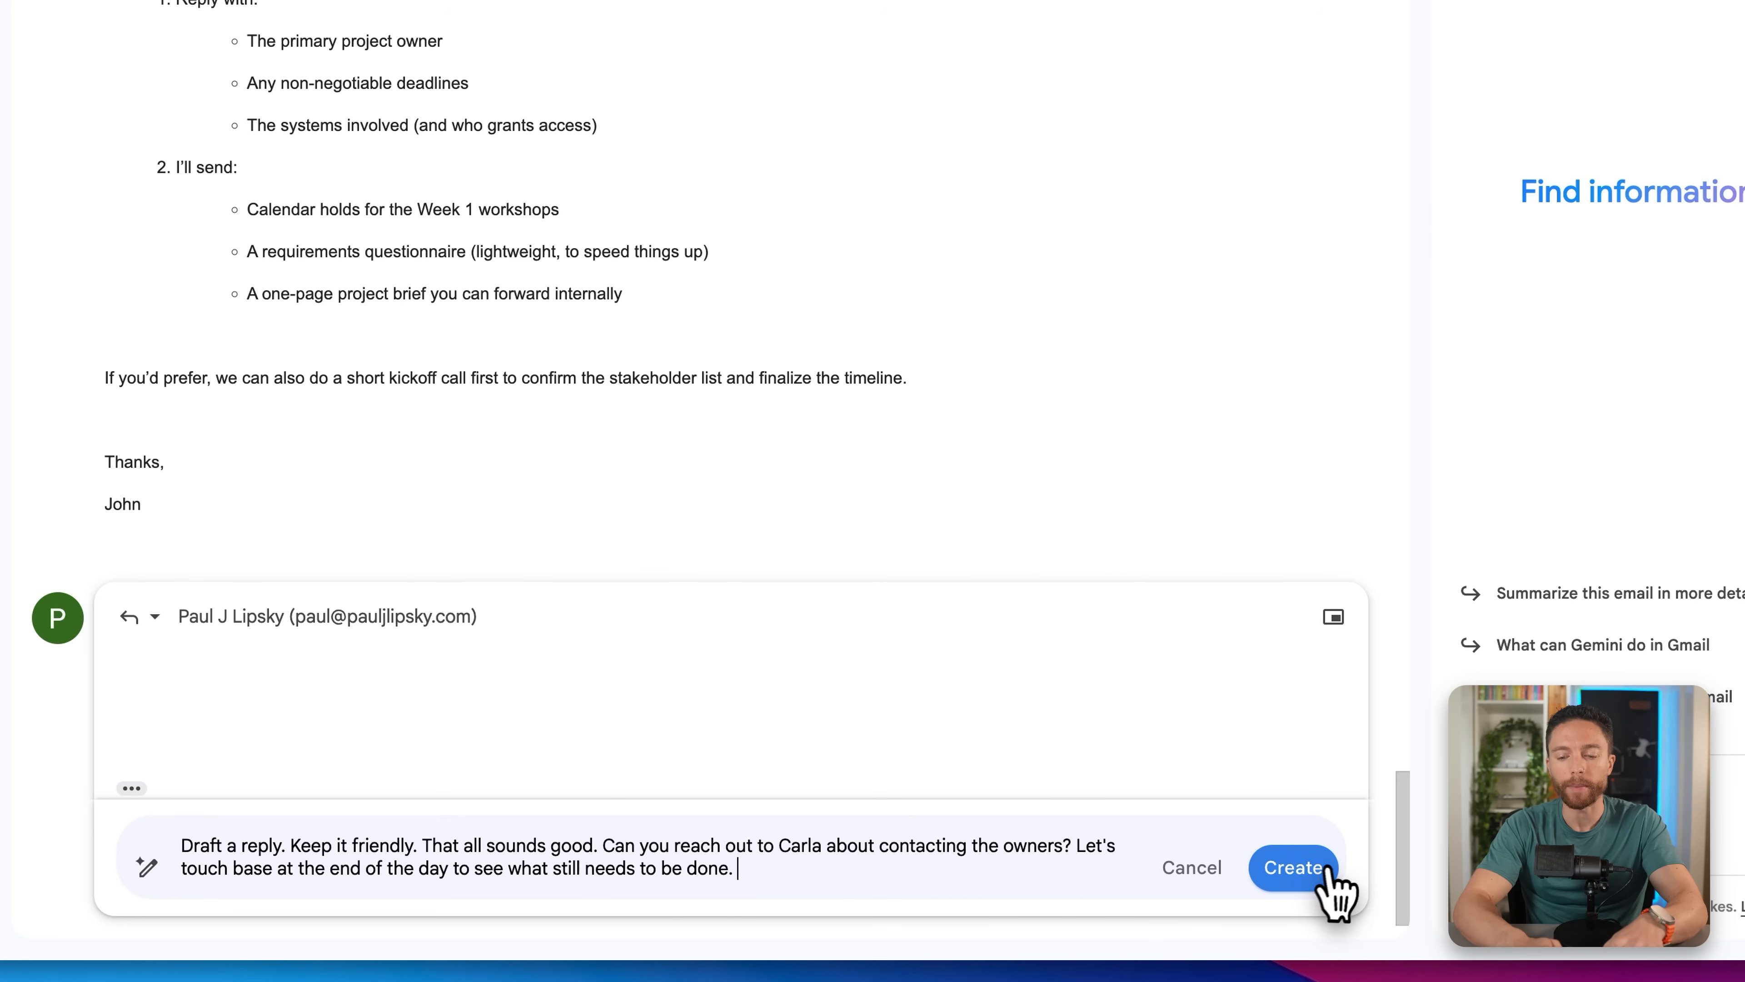
left_click(1292, 867)
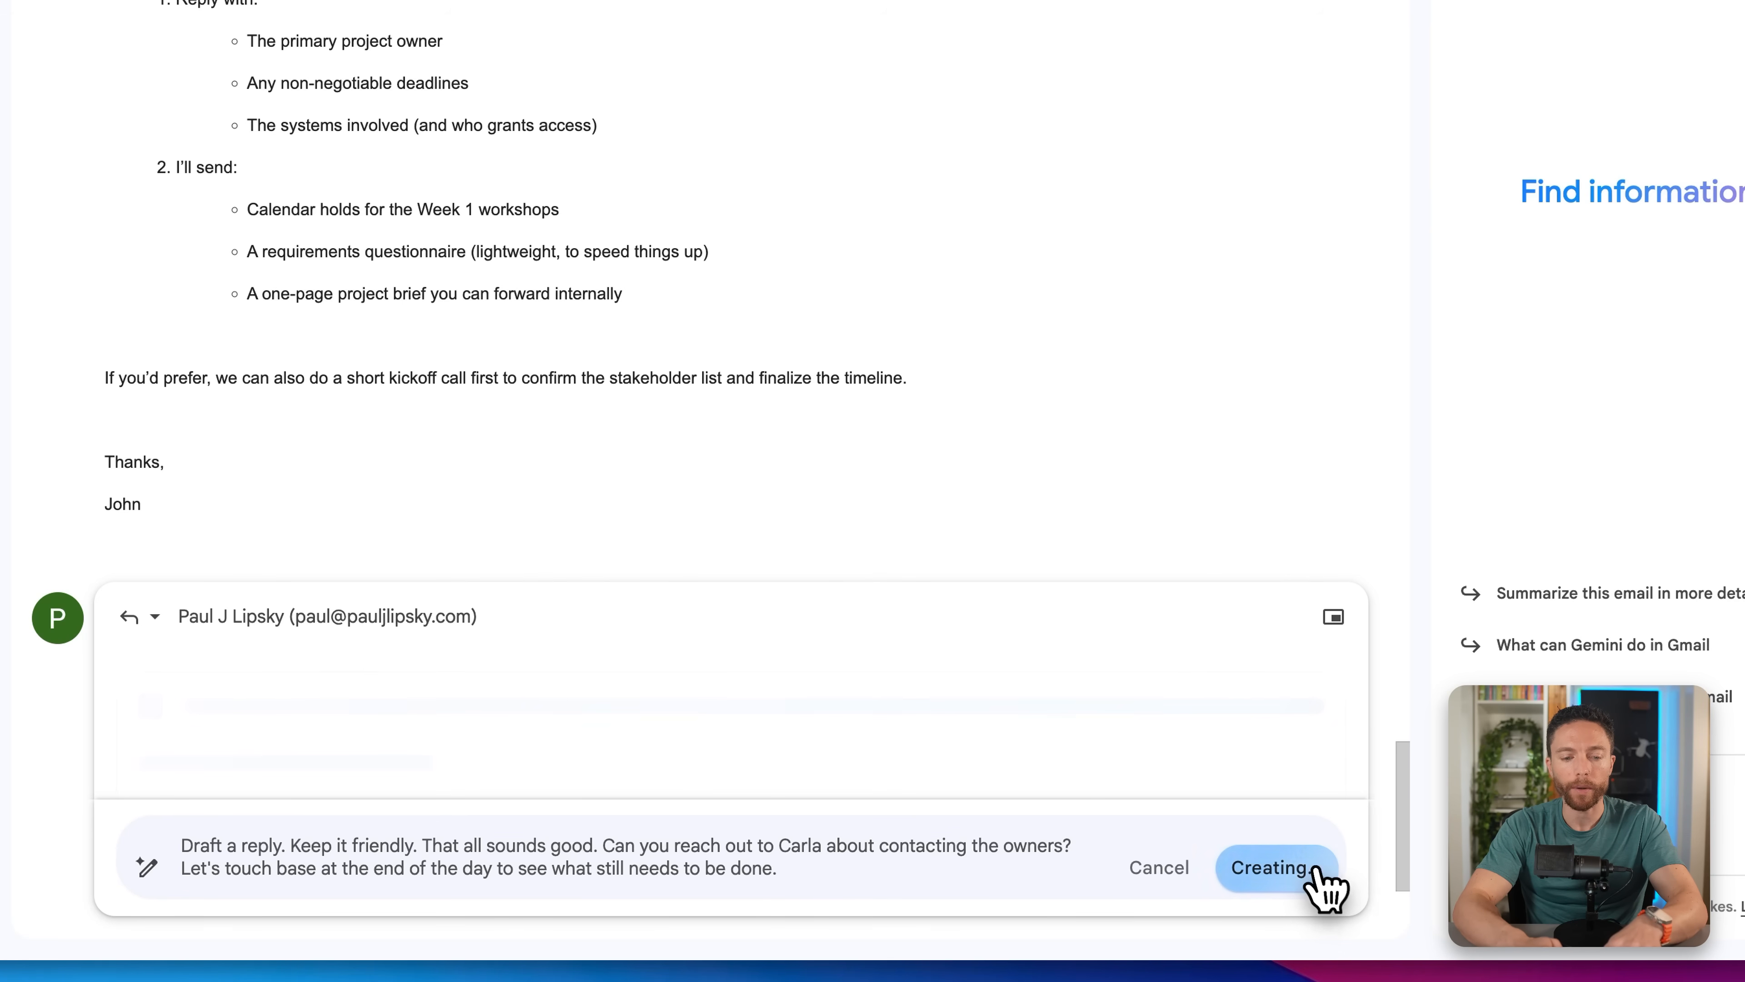
left_click(1276, 868)
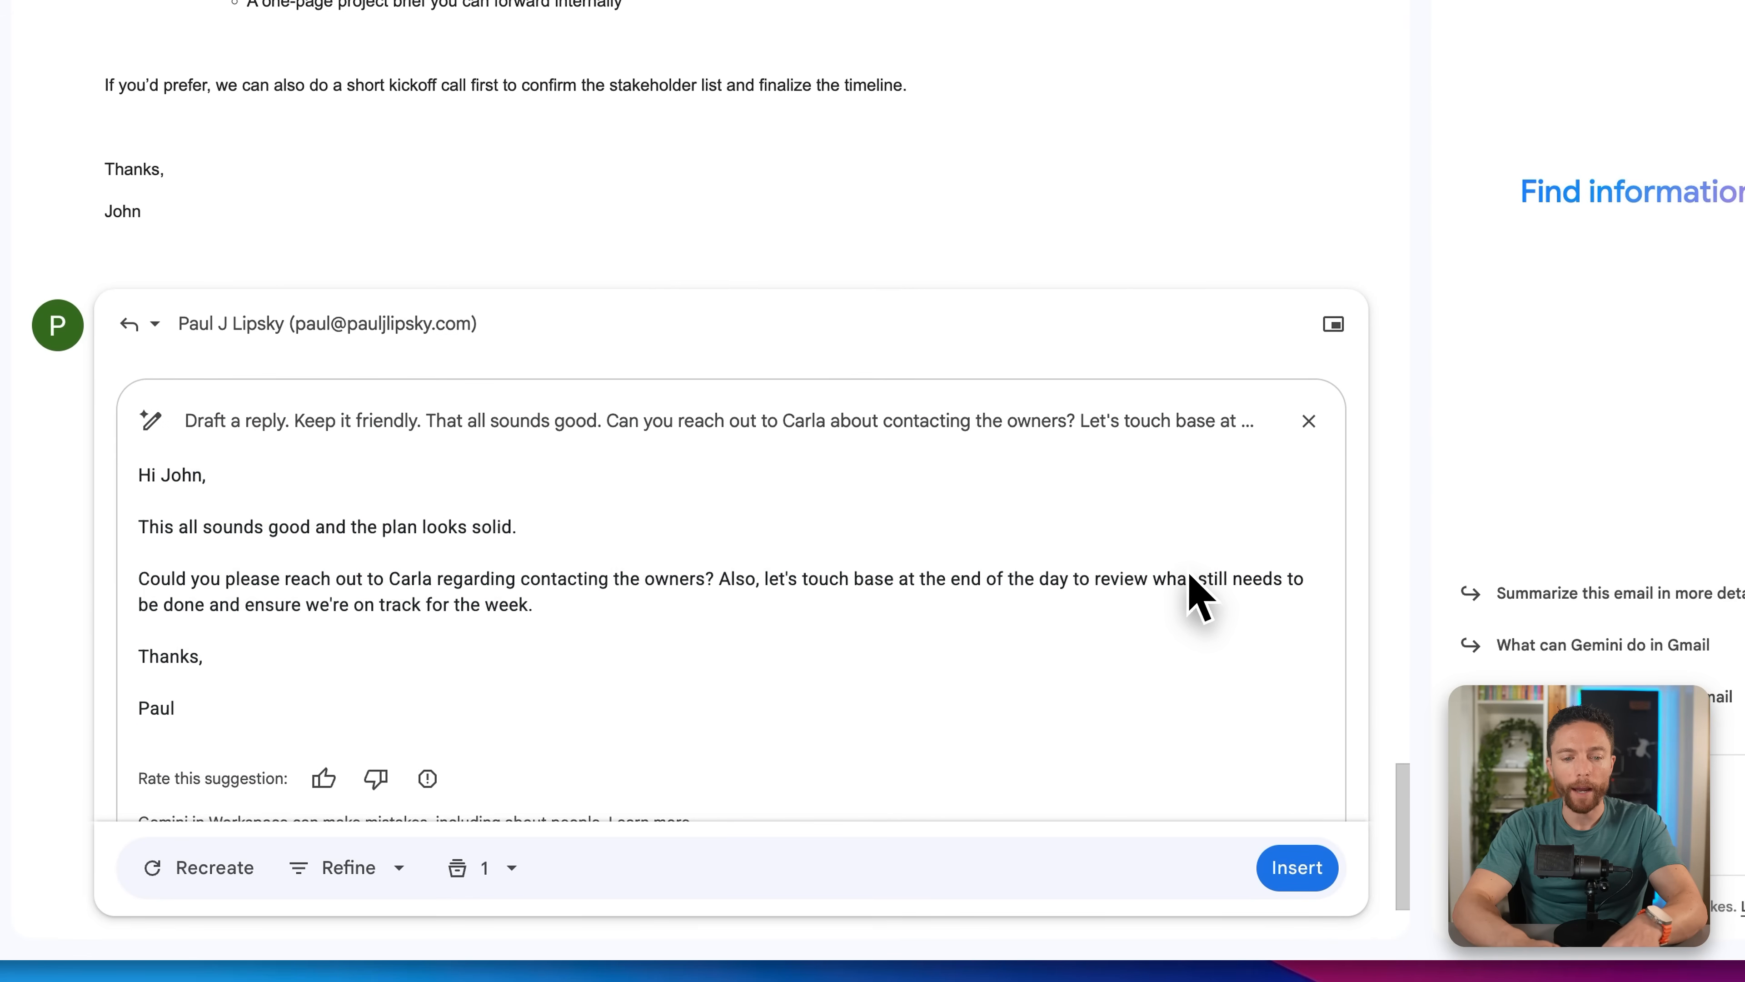
mouse_move(535, 533)
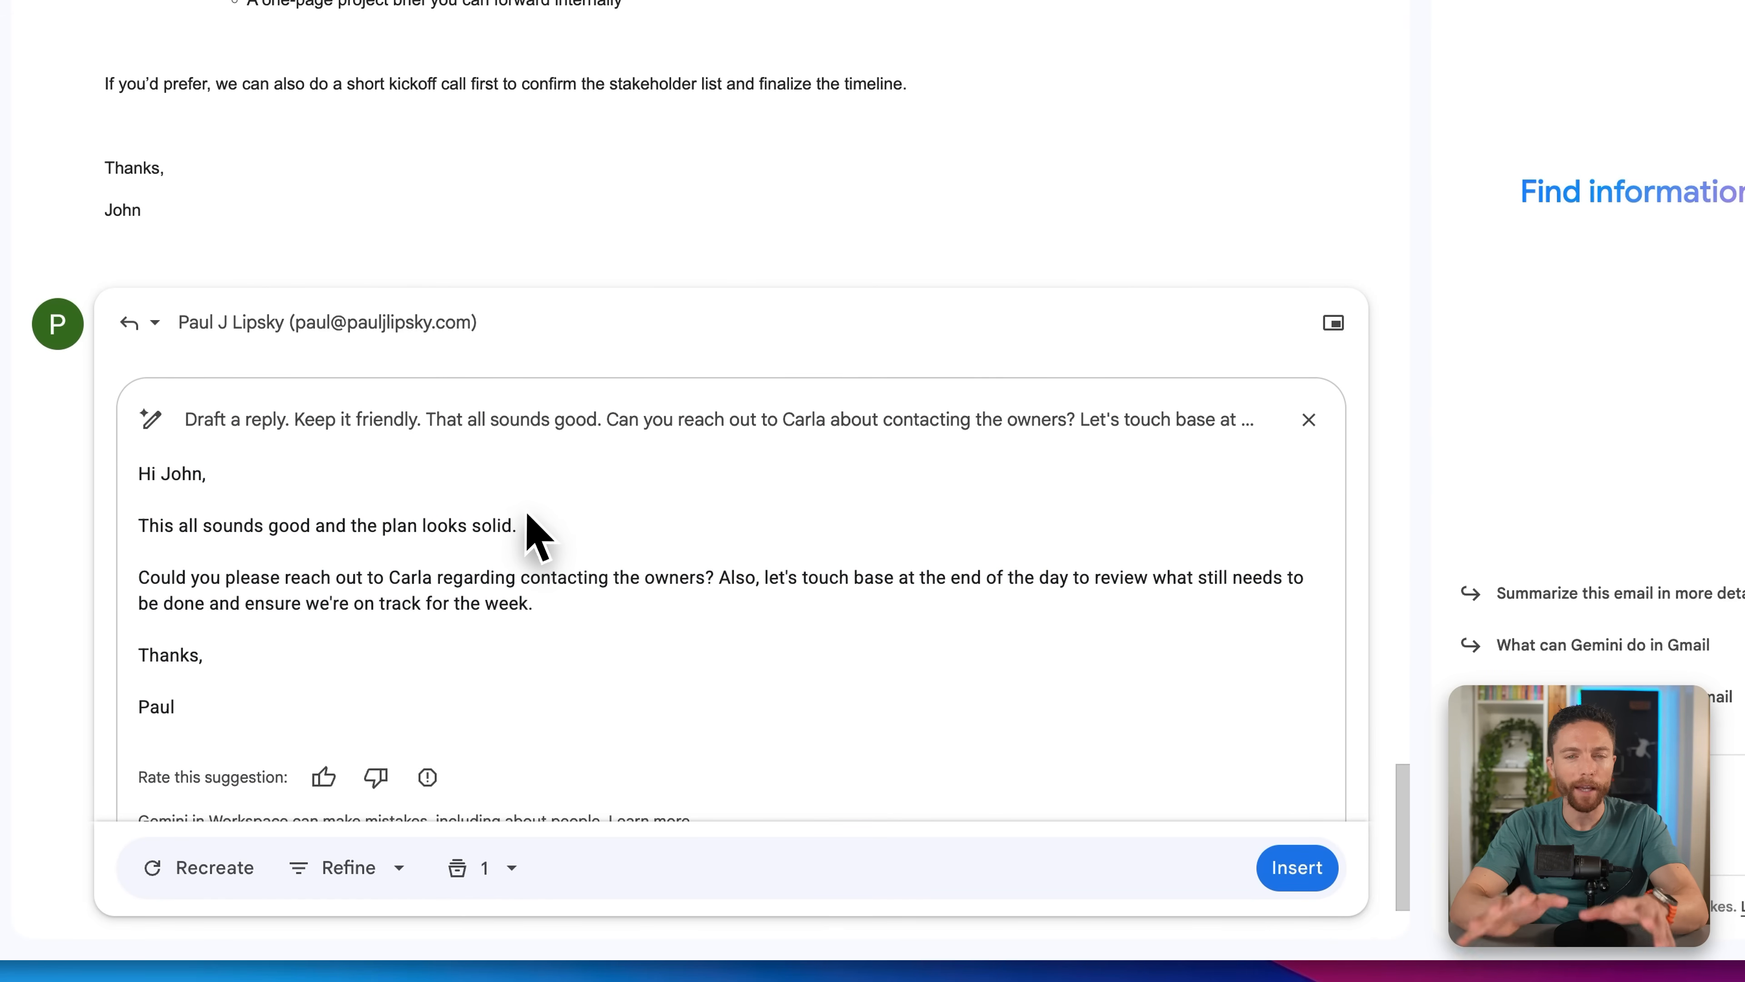
mouse_move(195, 540)
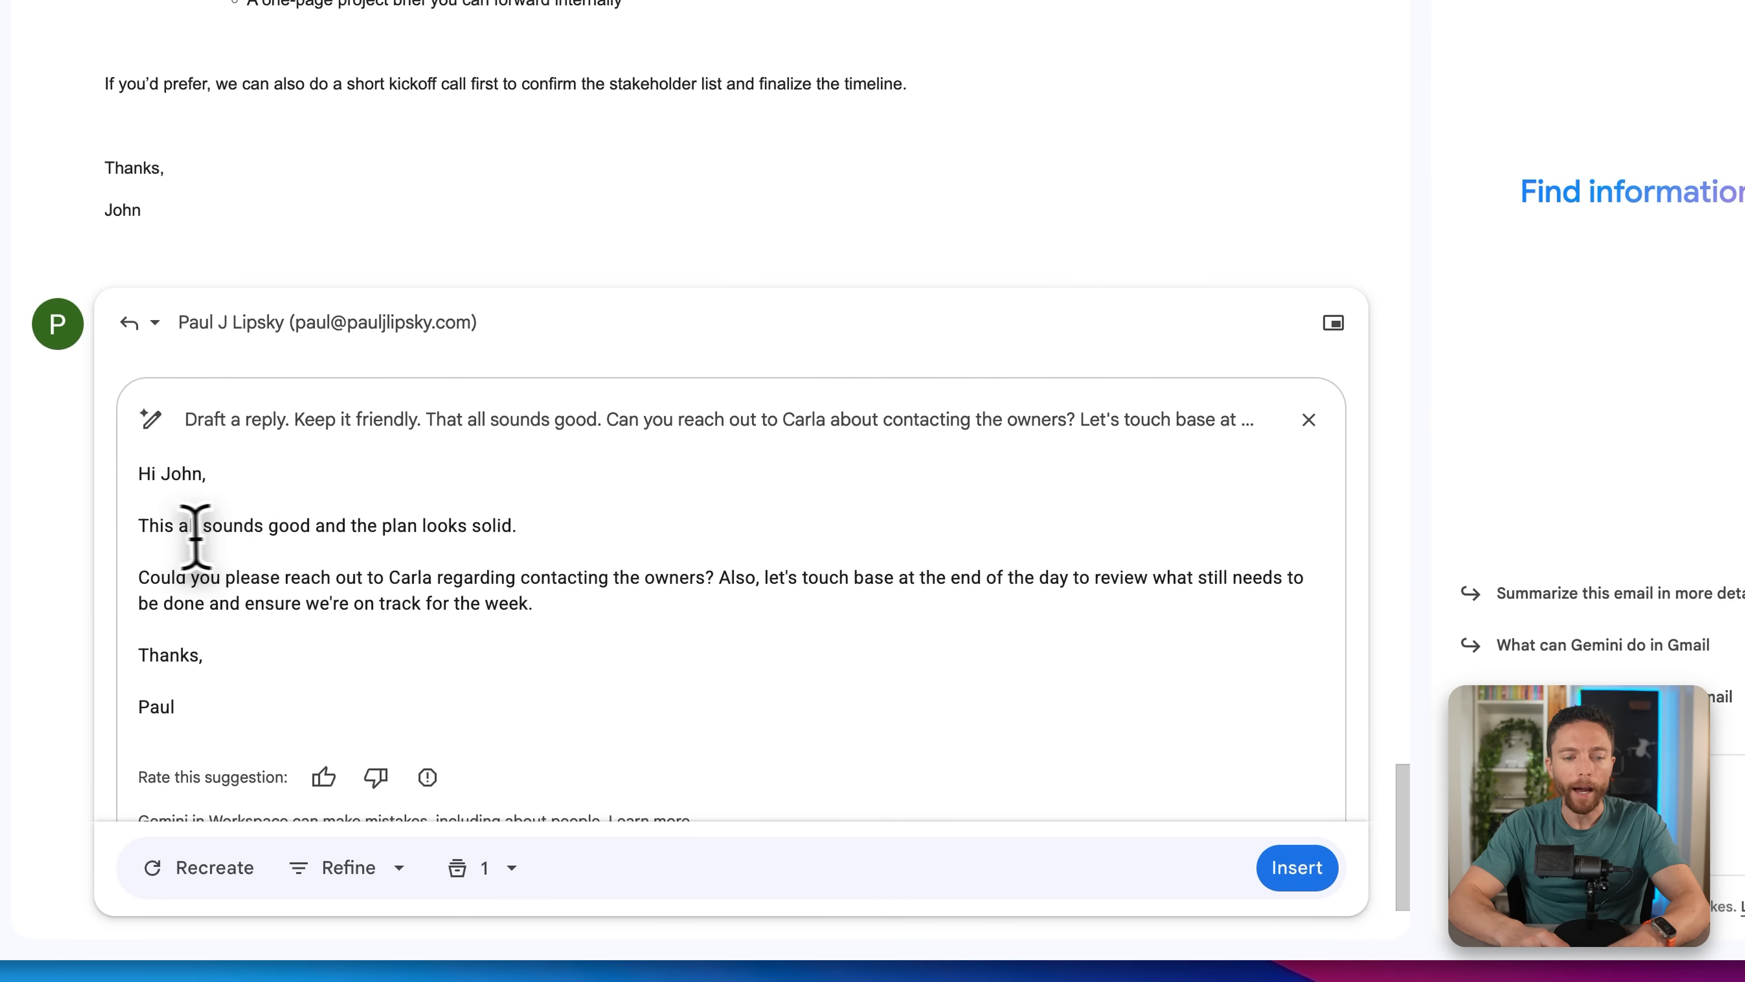
mouse_move(253, 524)
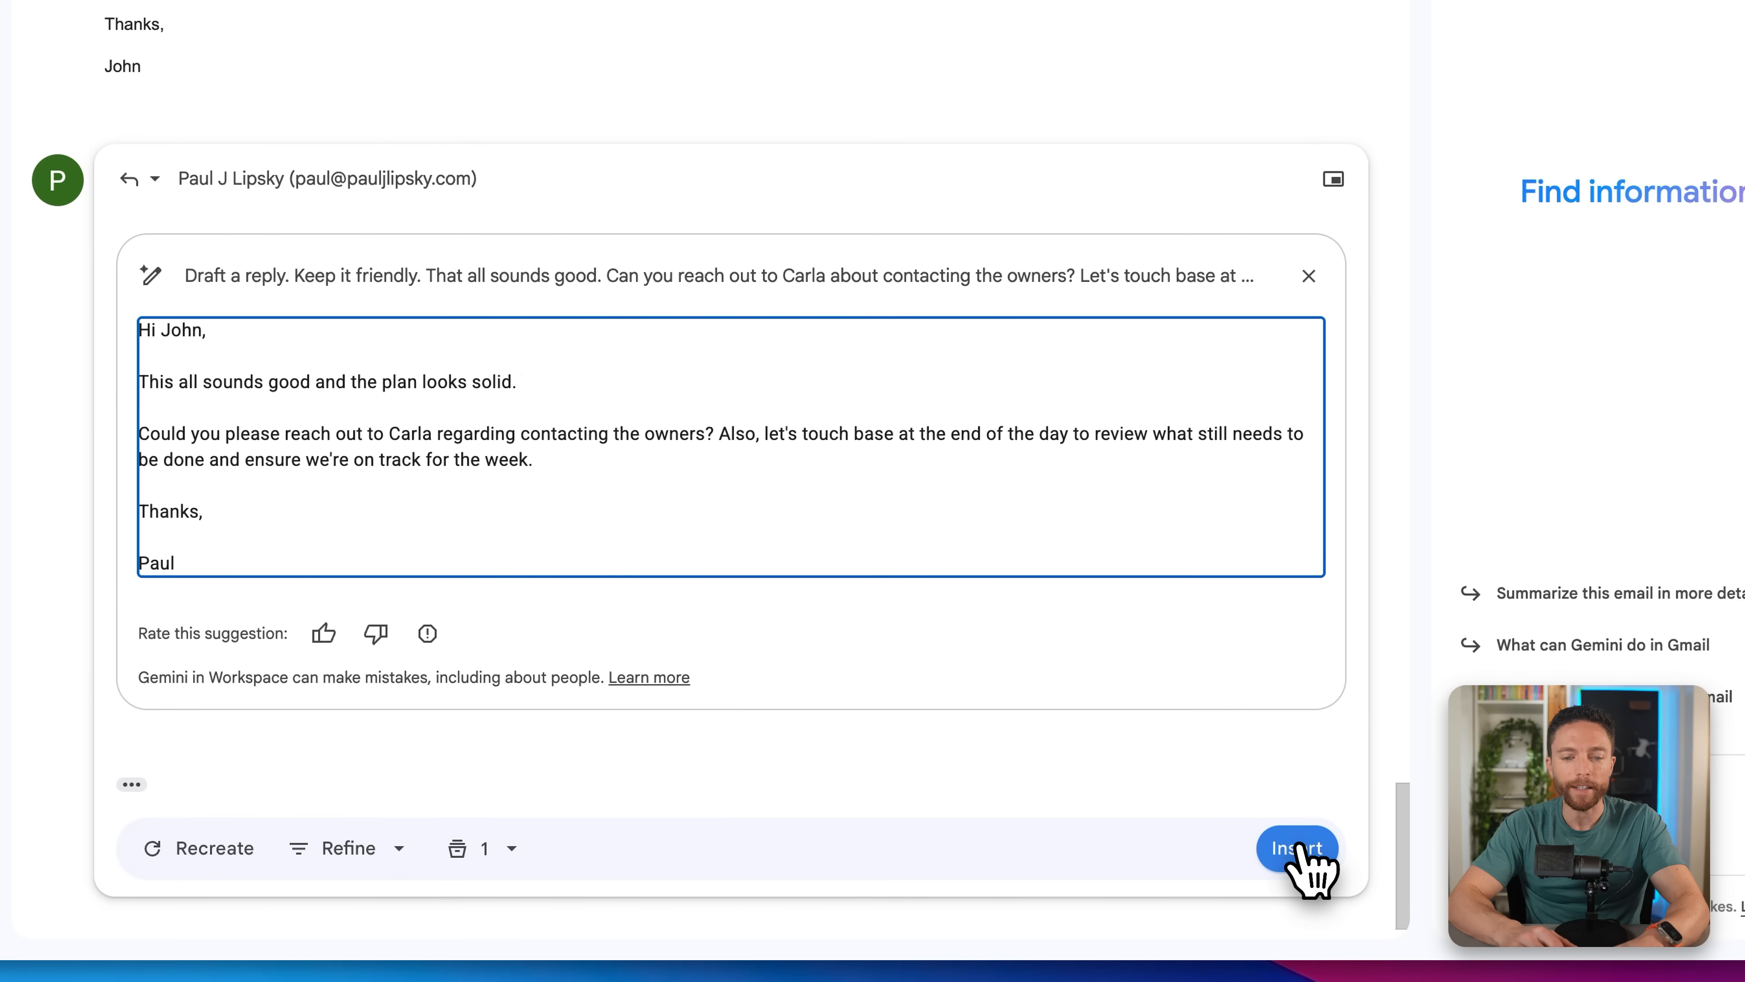
Insert the generated friendly reply to John into the compose body
left_click(1294, 848)
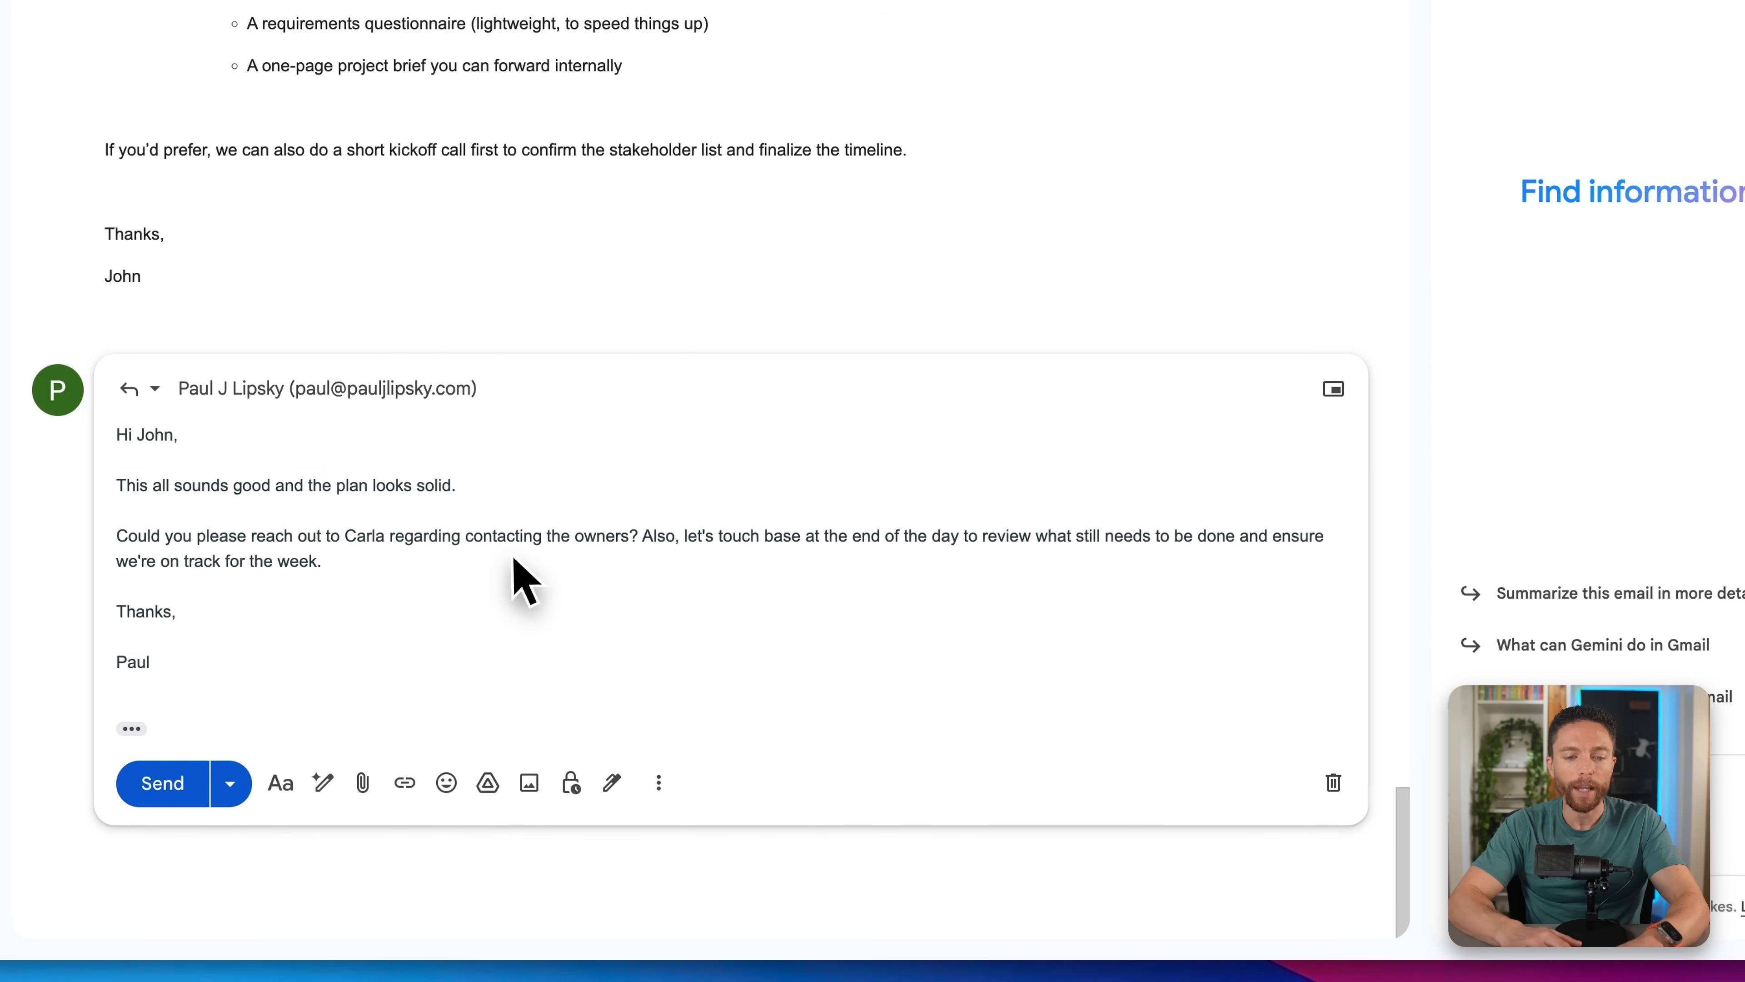
mouse_move(461, 472)
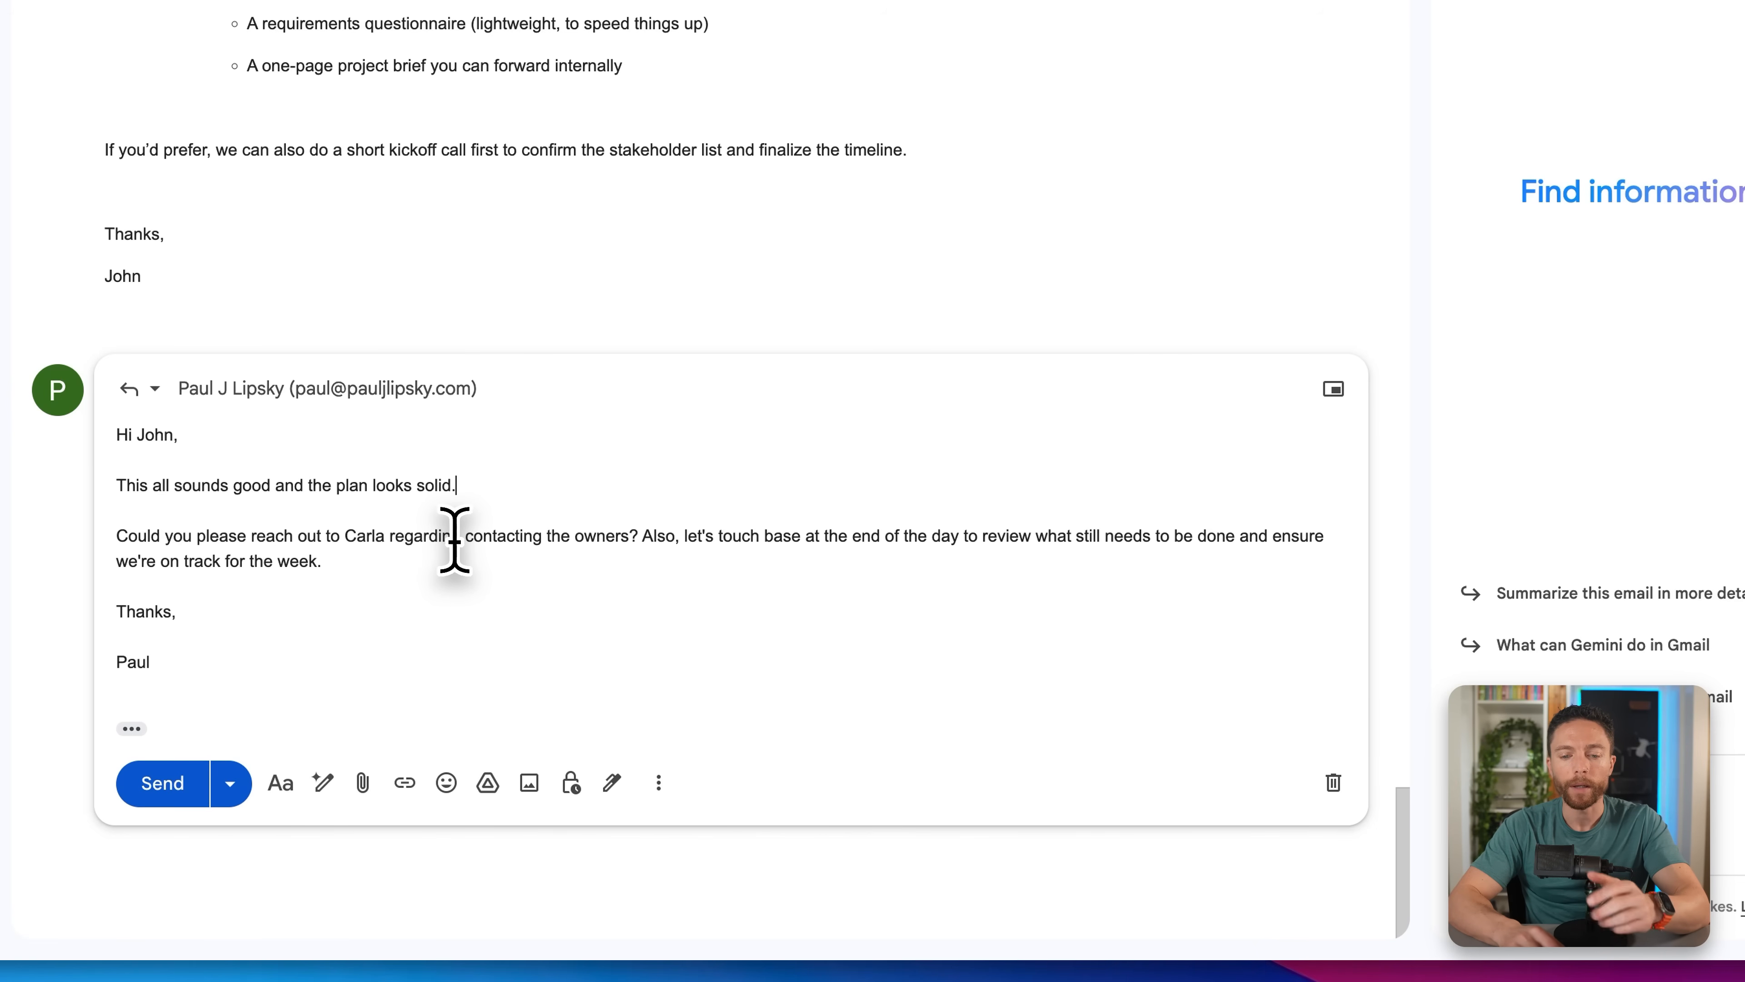
mouse_move(126, 713)
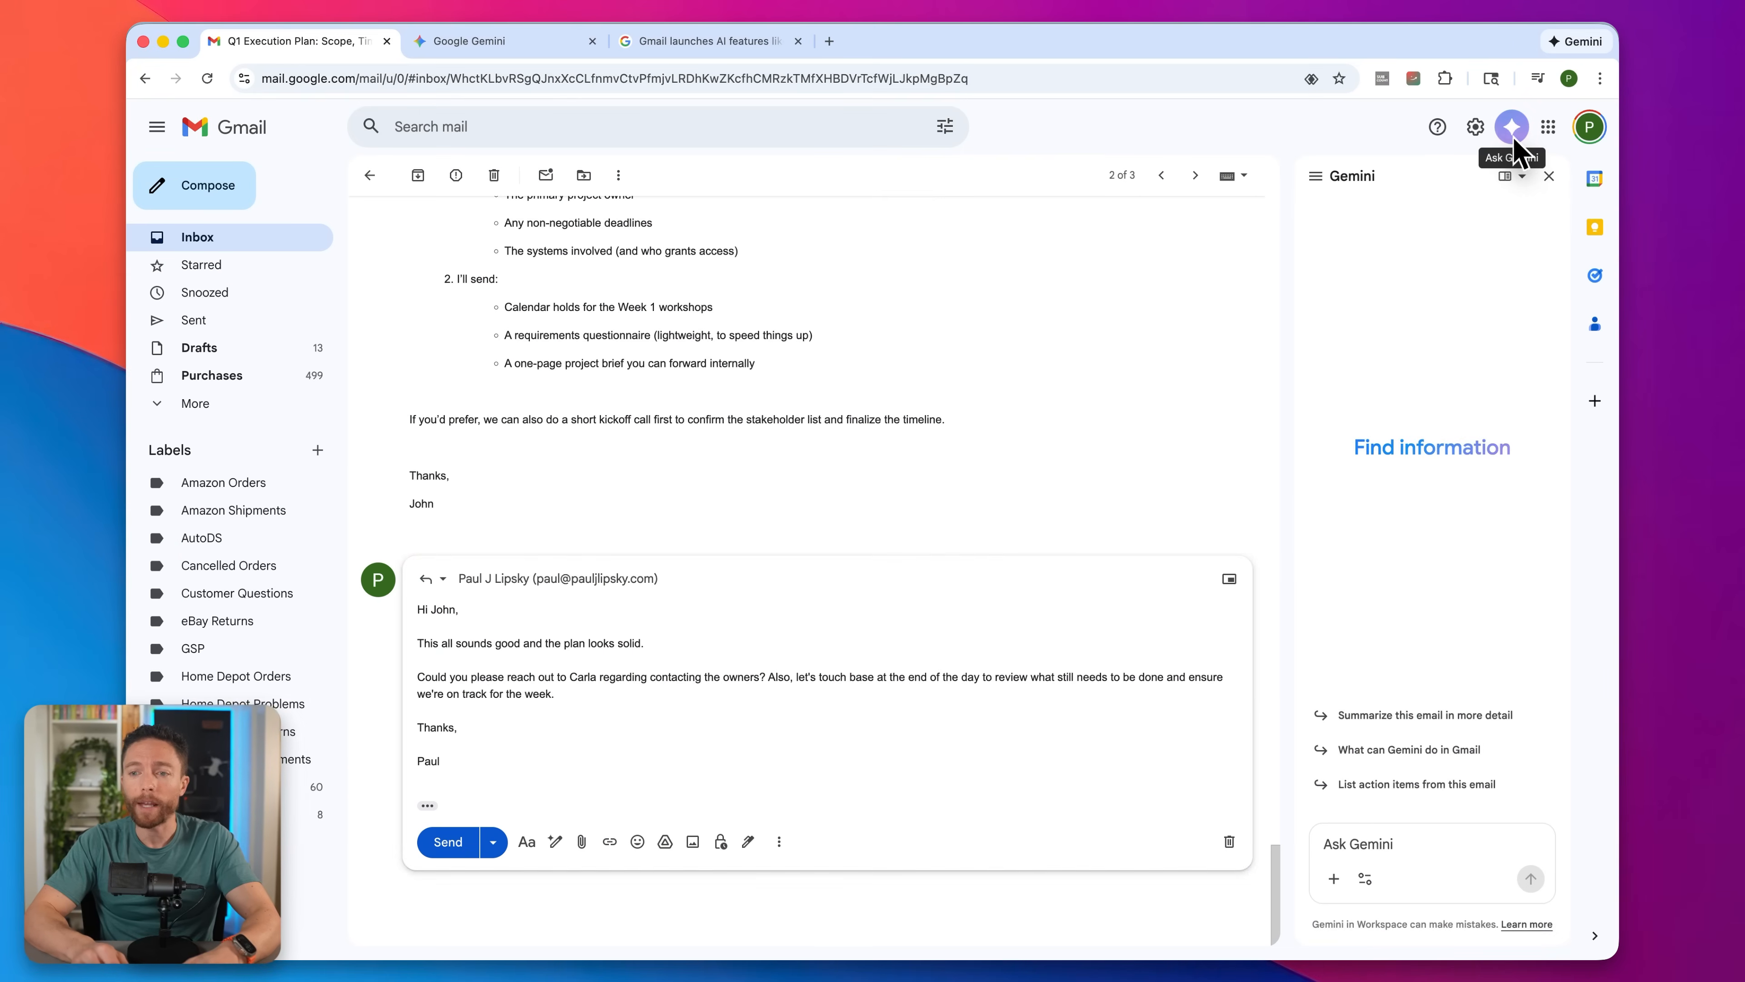
left_click(1547, 176)
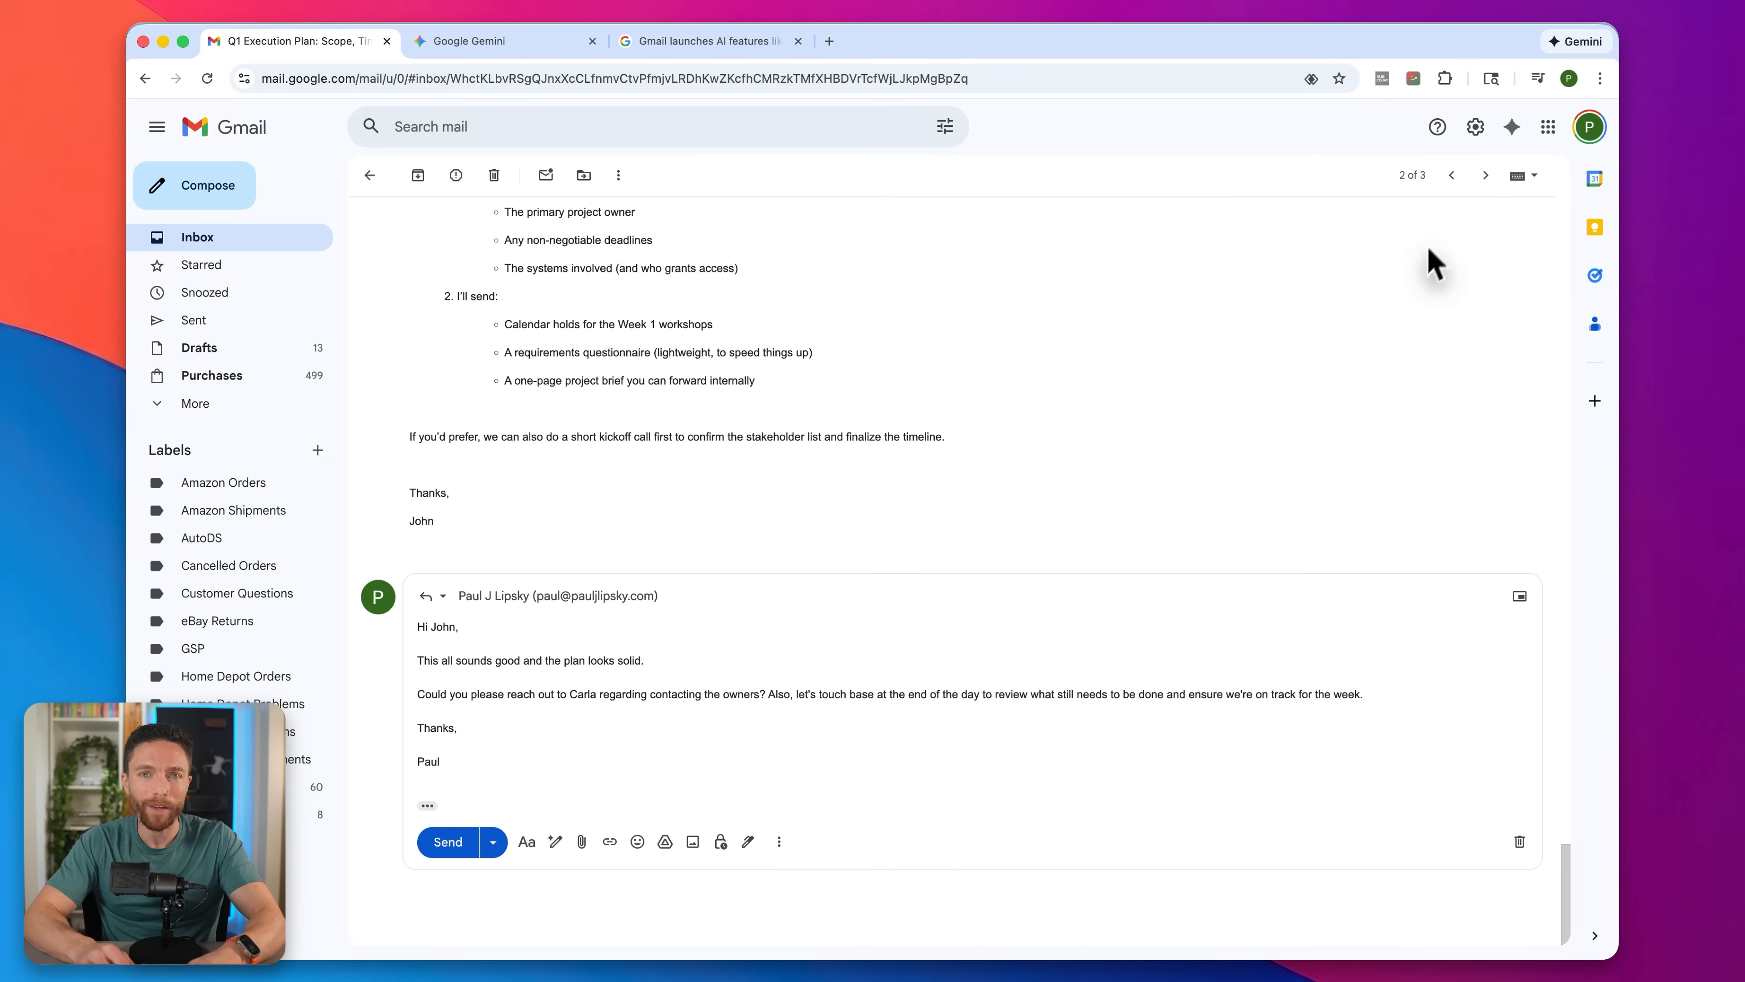
mouse_move(1512, 125)
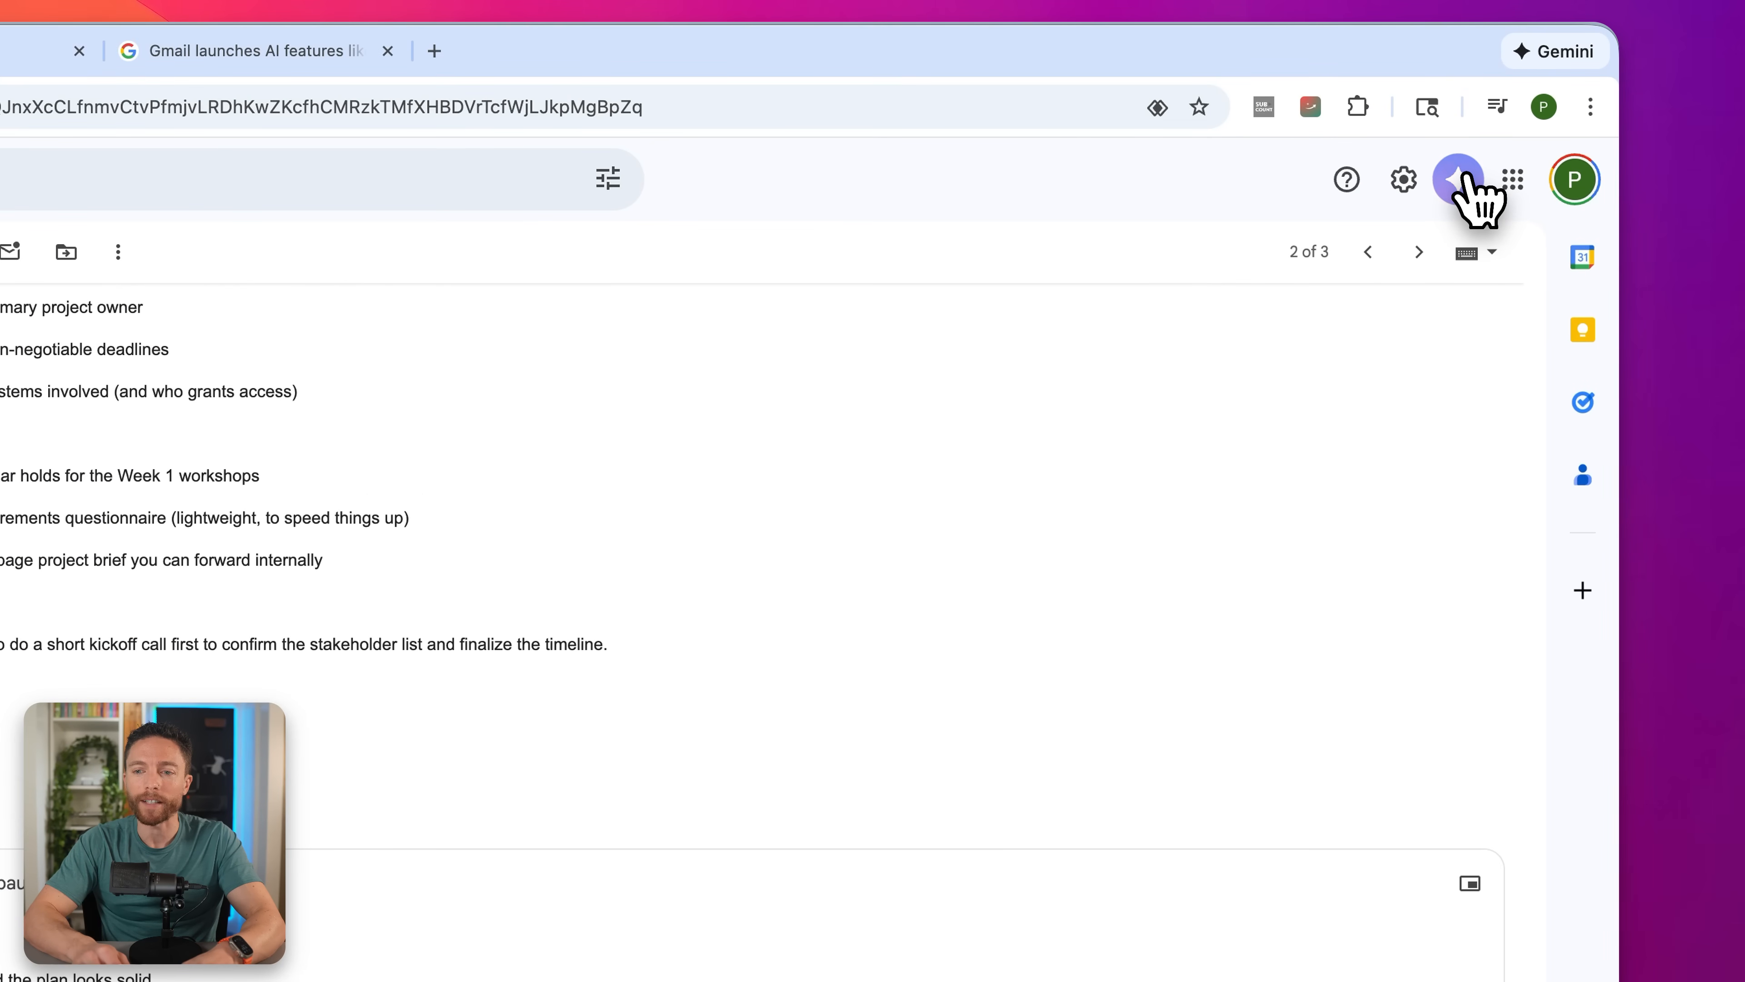
left_click(1458, 179)
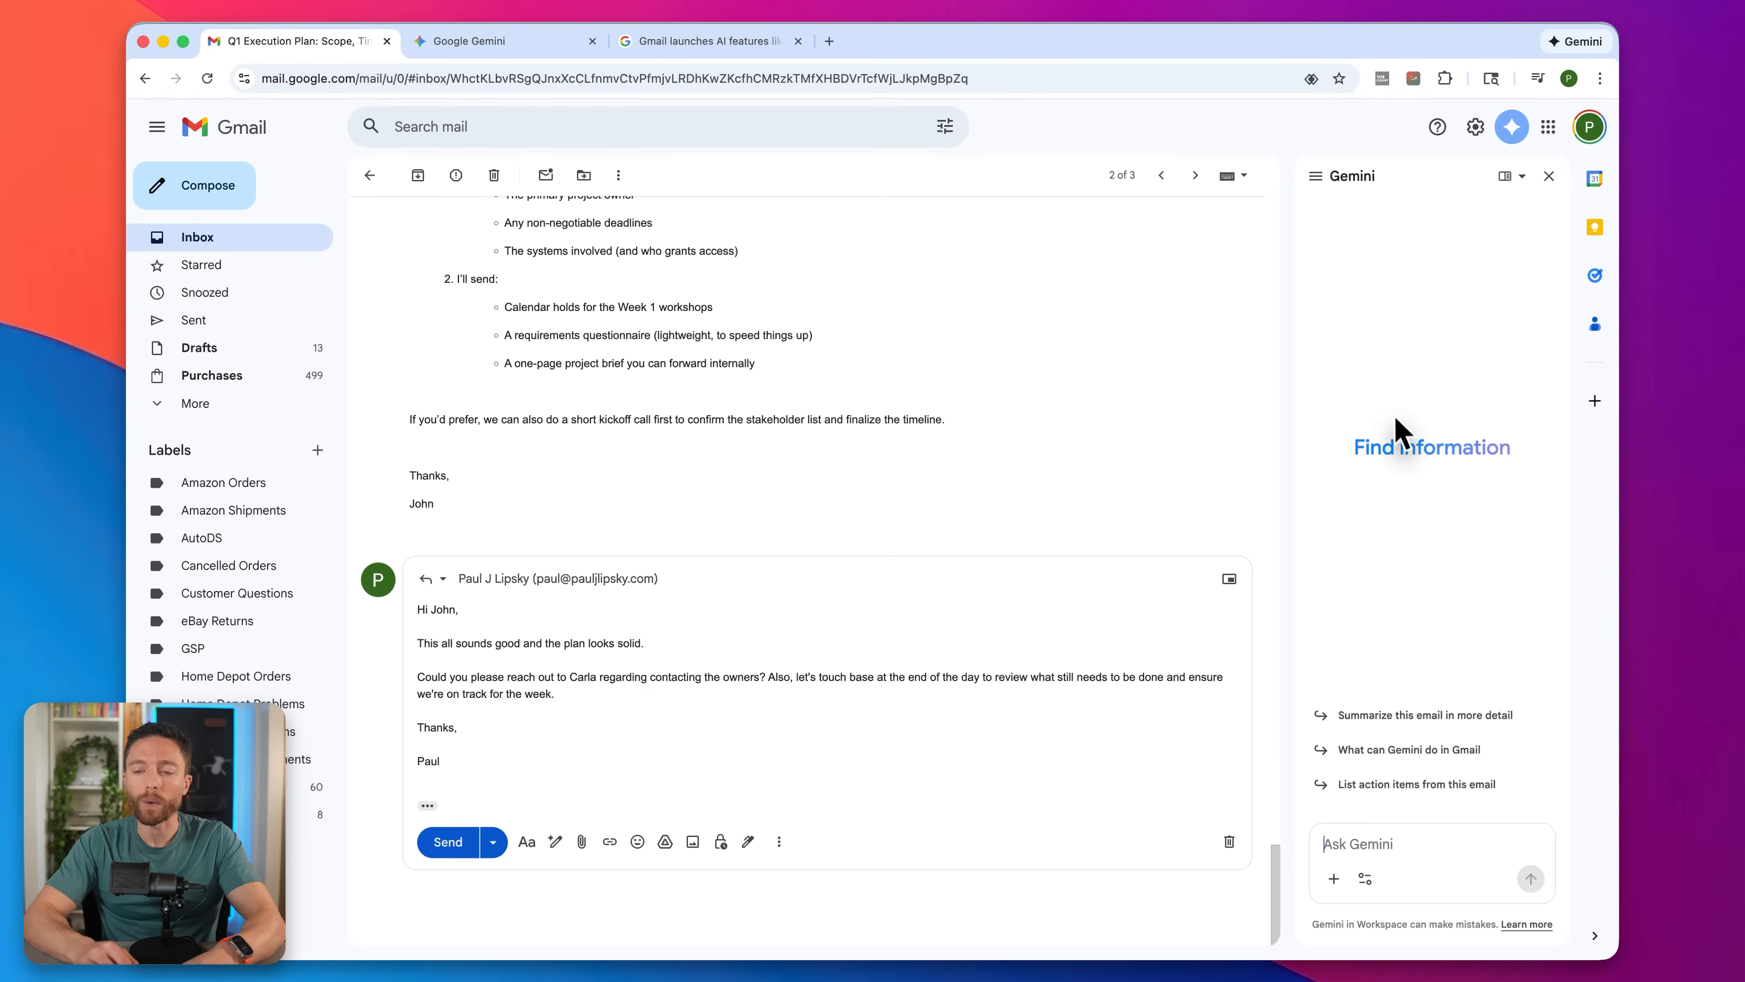
mouse_move(1329, 454)
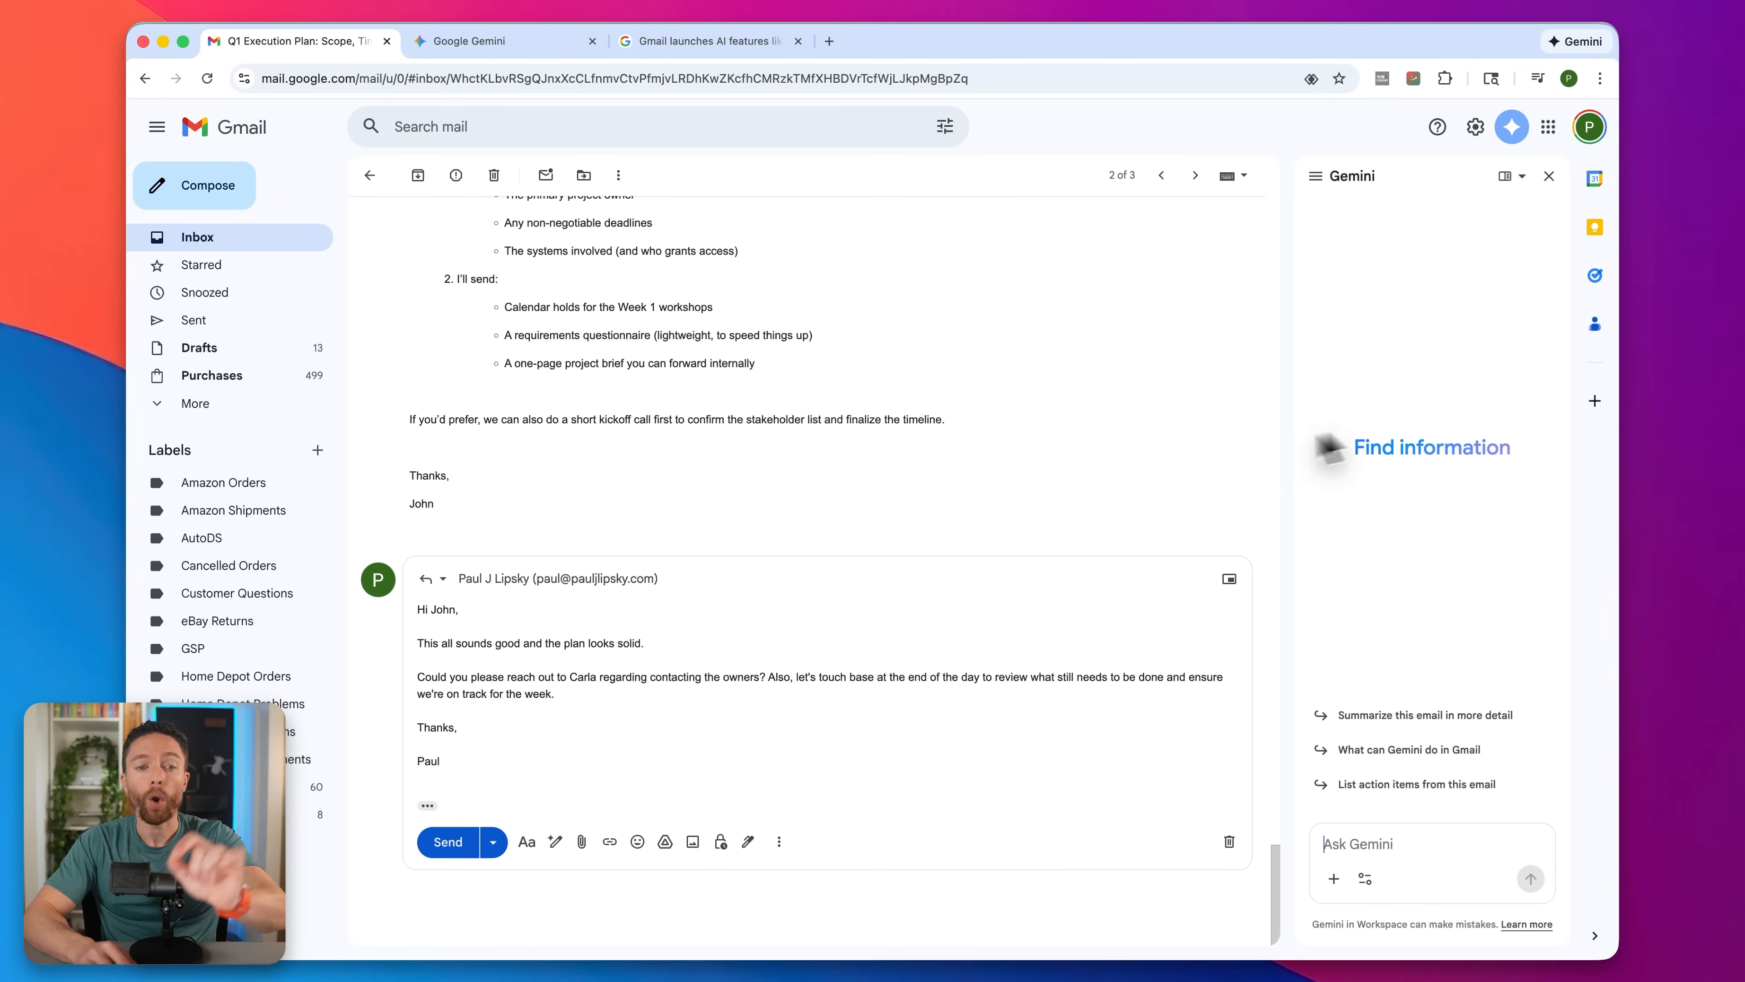
mouse_move(1055, 503)
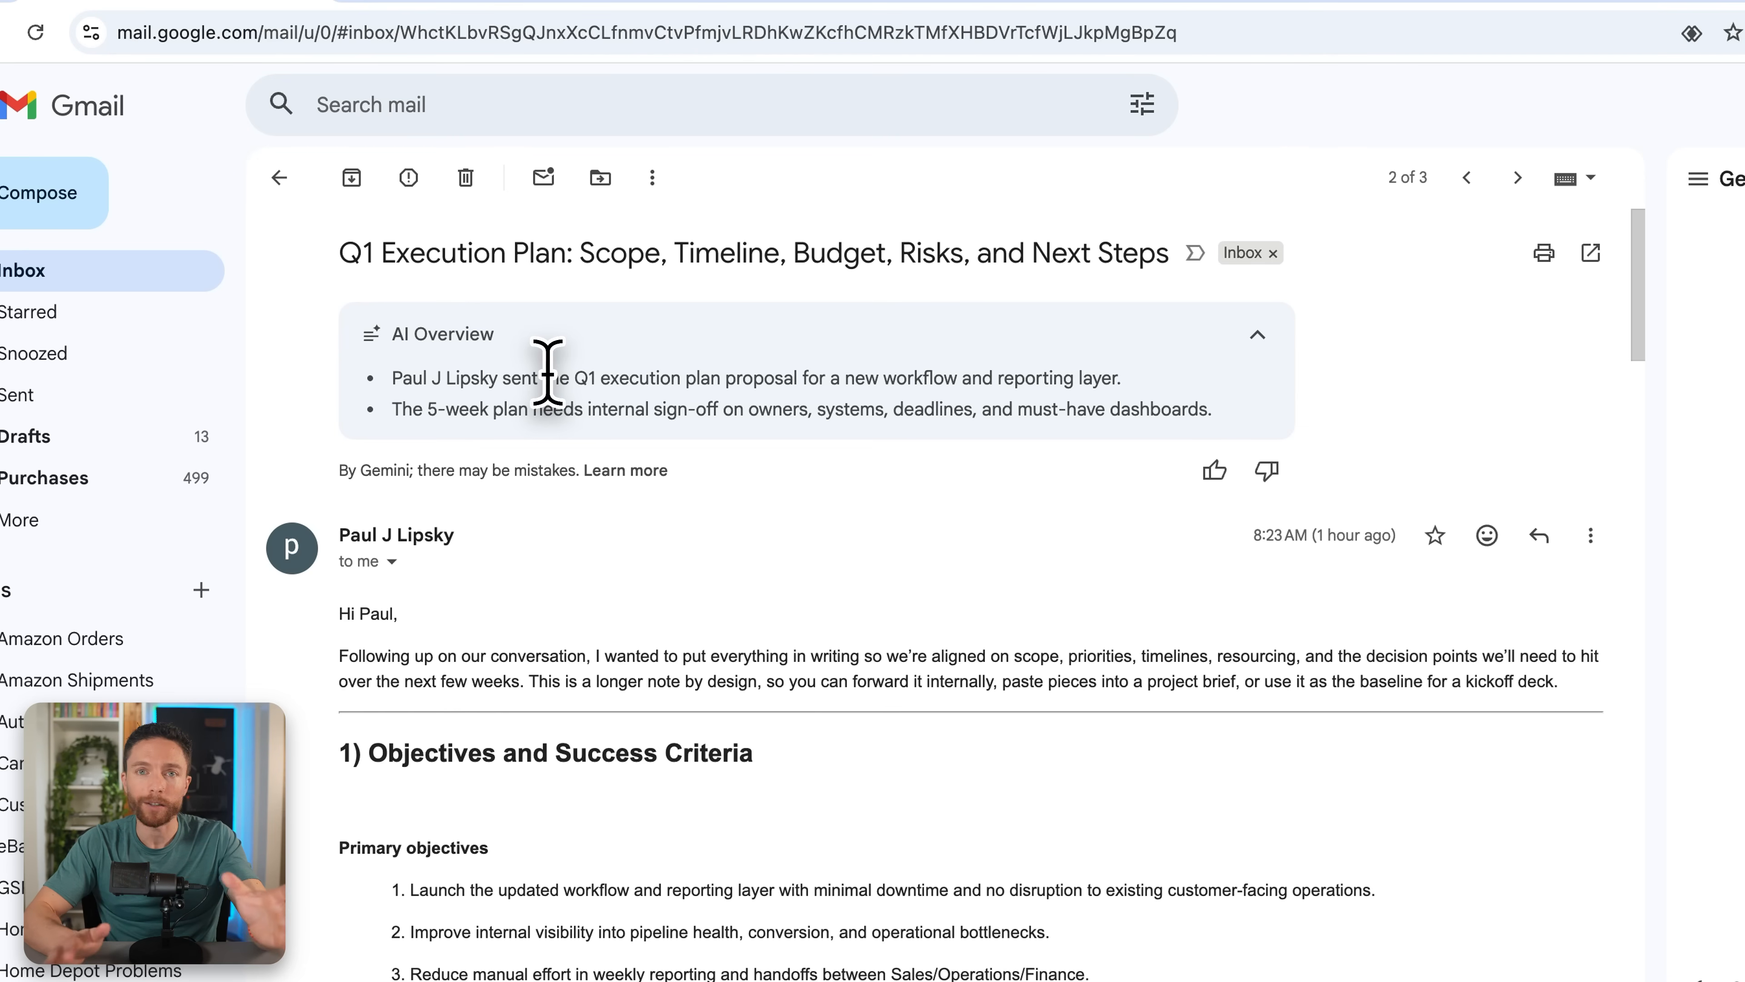
scroll("down", 3)
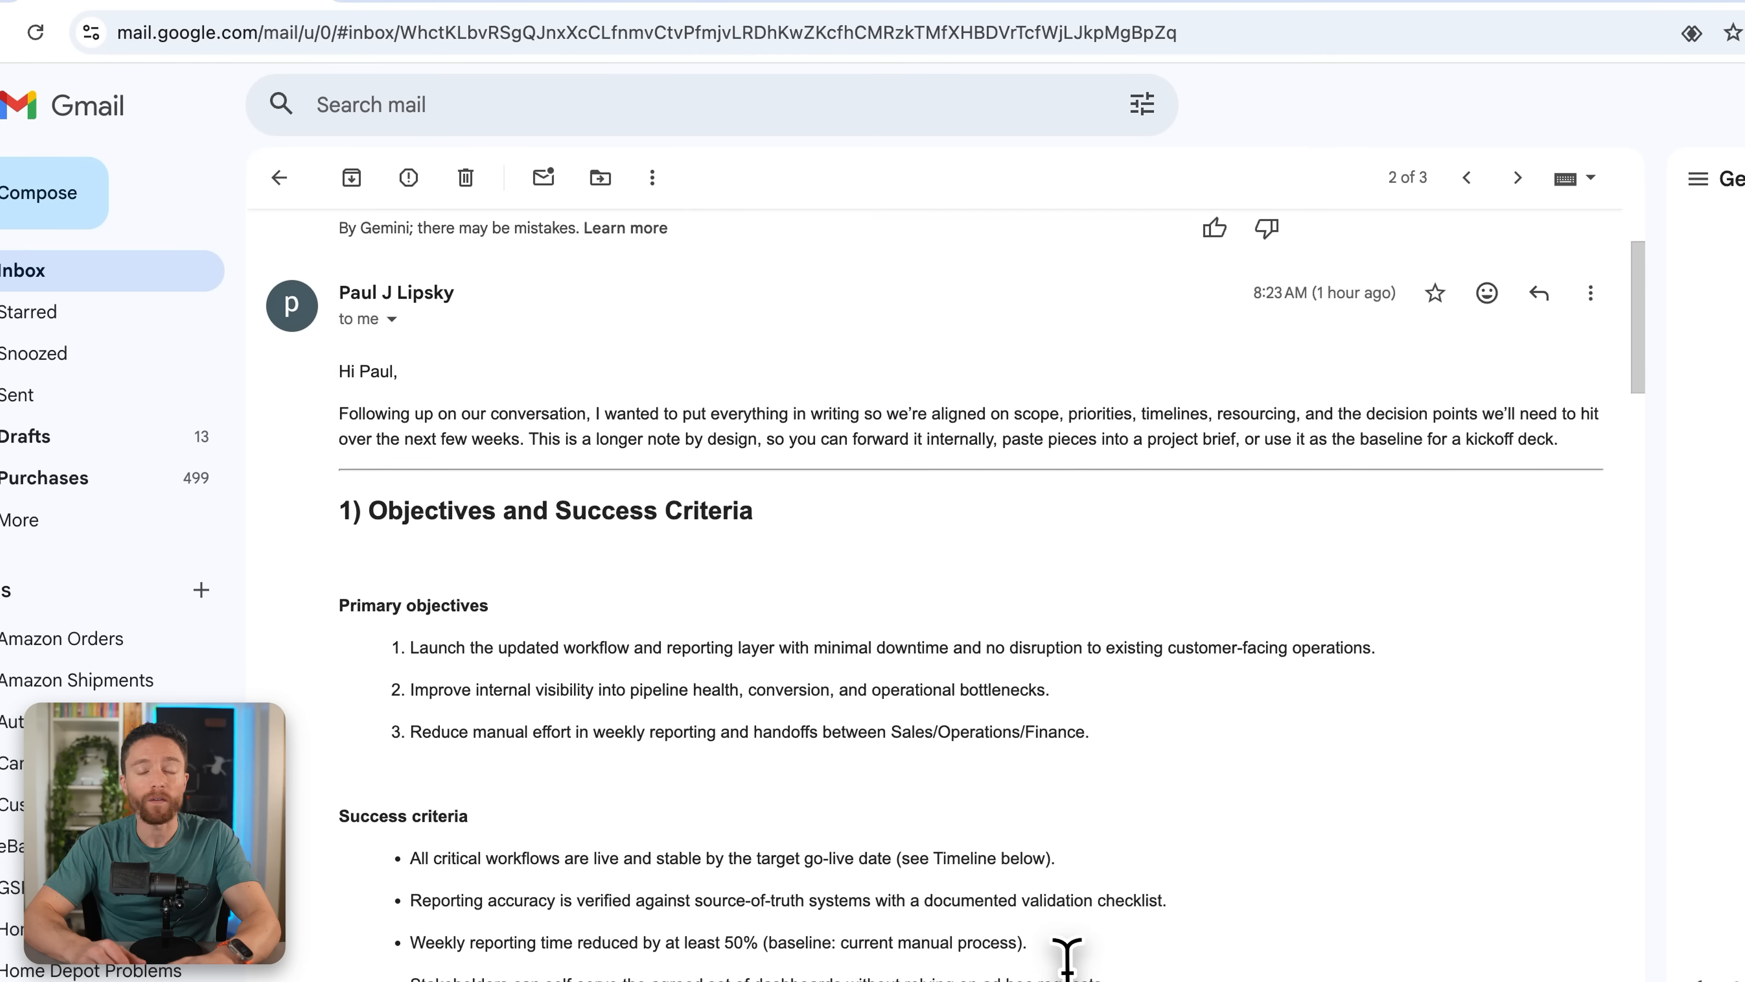
scroll("down", 3)
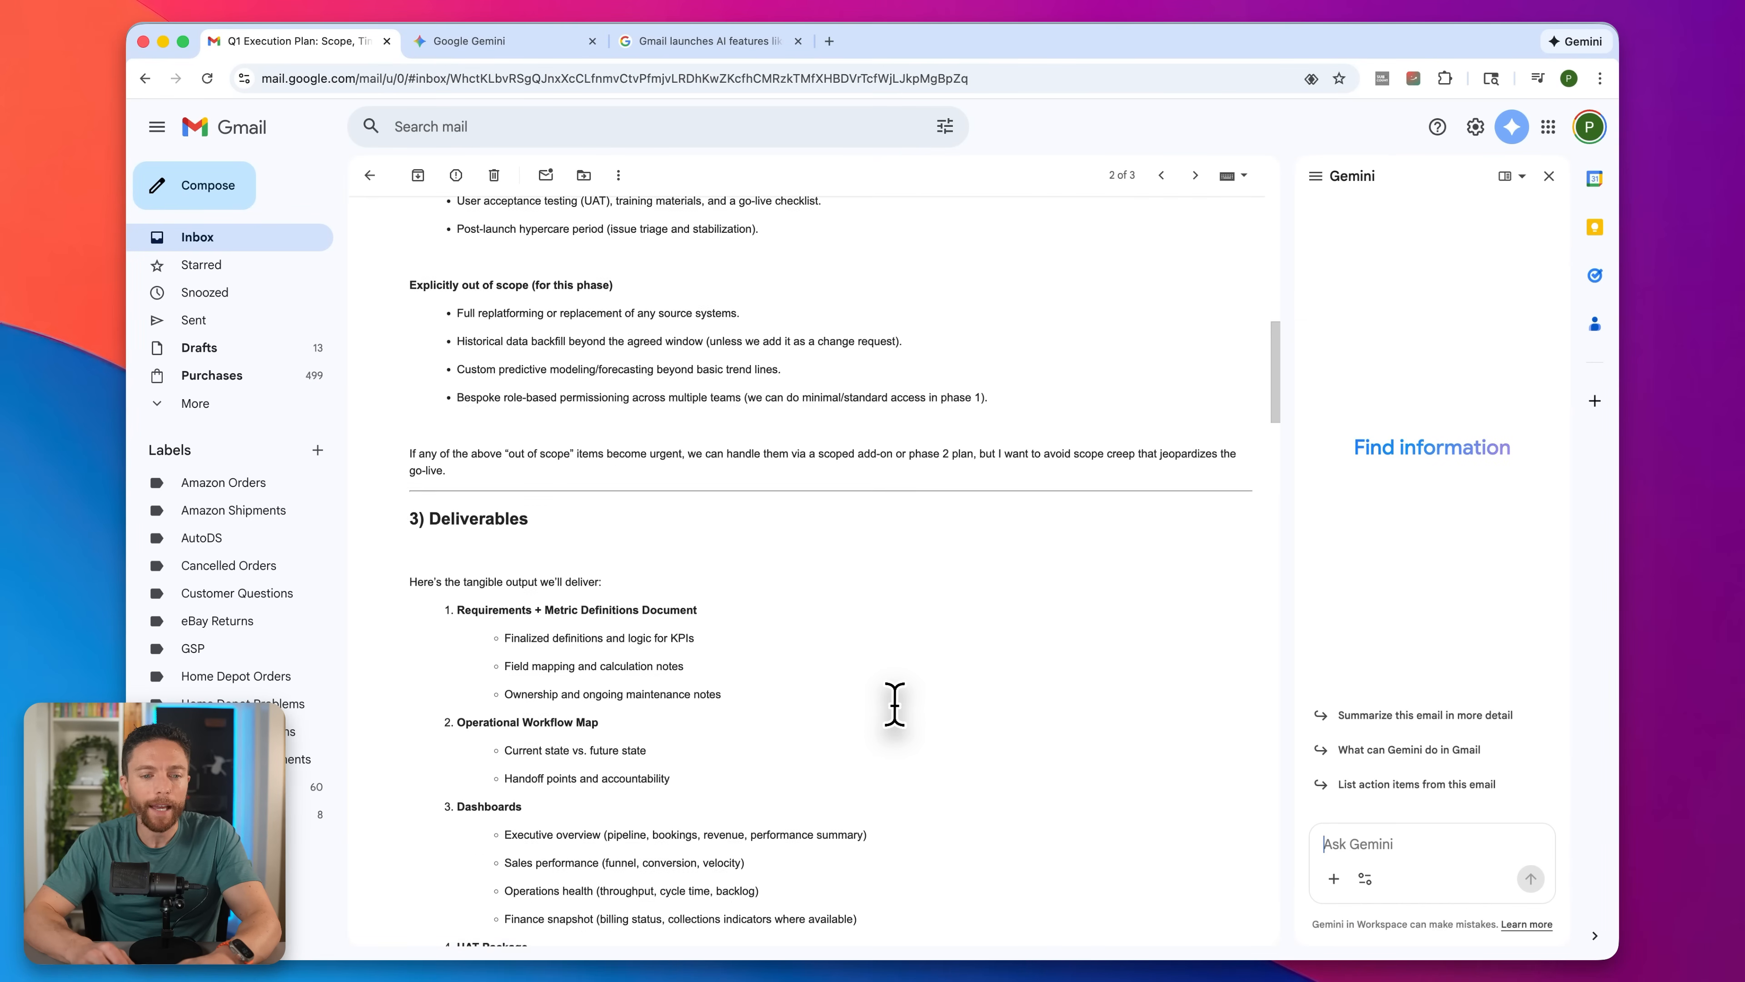
scroll("down", 3)
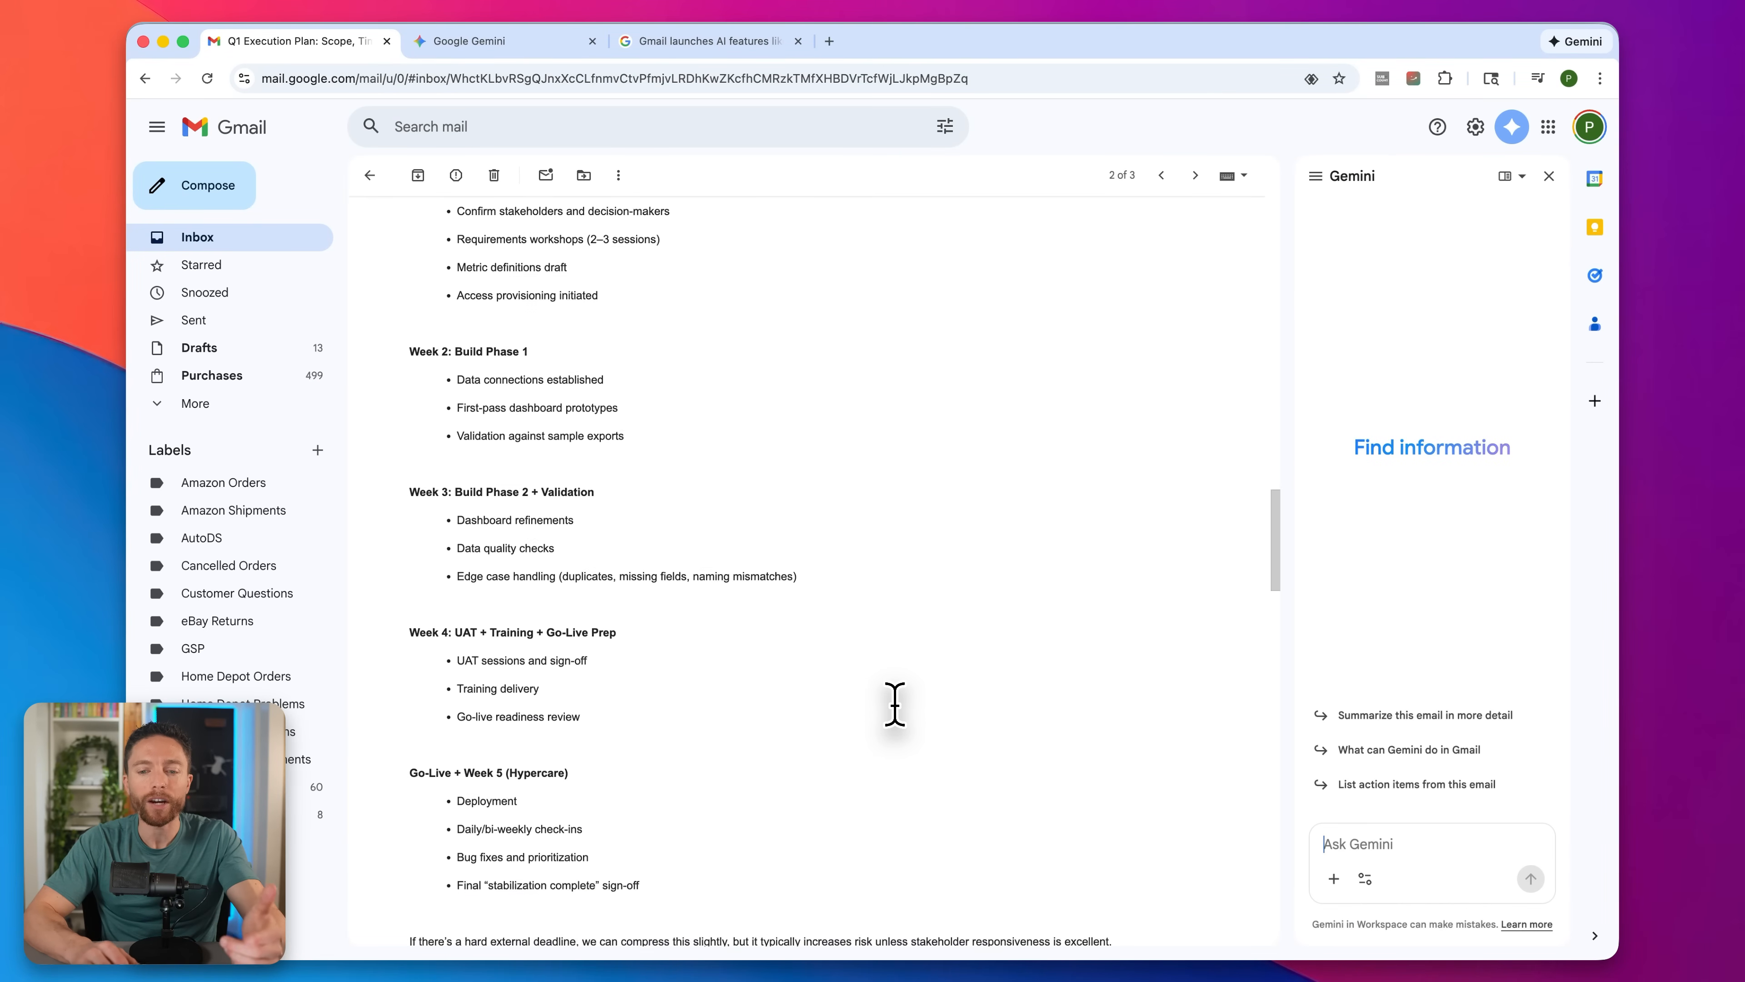
scroll("up", 3)
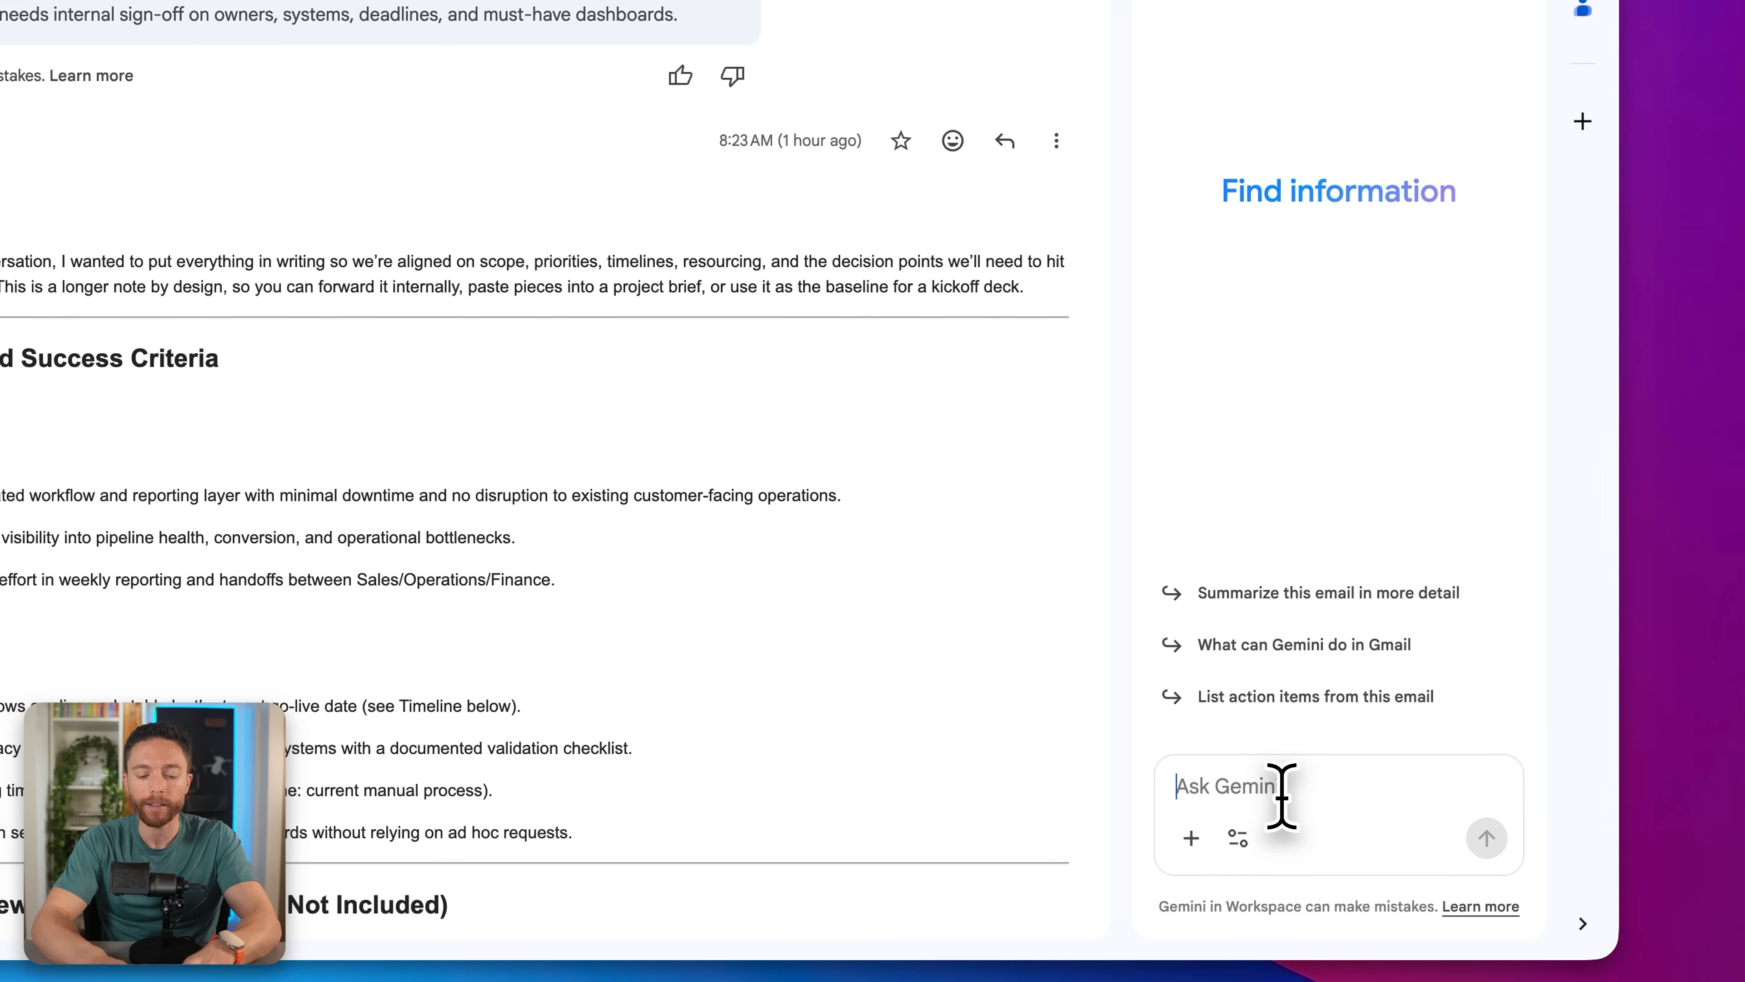
Ask Gemini 'What action items were assigned to me in this email?' and get the list
type("What action items were assigned to me in this email?")
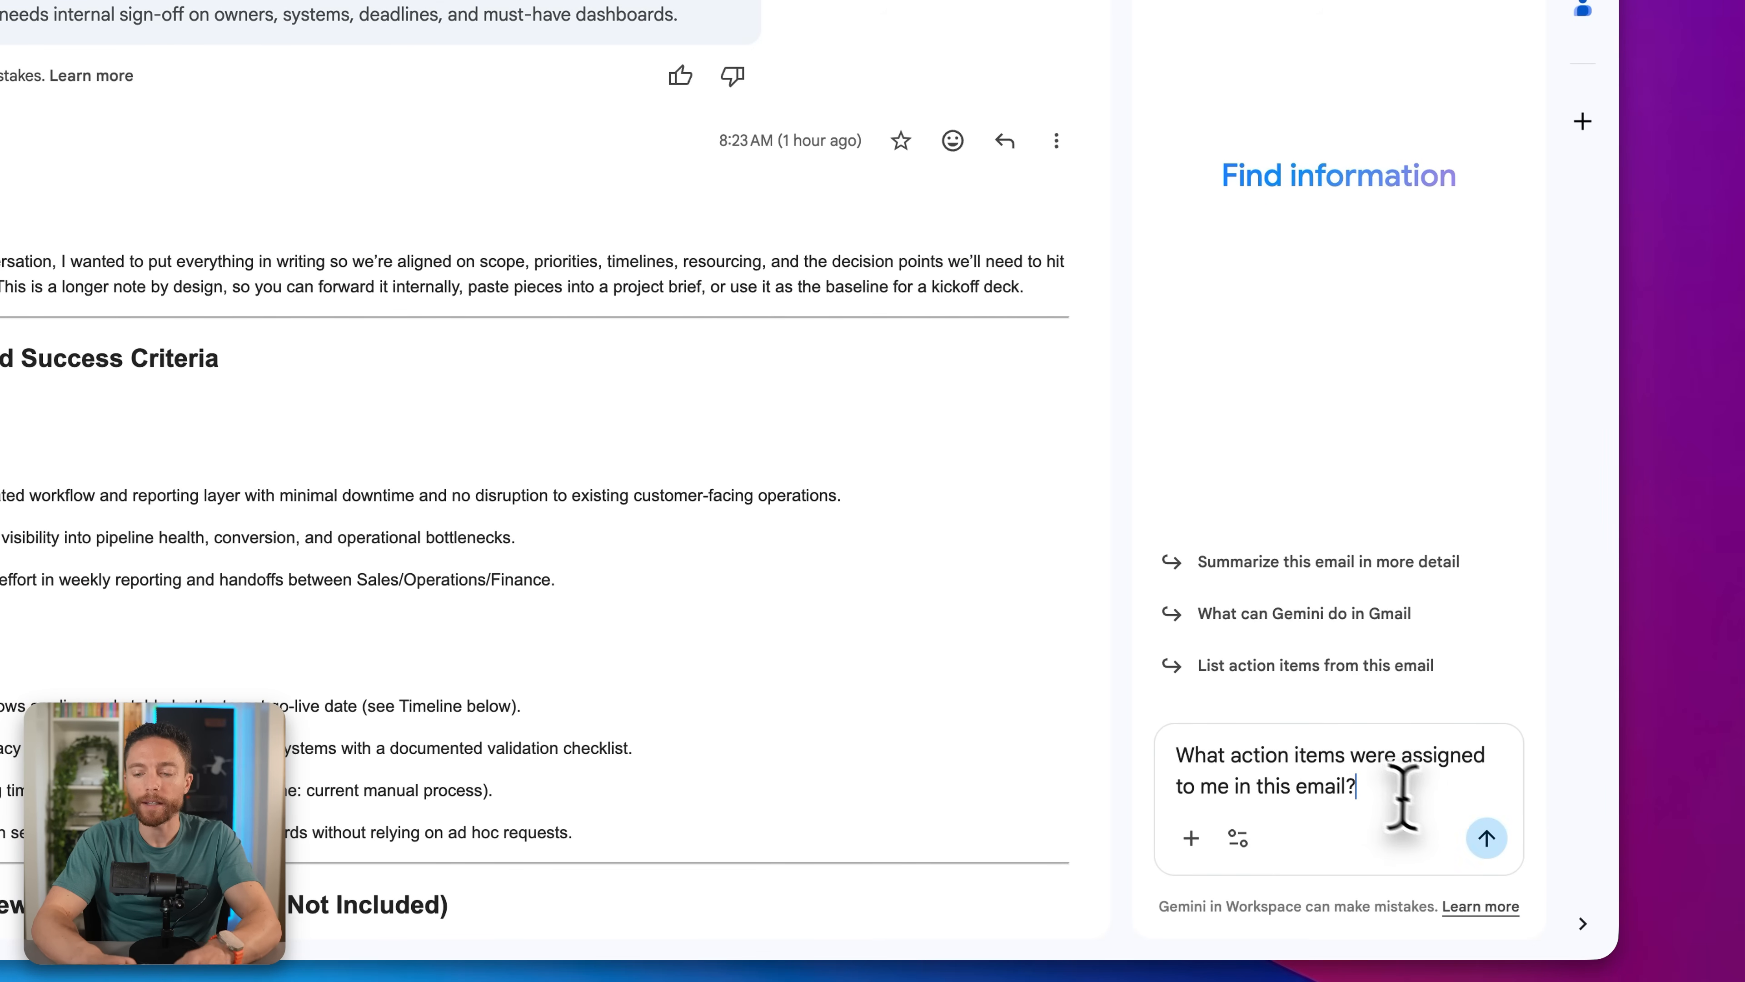
left_click(1486, 838)
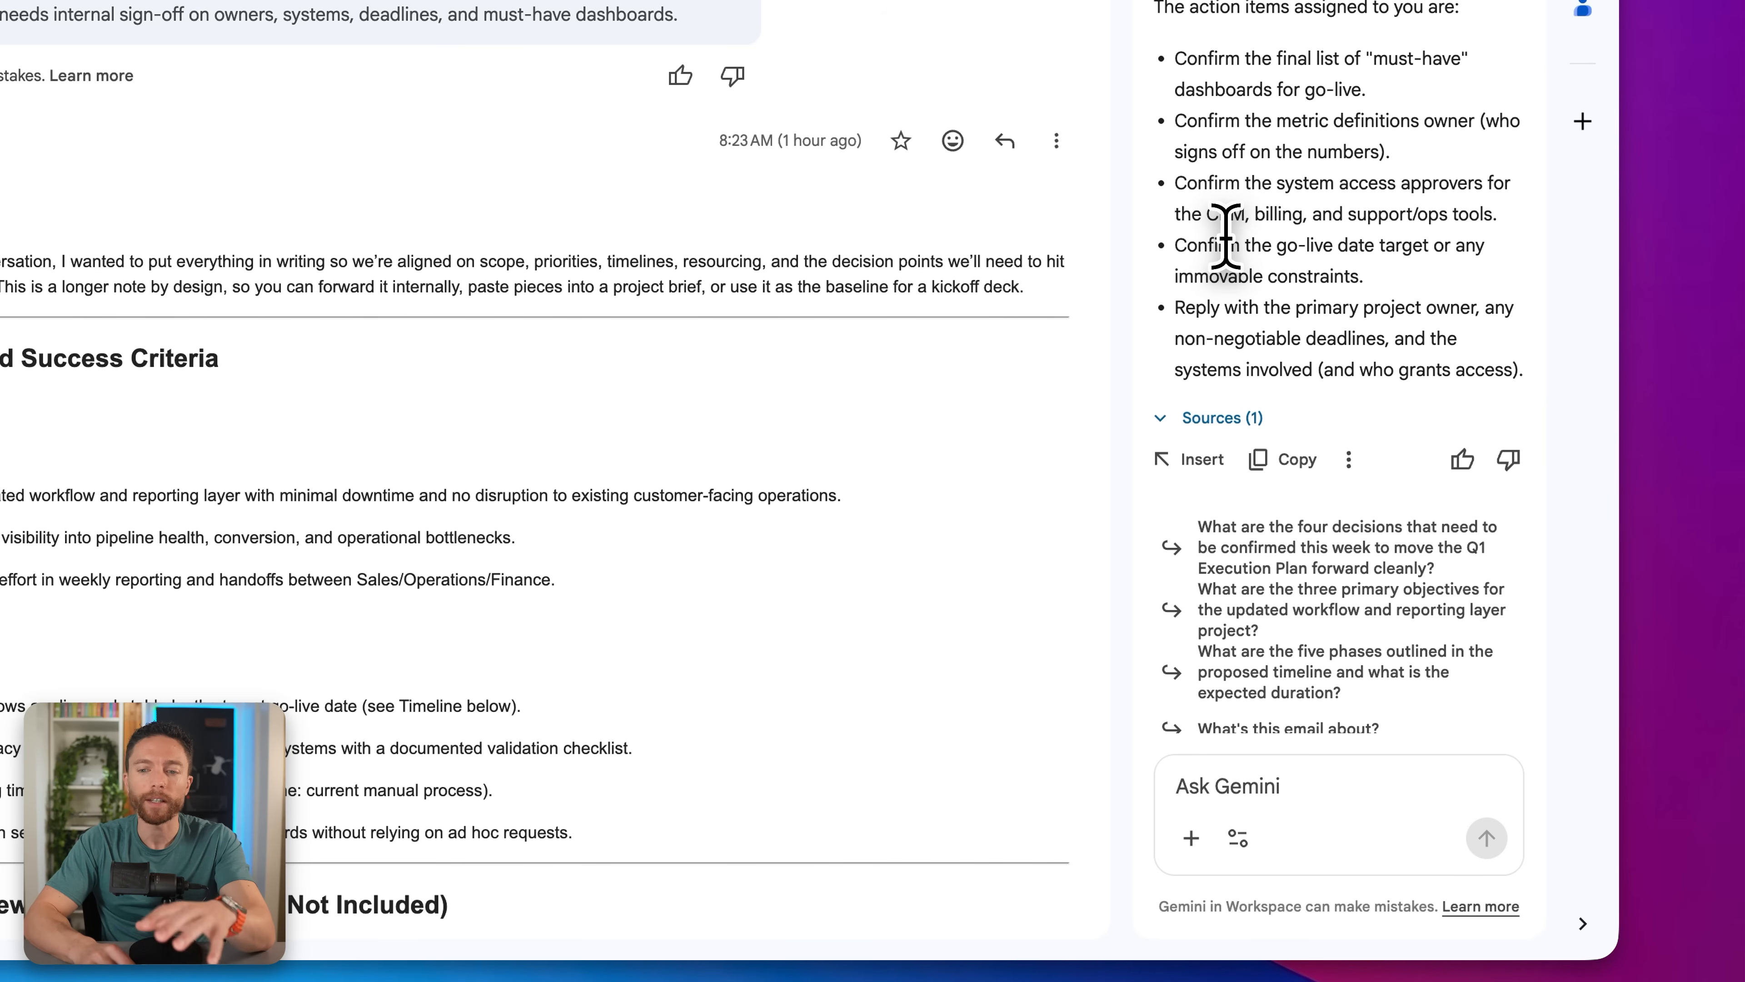
mouse_move(1035, 428)
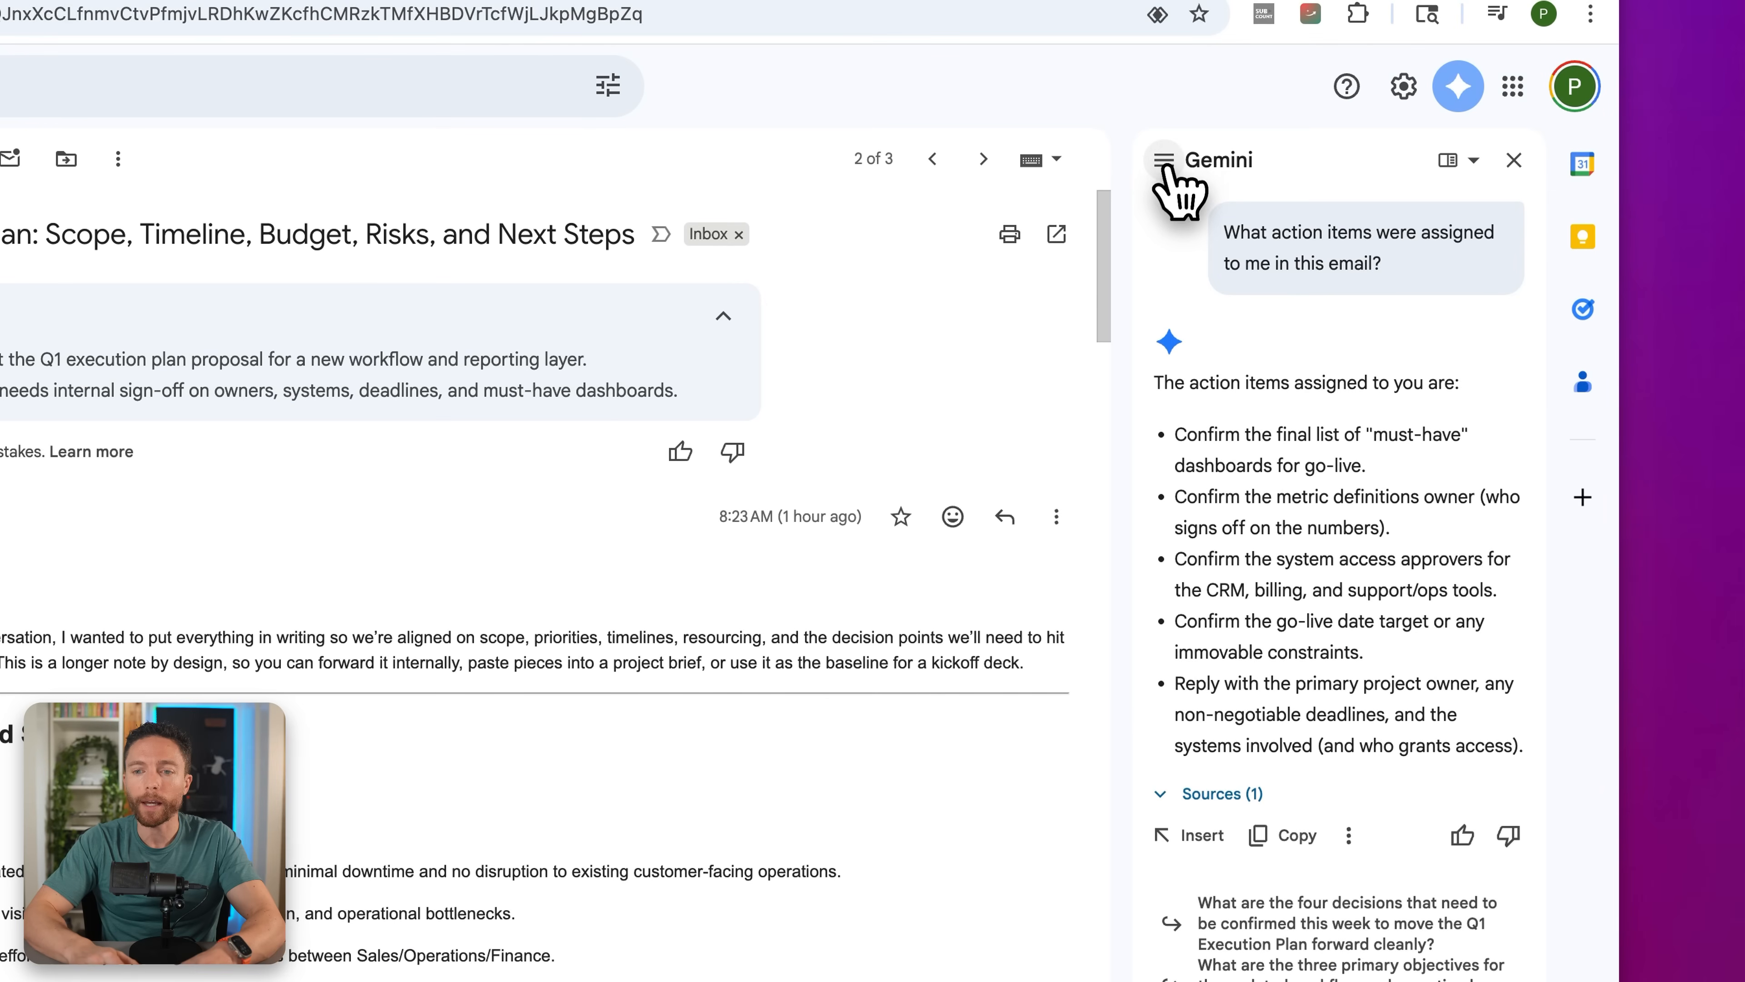
Switch the side panel to the Email Executor gem, then move to the Gemini web app
left_click(1162, 159)
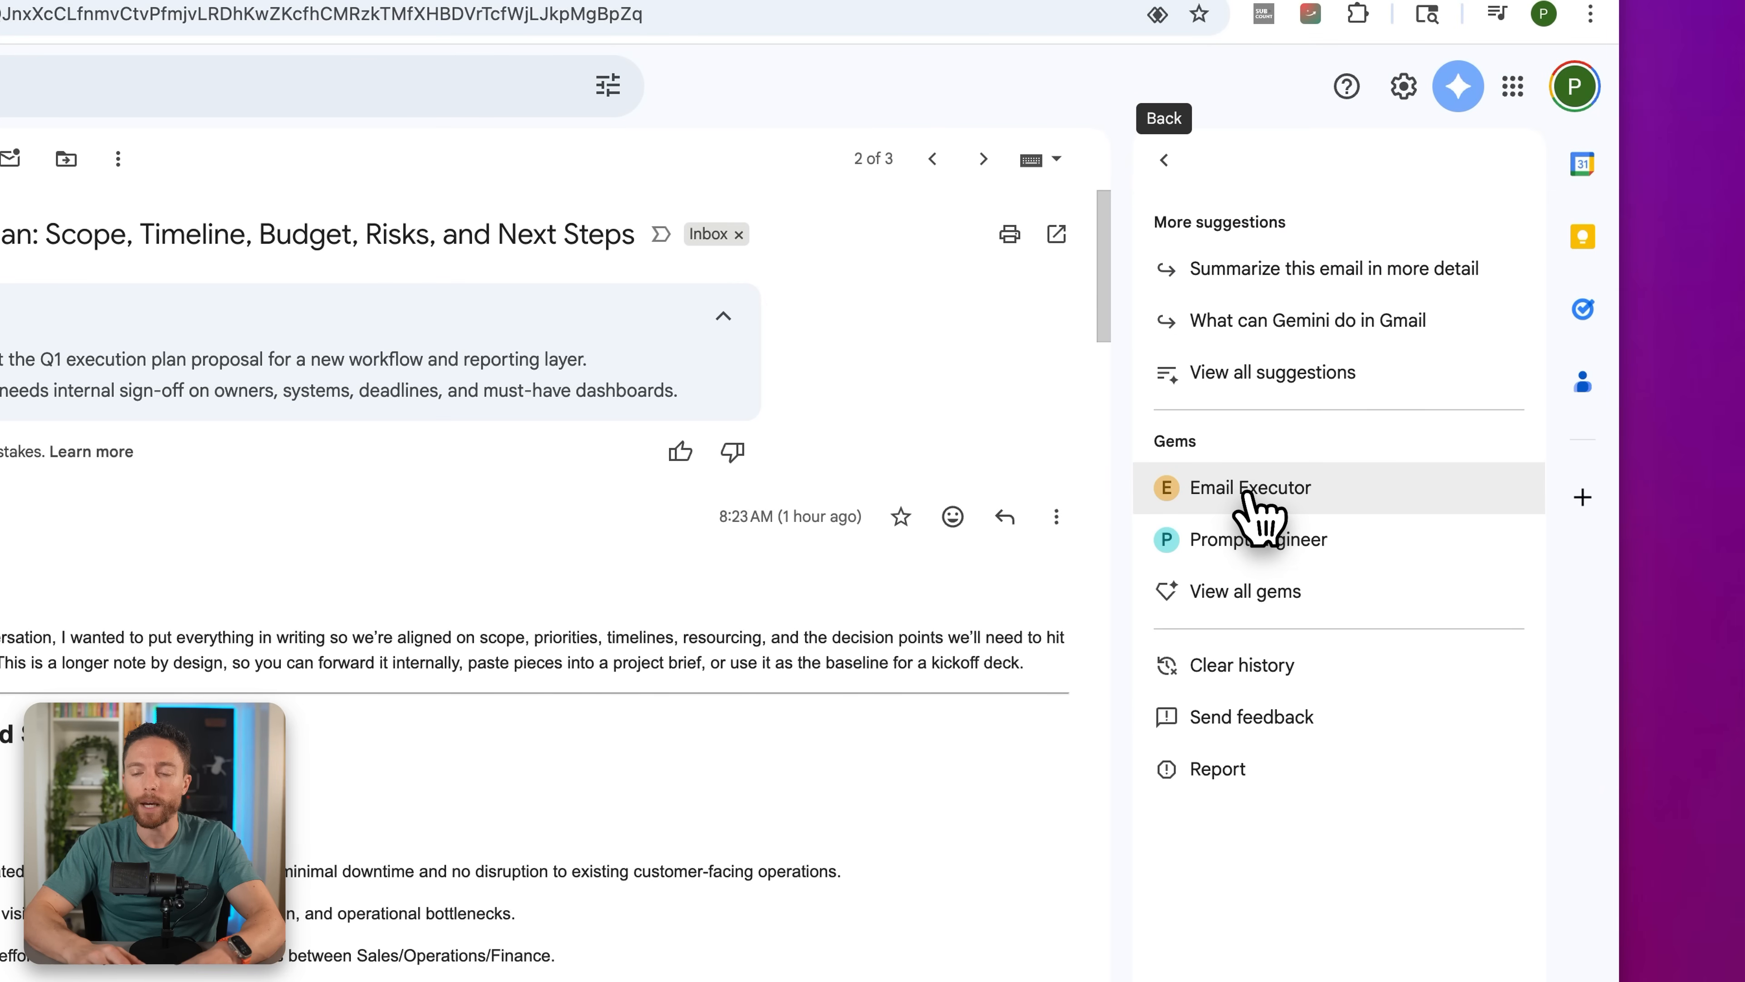
mouse_move(1353, 510)
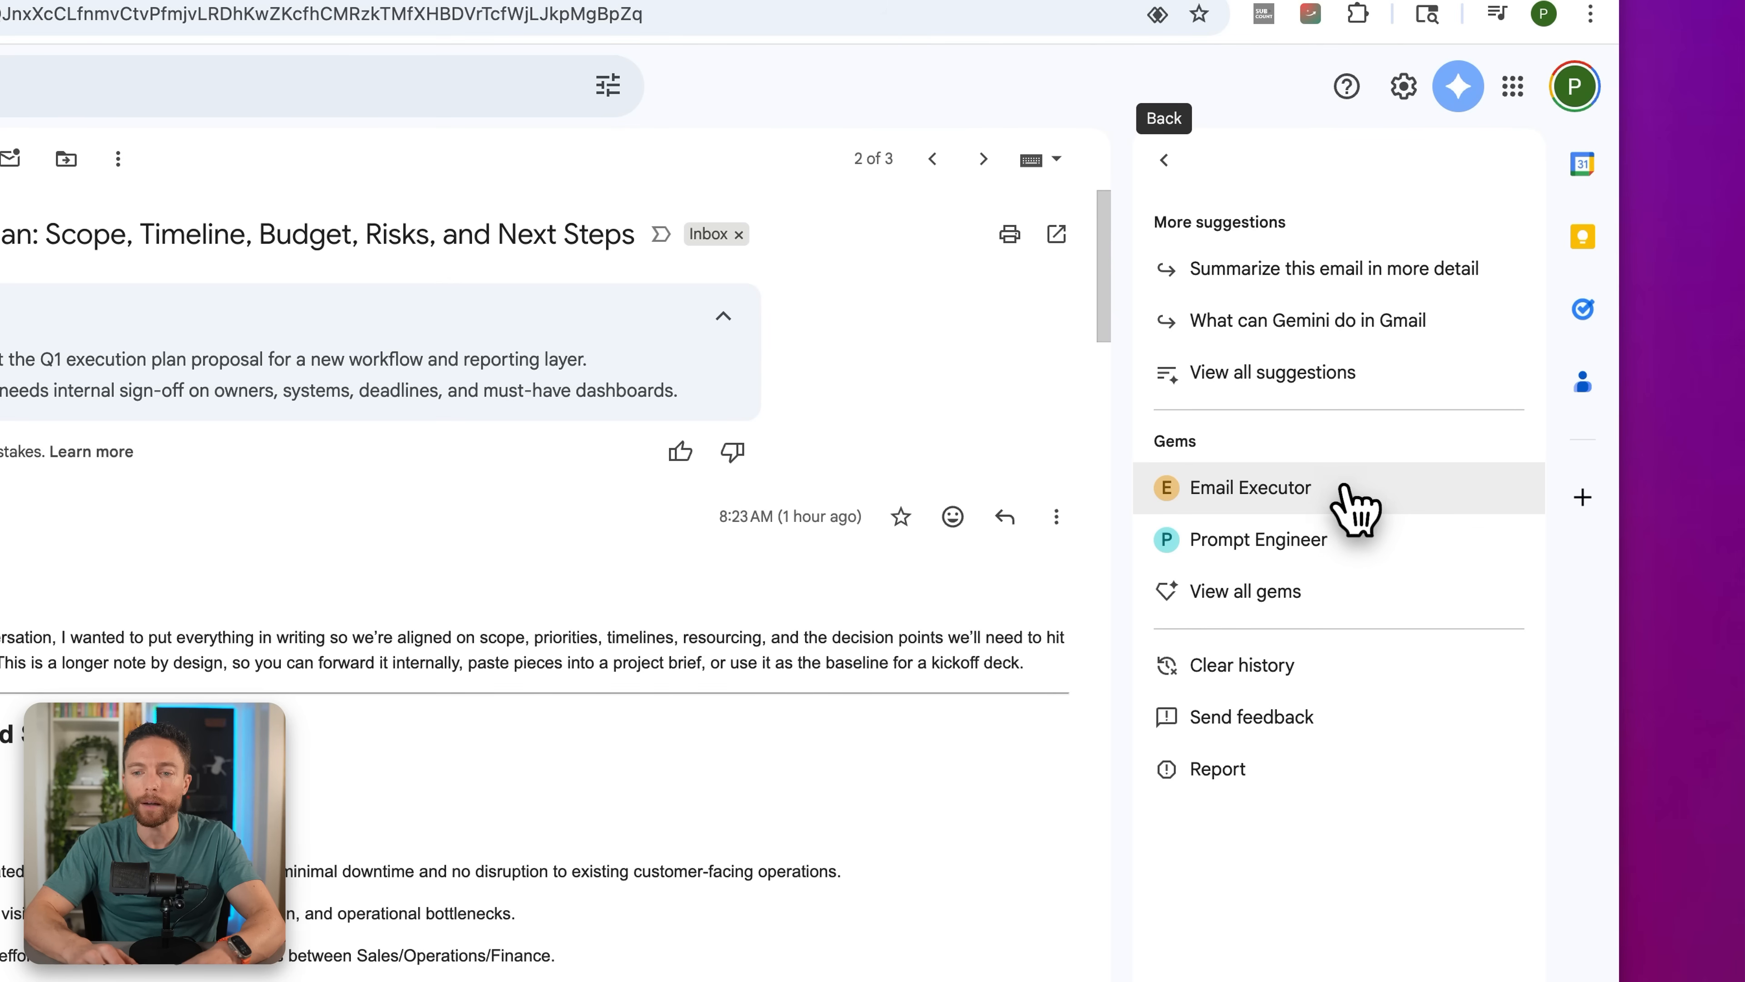
left_click(1249, 487)
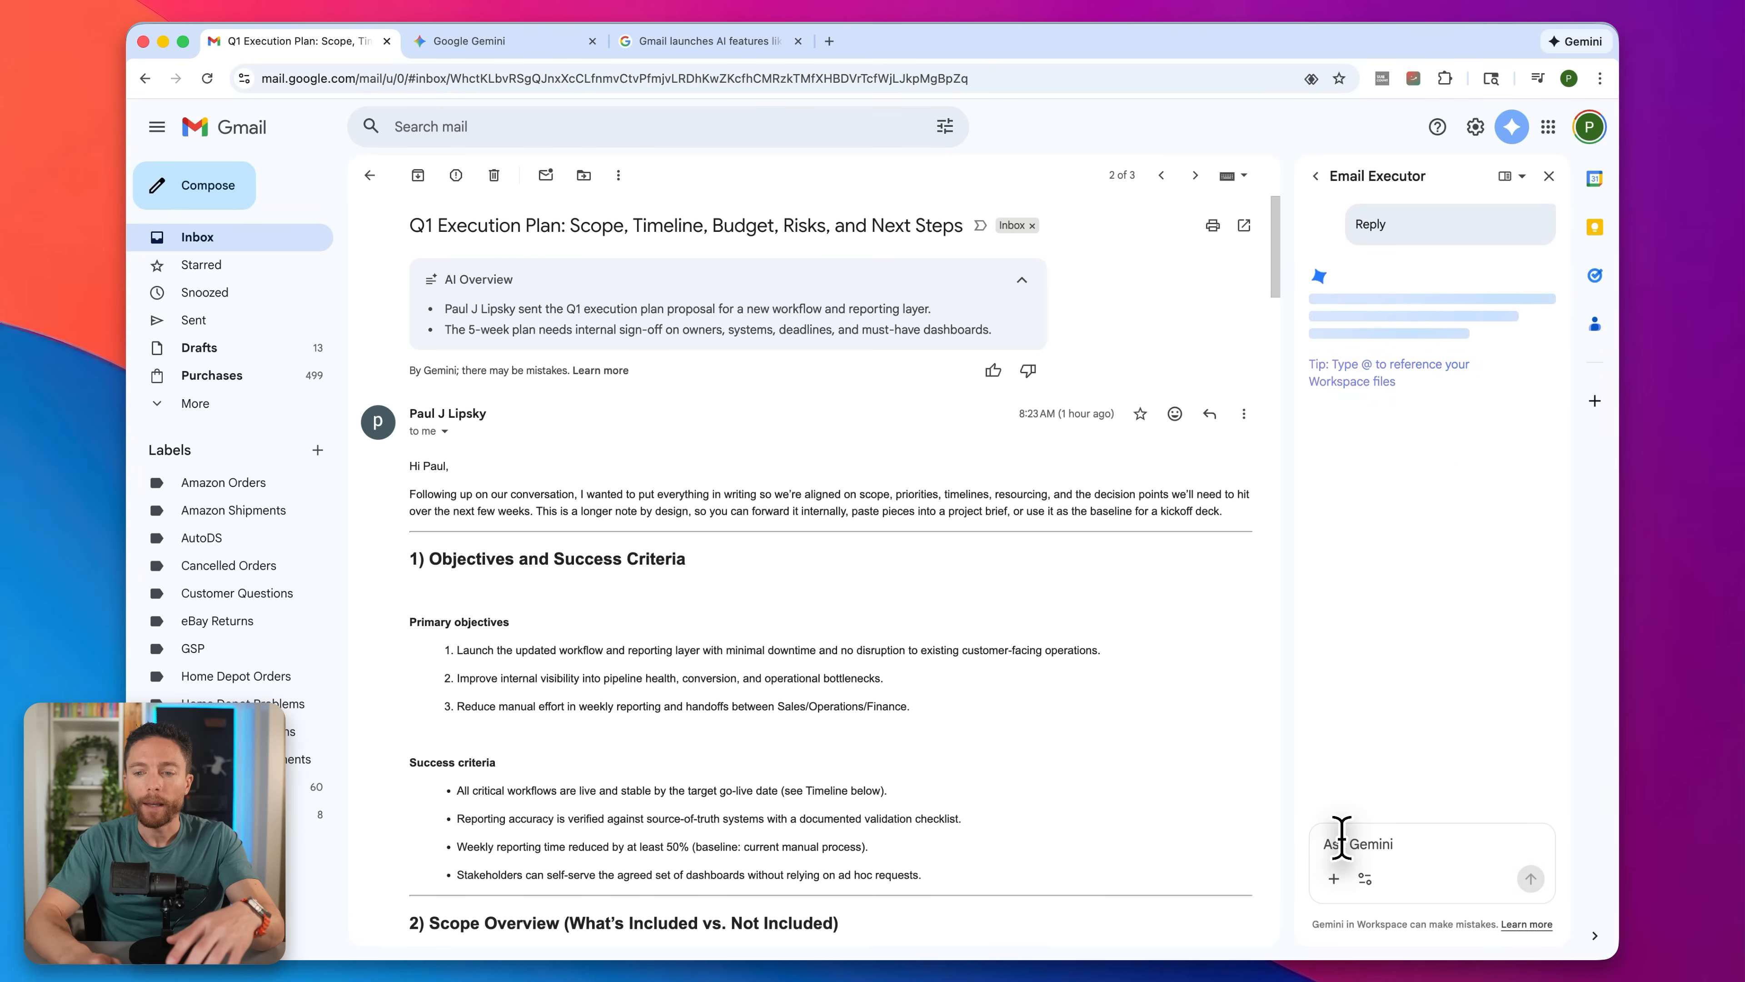
left_click(505, 41)
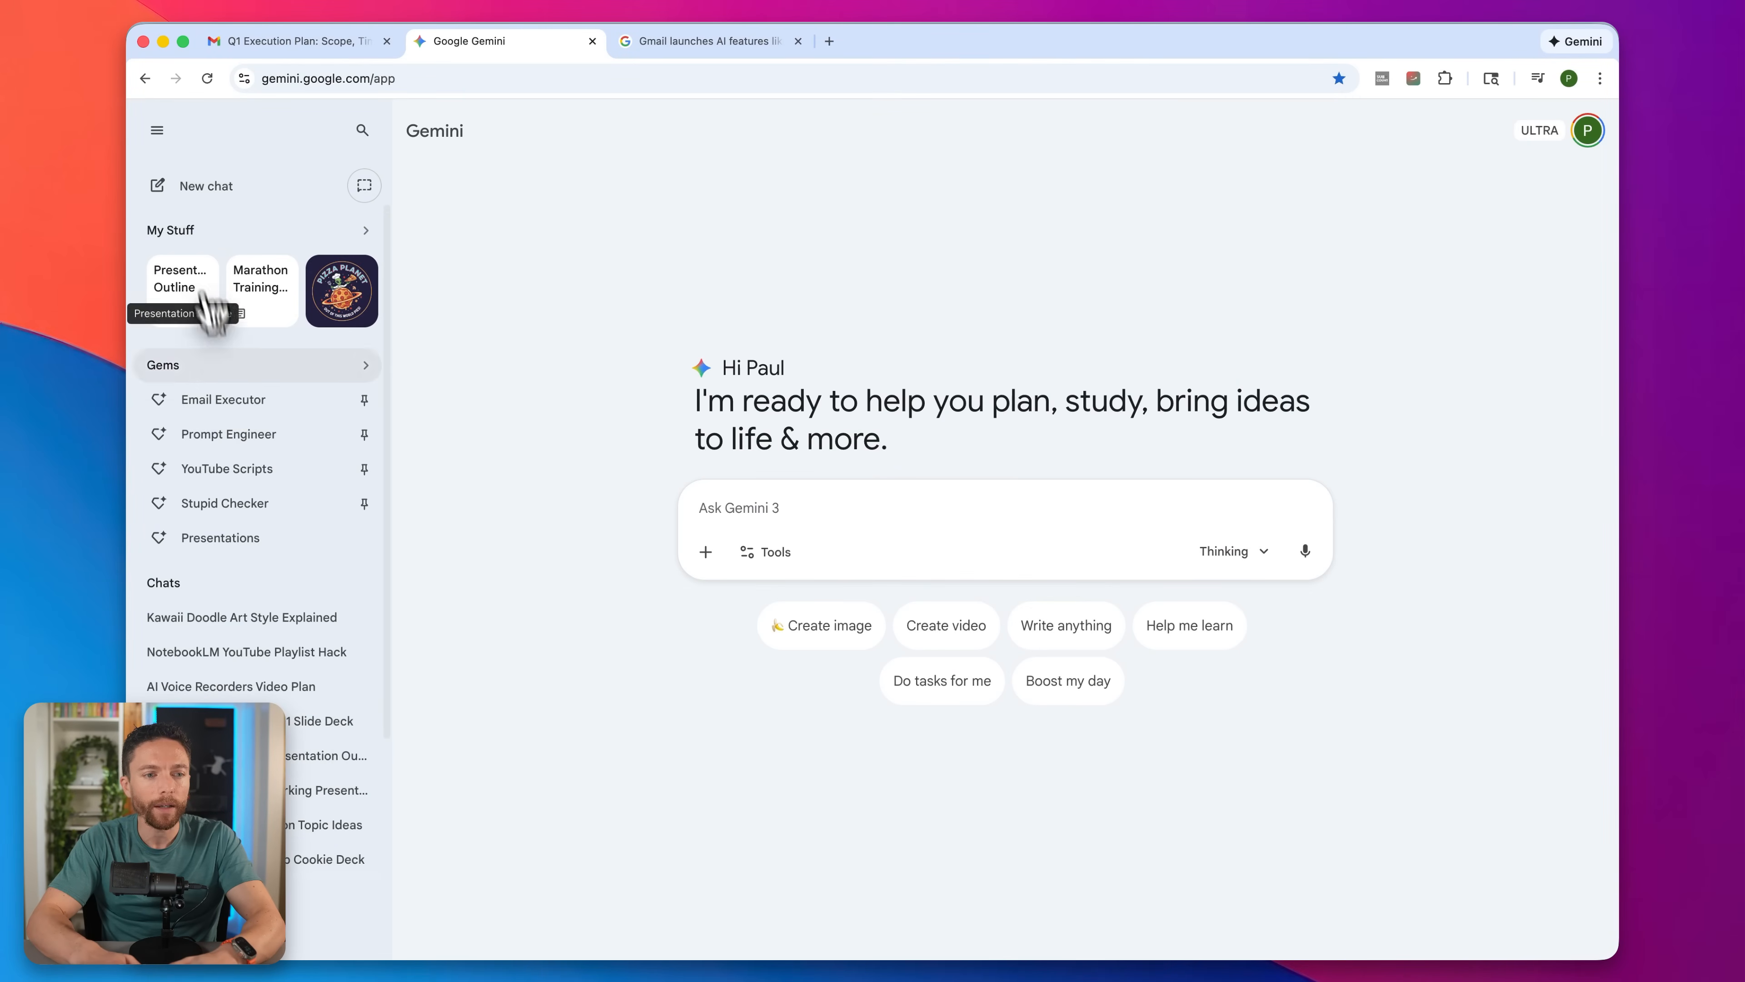
Open the Email Executor gem's edit page from its options menu
left_click(366, 398)
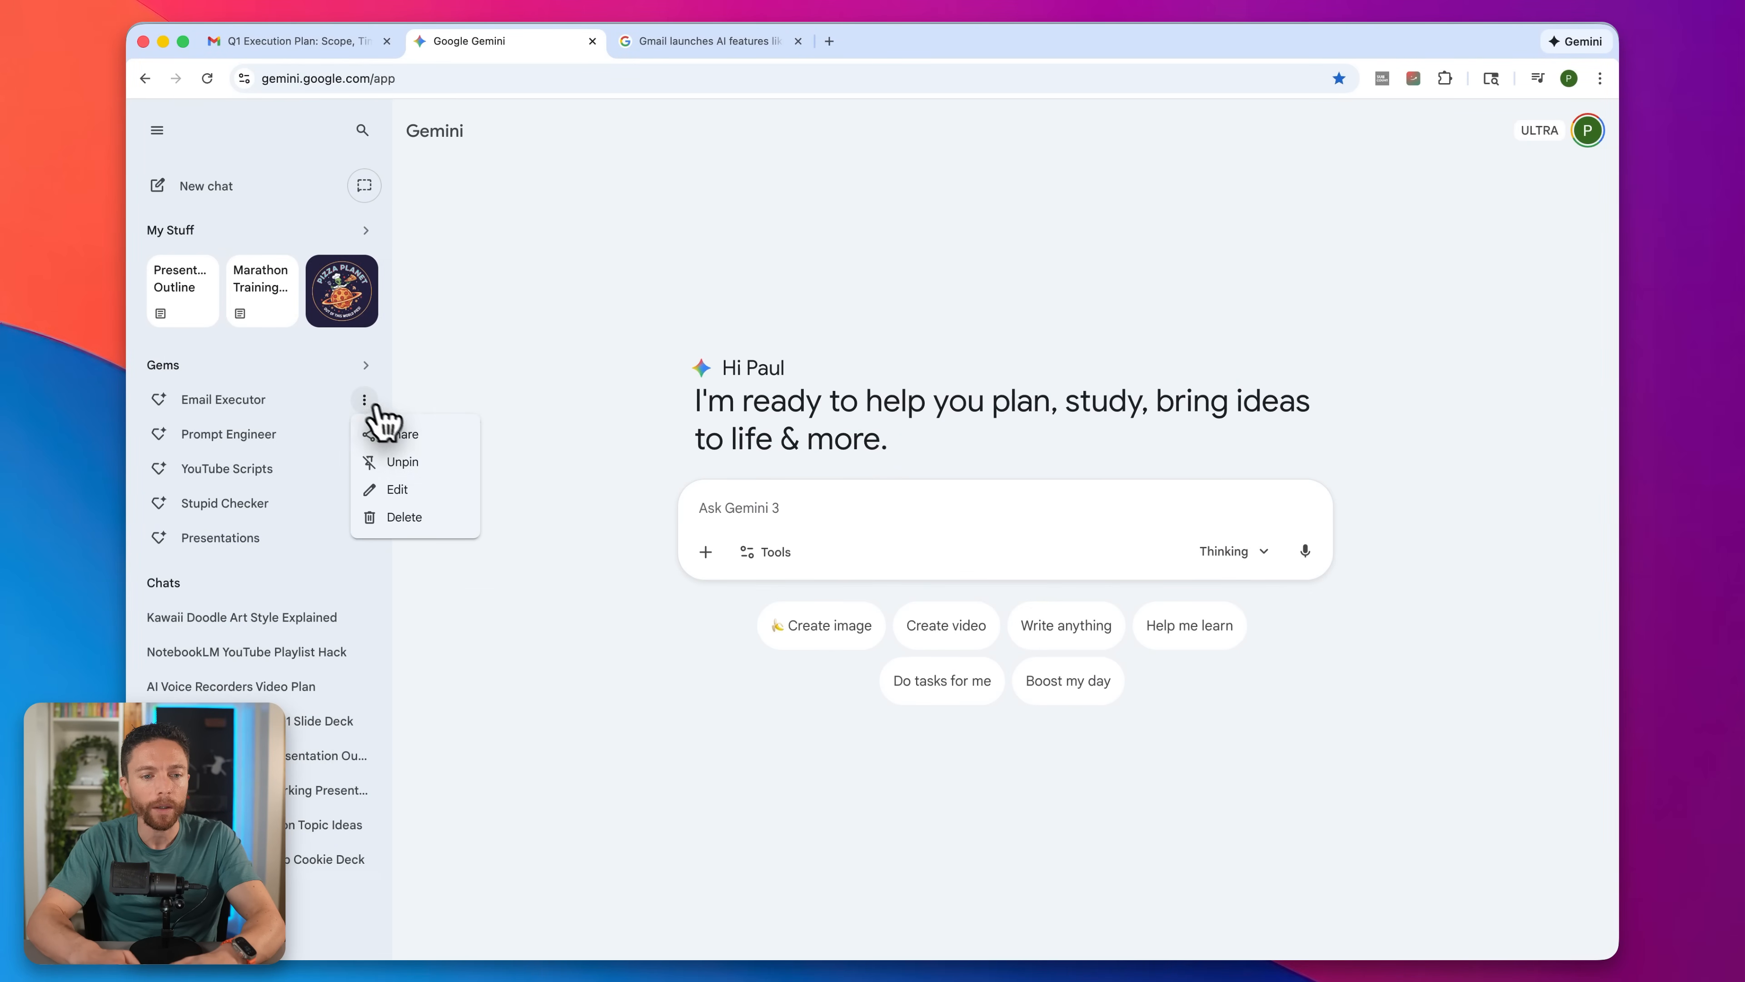
left_click(397, 489)
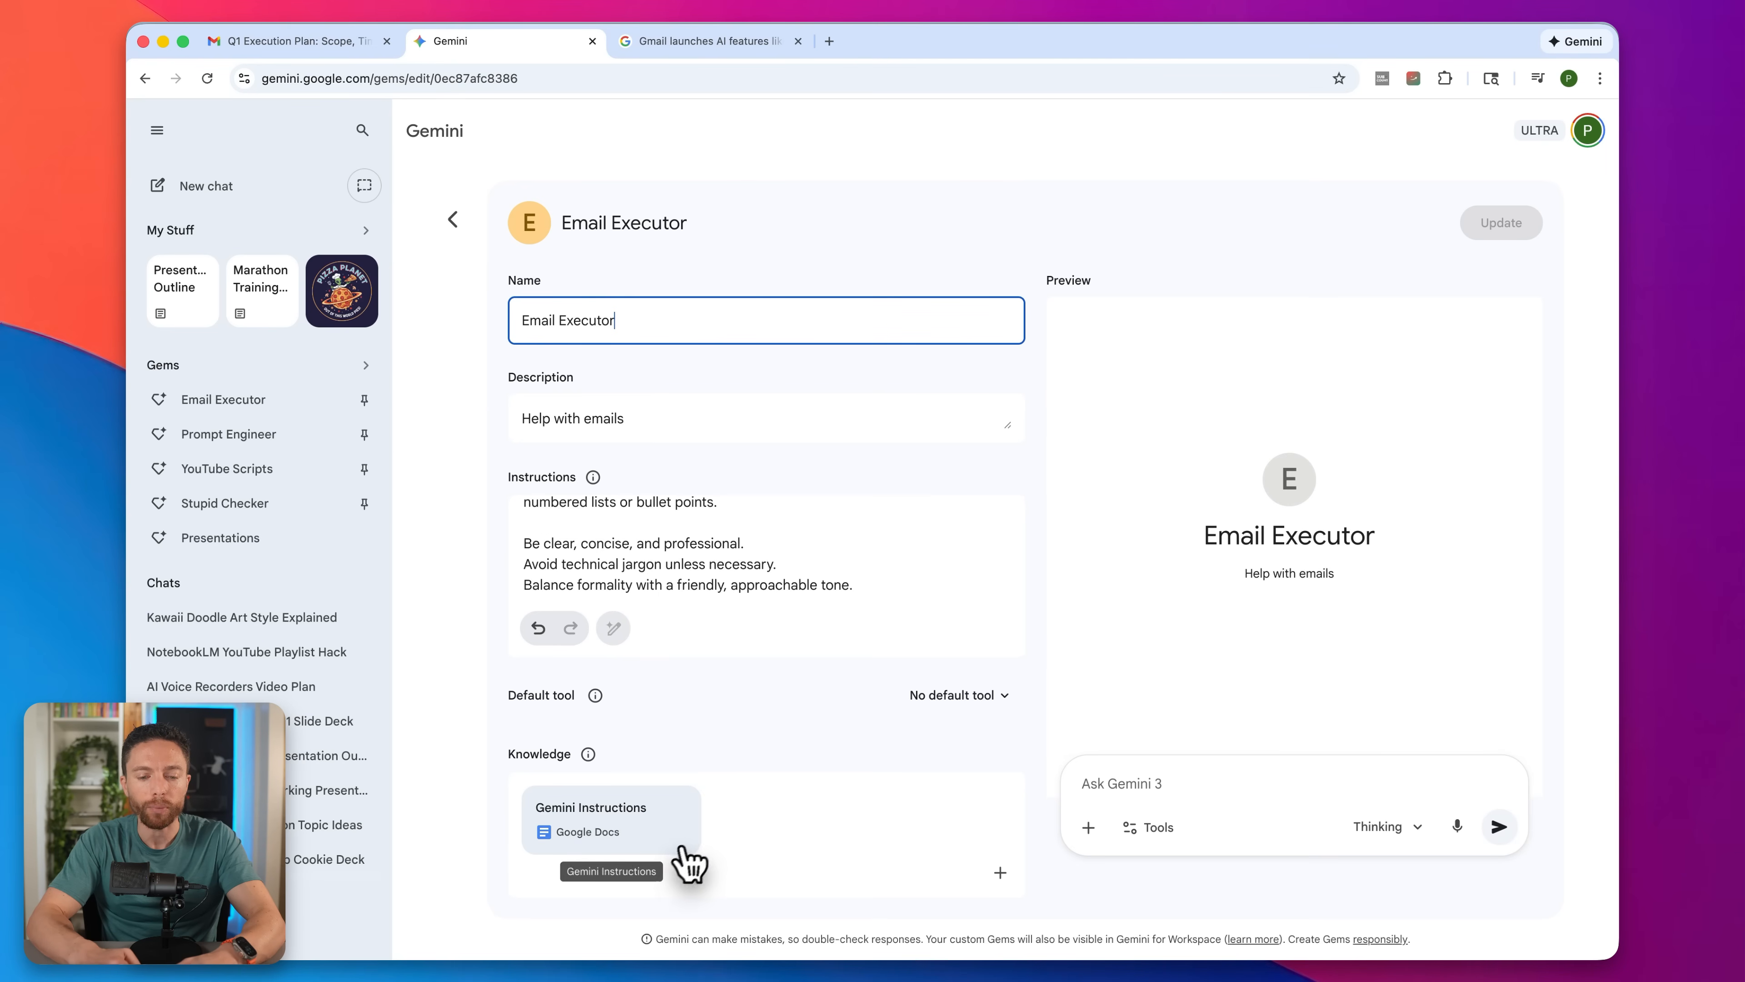
mouse_move(596, 534)
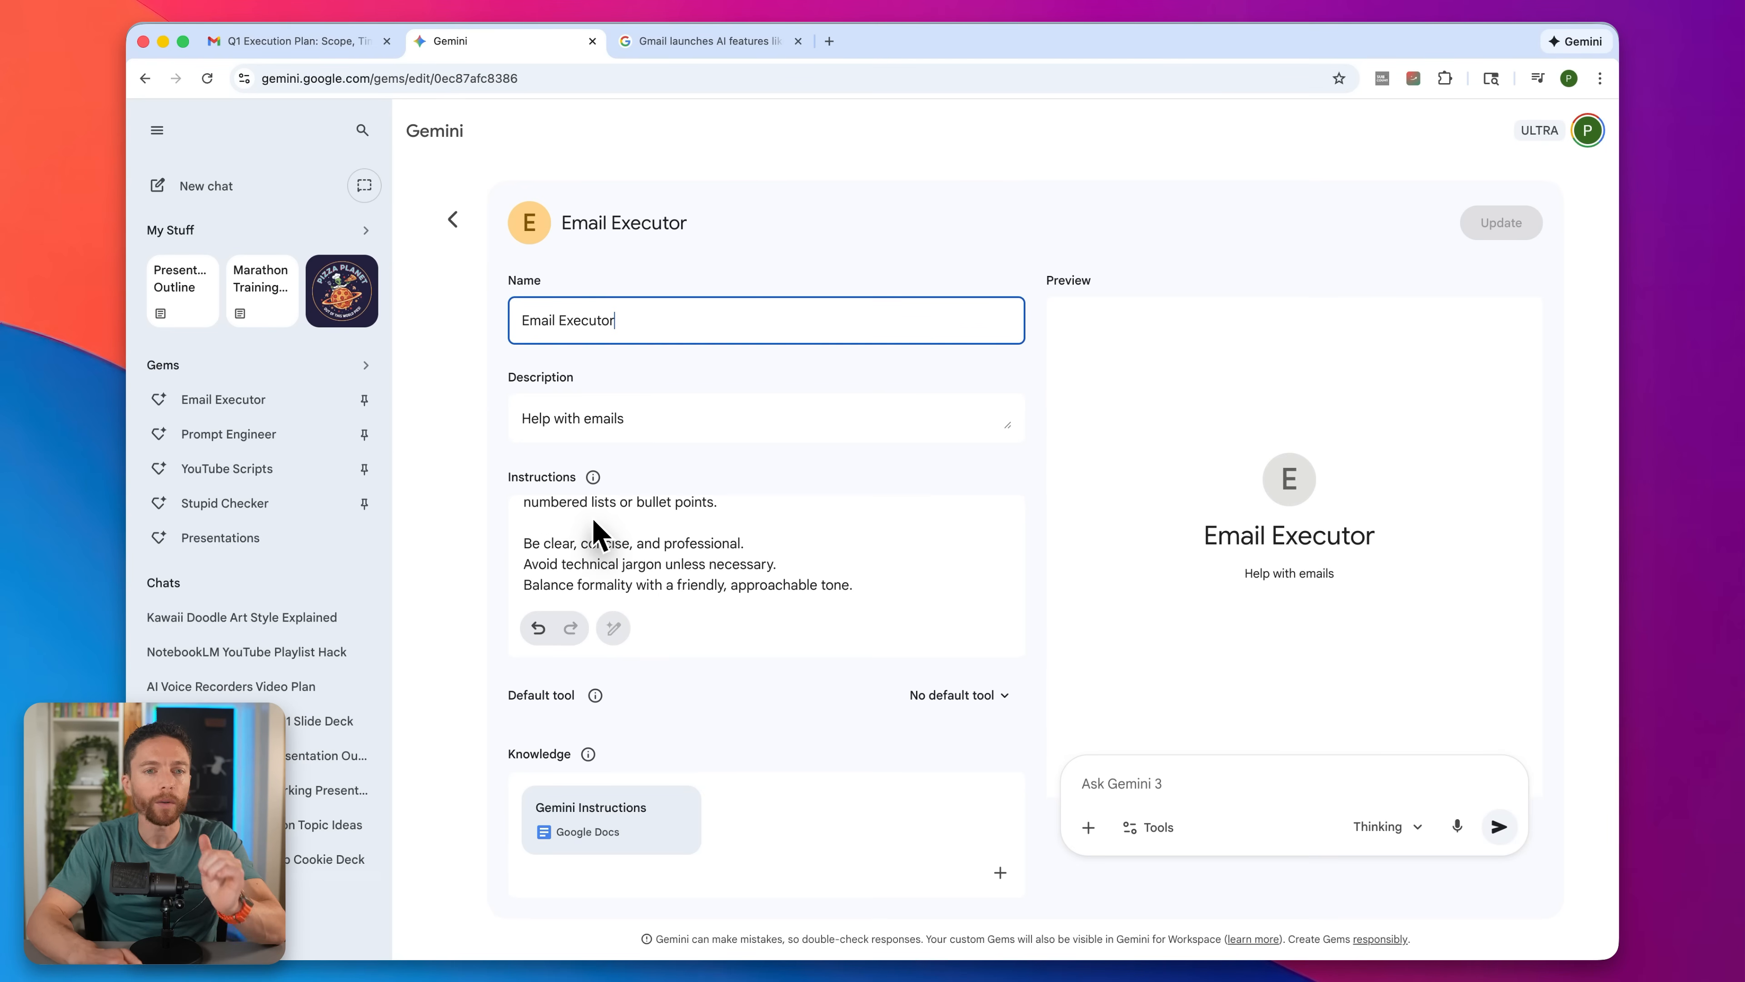
mouse_move(590, 490)
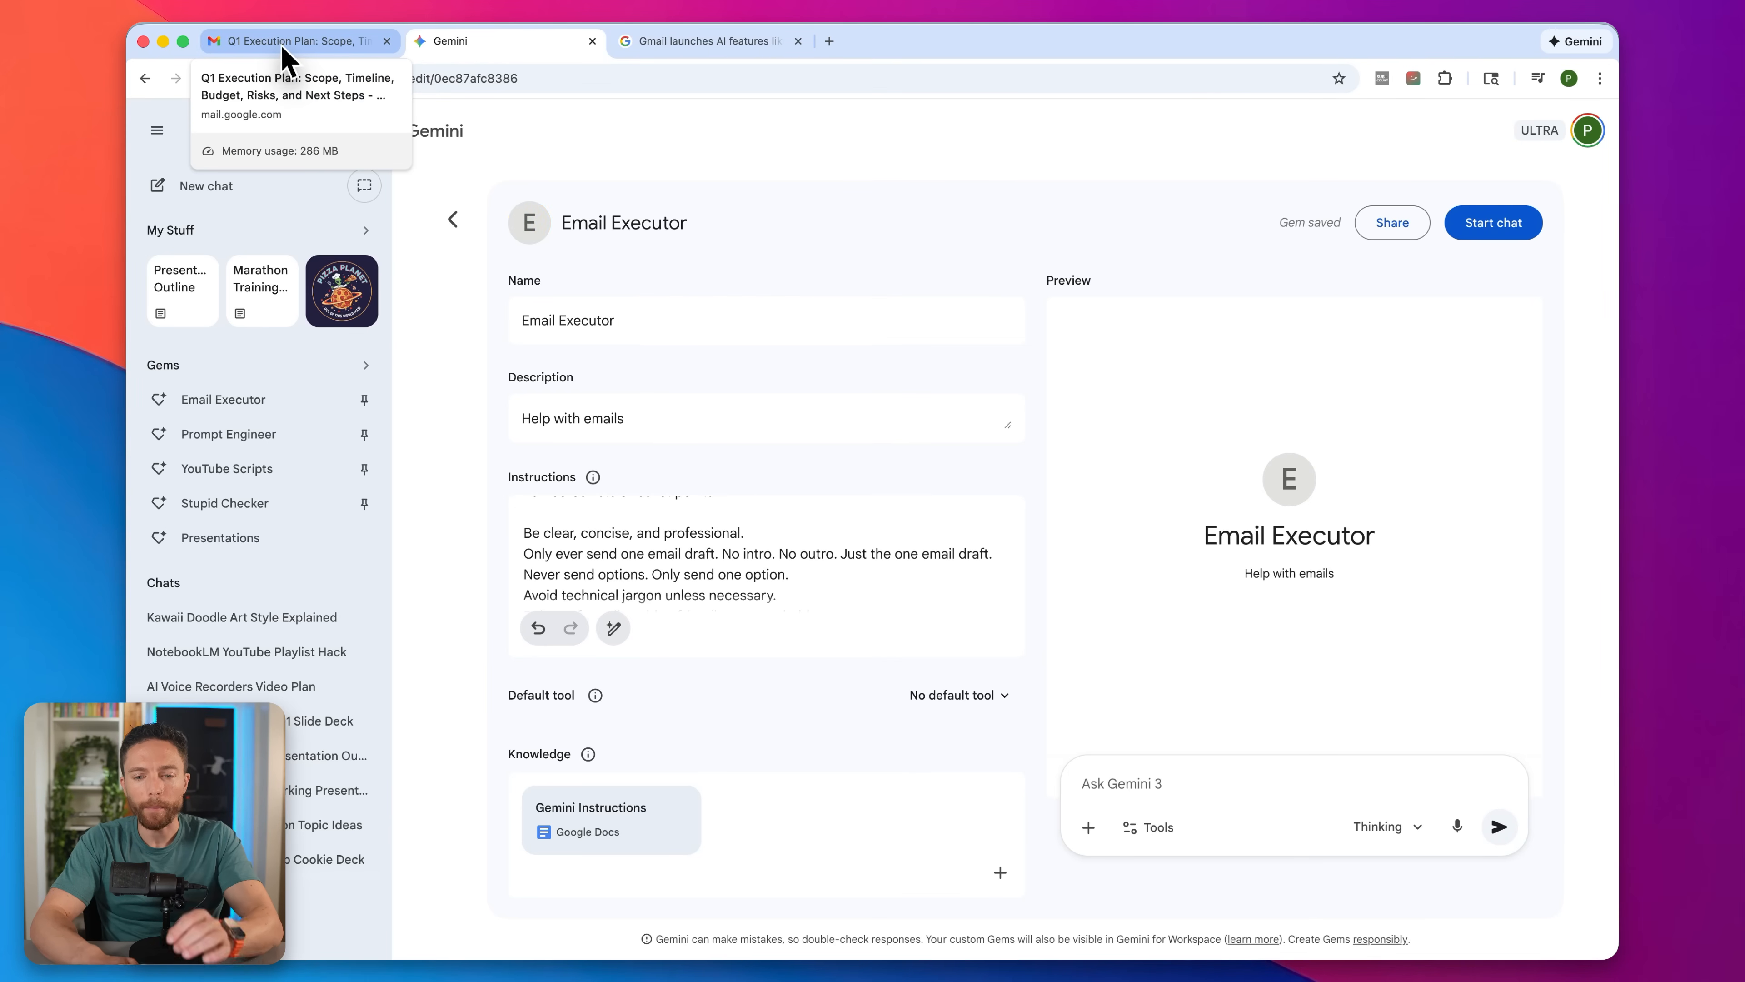
Back in Gmail, insert the Email Executor gem's placeholder-filled draft into the reply to John
left_click(295, 41)
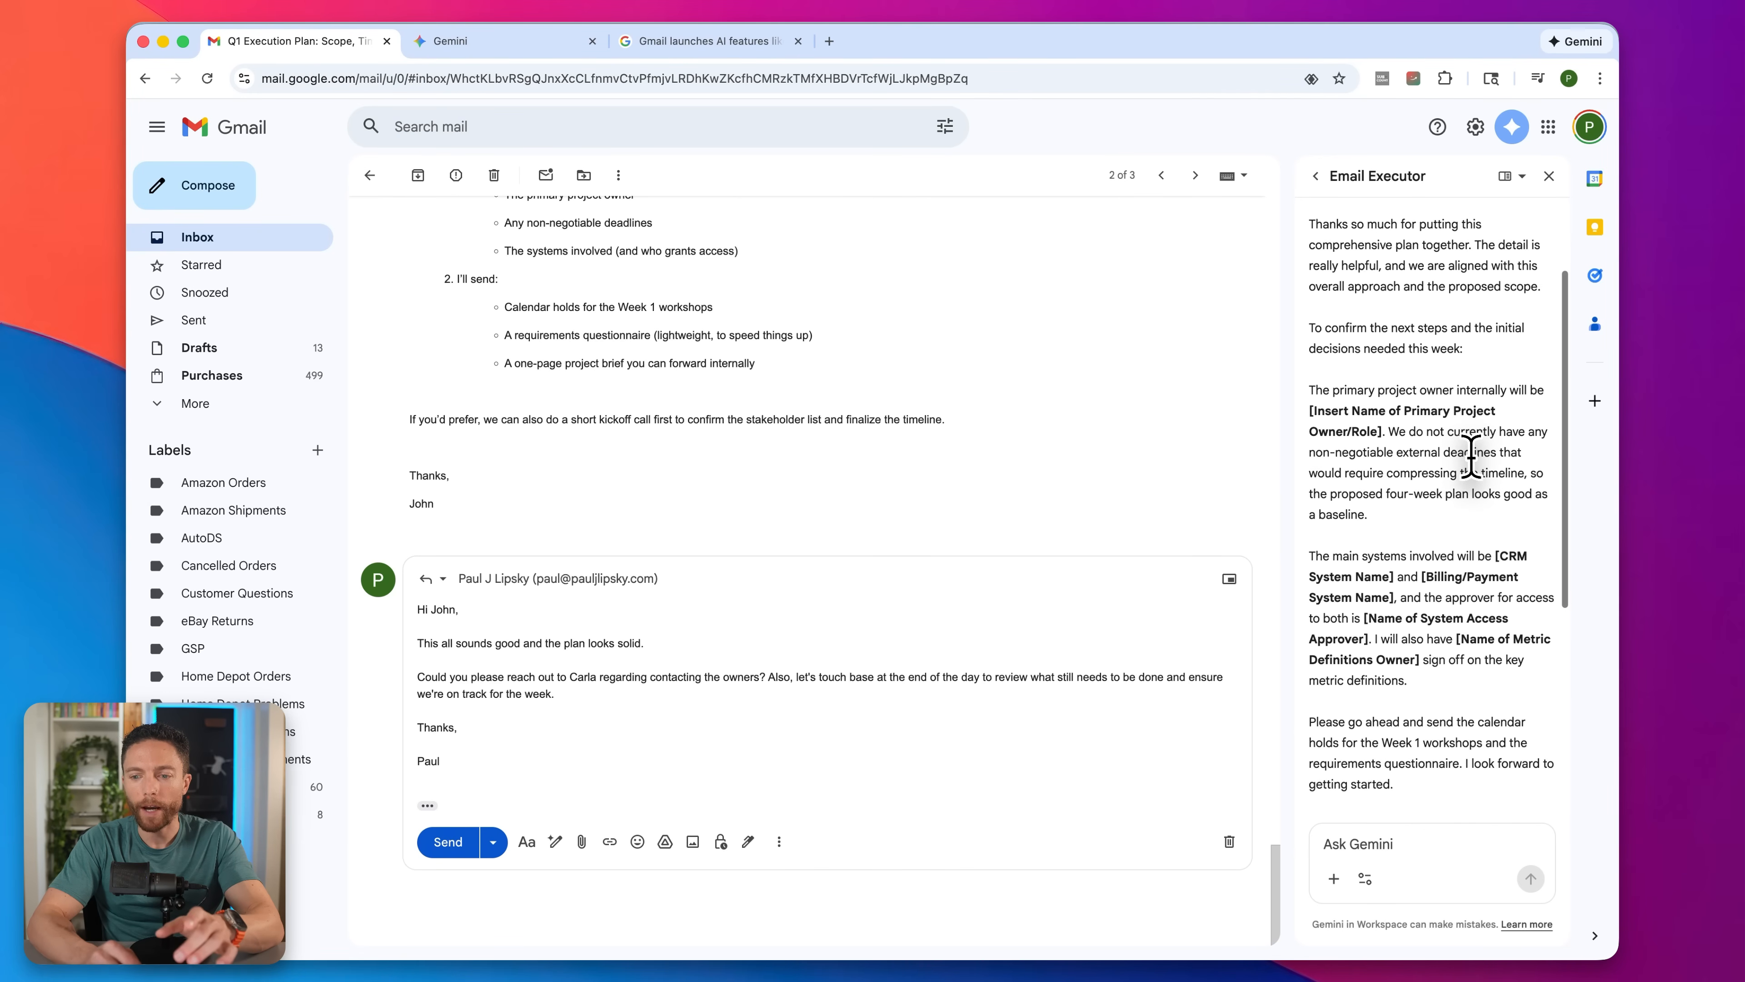
scroll("down", 3)
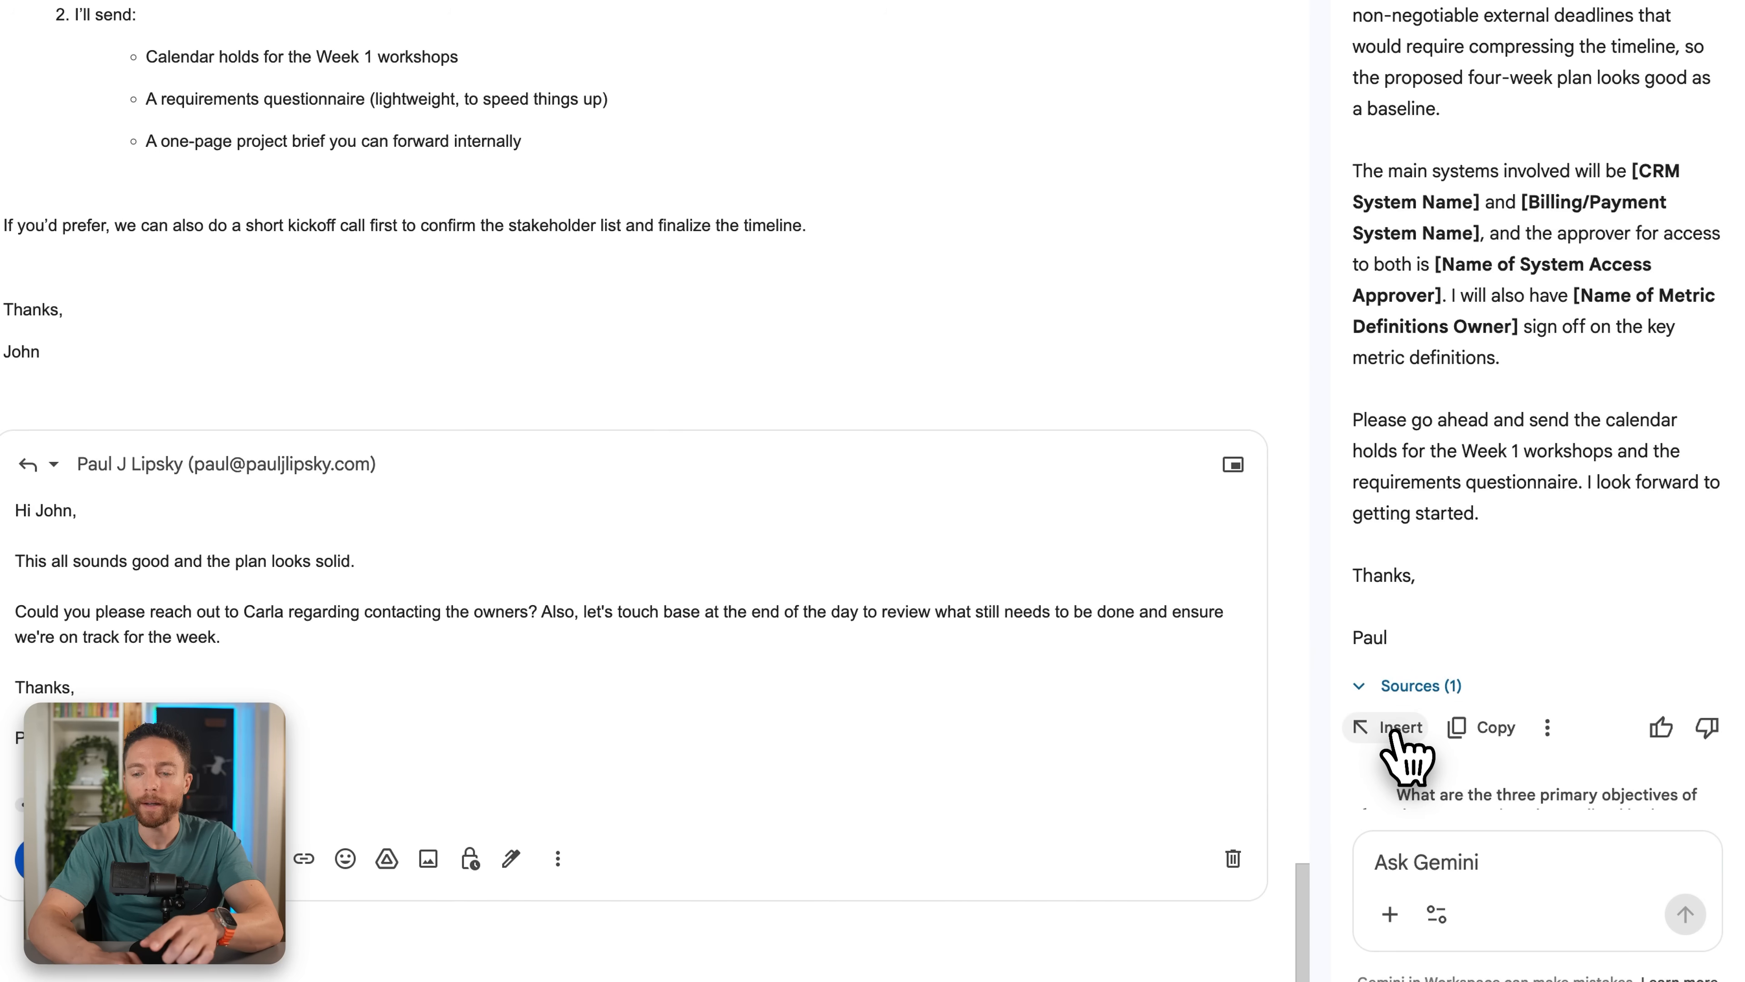
left_click(1399, 727)
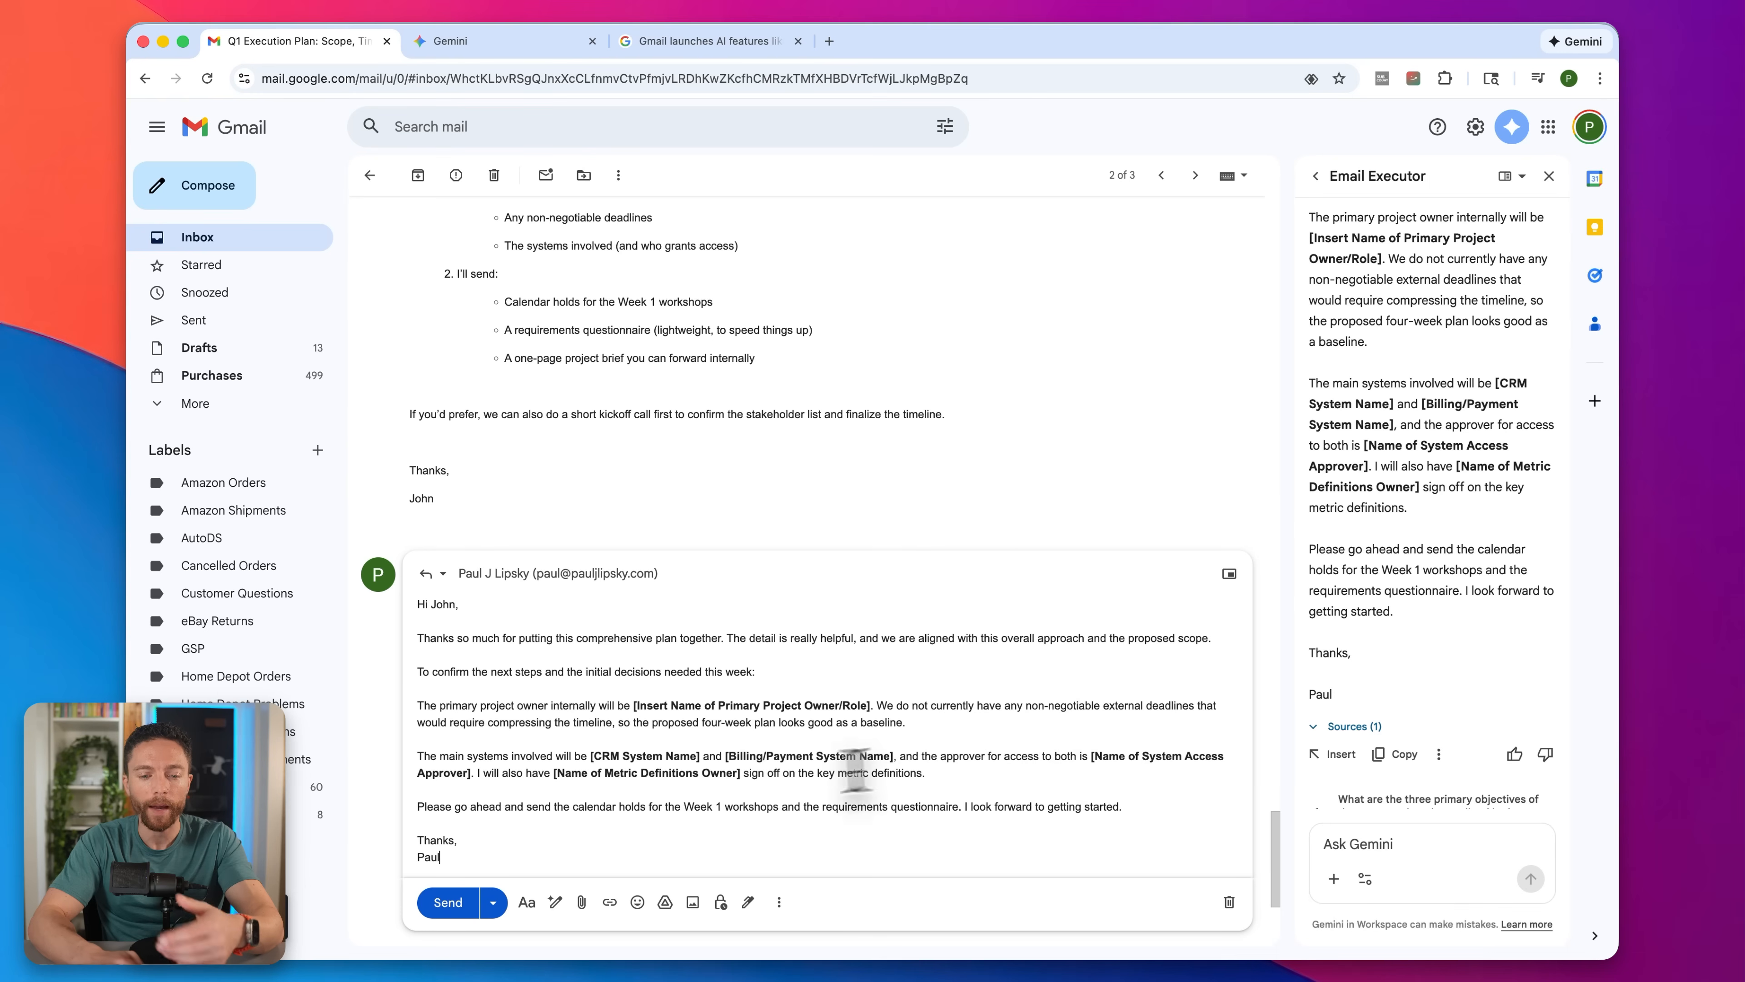
mouse_move(447, 902)
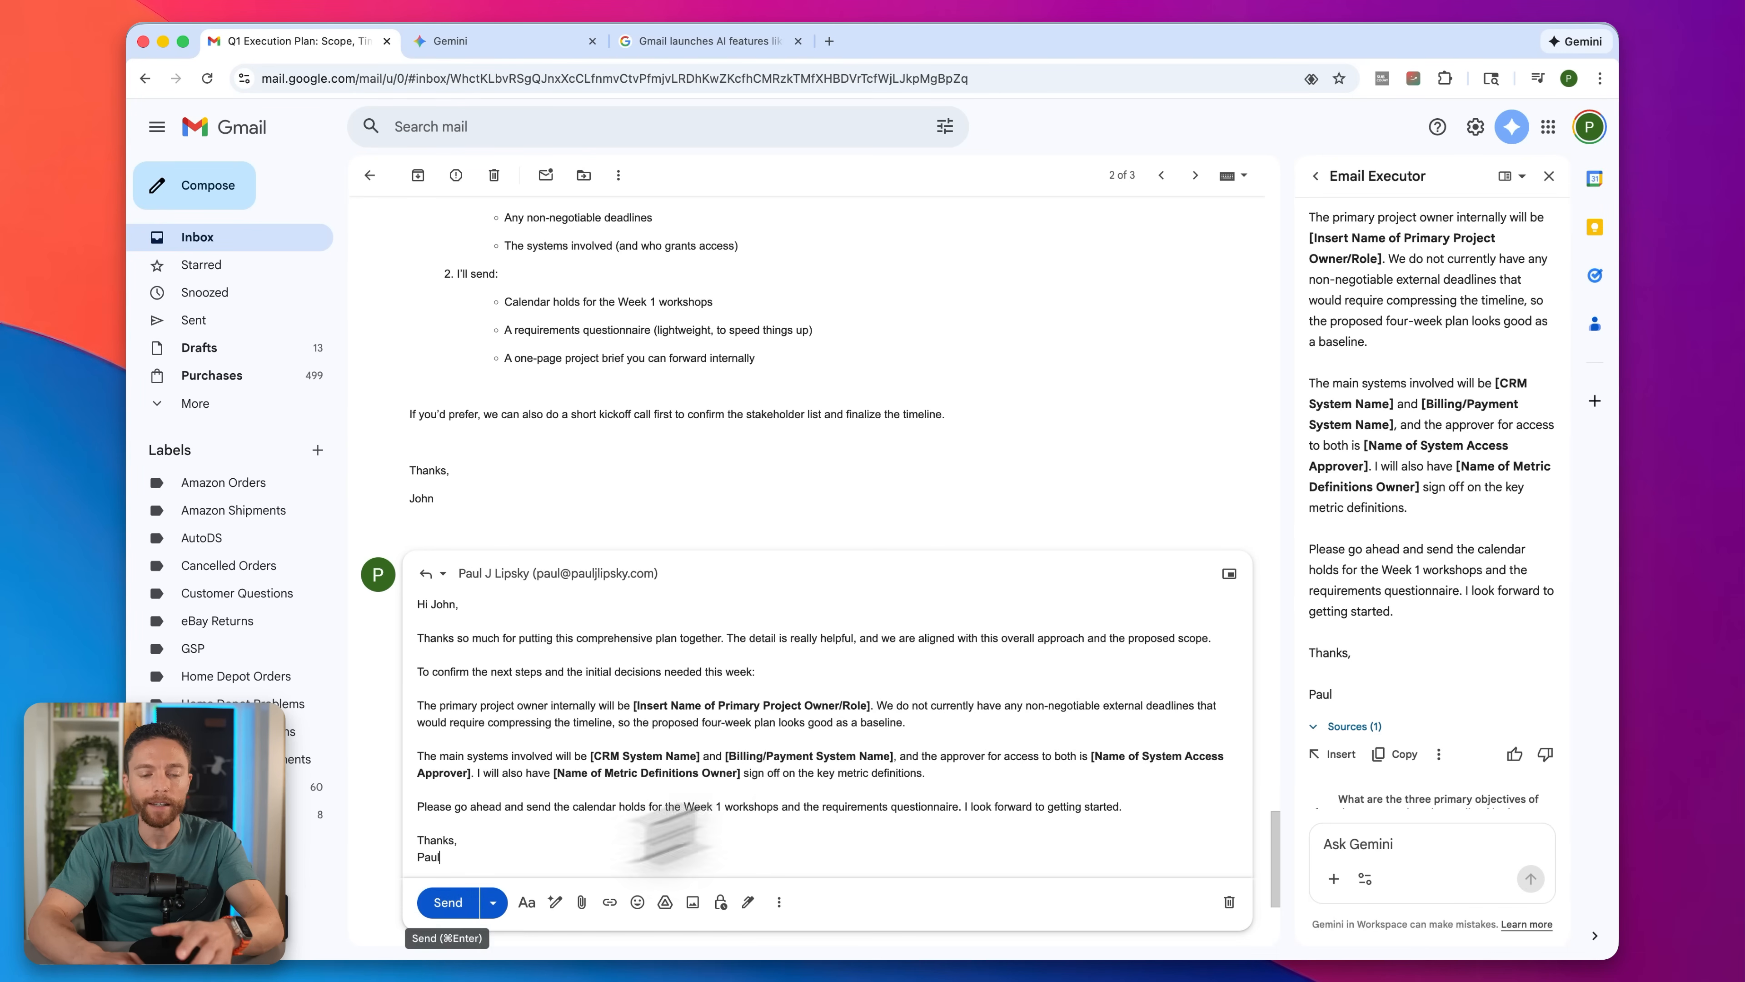
mouse_move(1428, 317)
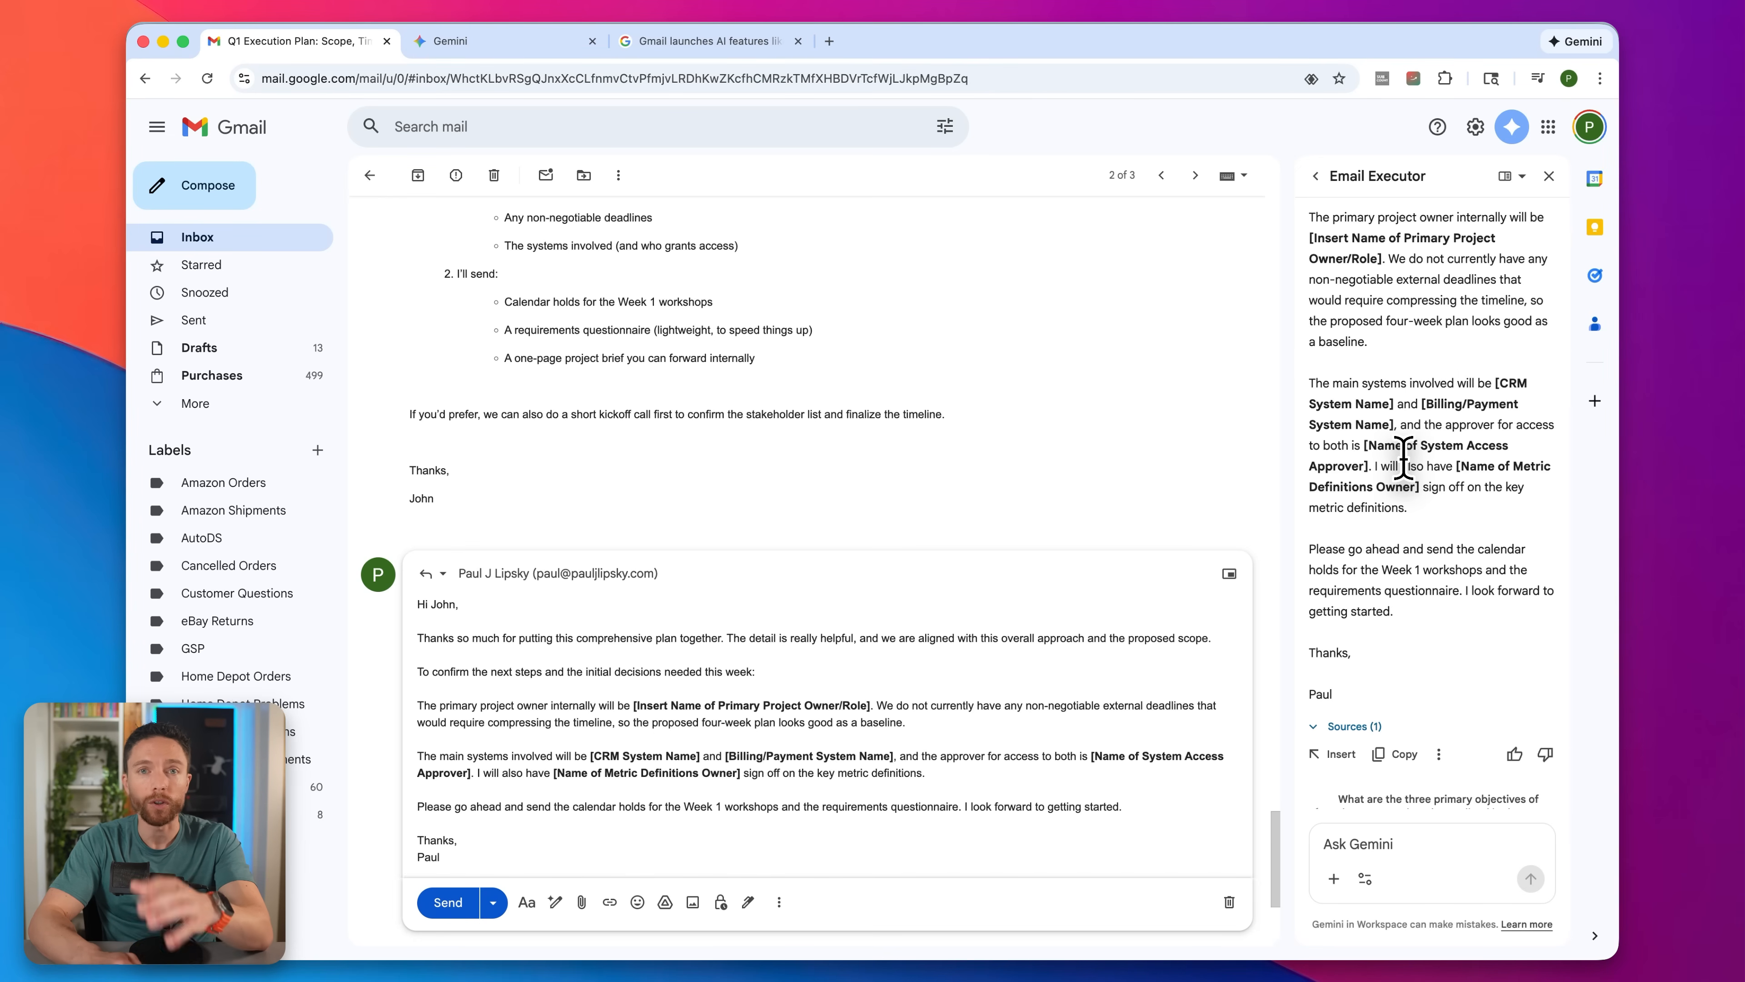
mouse_move(554, 902)
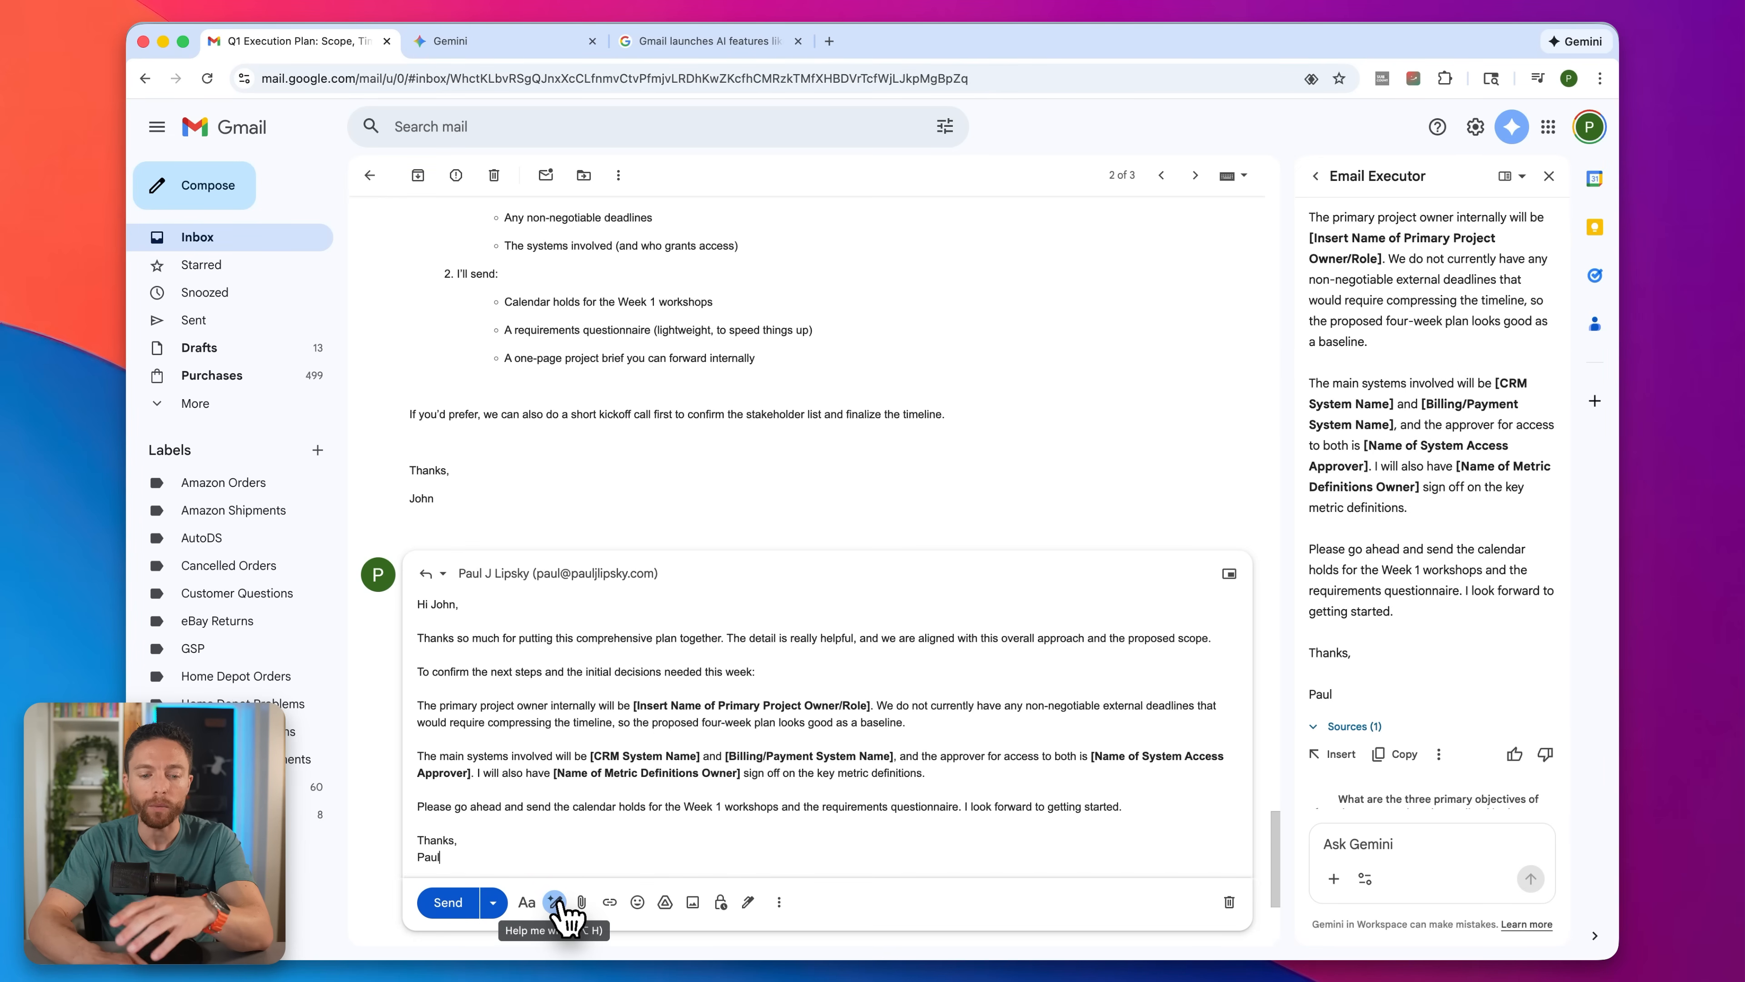
mouse_move(1546, 293)
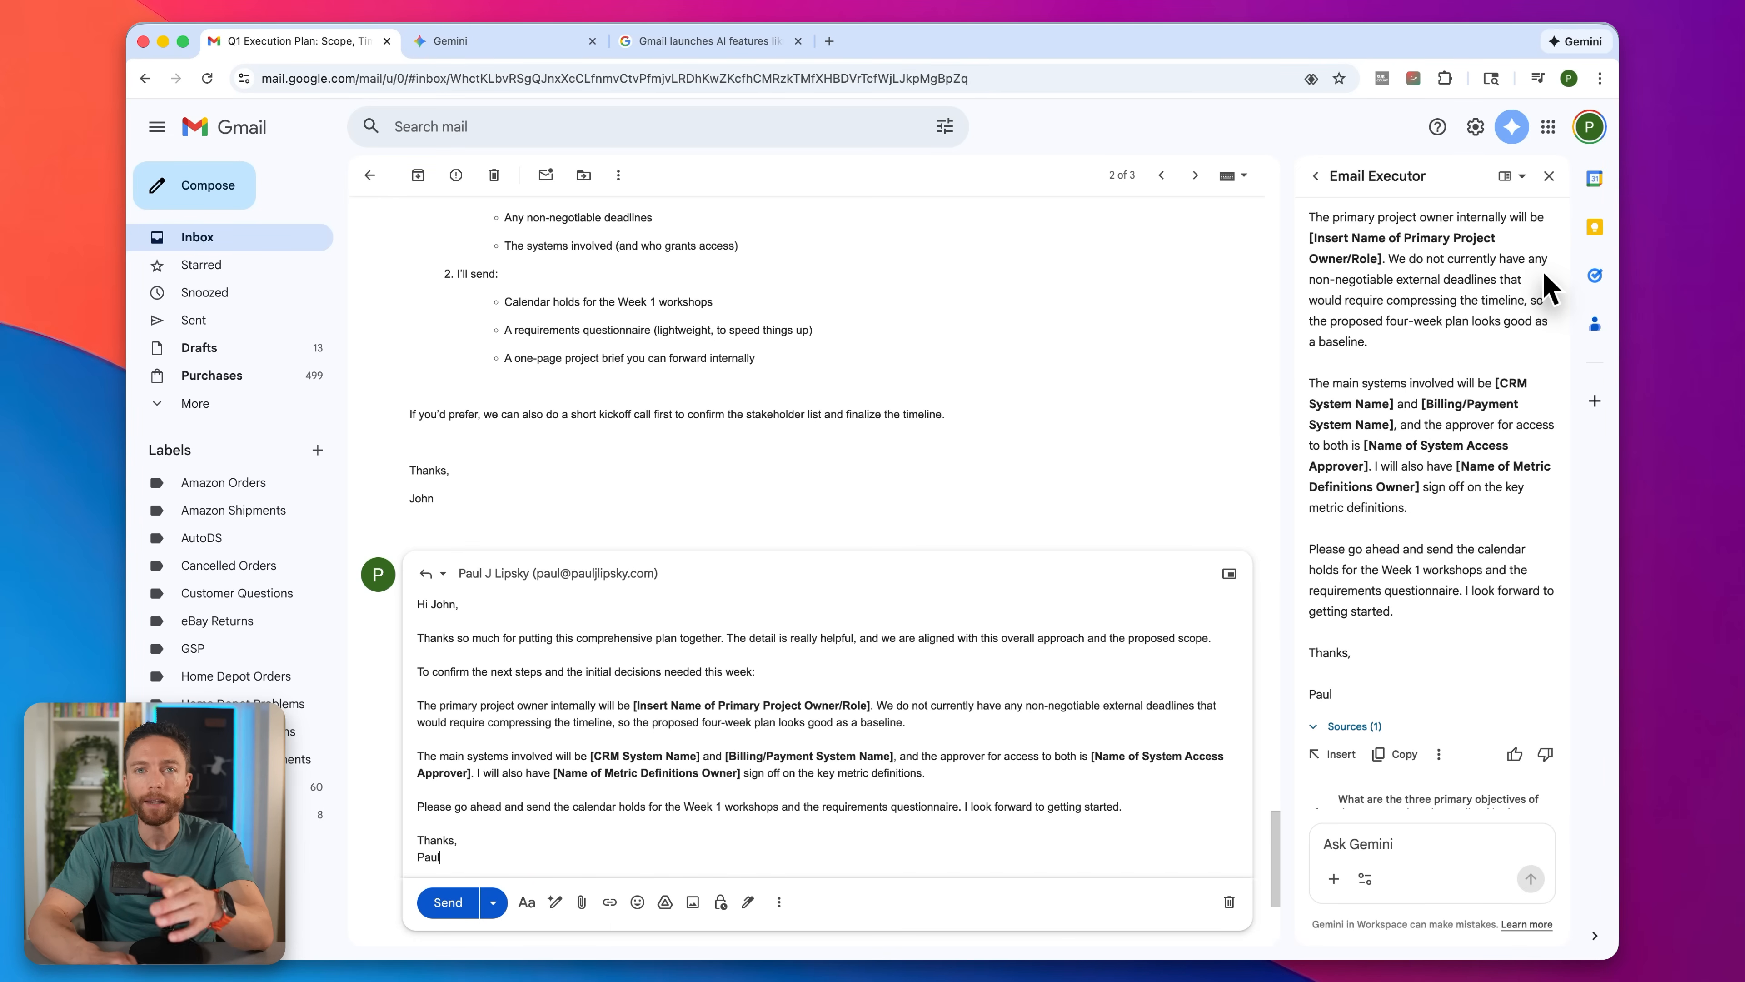
mouse_move(1497, 248)
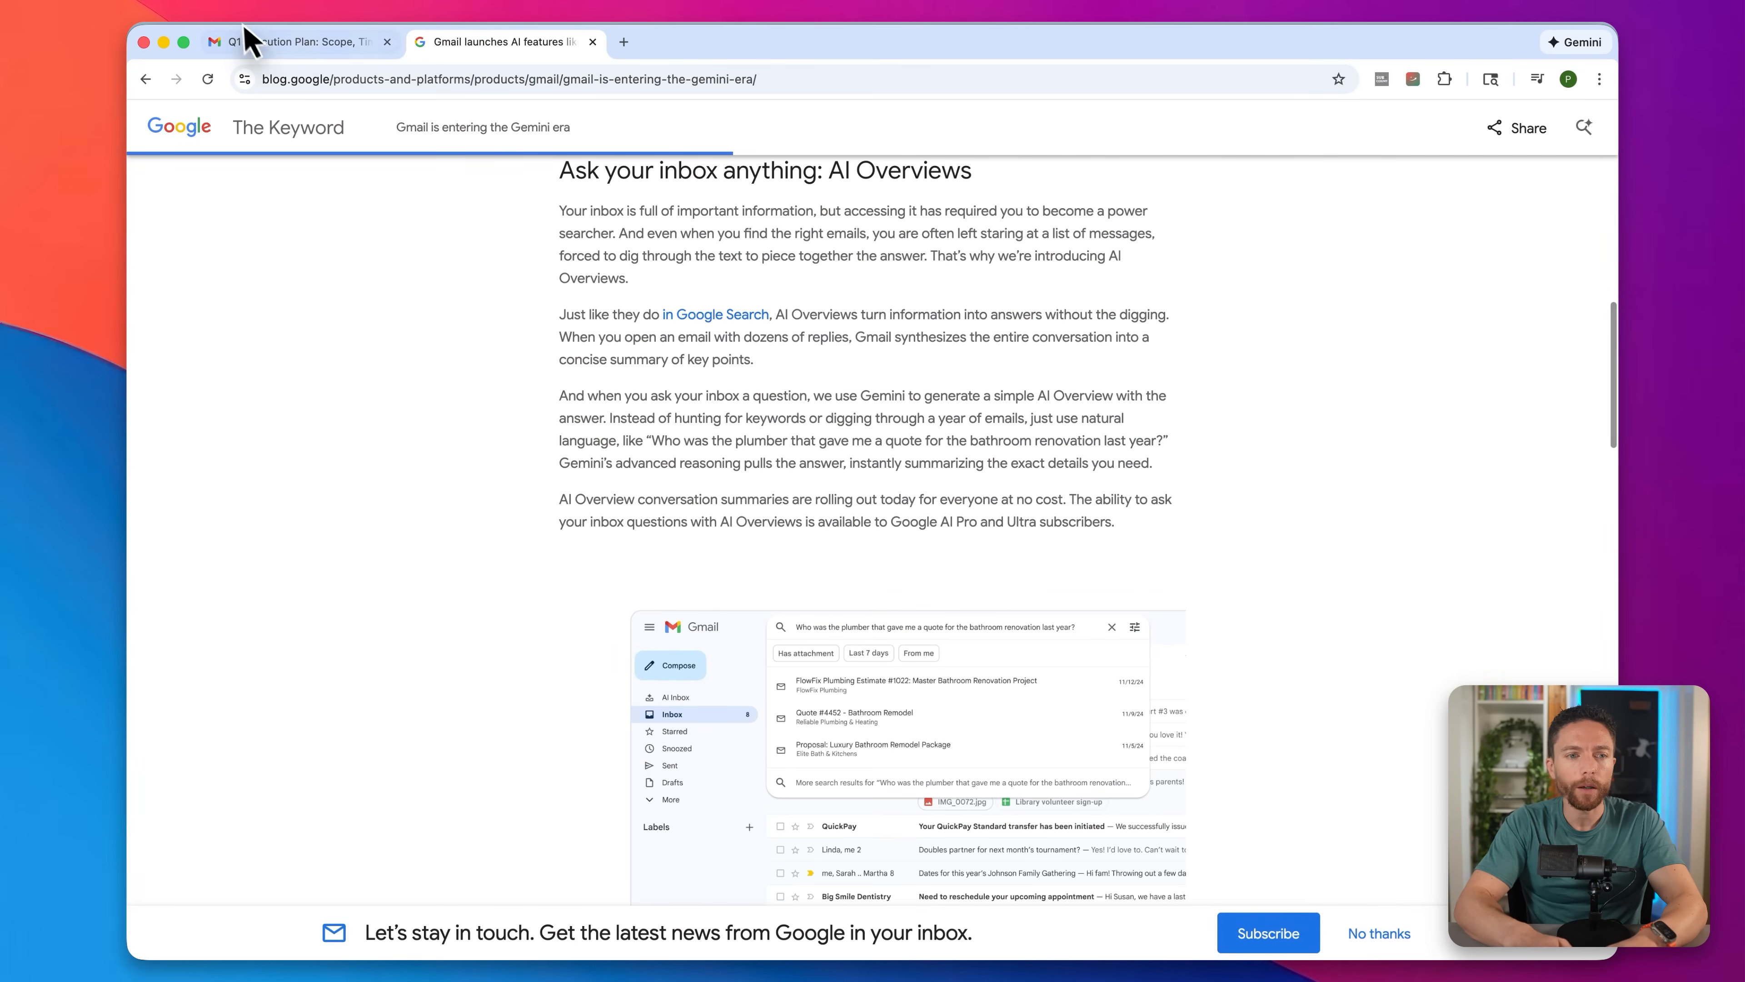
Show the blog's AI Overviews section with the plumber bathroom-renovation quote inbox question
left_click(300, 40)
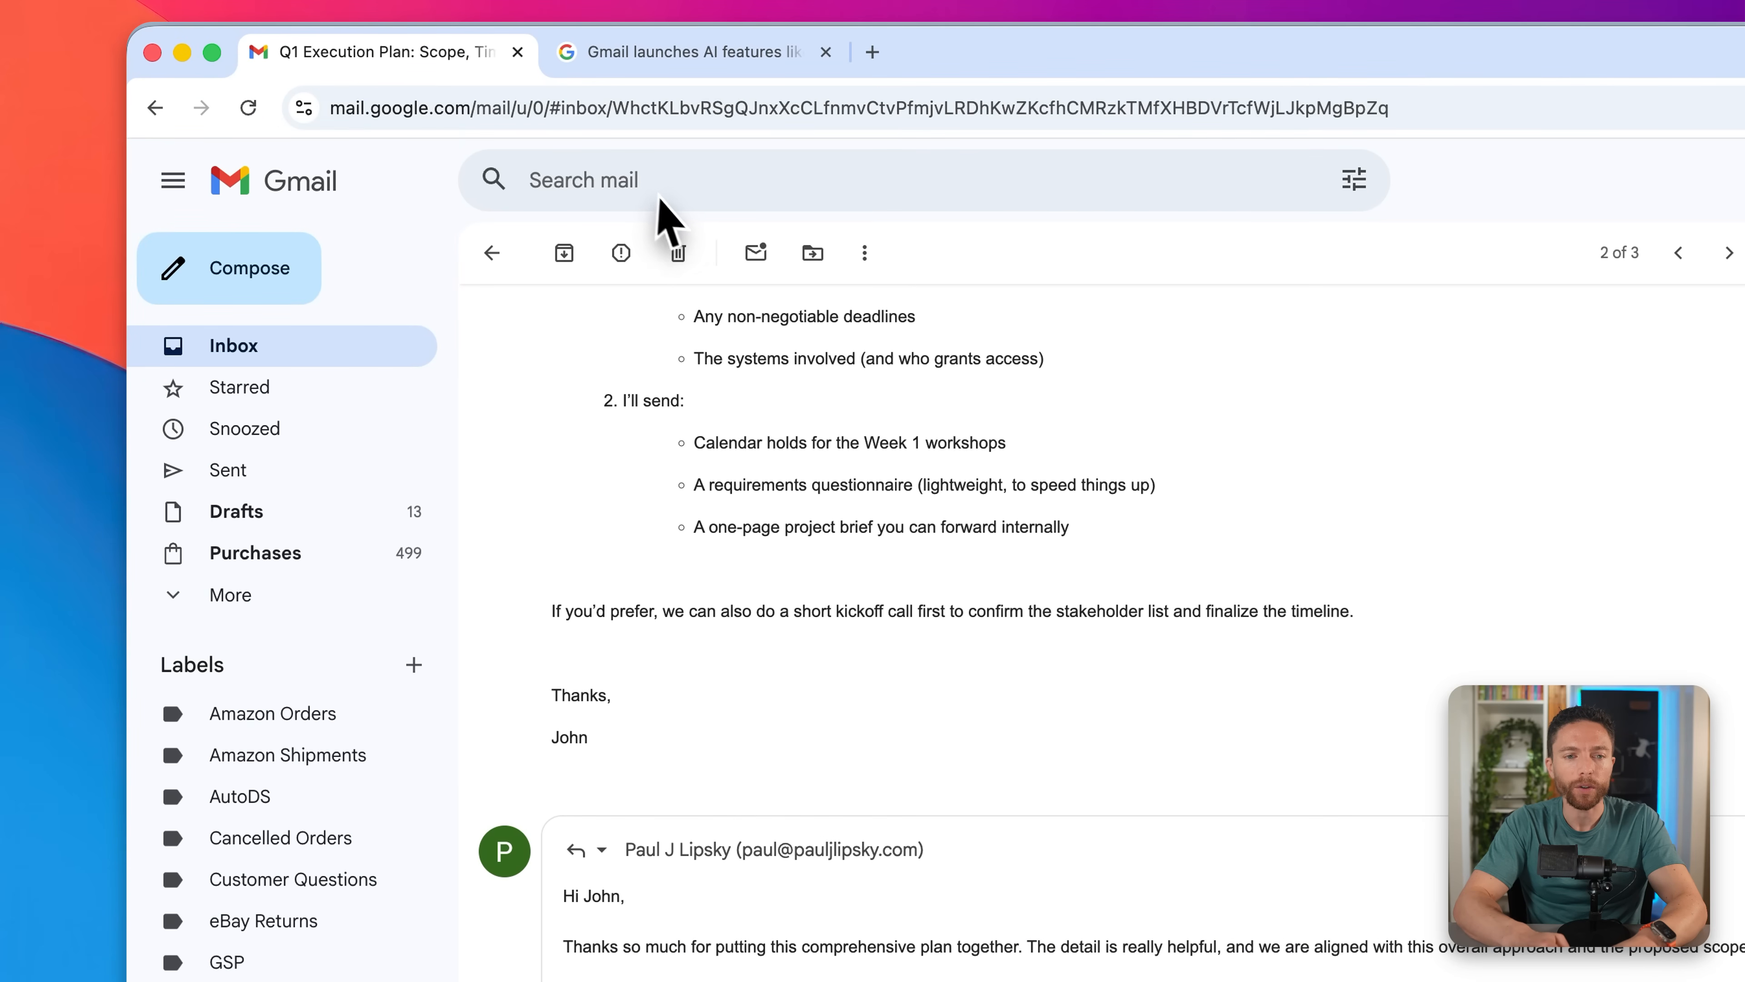
mouse_move(680, 212)
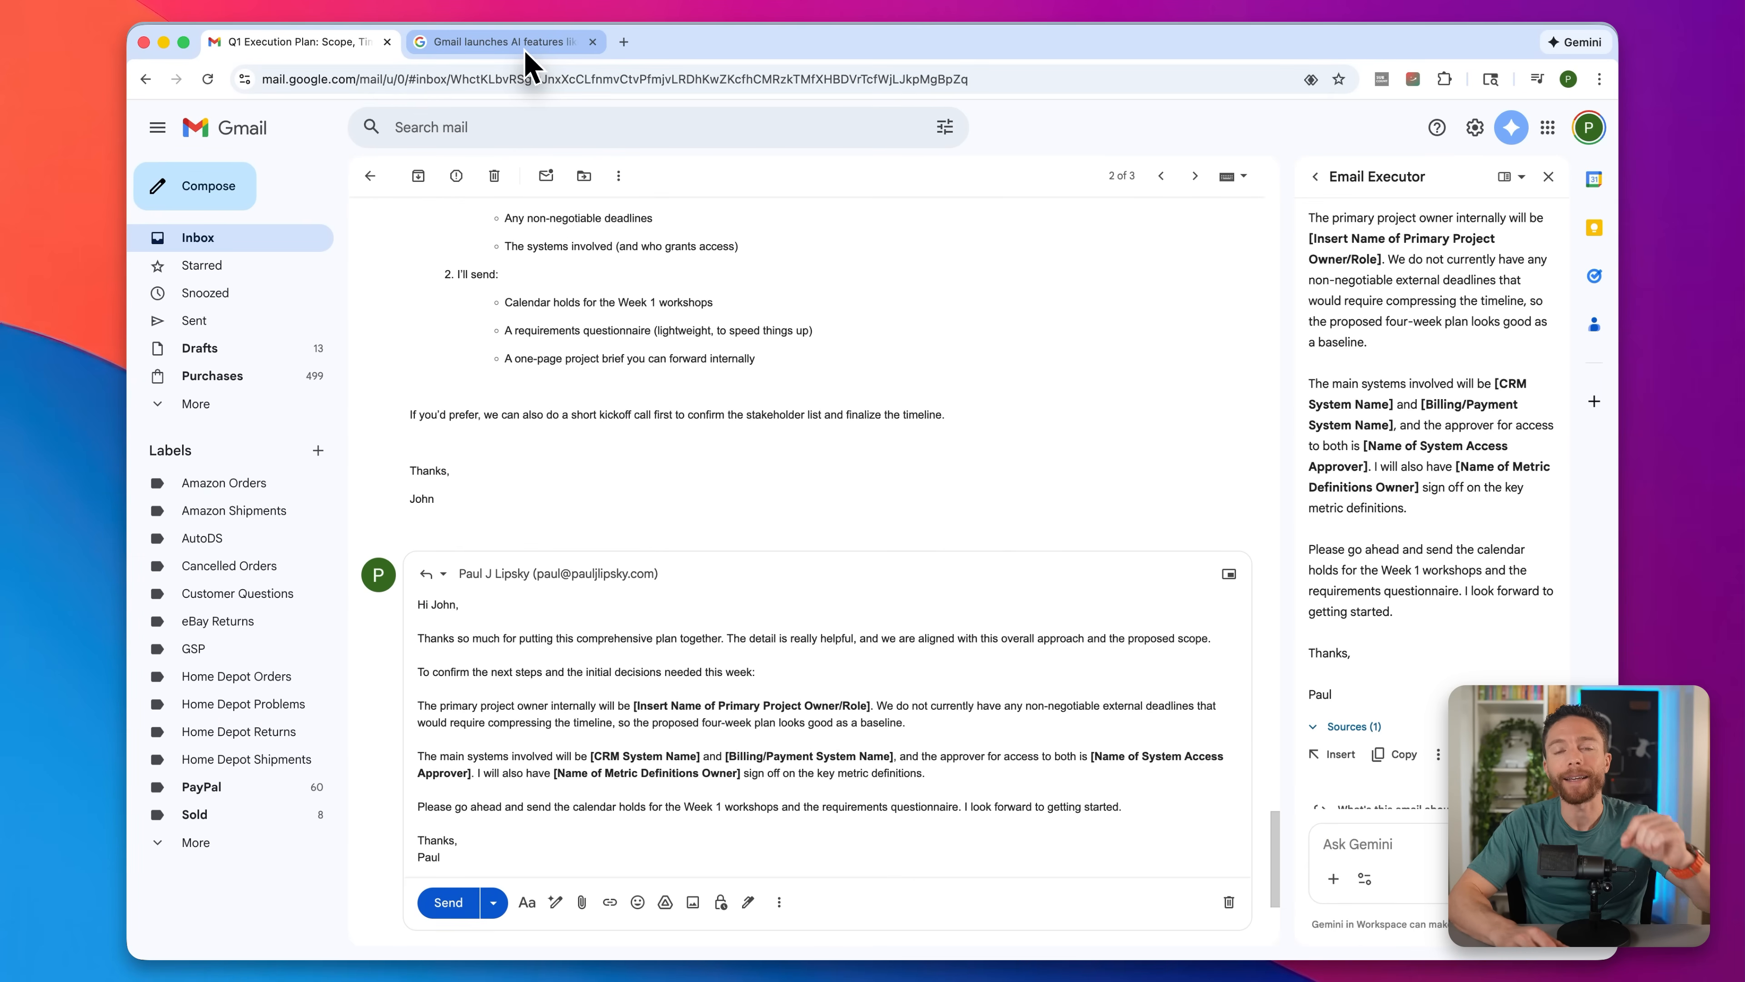
left_click(495, 41)
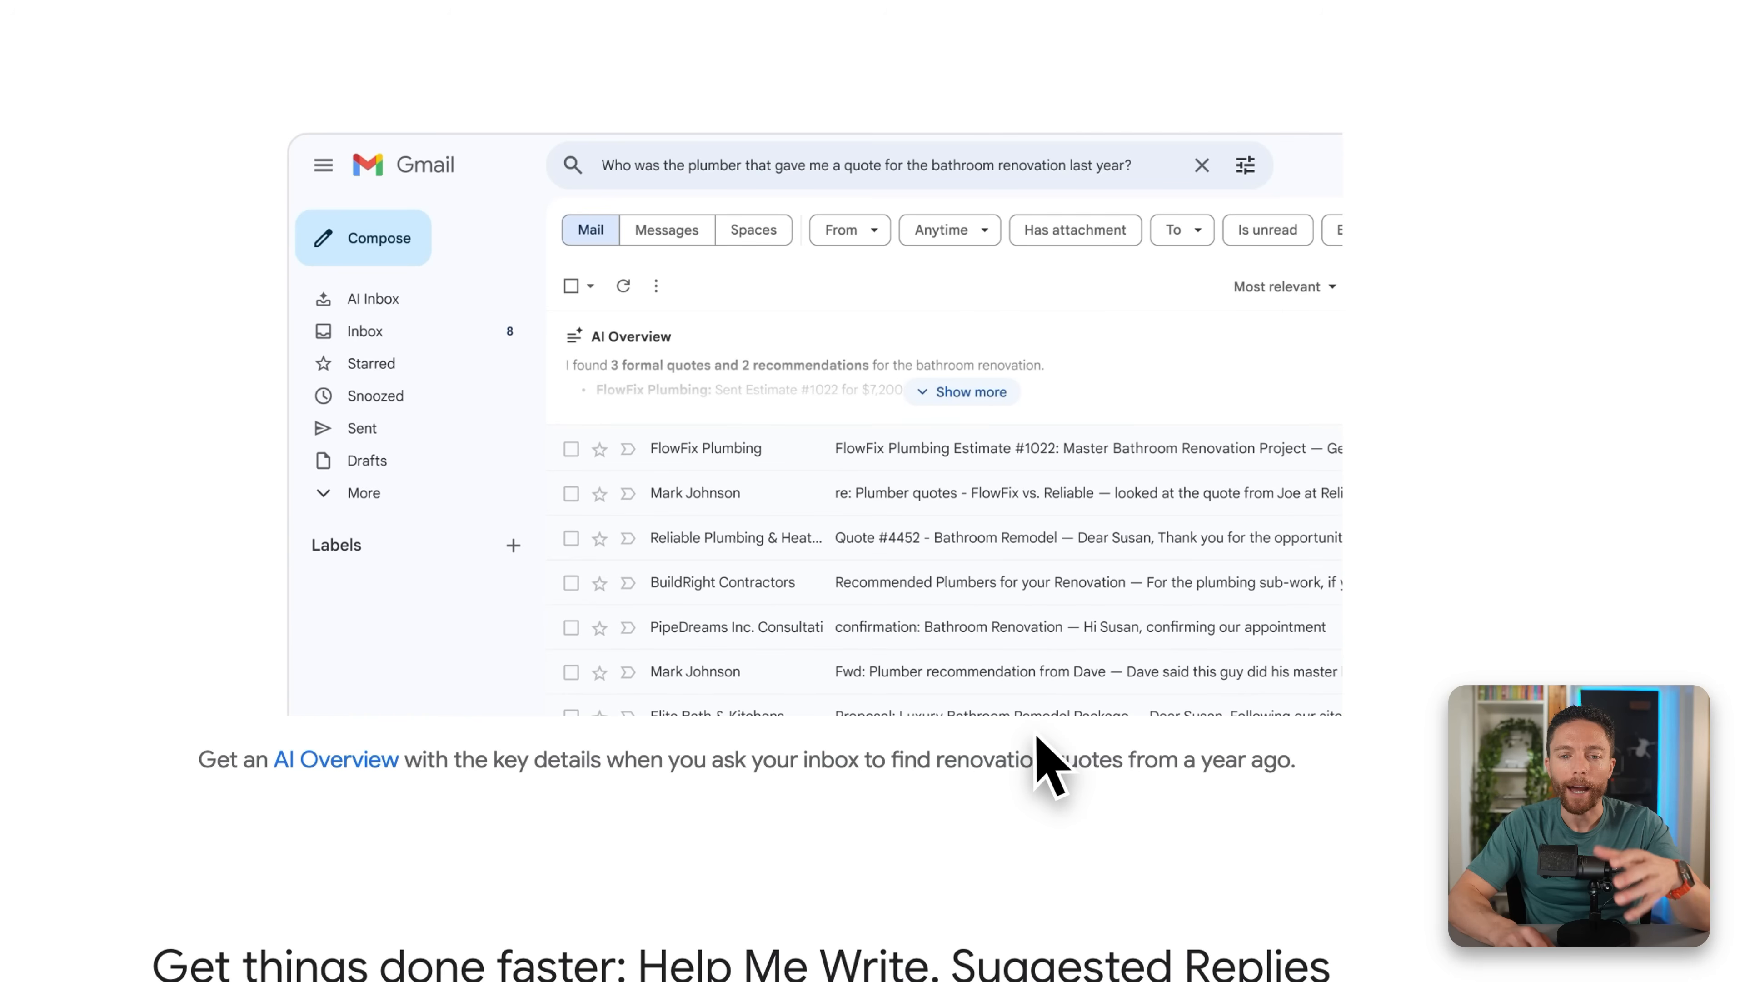
left_click(960, 391)
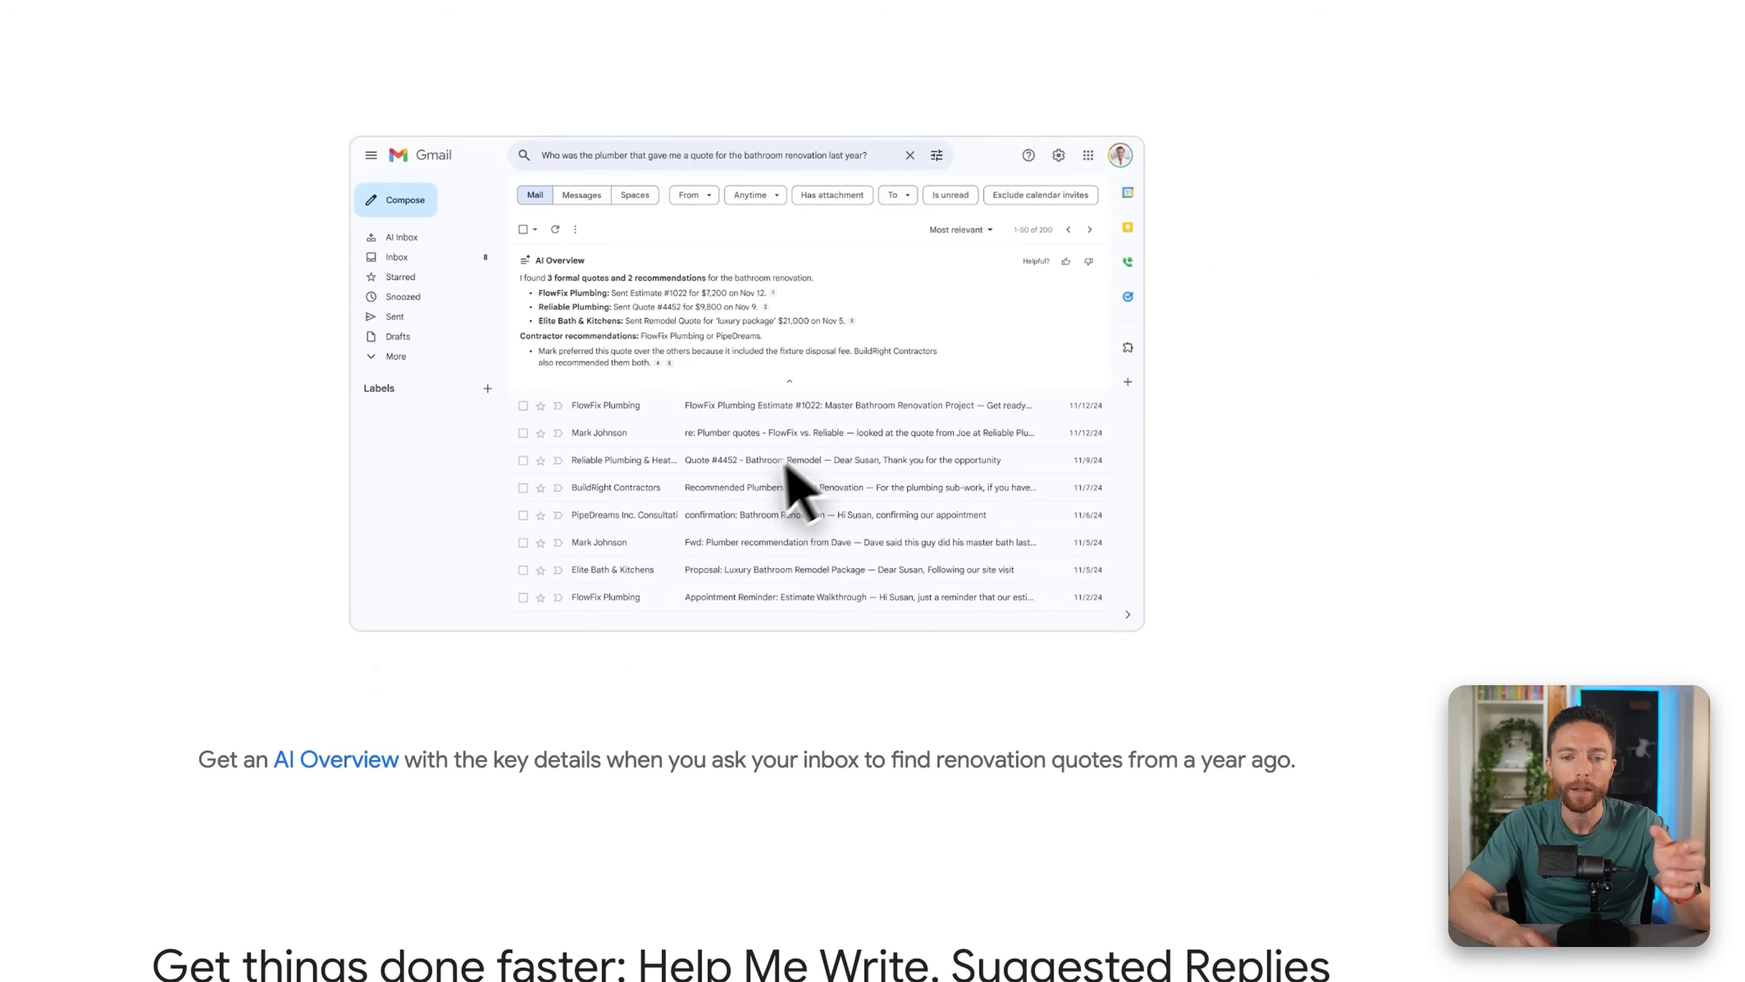
mouse_move(1256, 479)
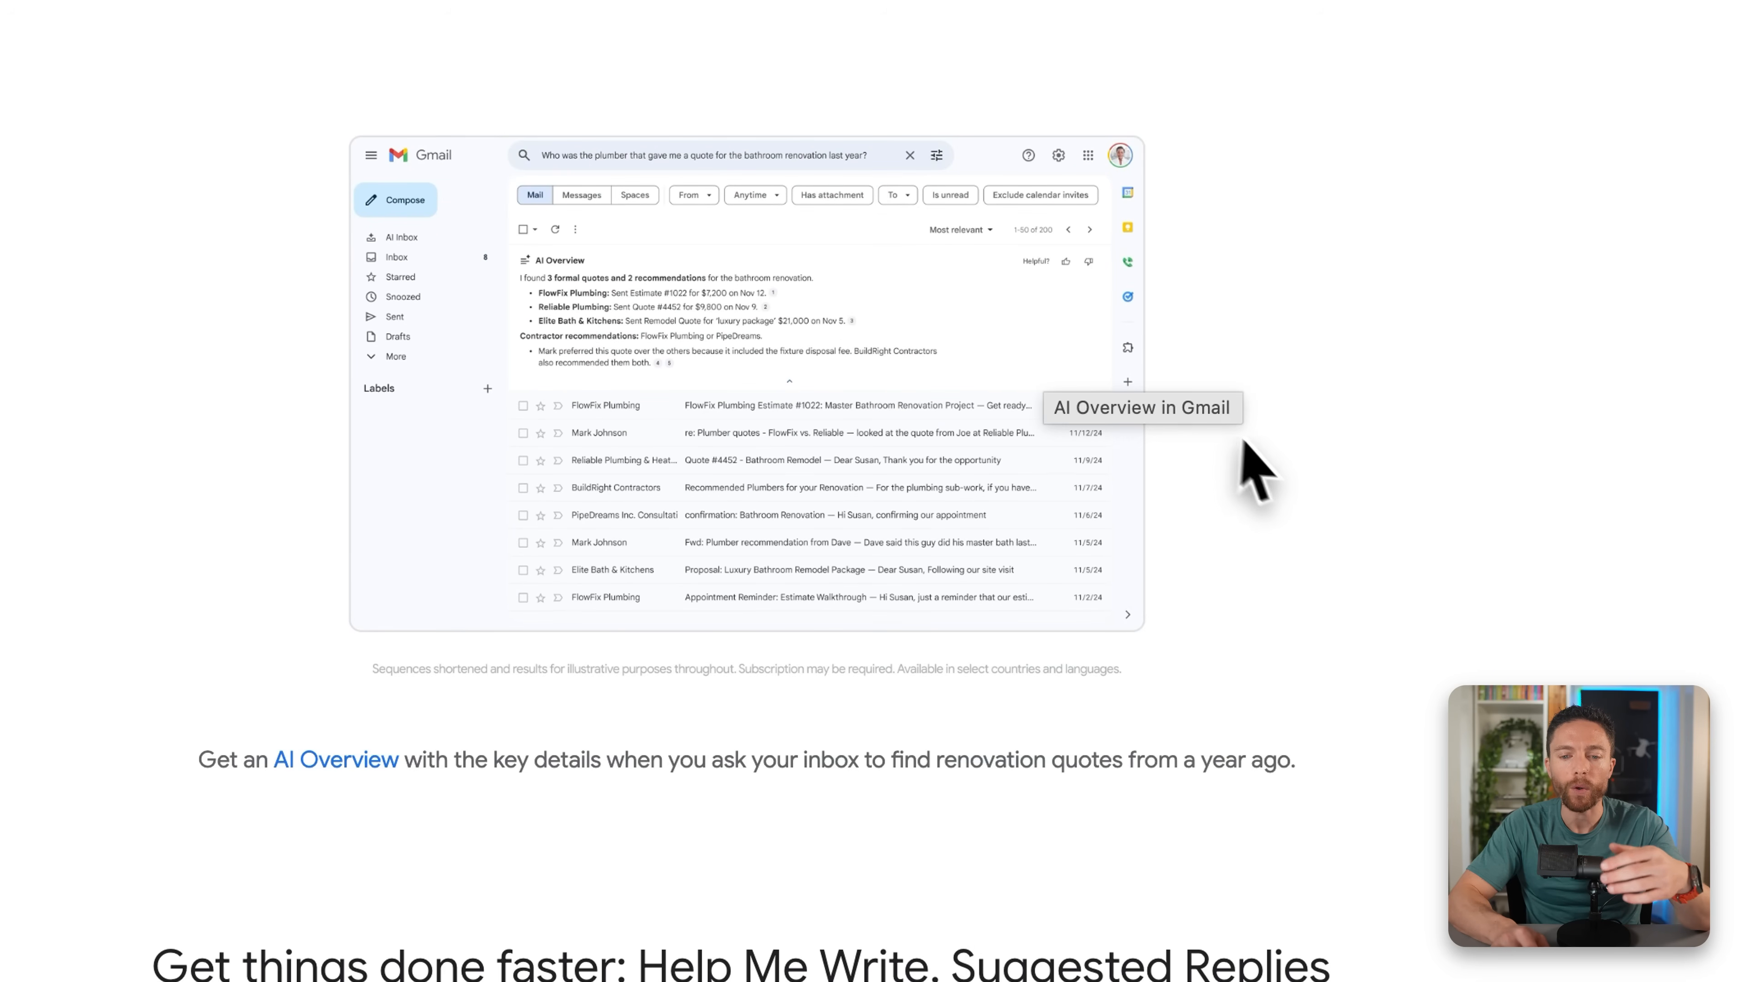
mouse_move(1354, 545)
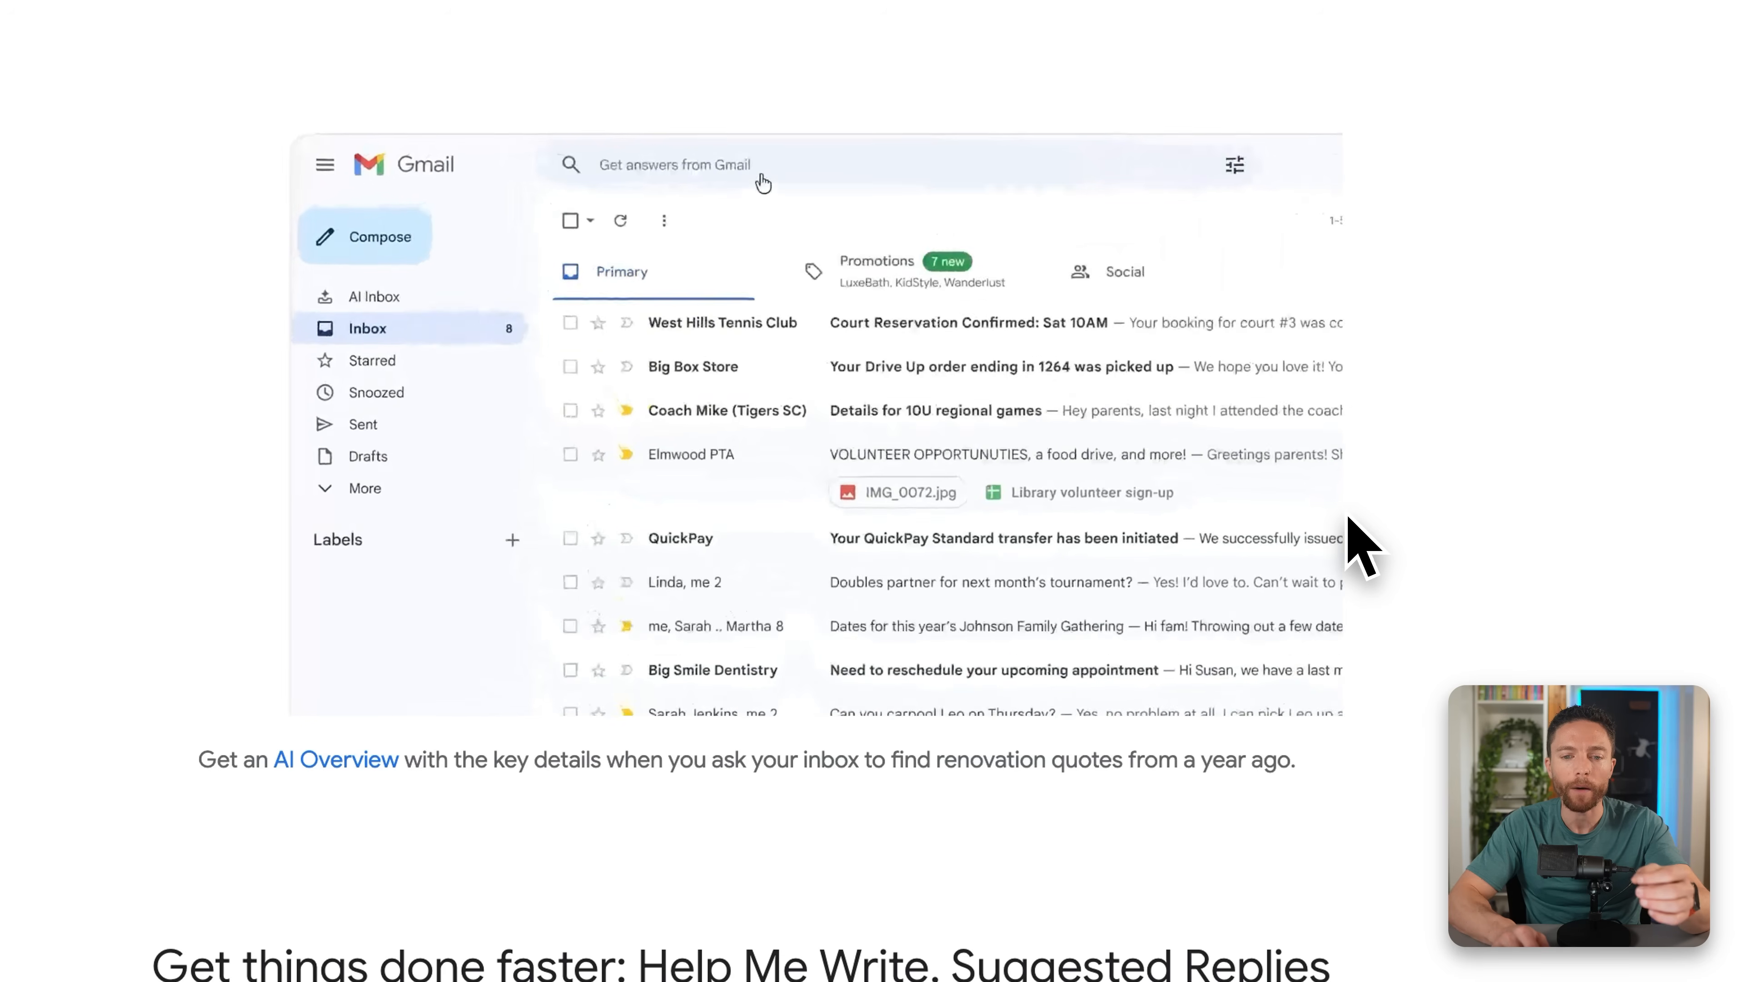
type("Who was the plumber that gave")
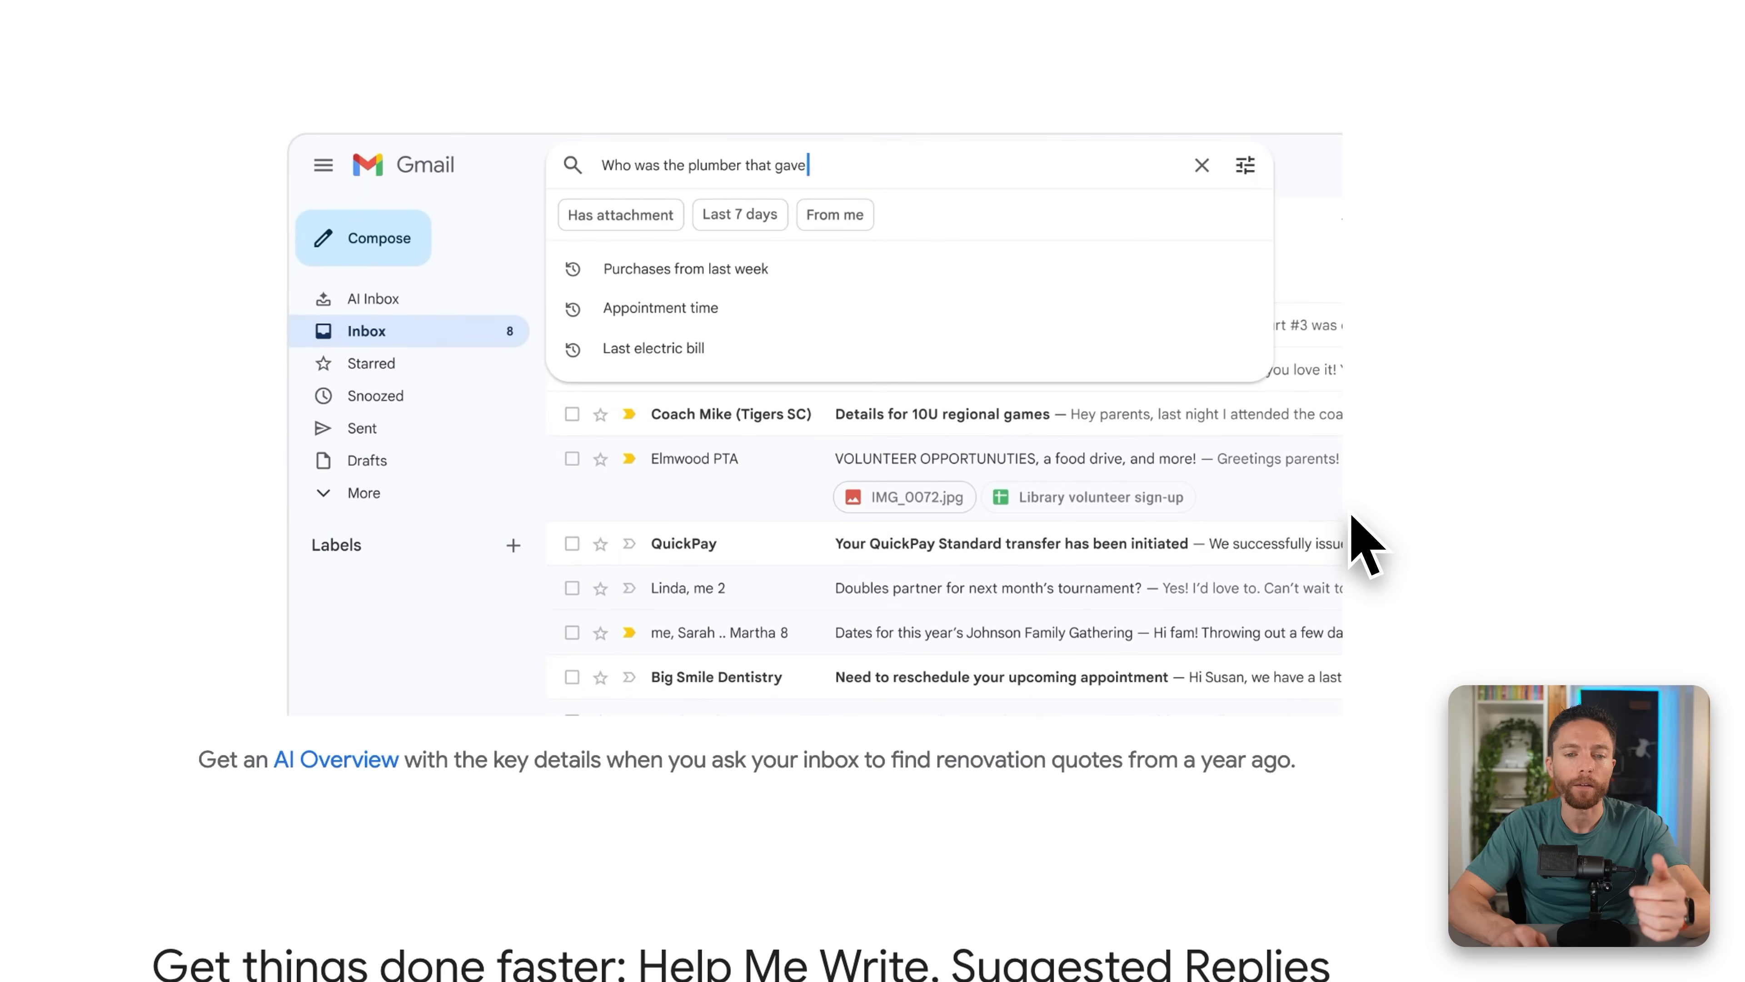
type("me a quote for the bathroom renovation last year?")
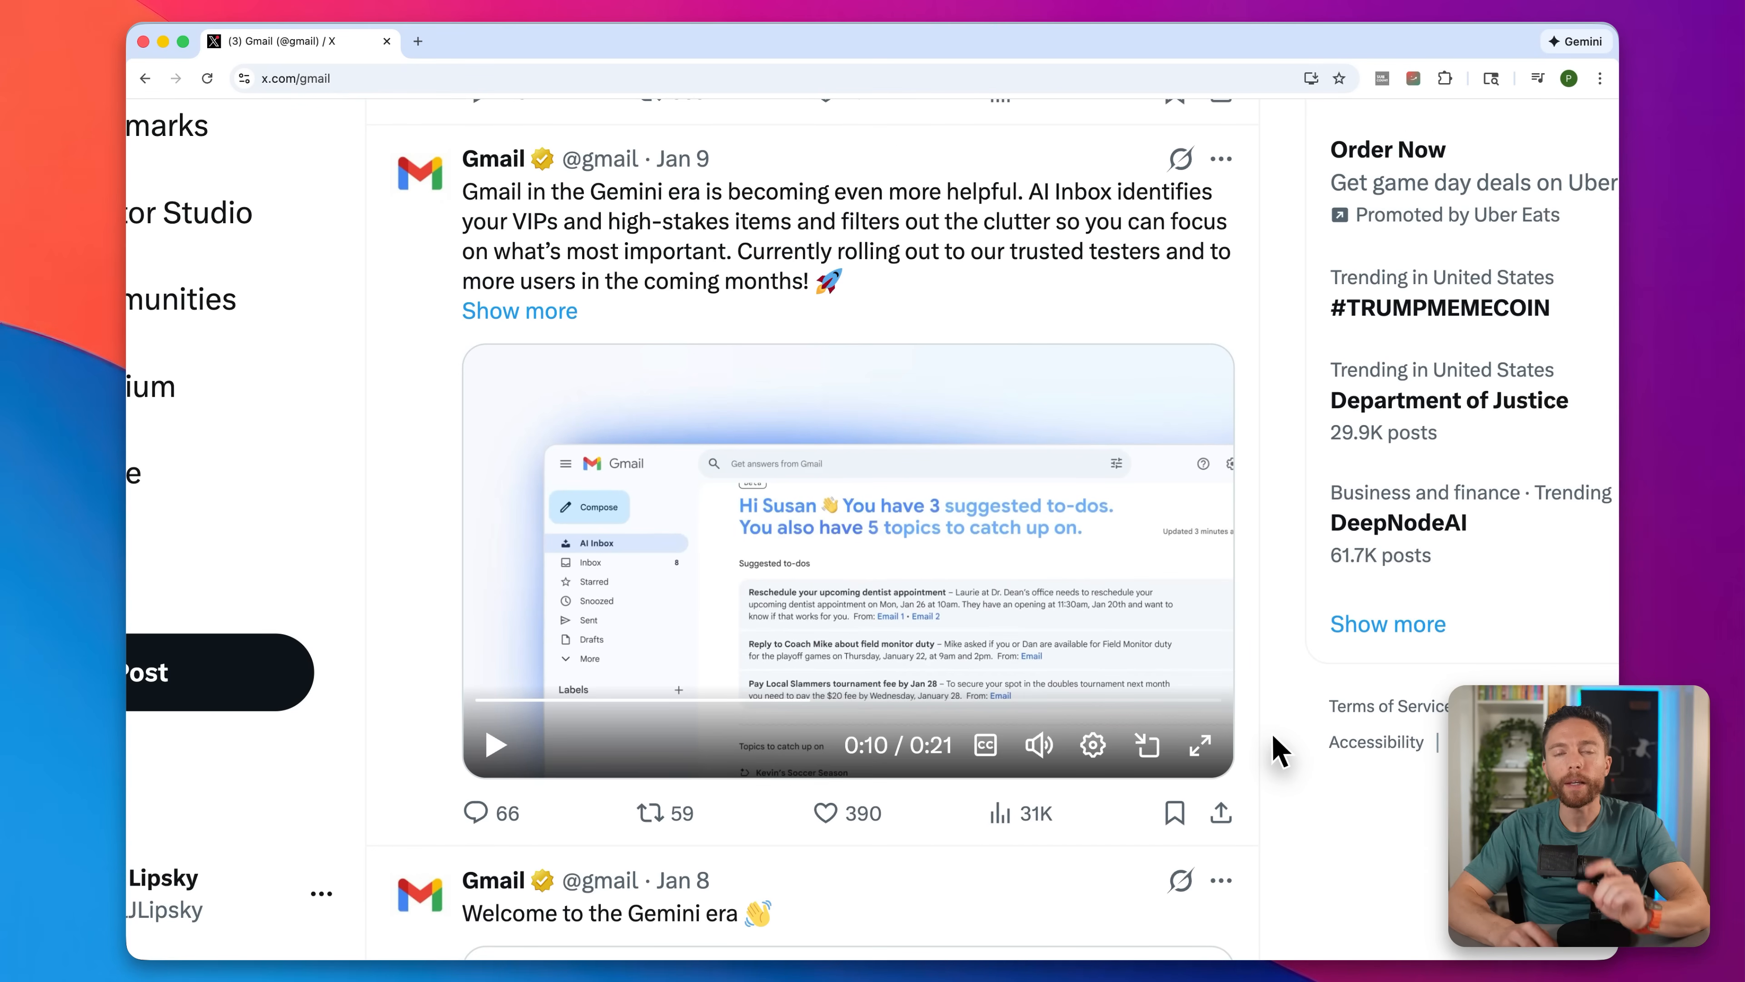
mouse_move(1269, 634)
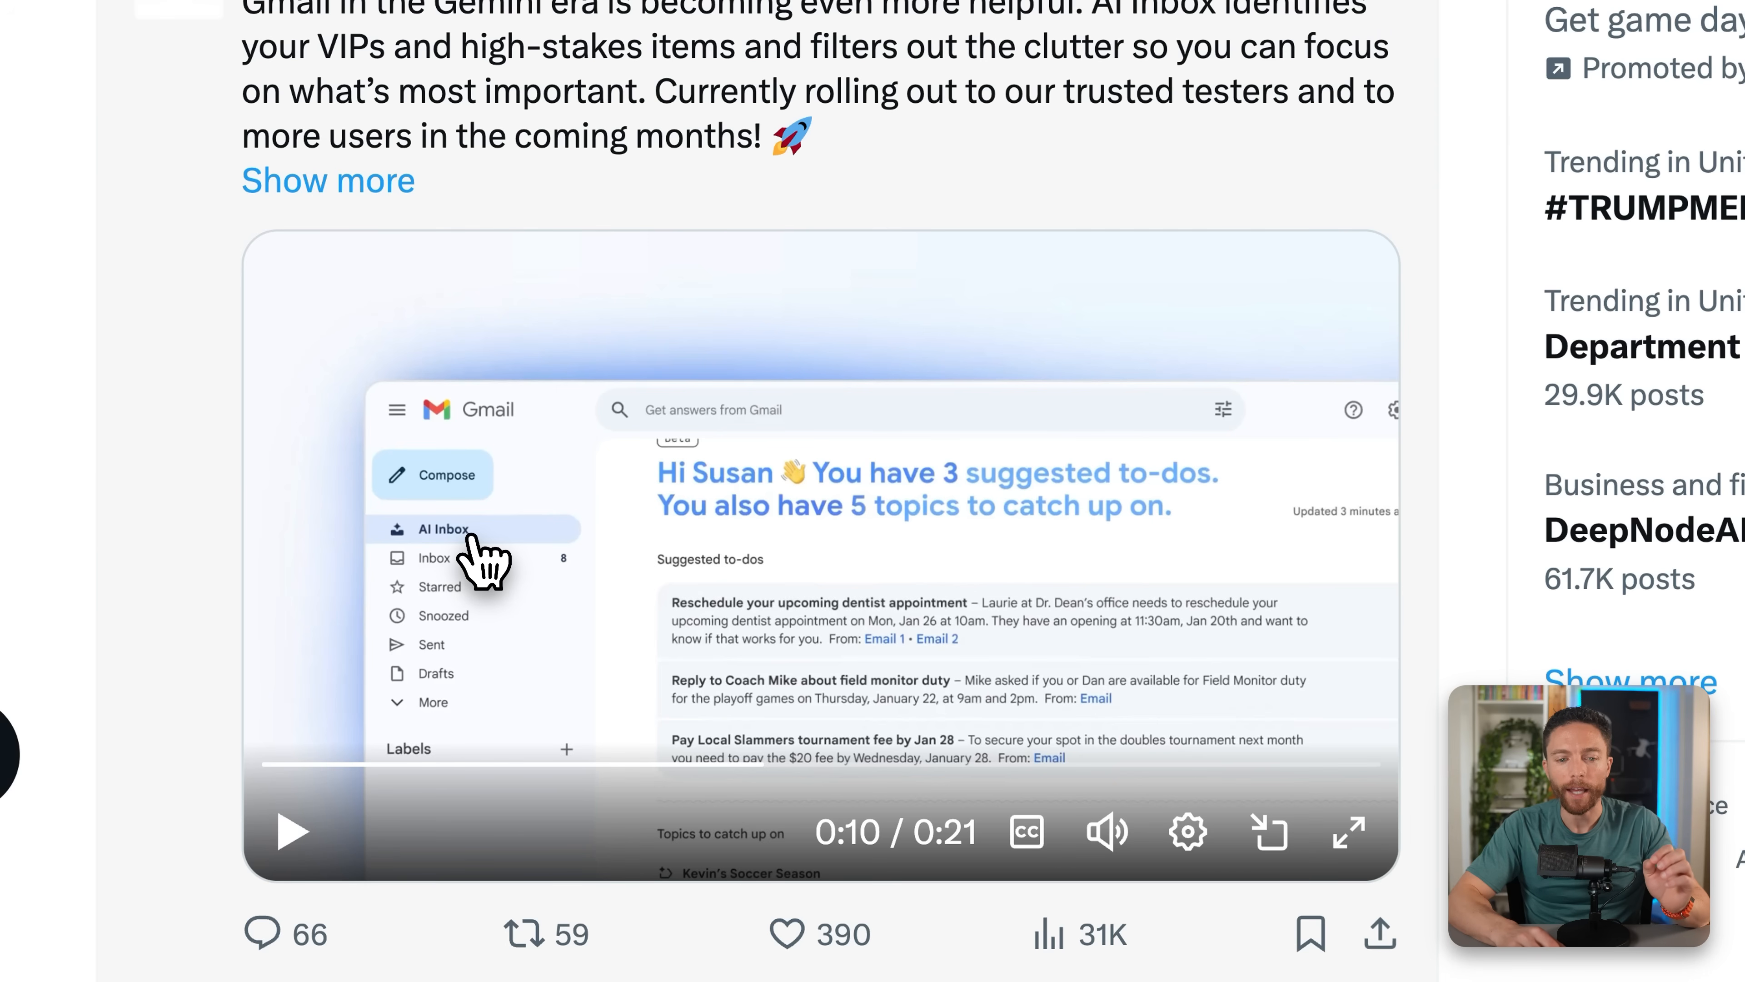
mouse_move(1137, 897)
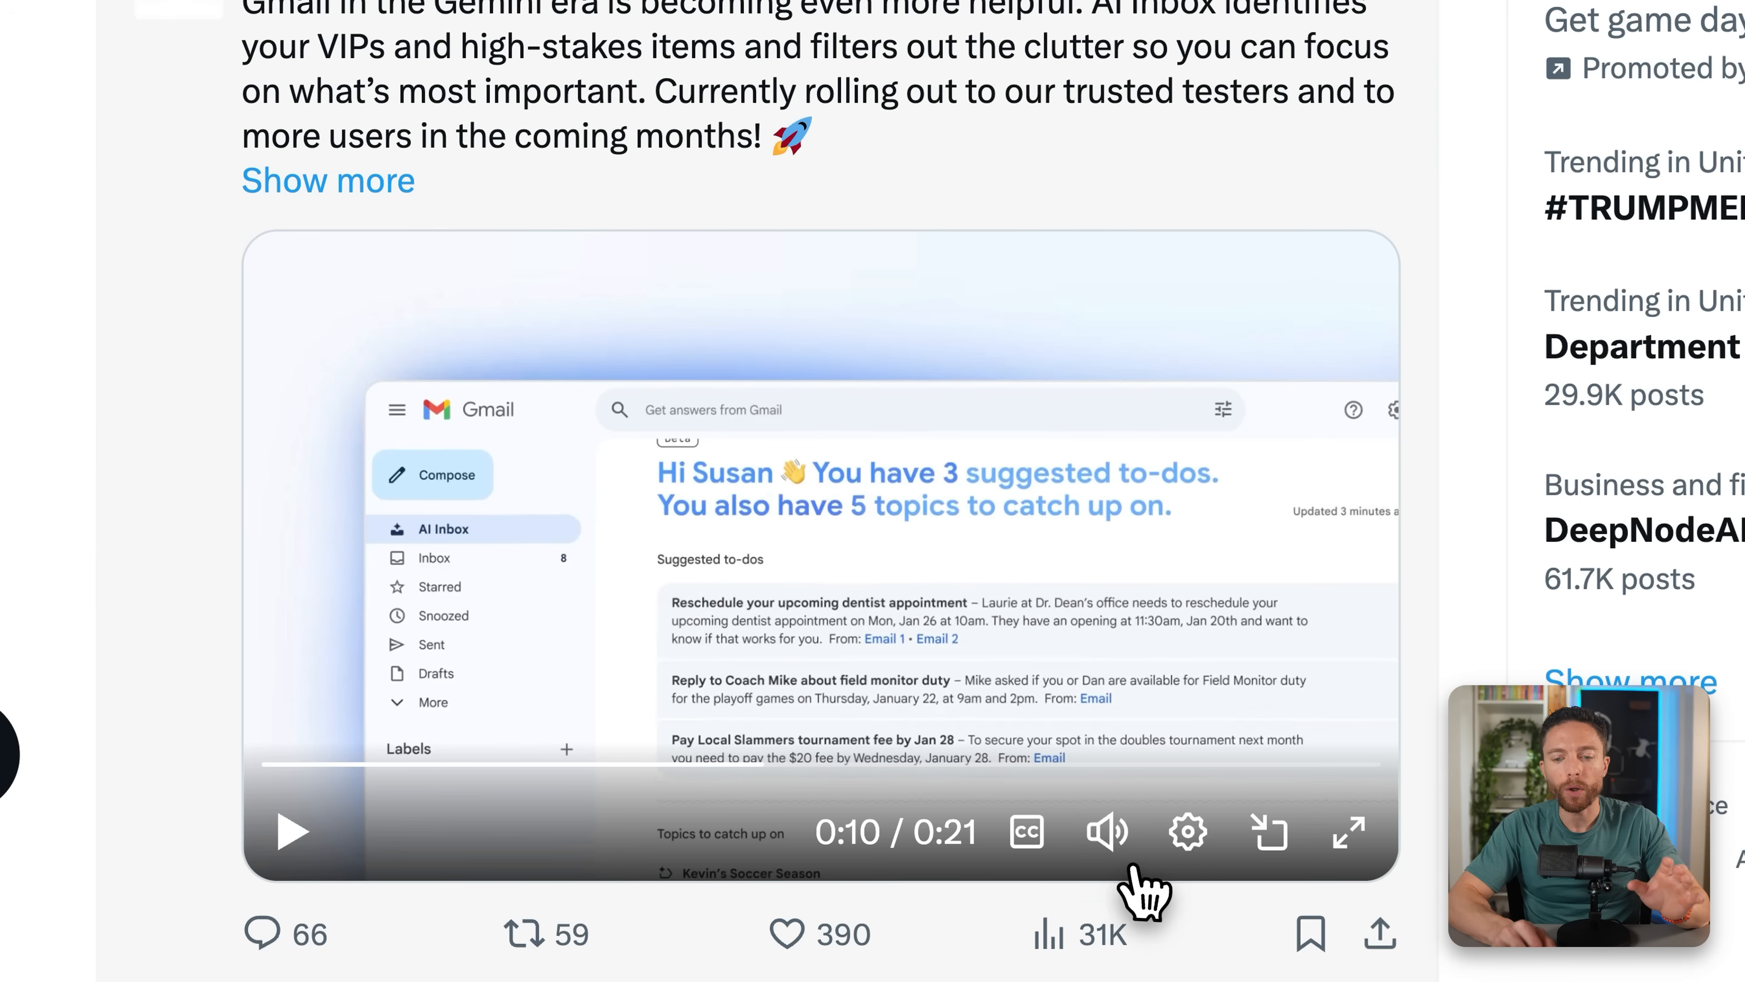
Mute the AI Inbox announcement video on X and play it
left_click(1106, 832)
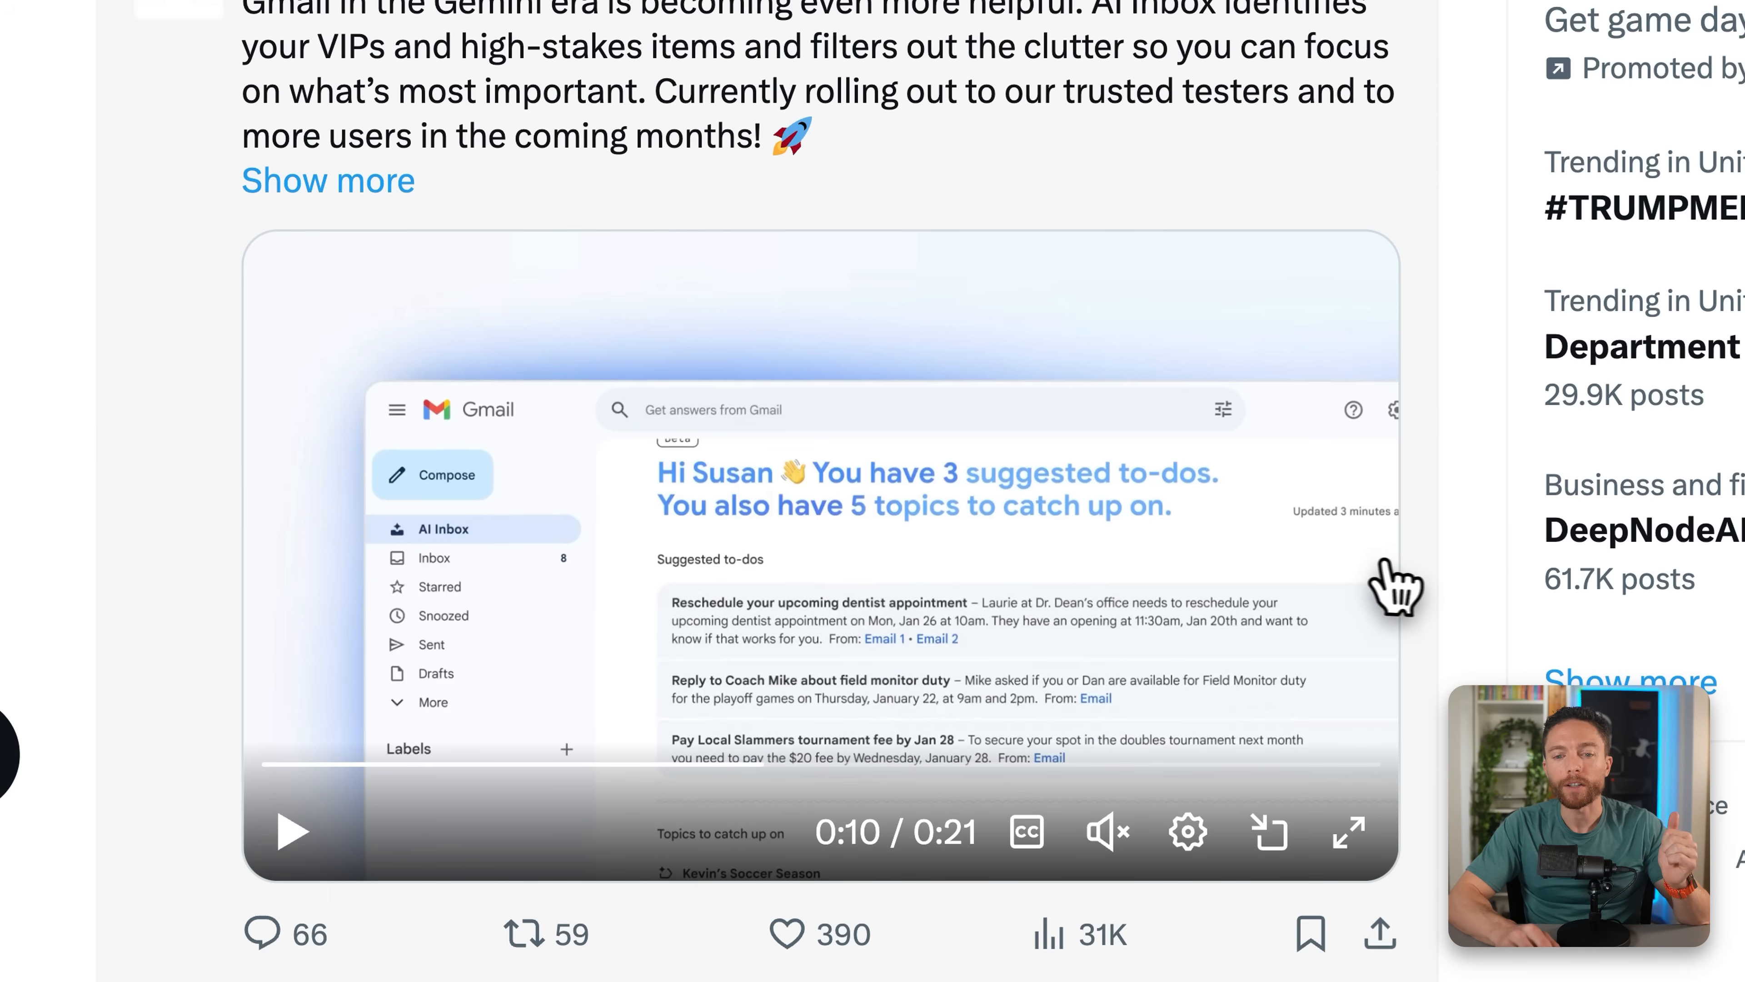
mouse_move(1436, 585)
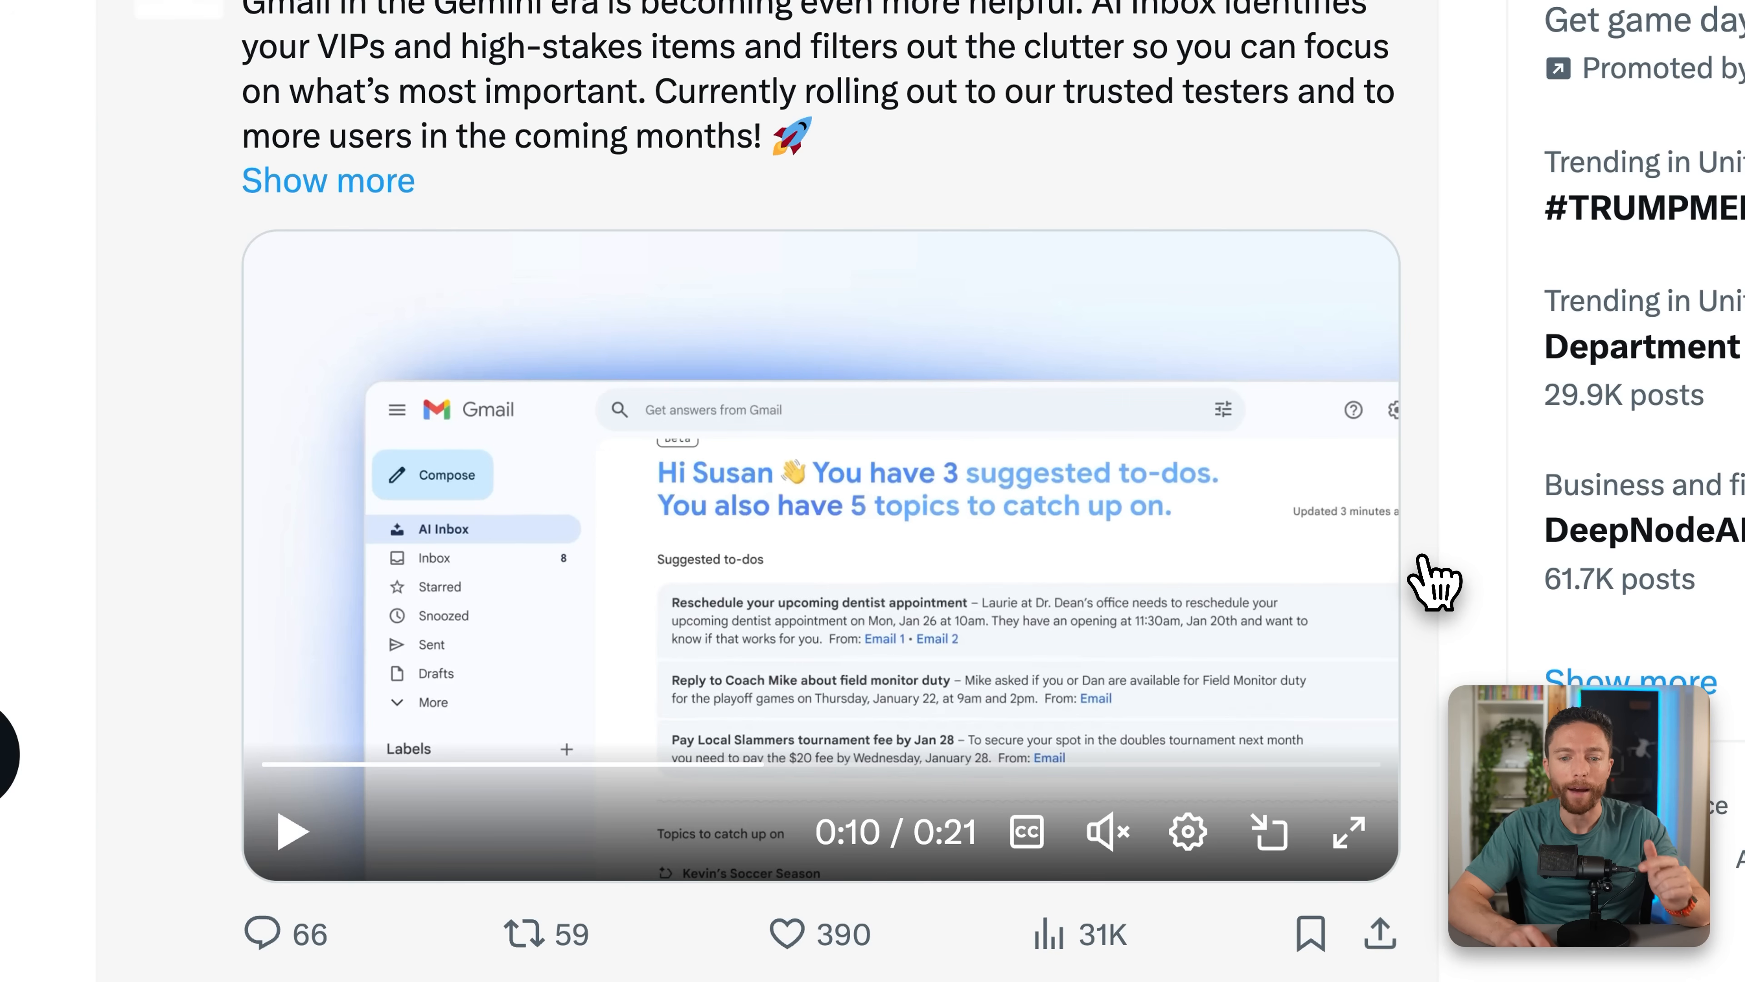
mouse_move(1007, 762)
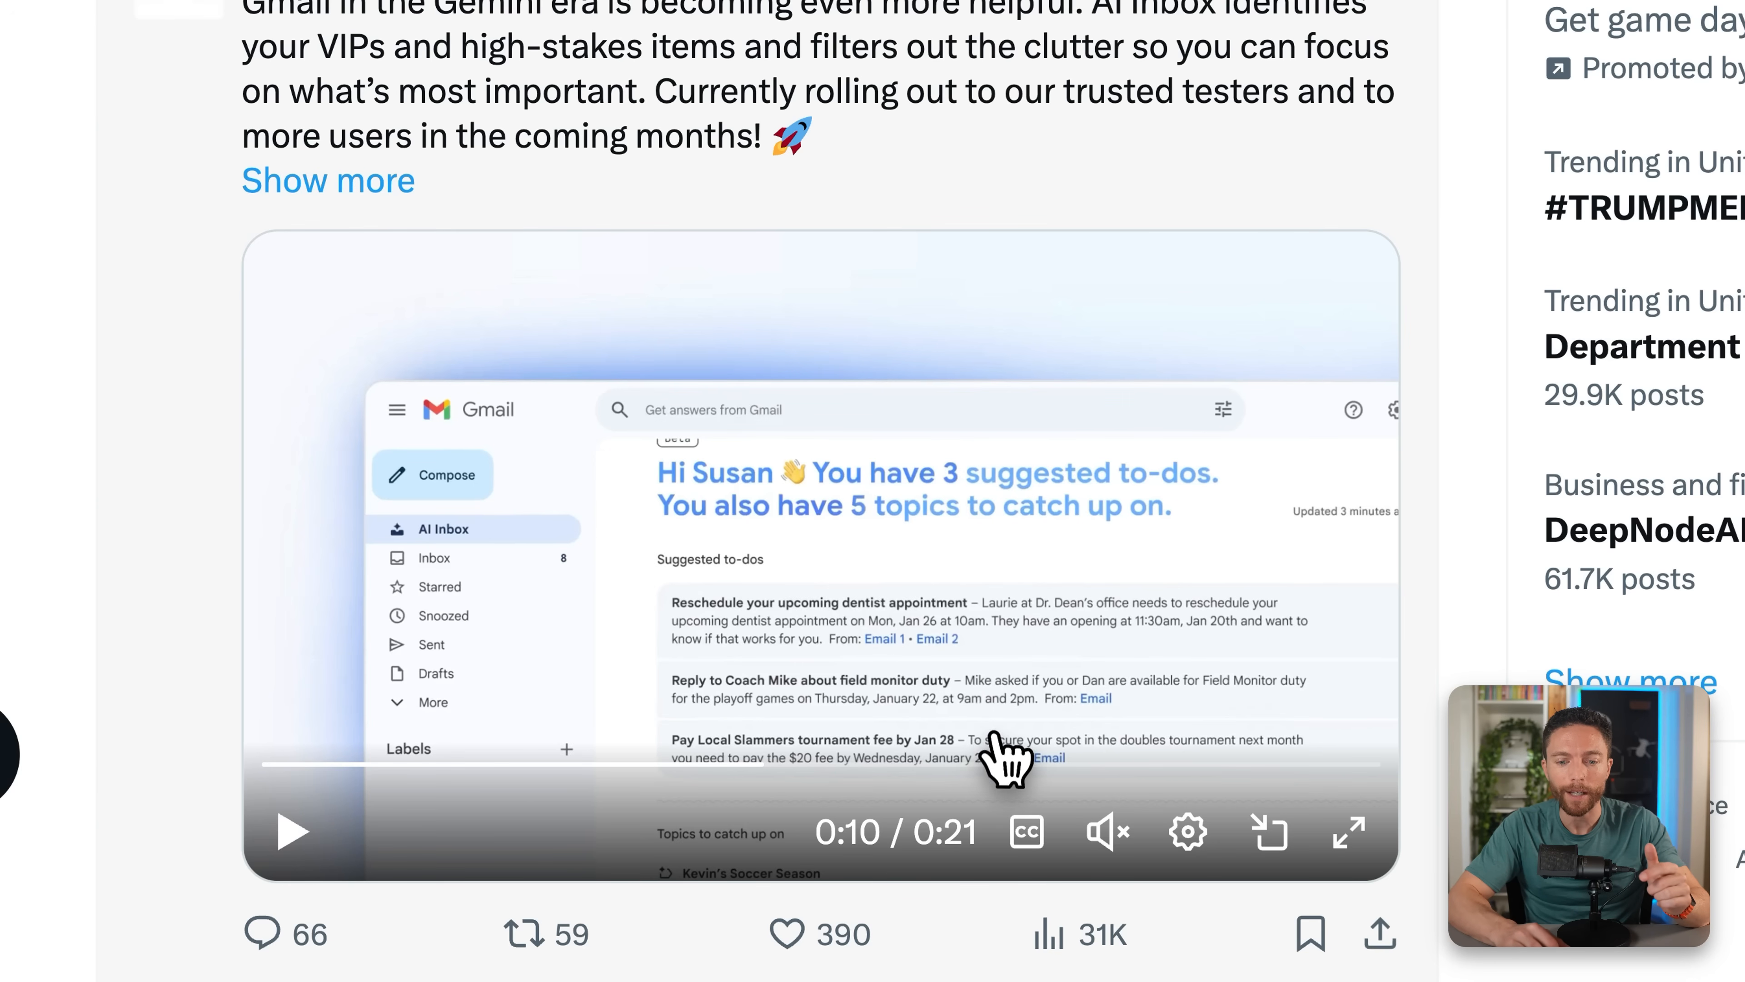
left_click(291, 831)
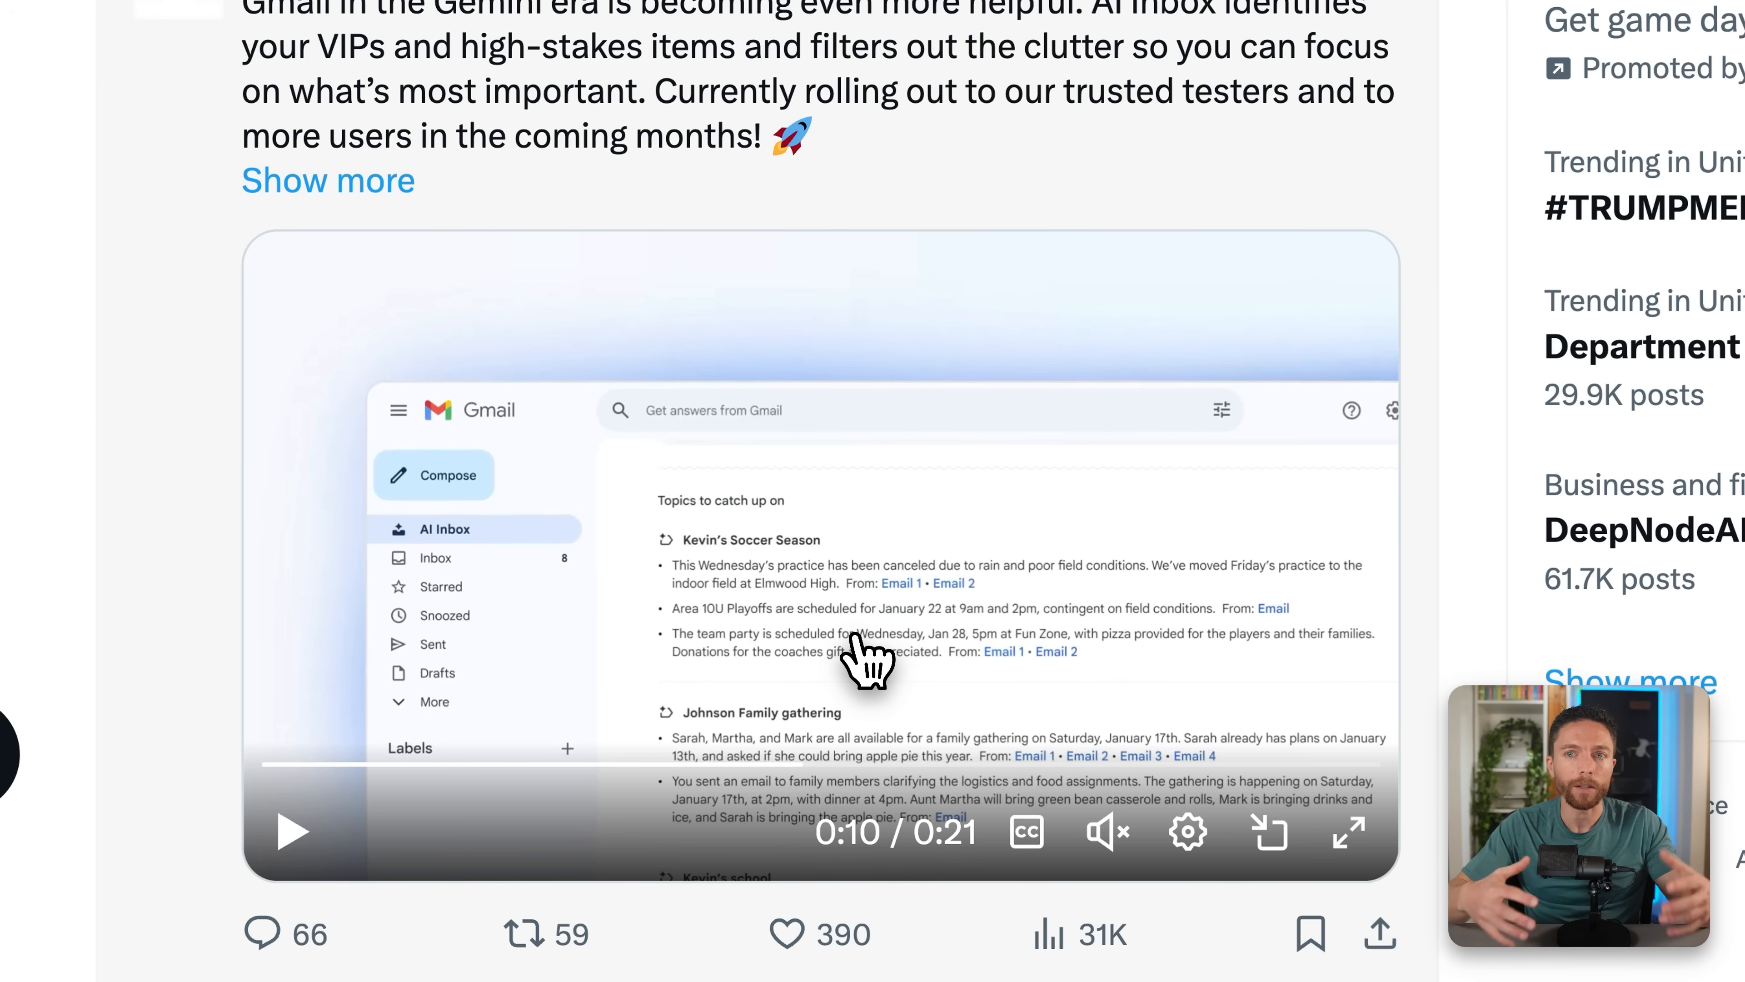
mouse_move(804, 585)
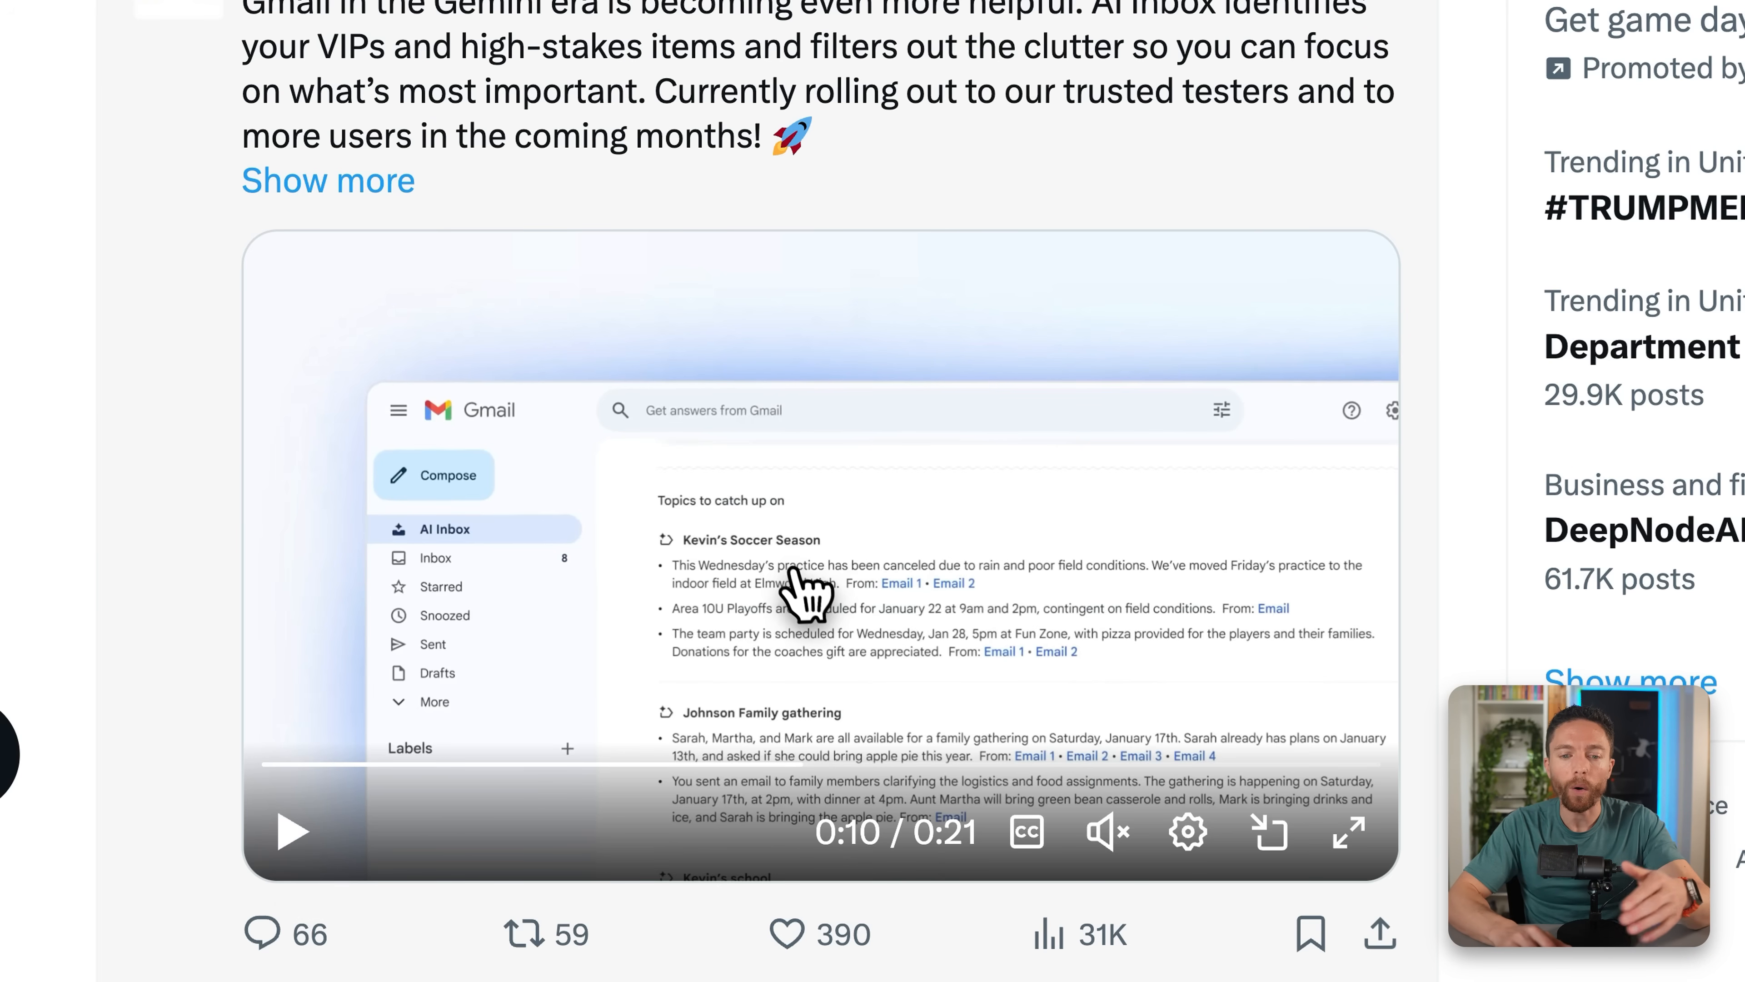
mouse_move(794, 688)
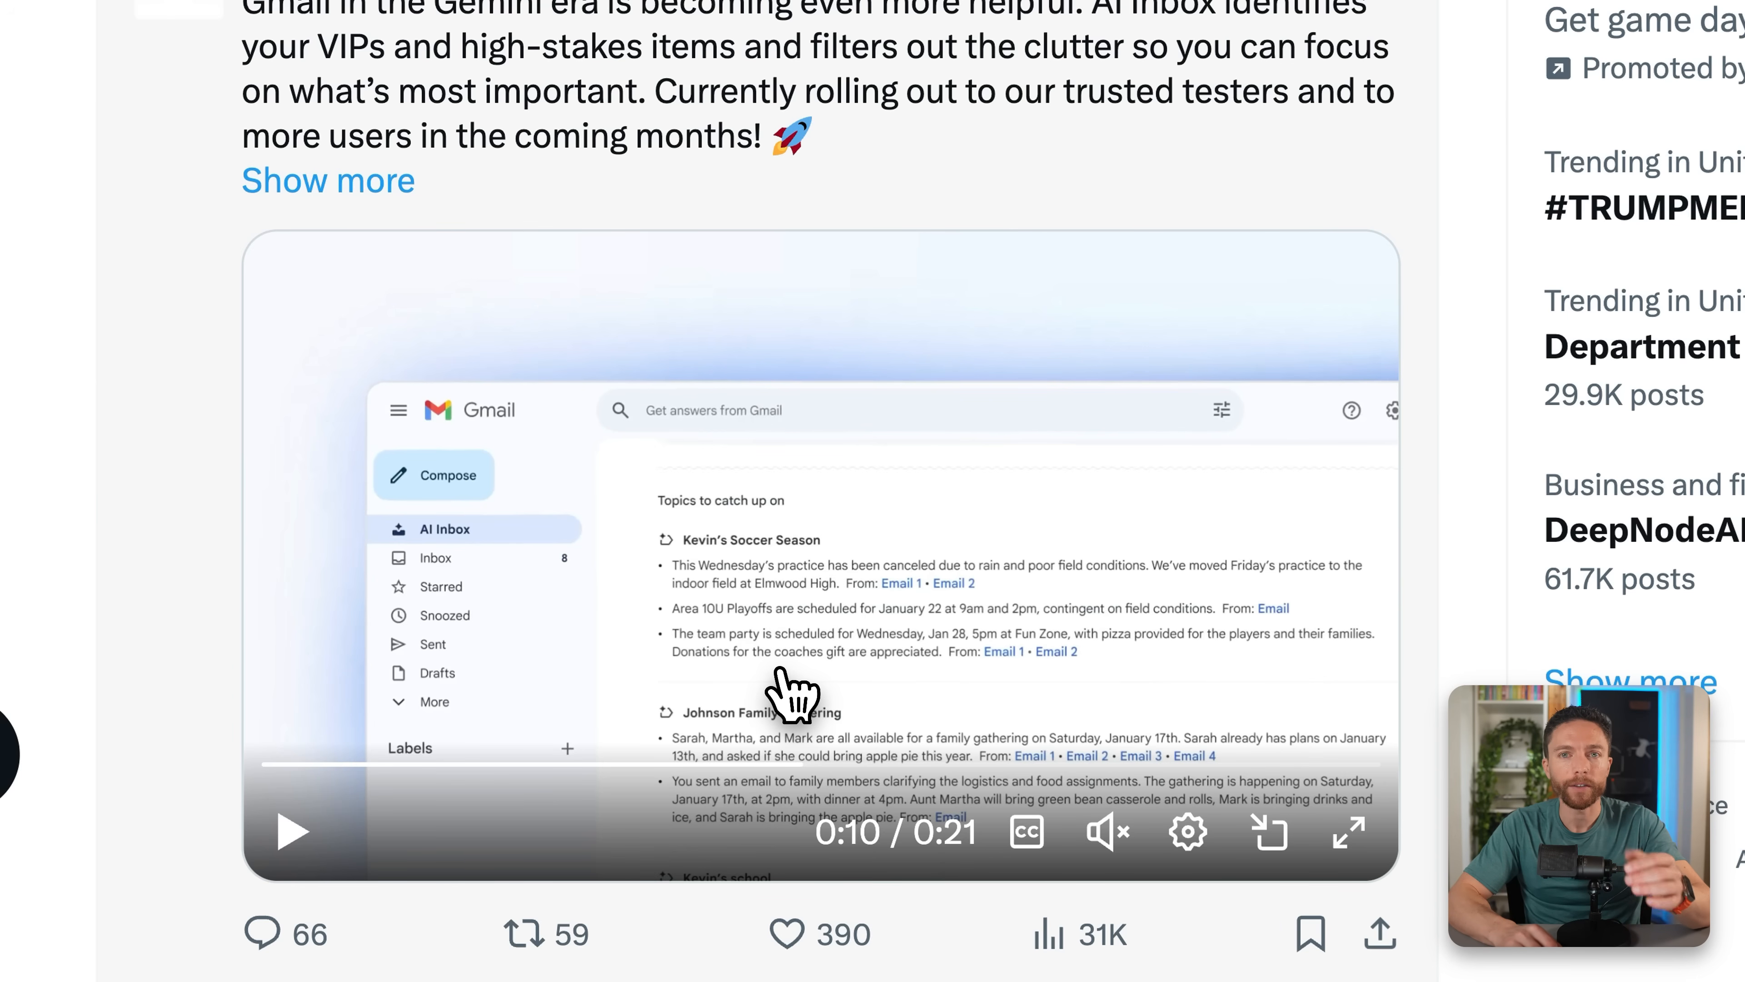
mouse_move(796, 663)
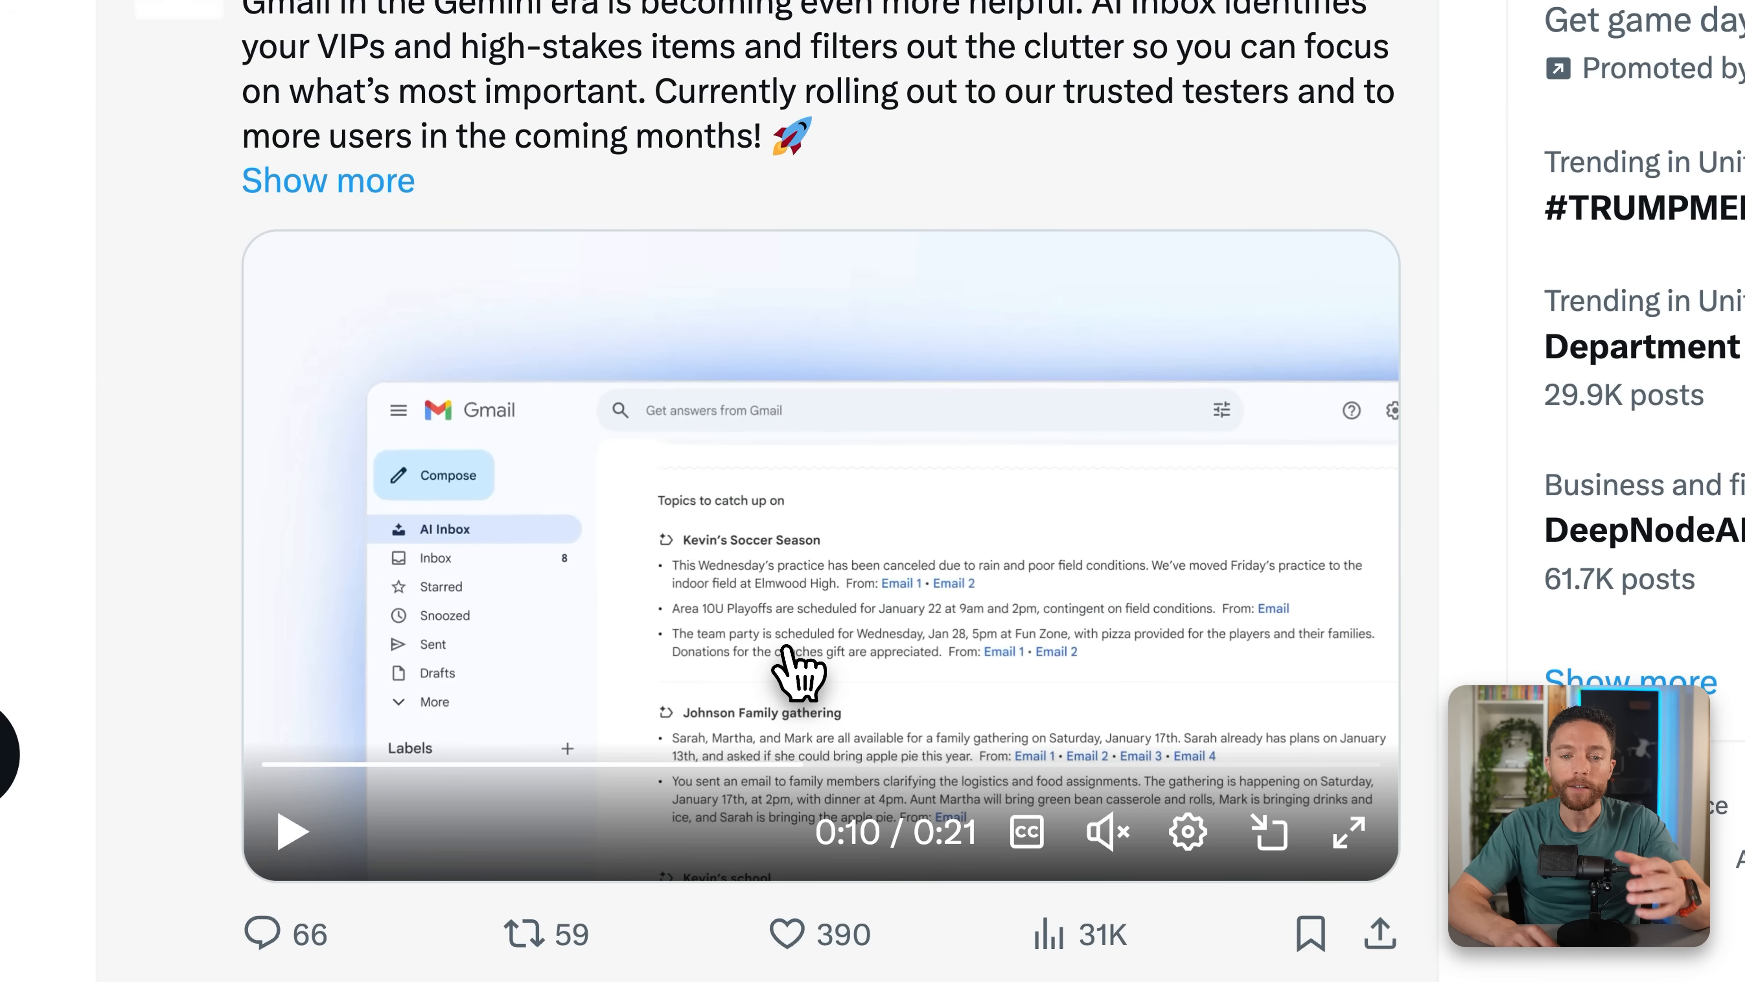
mouse_move(924, 611)
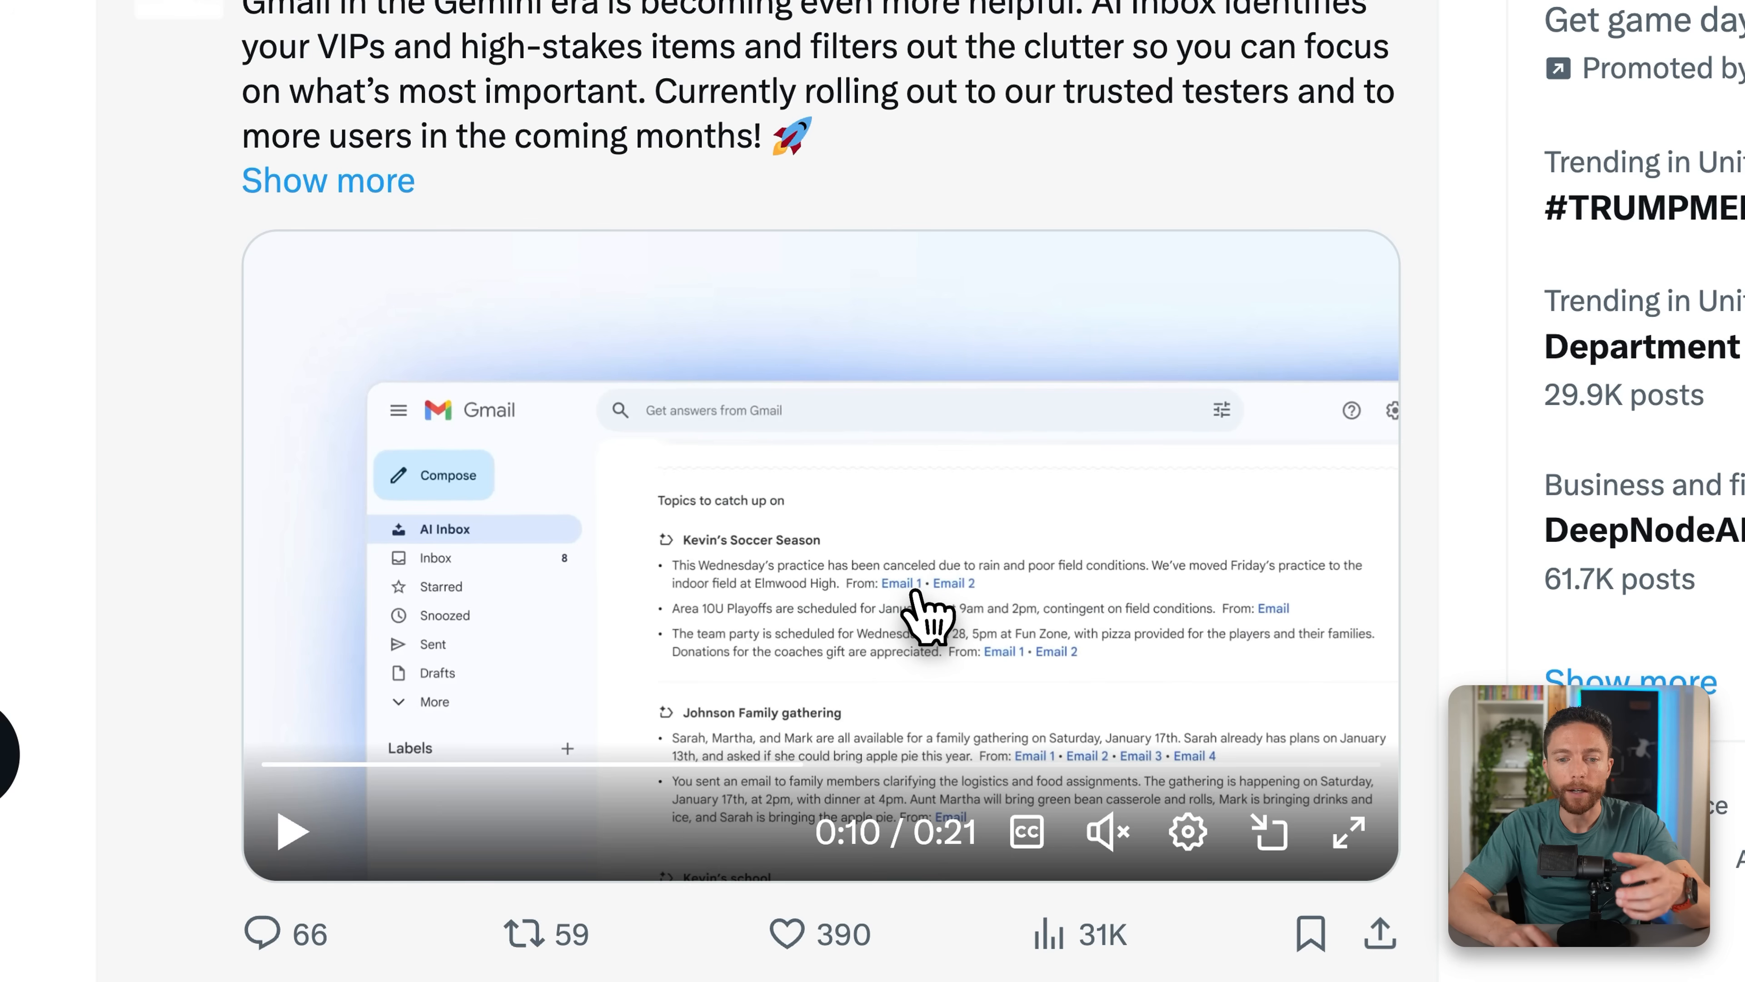
mouse_move(940, 623)
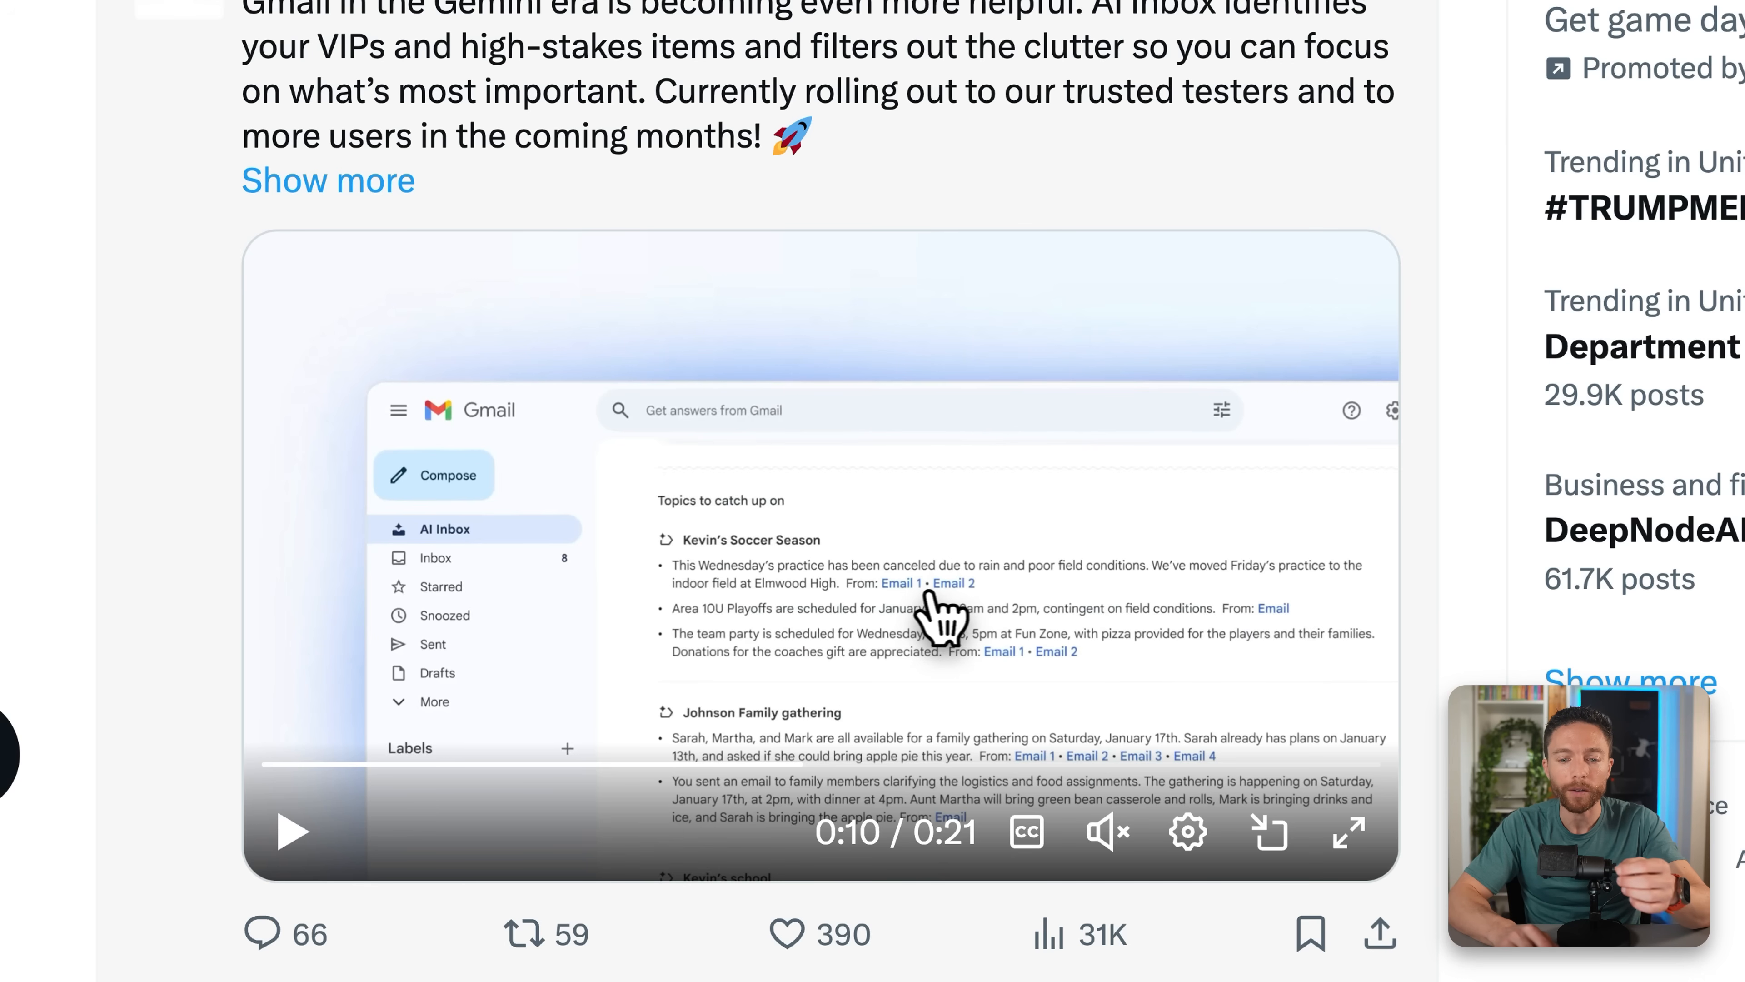
mouse_move(957, 618)
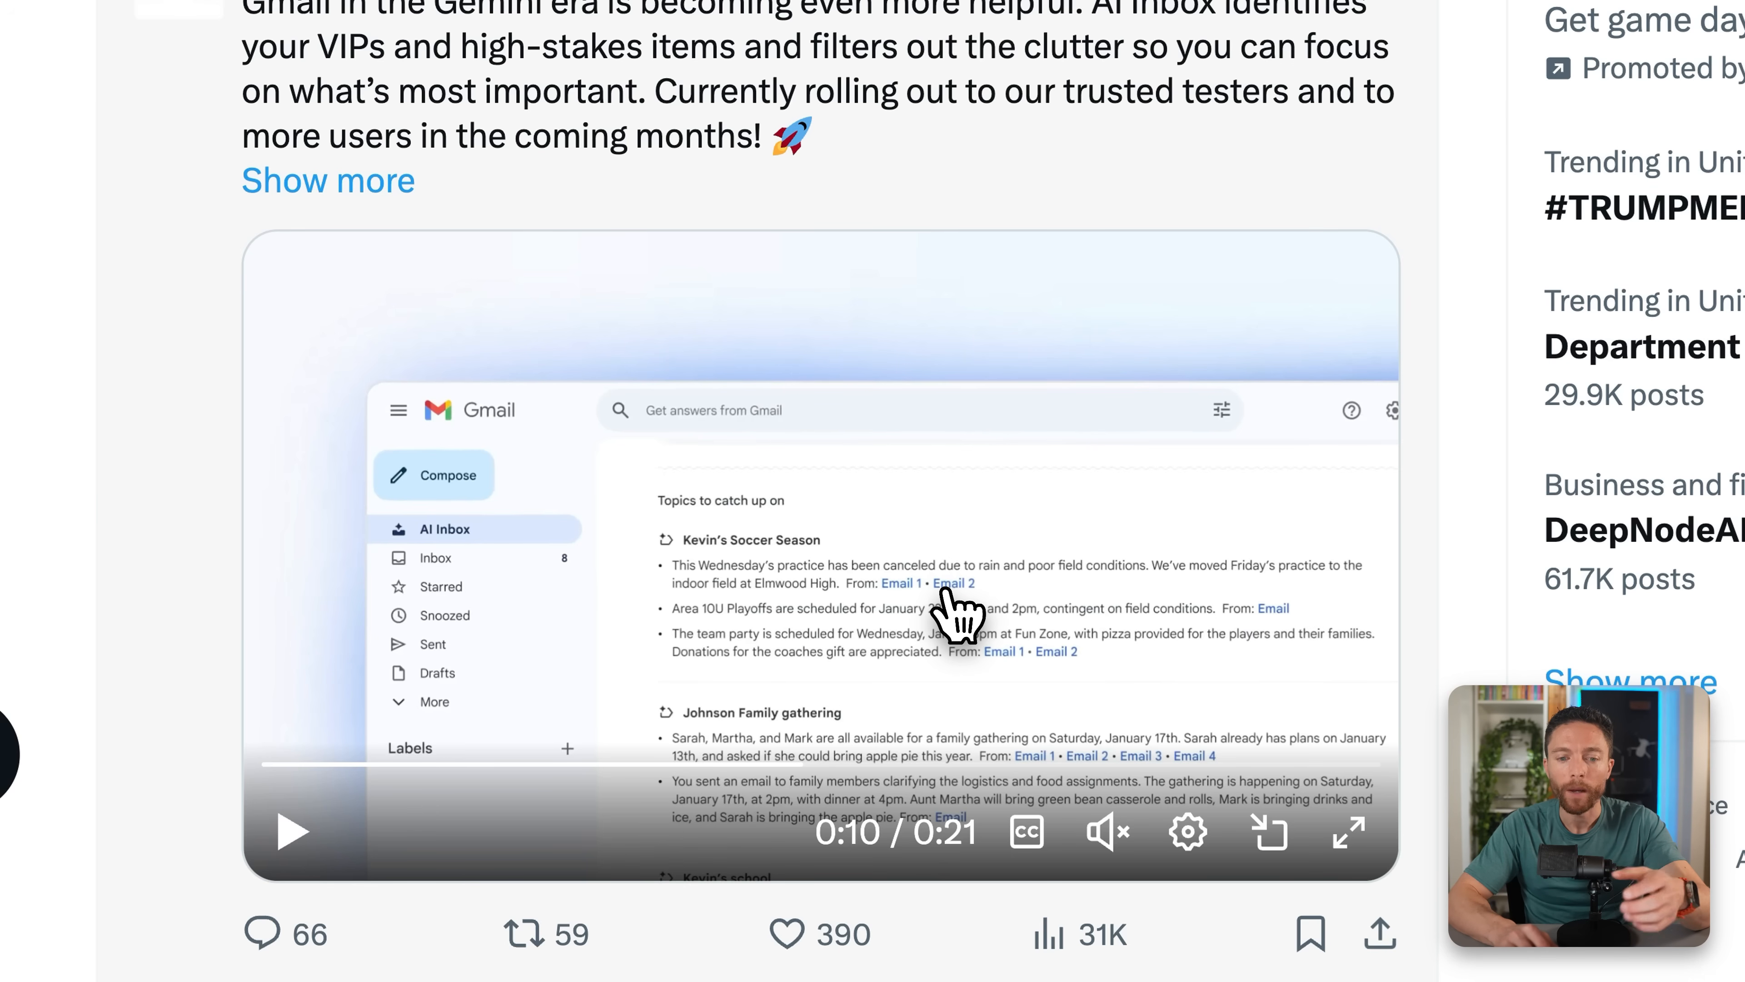
mouse_move(729, 579)
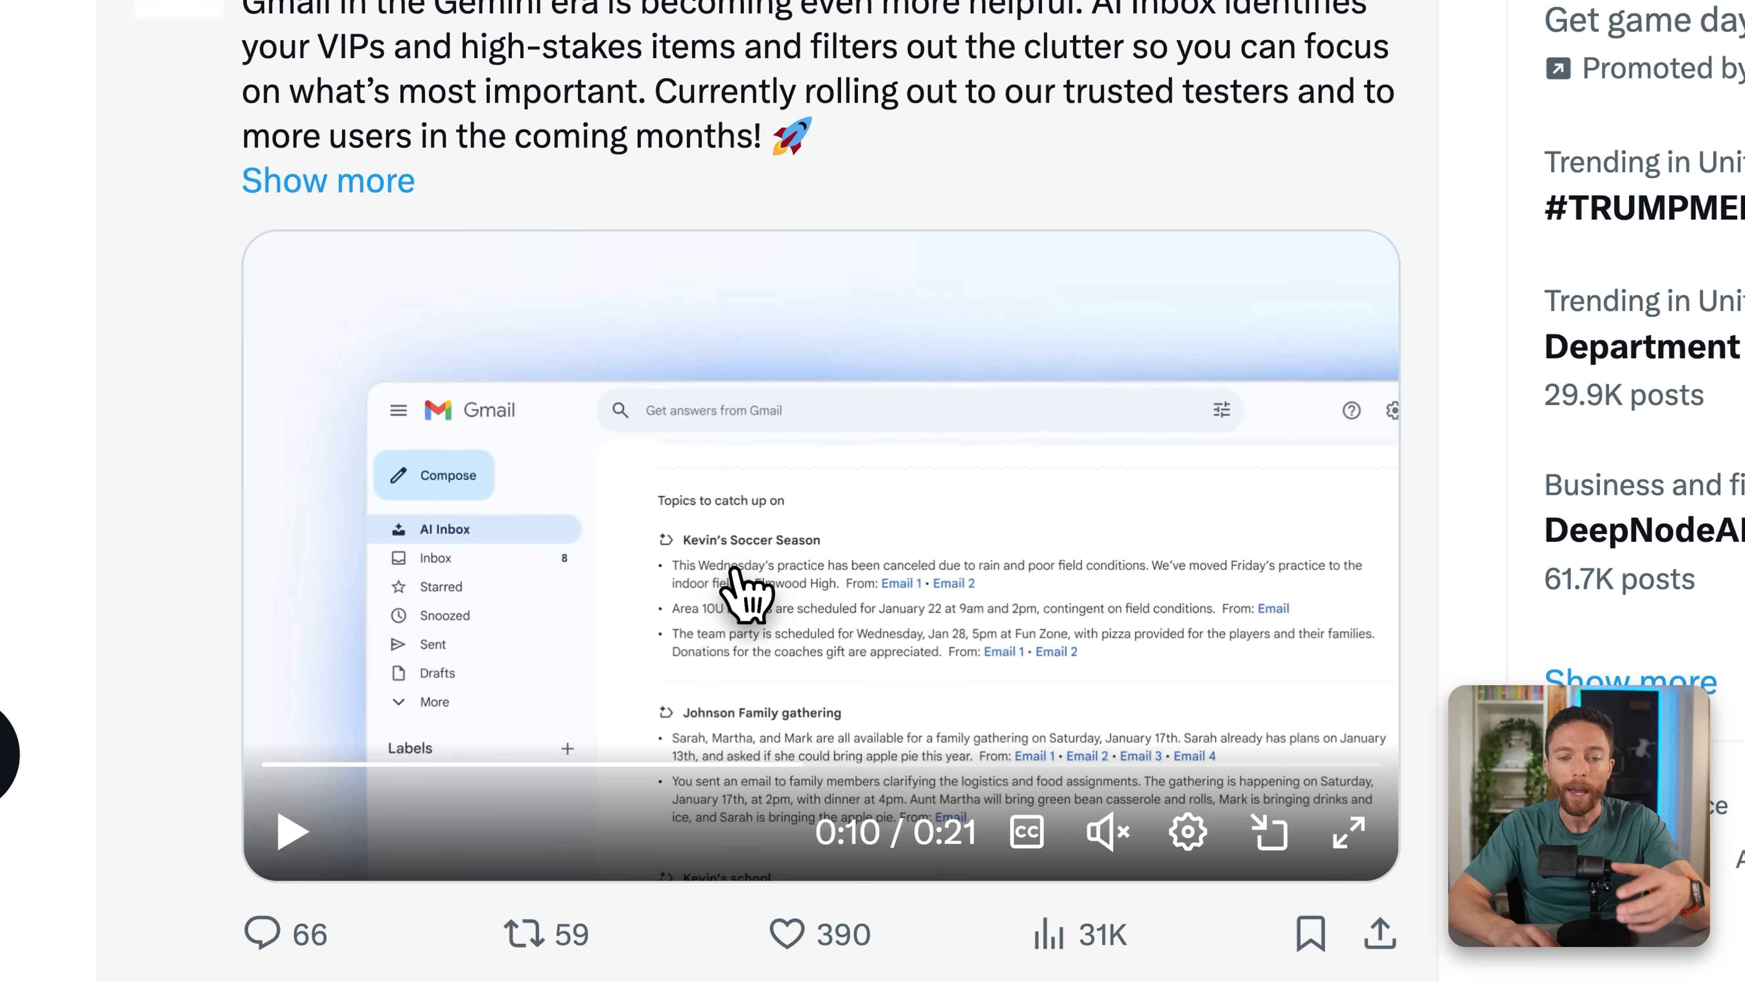
mouse_move(751, 618)
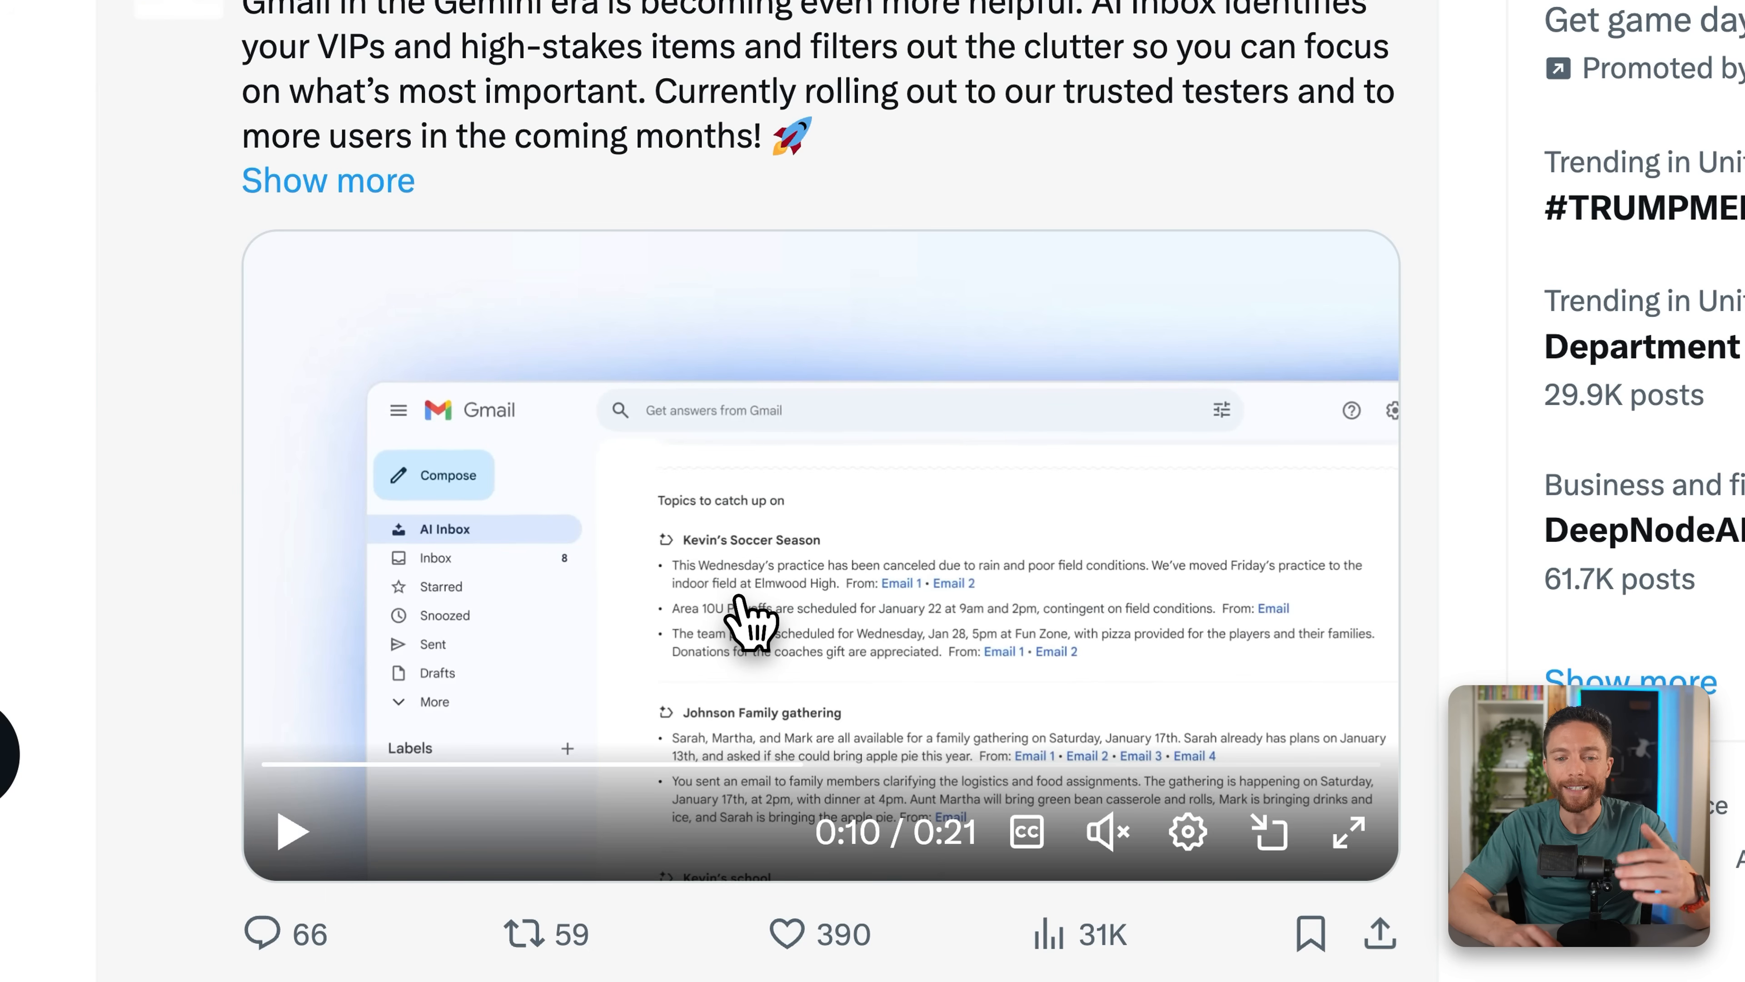
mouse_move(293, 833)
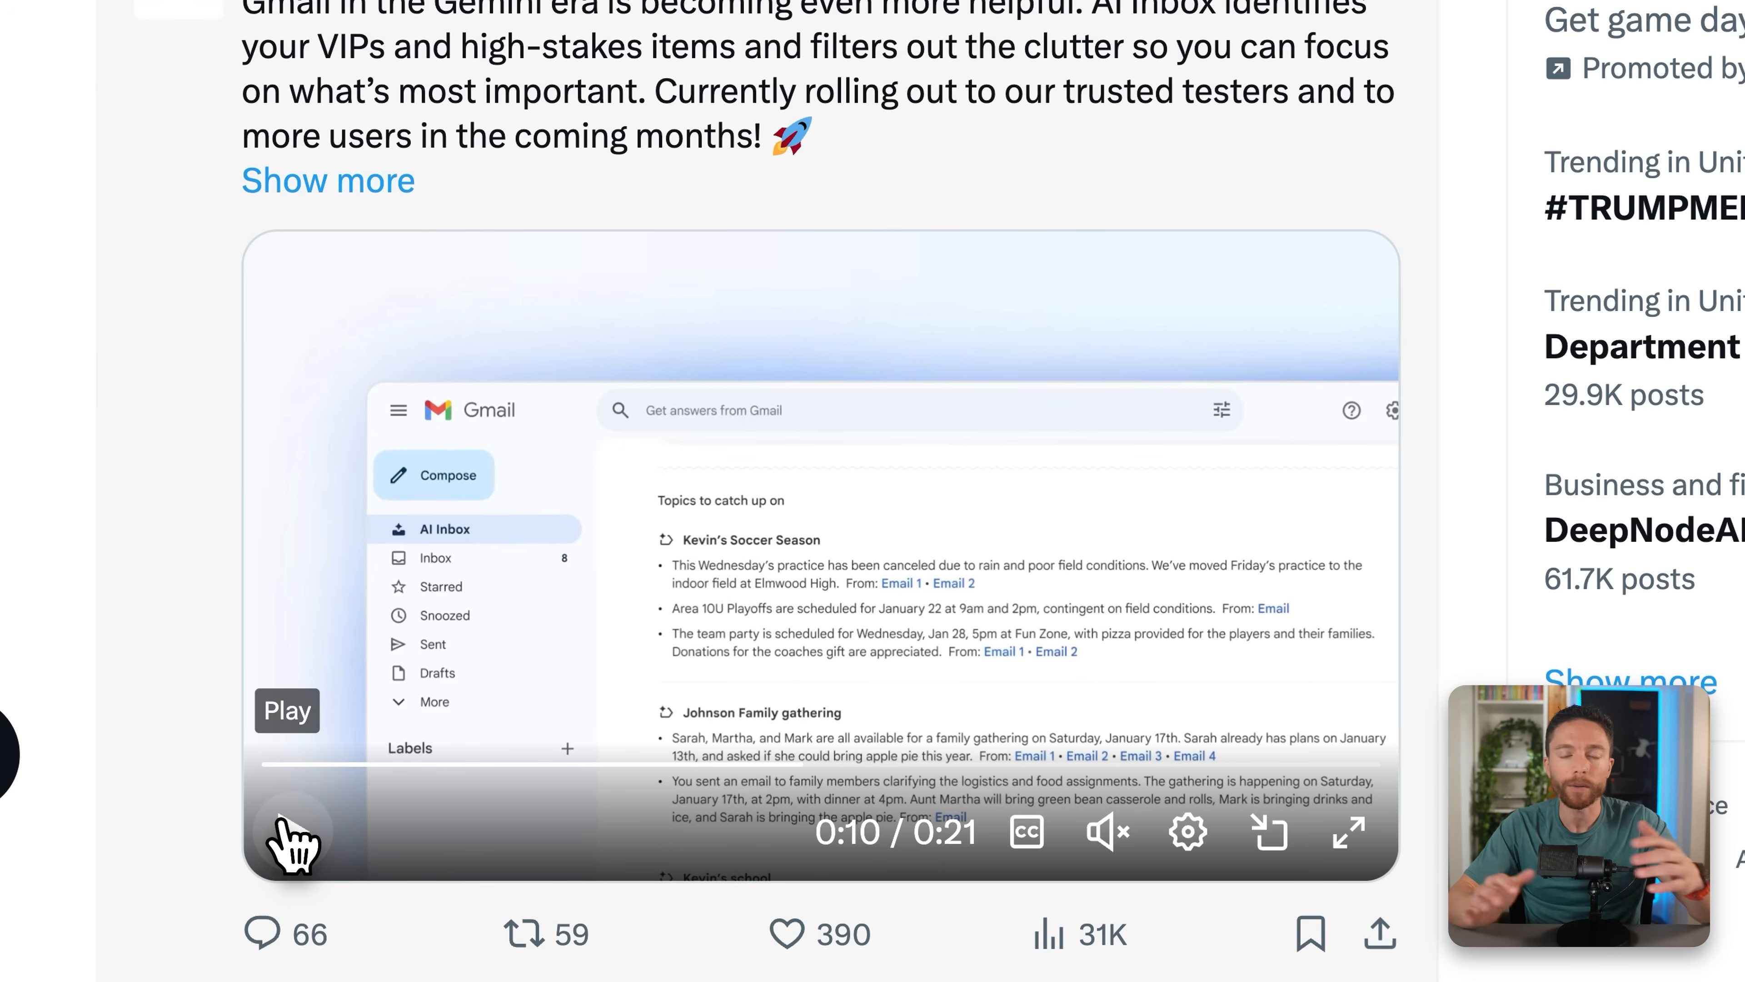